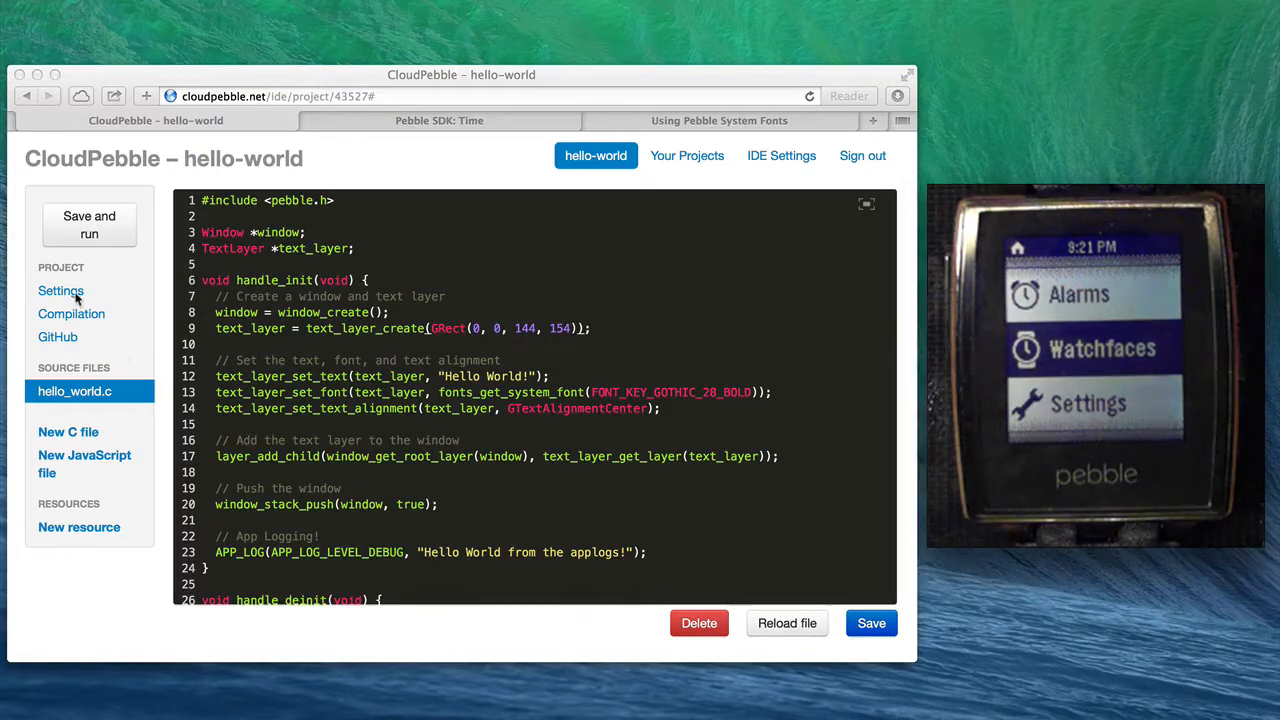
Switch the project's app kind from Watch app to Watchface and start Save and run
{"action": "left_click", "coordinate": [61, 290]}
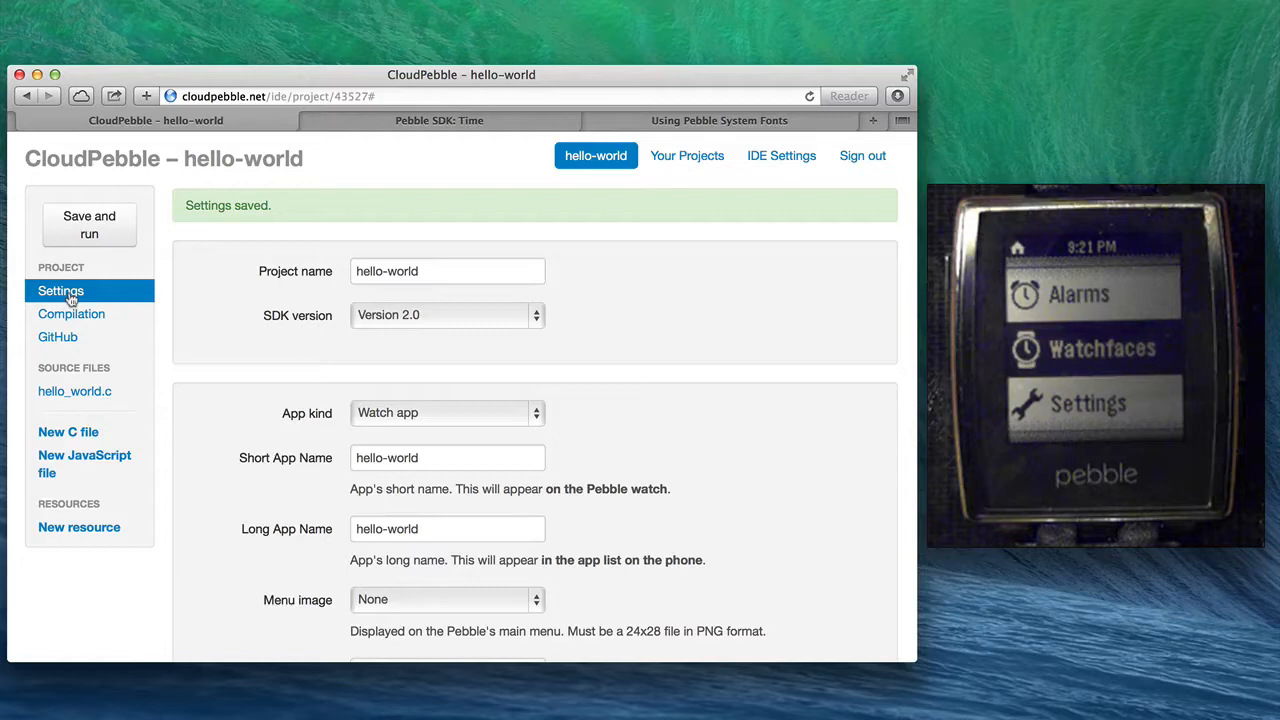
{"action": "mouse_move", "coordinate": [303, 424]}
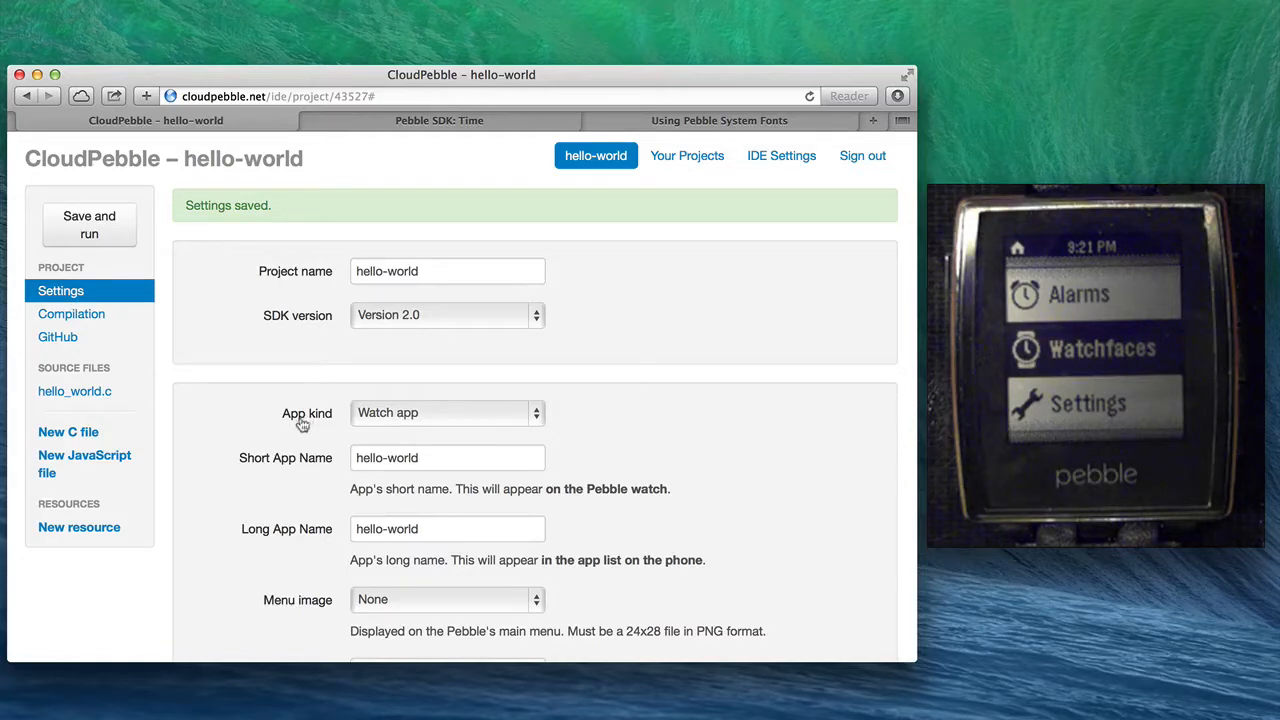
{"action": "left_click", "coordinate": [446, 413]}
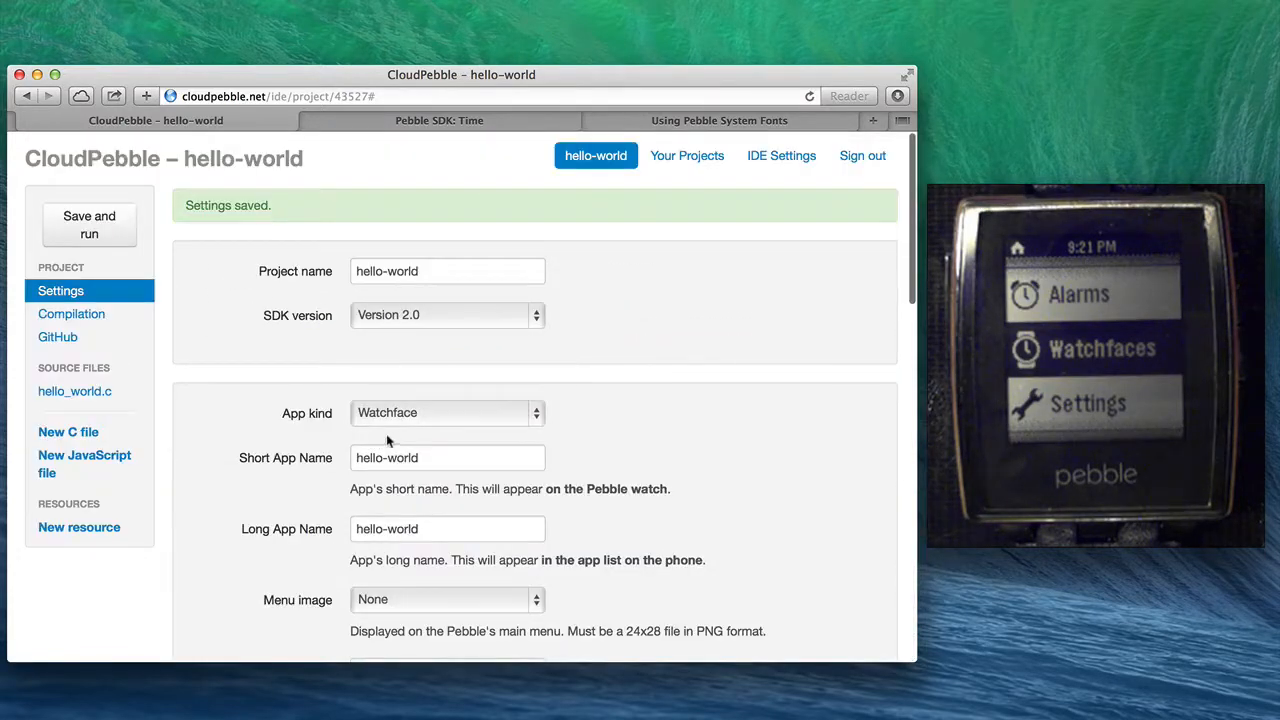
{"action": "left_click", "coordinate": [89, 224]}
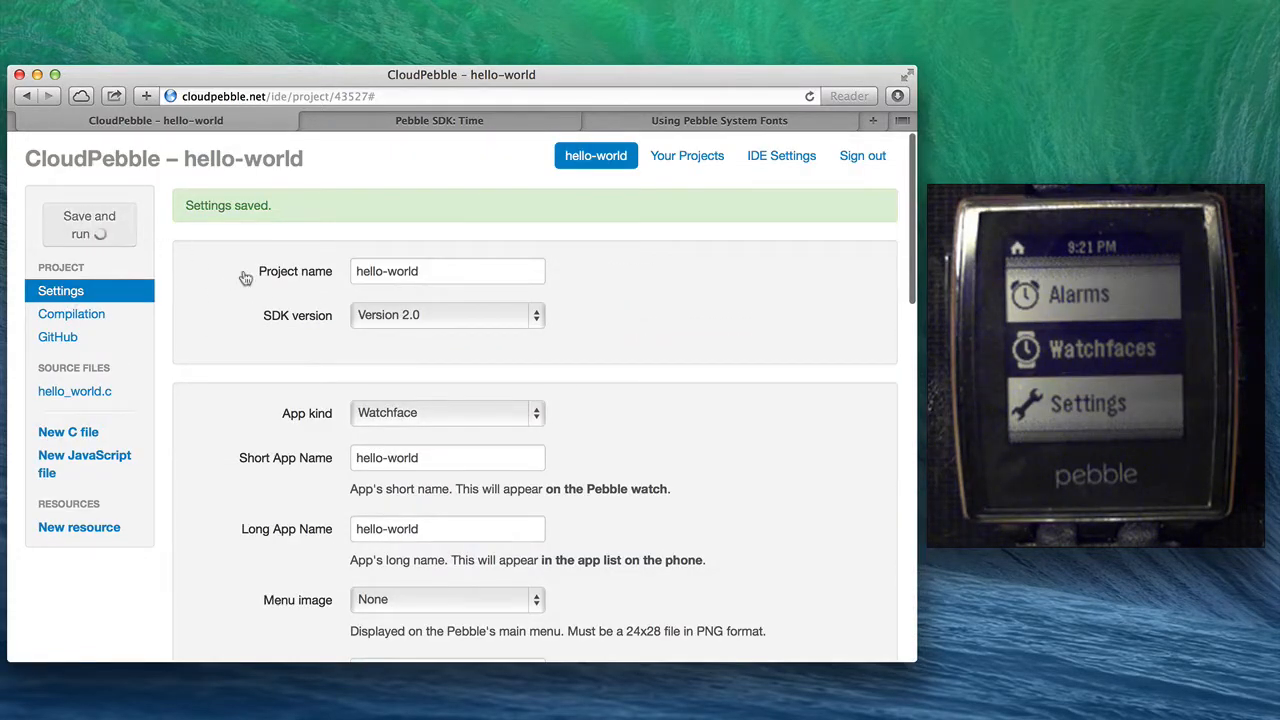
{"action": "mouse_move", "coordinate": [1055, 348]}
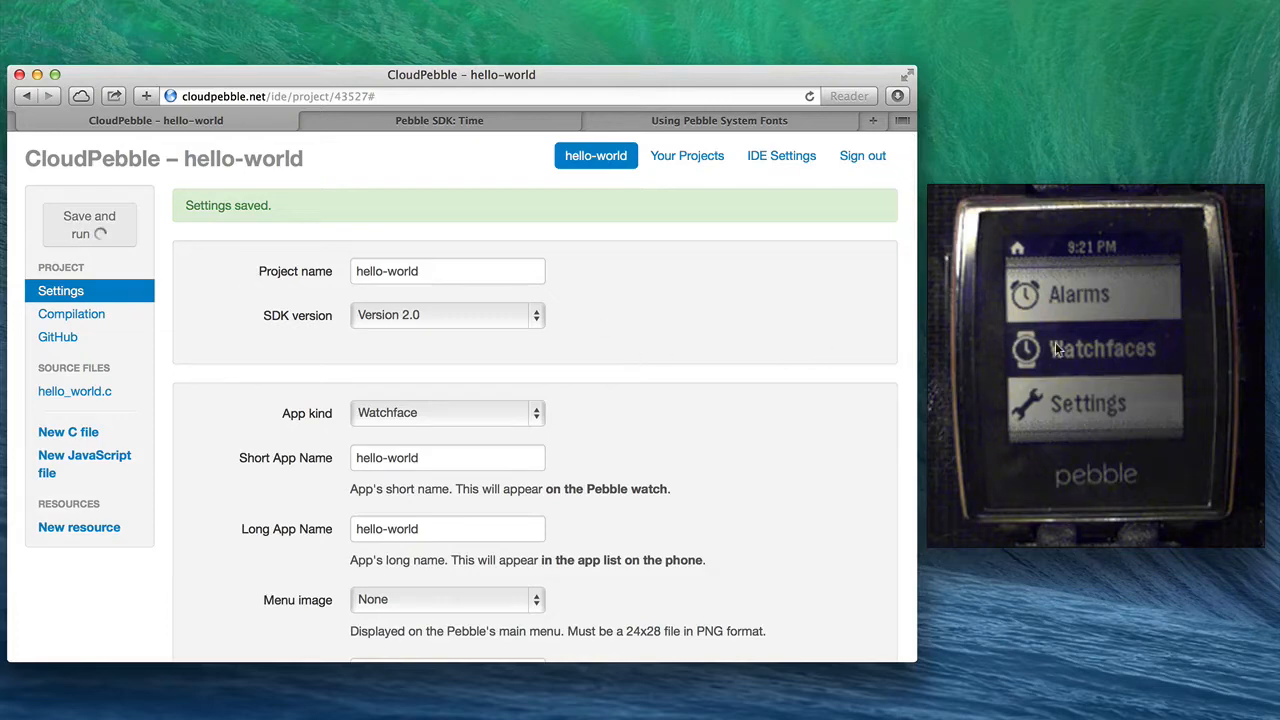
Run the build again until the watch installs it and shows 'Hello World!'
{"action": "left_click", "coordinate": [89, 224]}
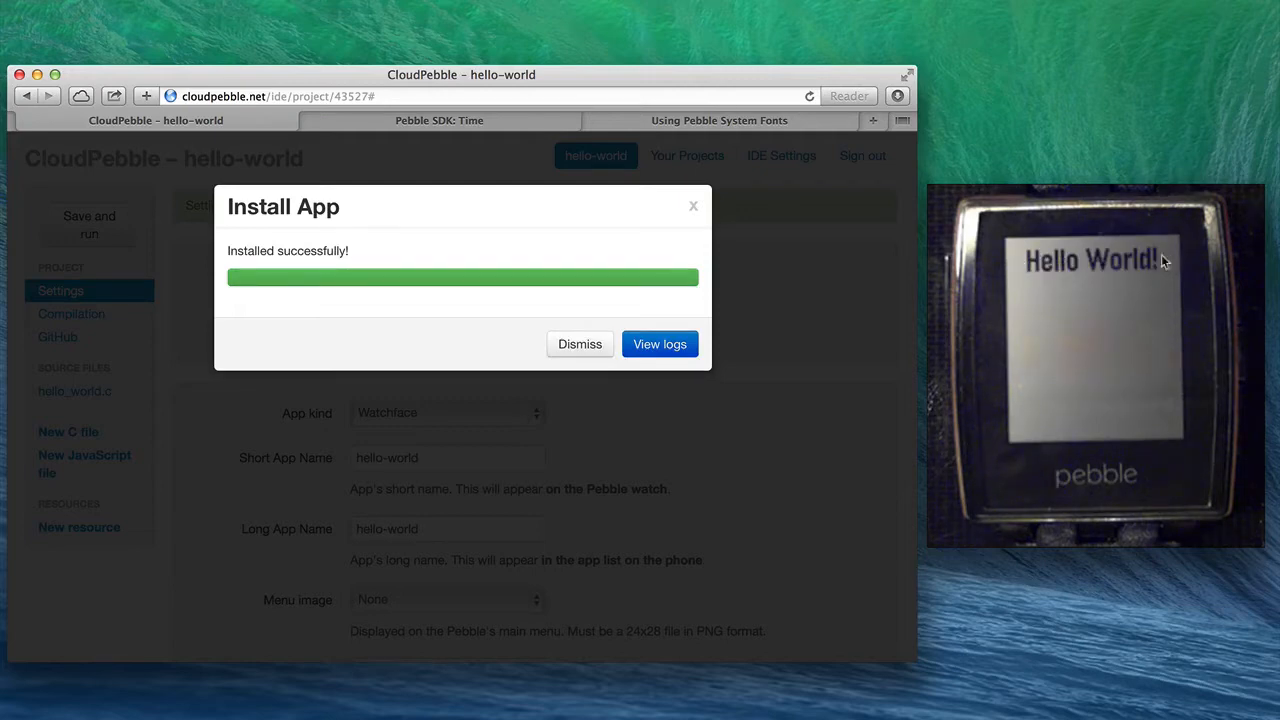
{"action": "mouse_move", "coordinate": [1035, 279]}
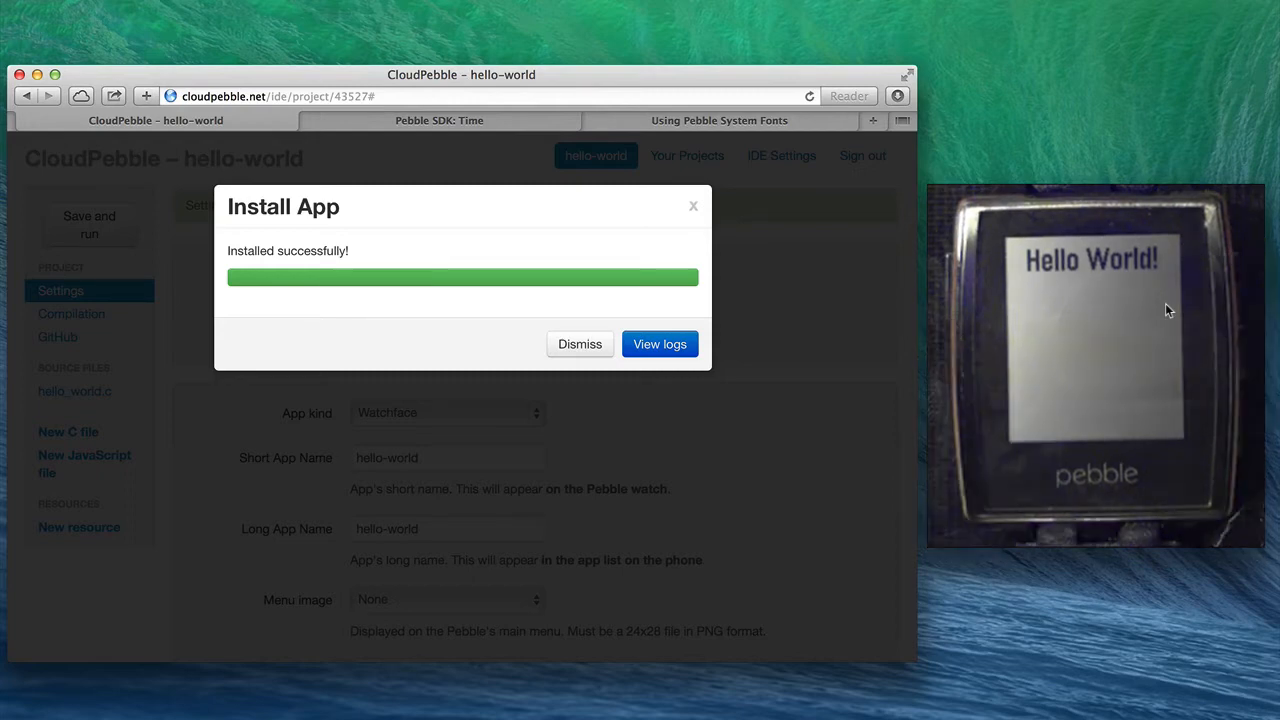
Dismiss the install result and open hello_world.c from Source Files
{"action": "left_click", "coordinate": [580, 344]}
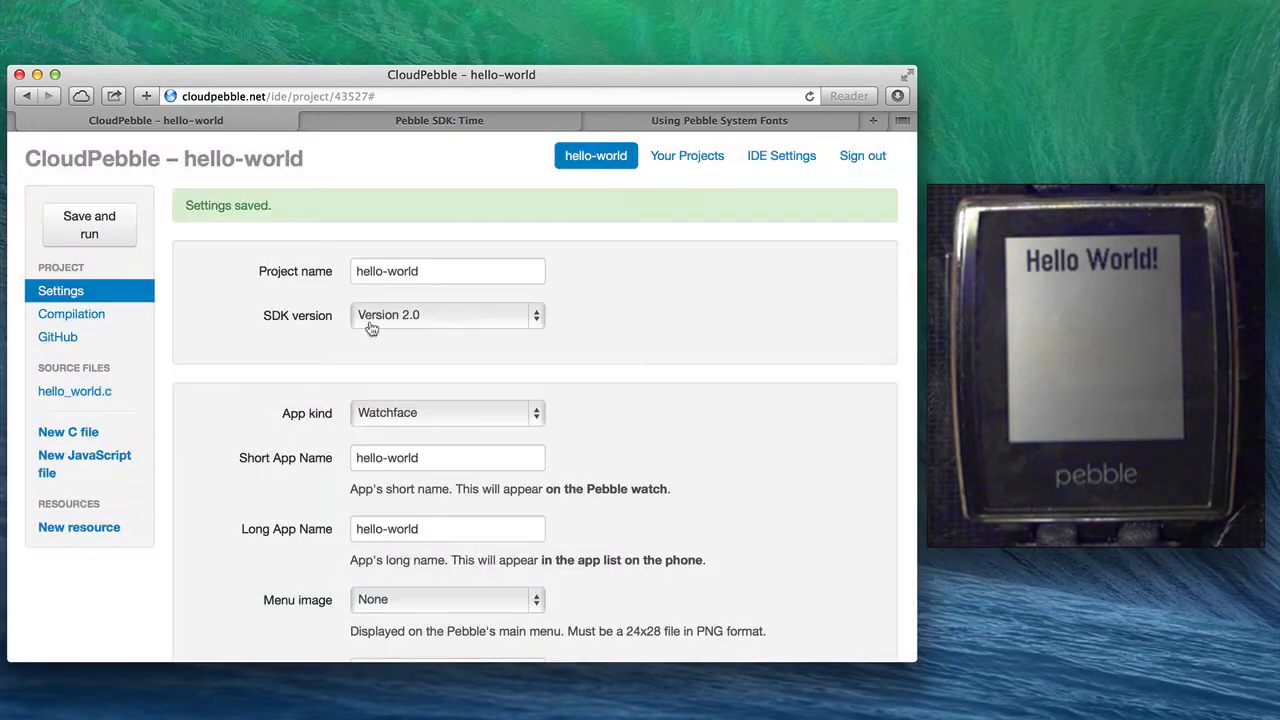
{"action": "mouse_move", "coordinate": [471, 300]}
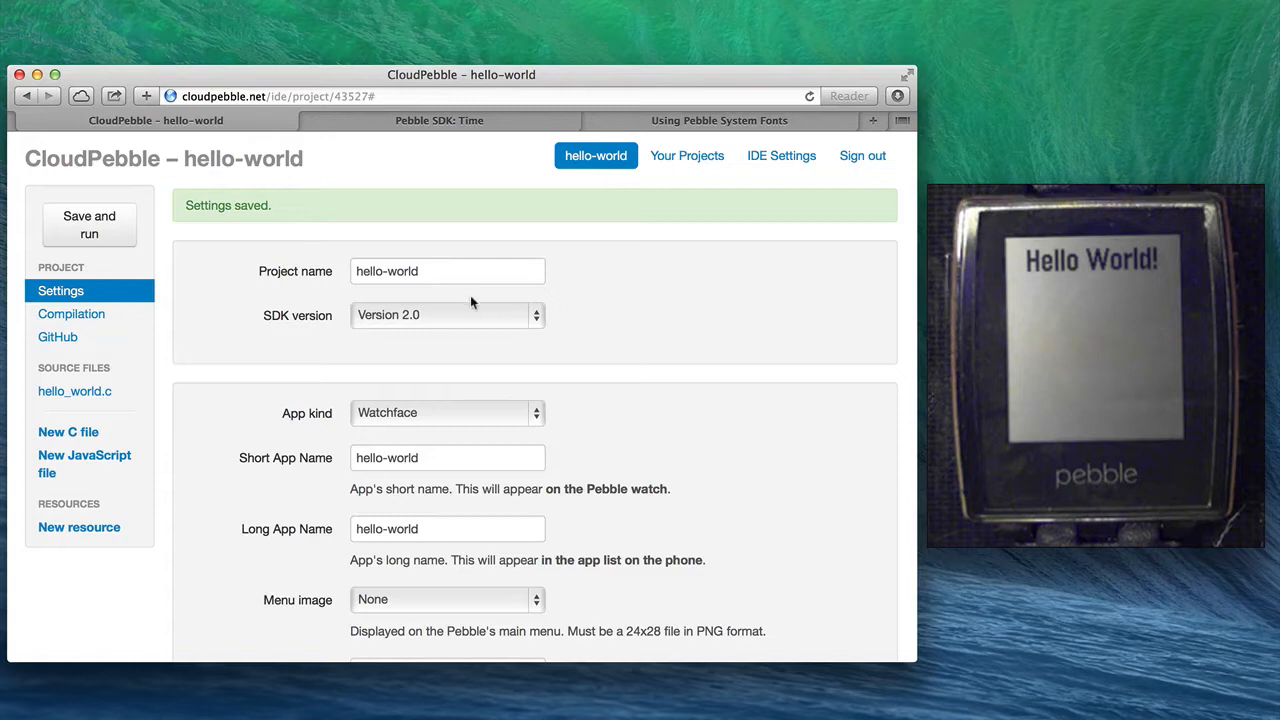
{"action": "mouse_move", "coordinate": [323, 315]}
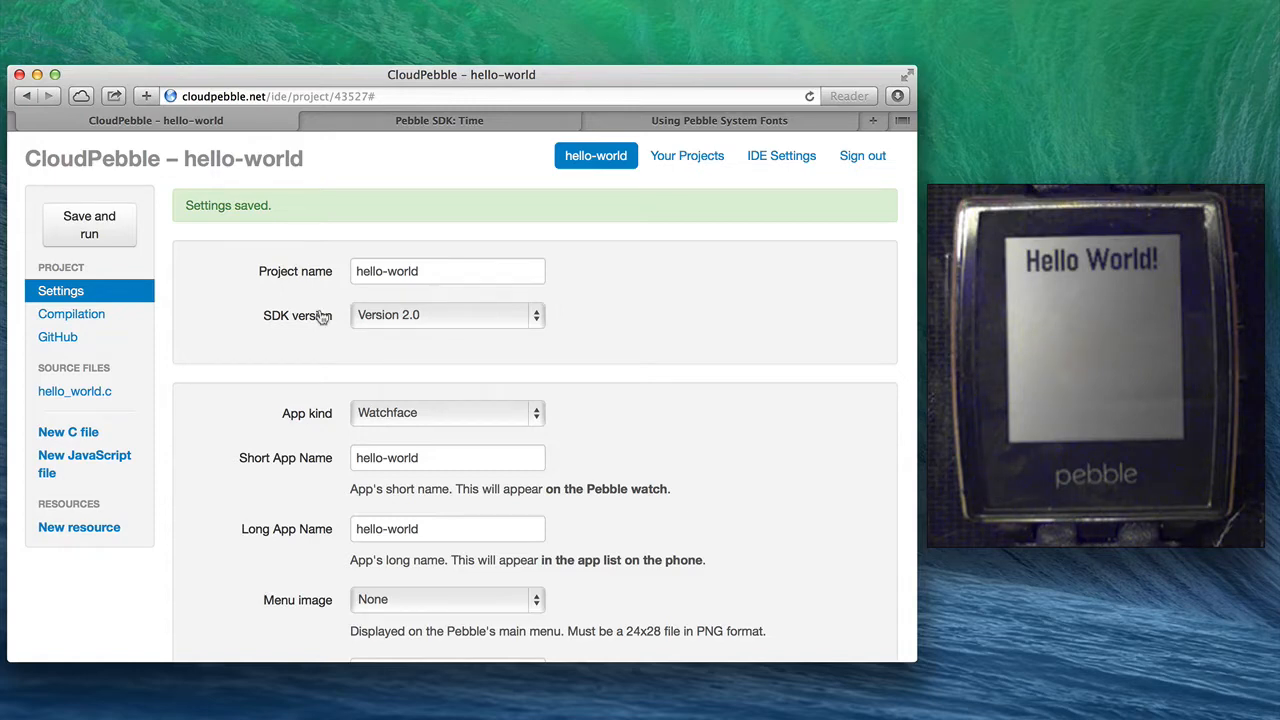
{"action": "mouse_move", "coordinate": [194, 337]}
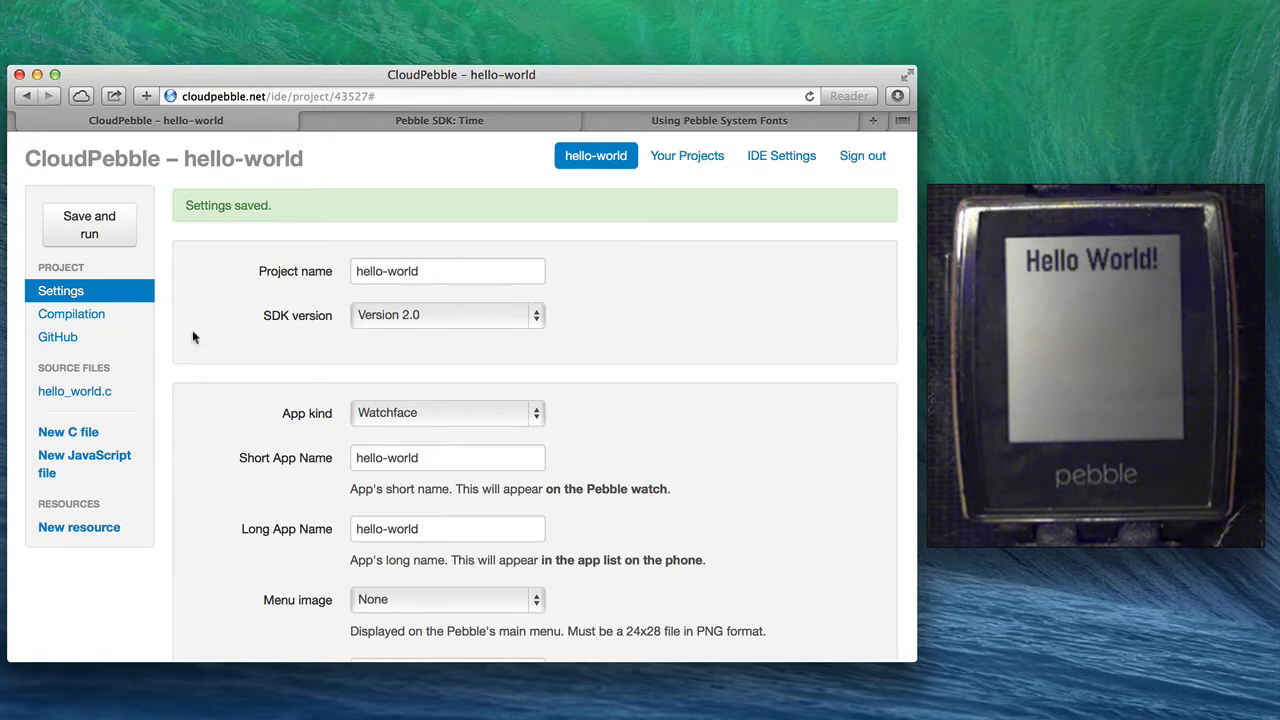
{"action": "left_click", "coordinate": [74, 391]}
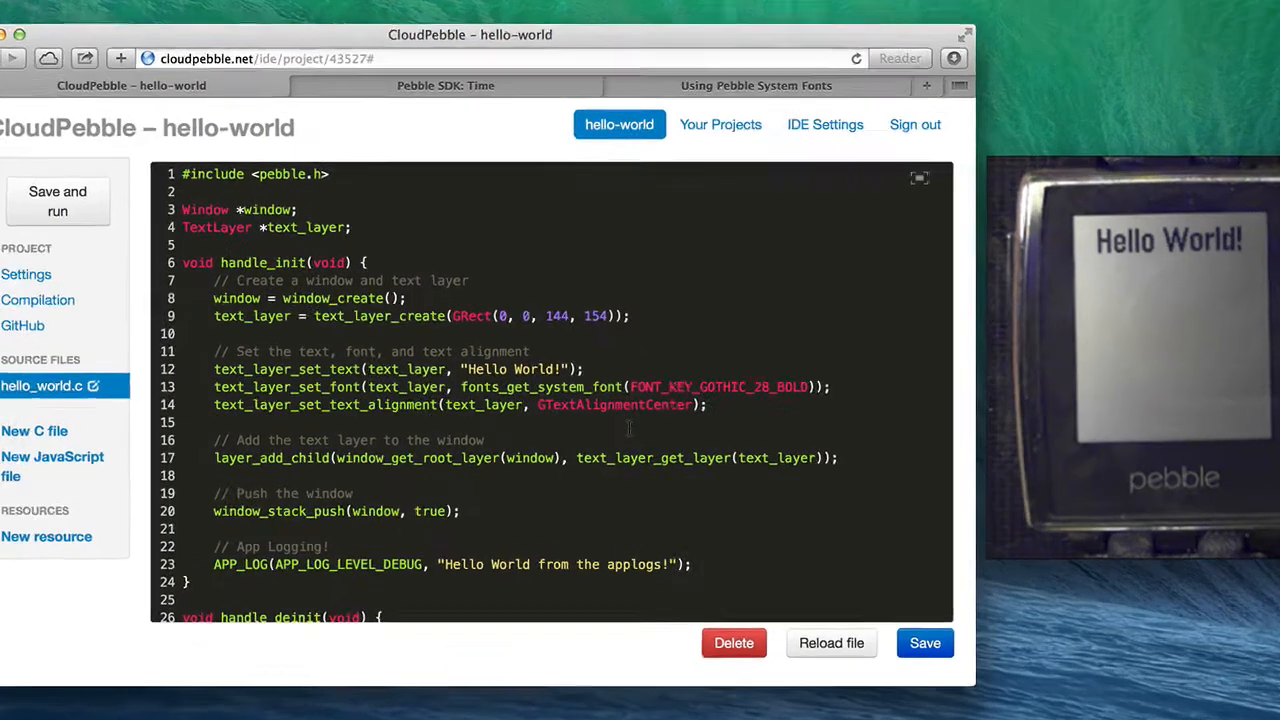
Make the editor fullscreen and insert a blank line after layer_add_child
{"action": "left_click", "coordinate": [919, 177]}
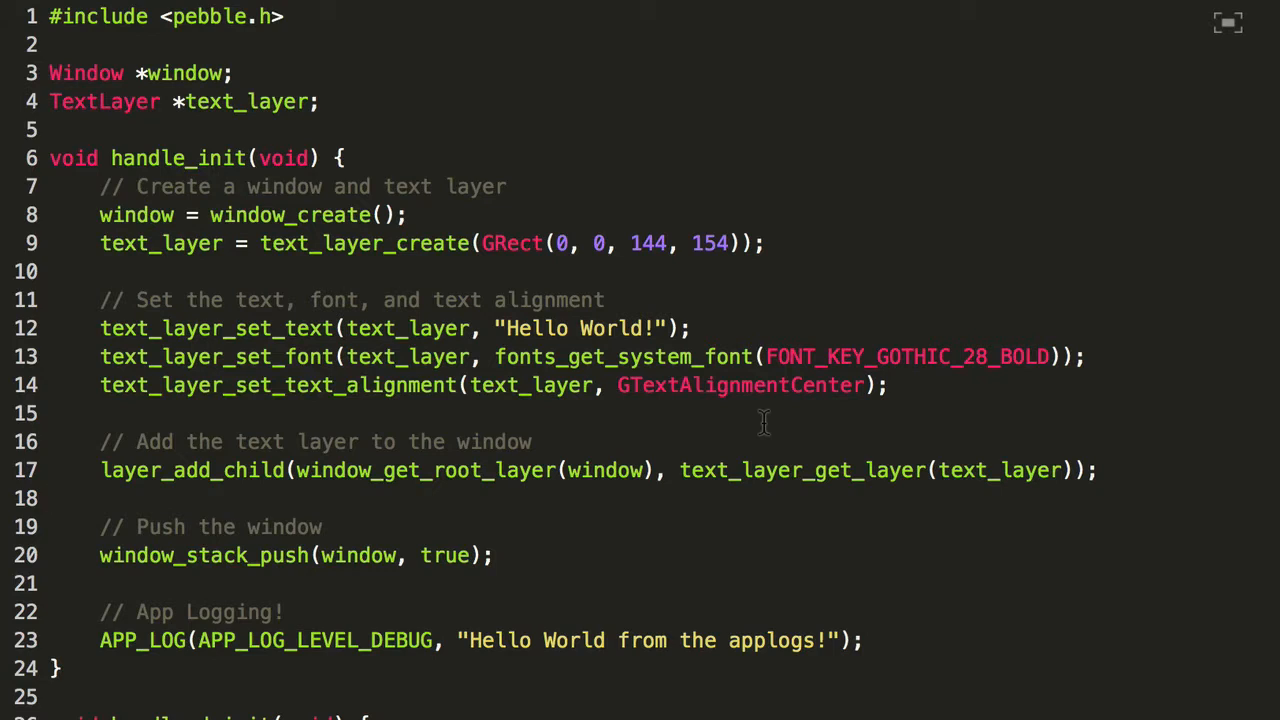
{"action": "mouse_move", "coordinate": [764, 423]}
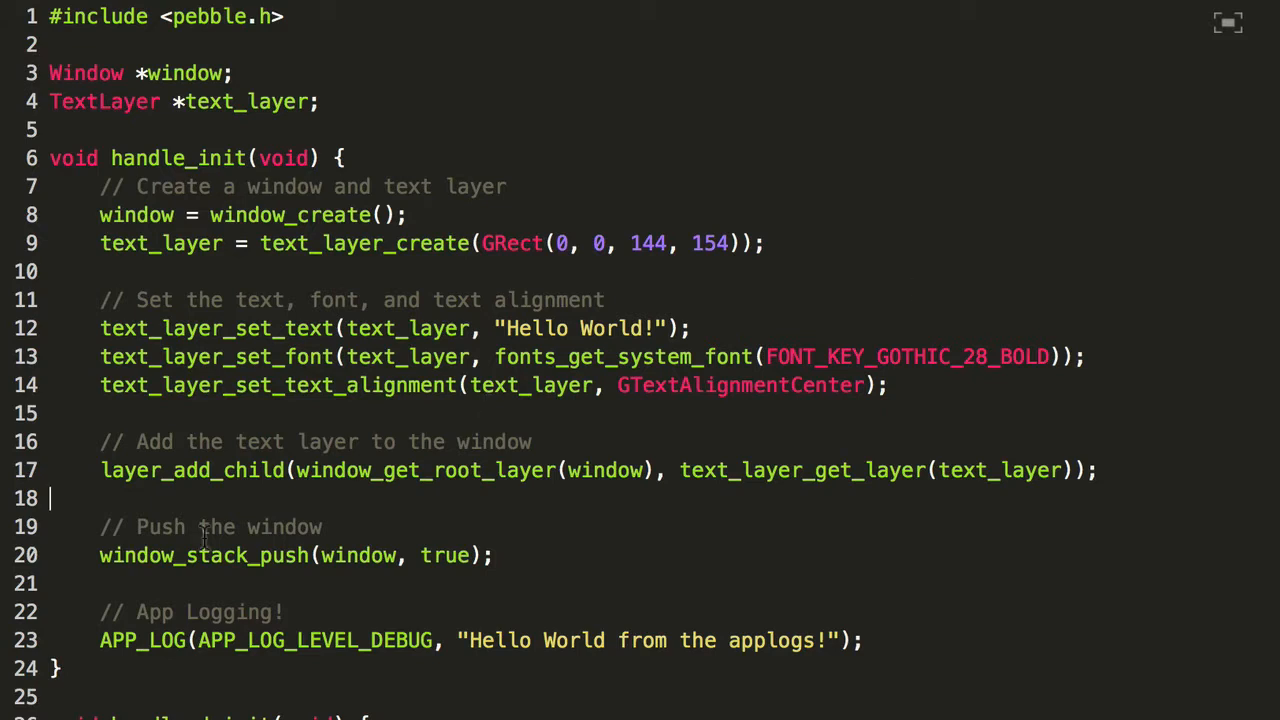
{"action": "key", "text": "Enter"}
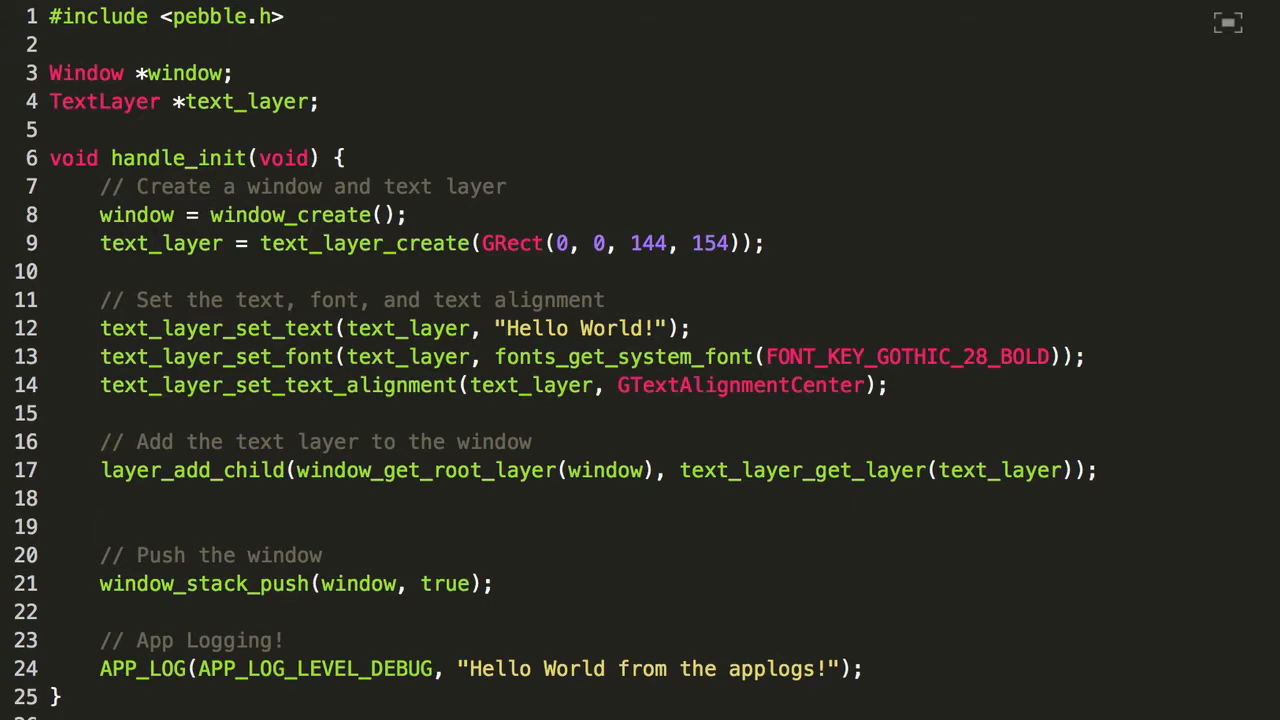
Add tick_timer_service_subscribe(SECOND_UNIT, handle_timechanges); and start a new line
{"action": "type", "text": "tick_timer_service_subscribe(SECOND, TickHandler handler"}
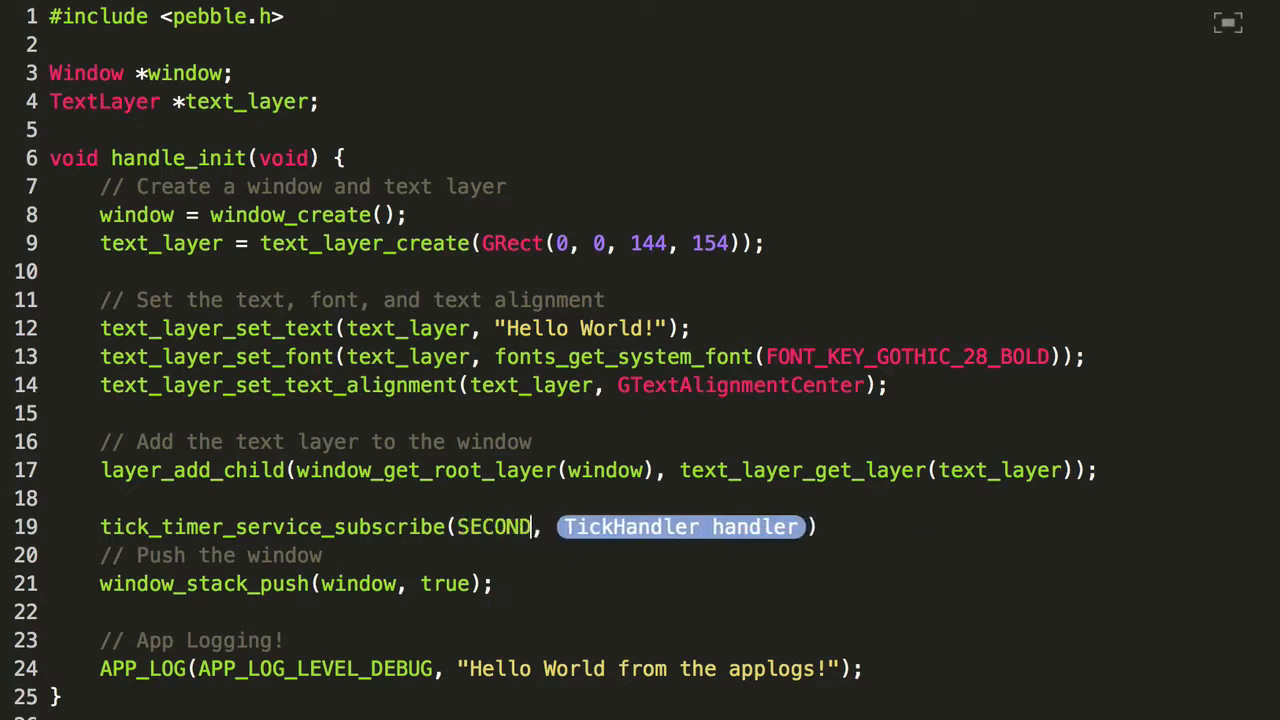
{"action": "type", "text": "_UNIT"}
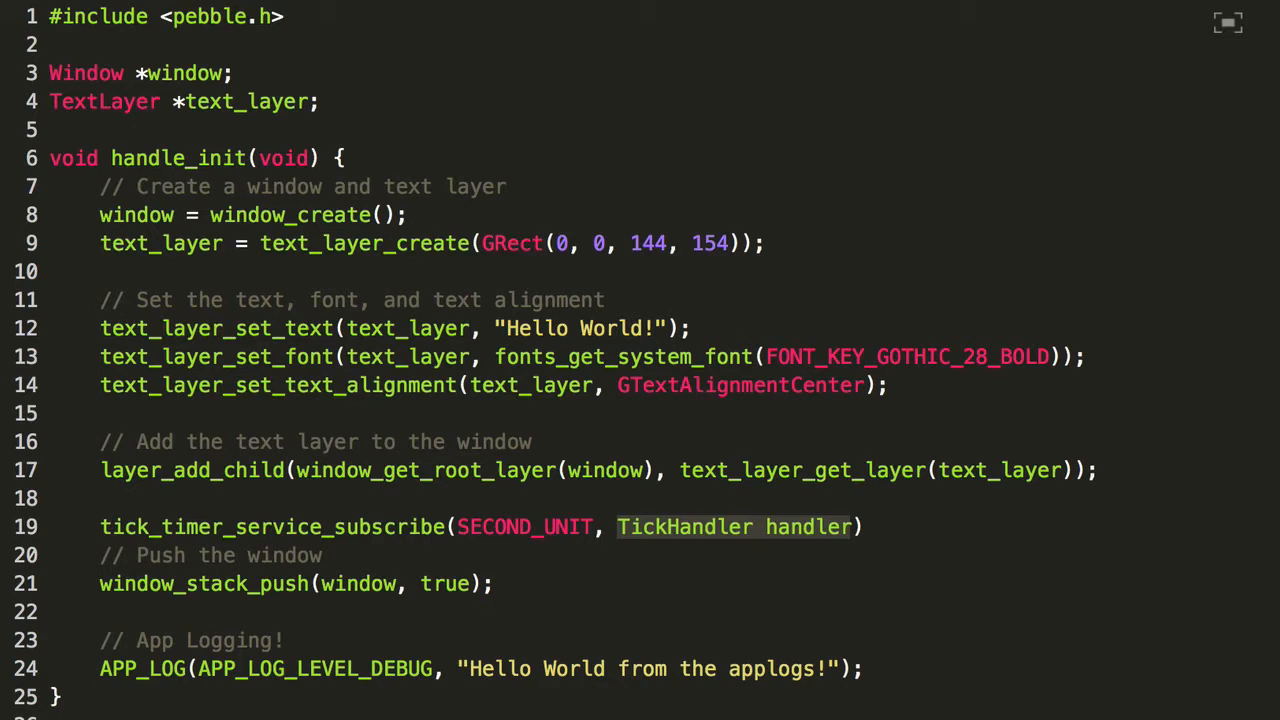
{"action": "type", "text": "handle_"}
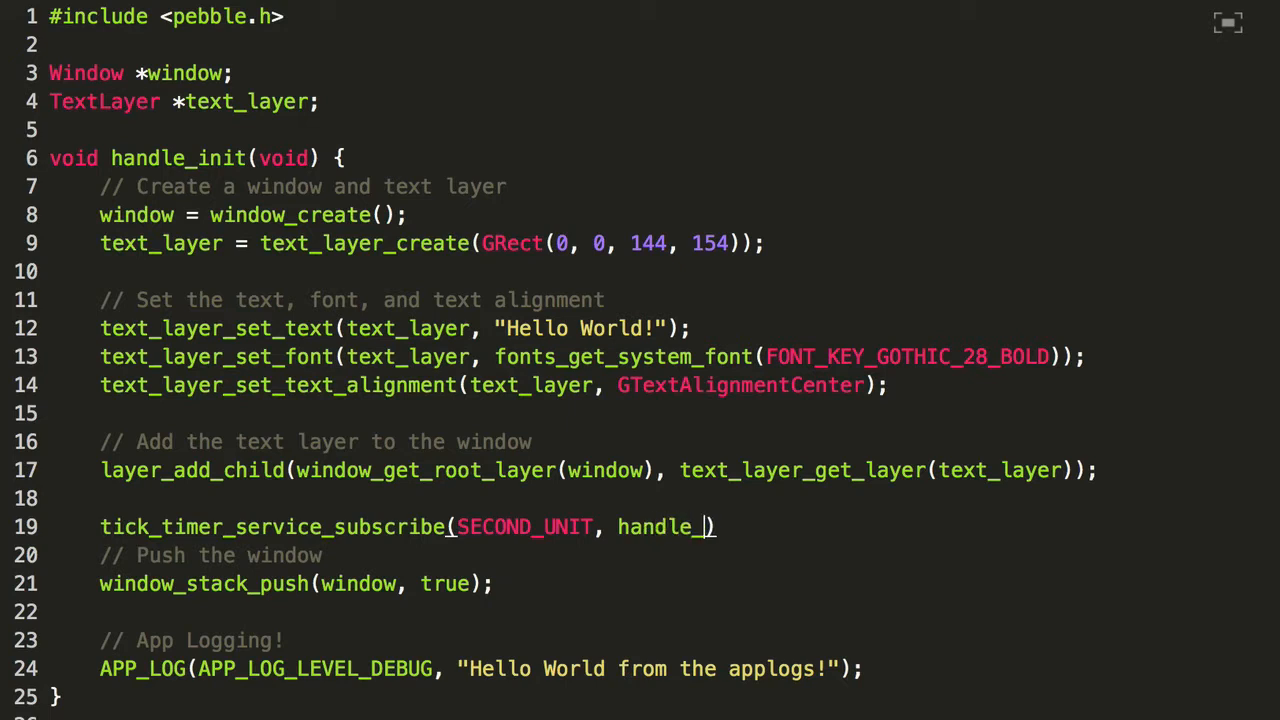
{"action": "type", "text": "tick"}
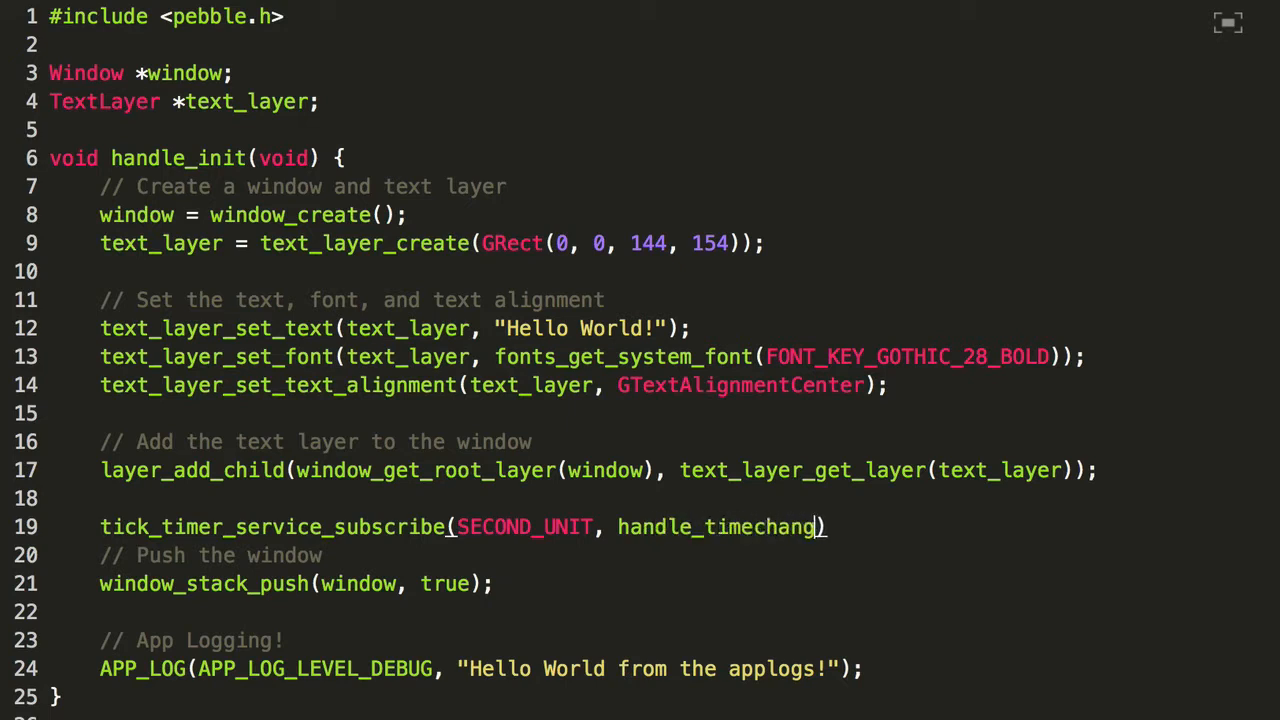
{"action": "type", "text": "es"}
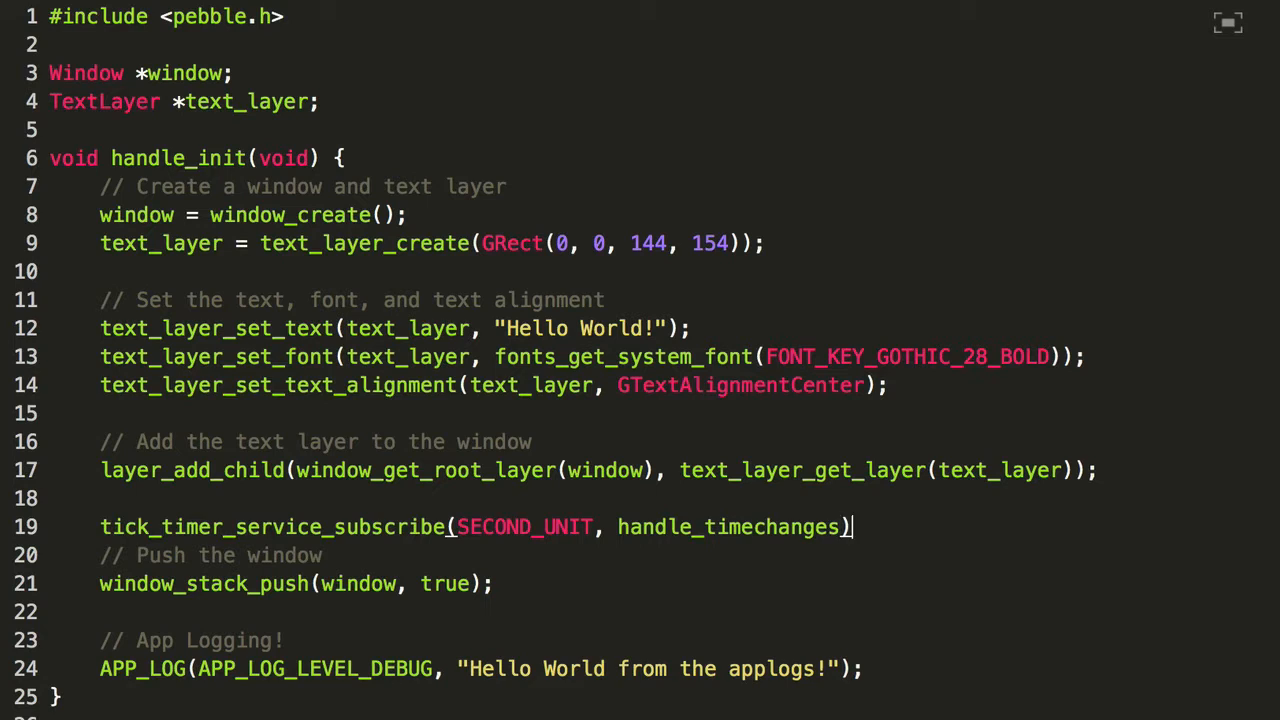
{"action": "type", "text": ";"}
{"action": "key", "text": "Enter"}
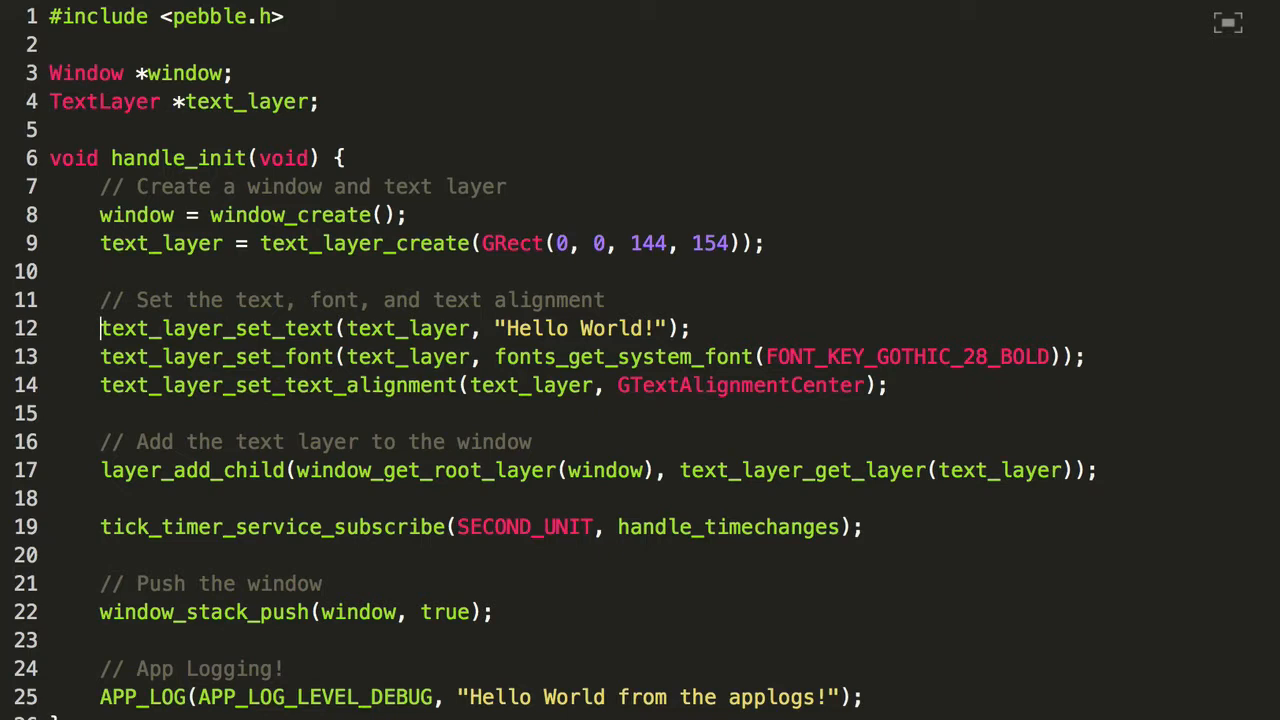
Write void handle_timechanges(struct tm *tick_time, TimeUnits units_changed) with an empty body
{"action": "type", "text": "void handle_timechange"}
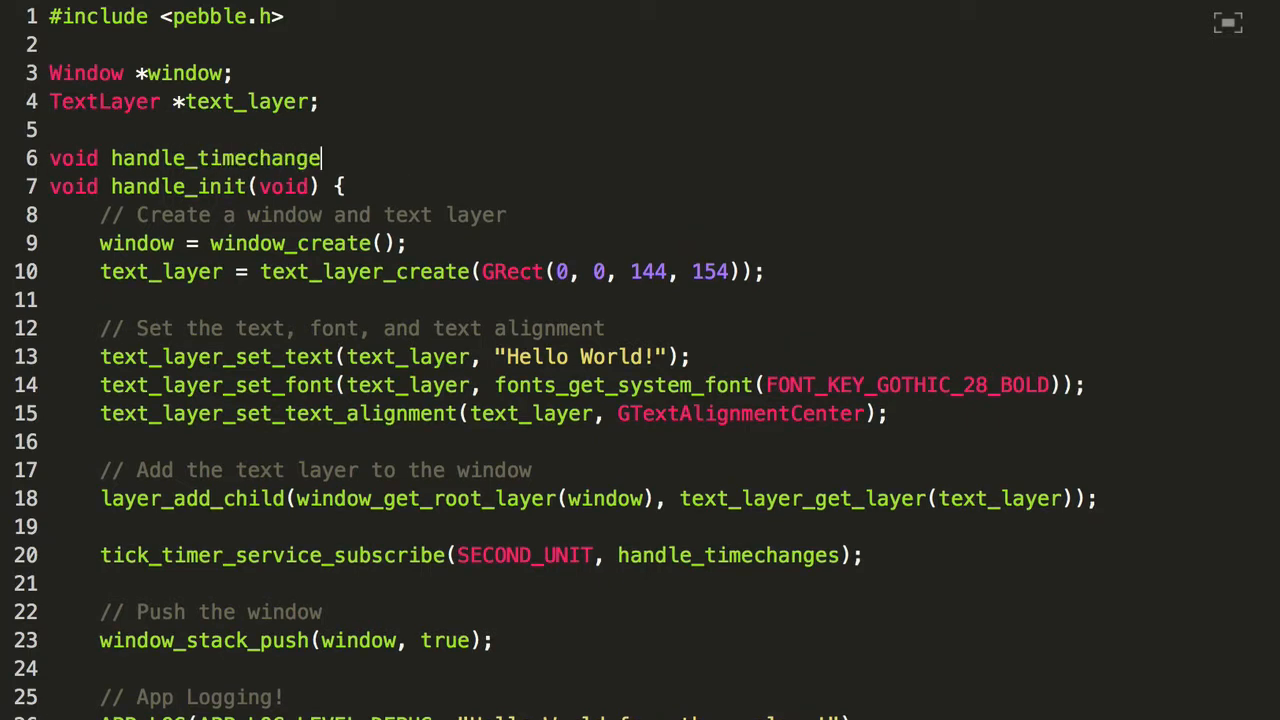
{"action": "type", "text": "s() {"}
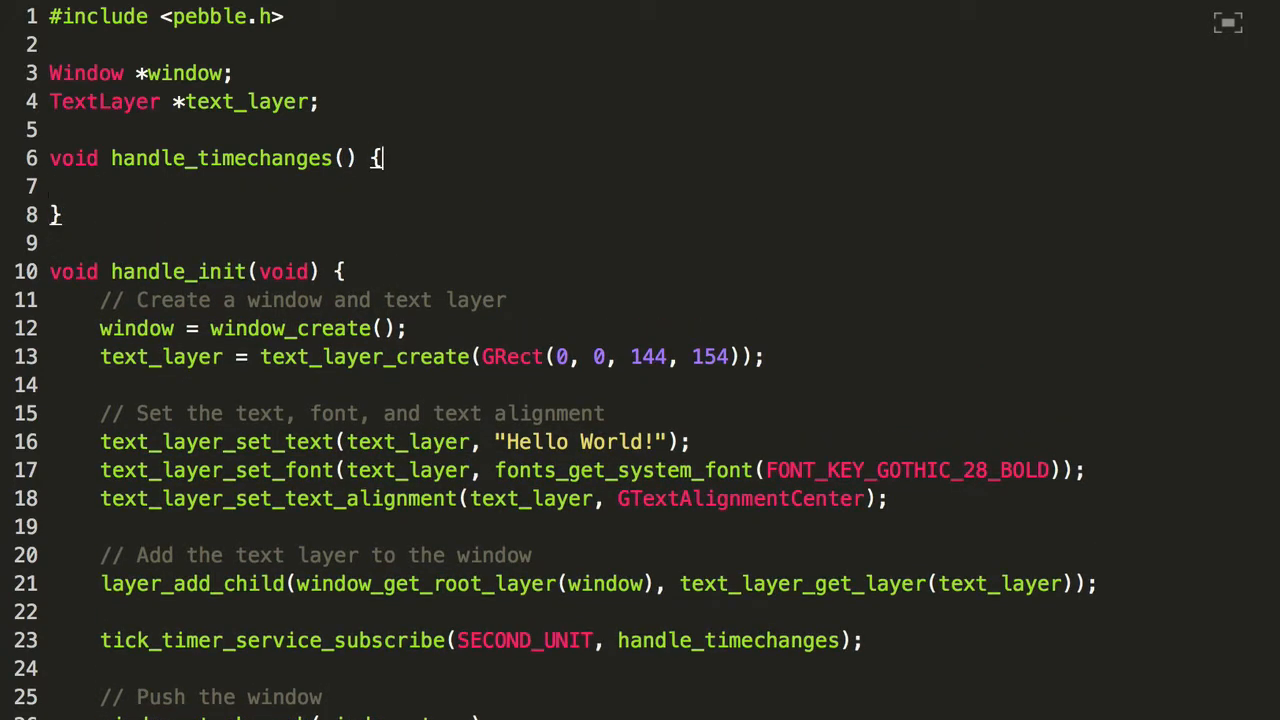
{"action": "type", "text": "struct tm"}
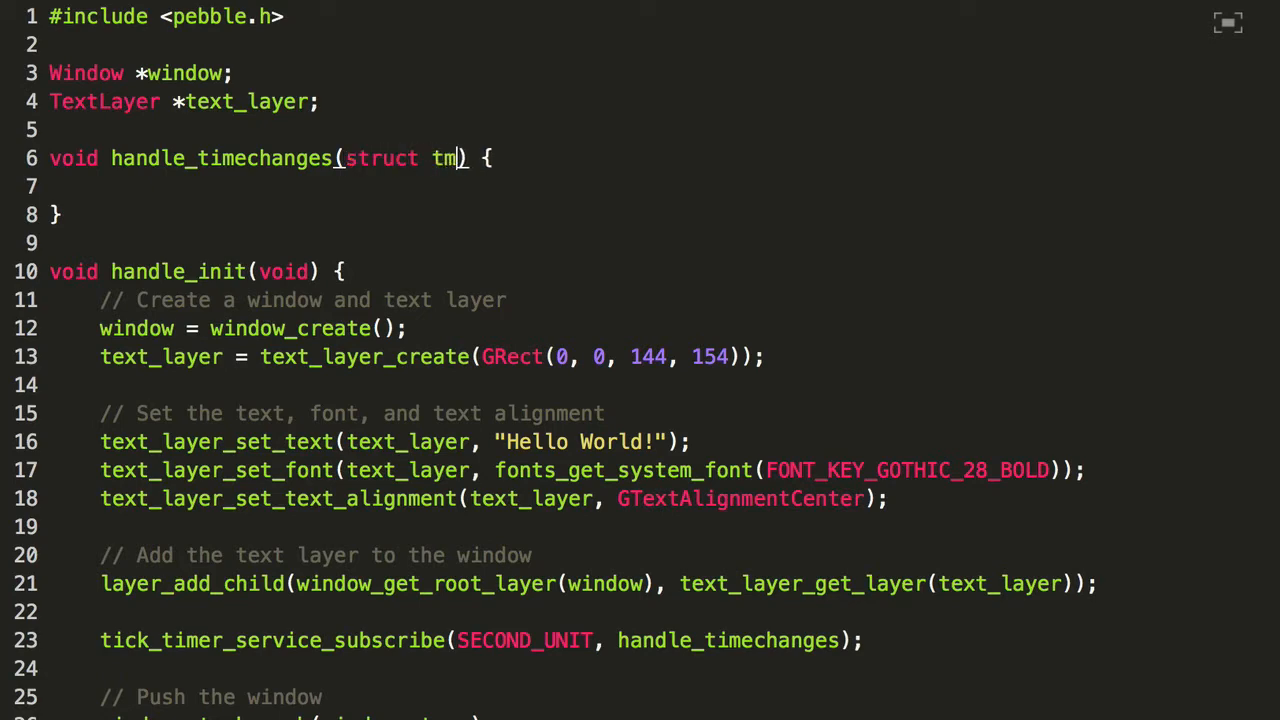
{"action": "type", "text": "*tick_time"}
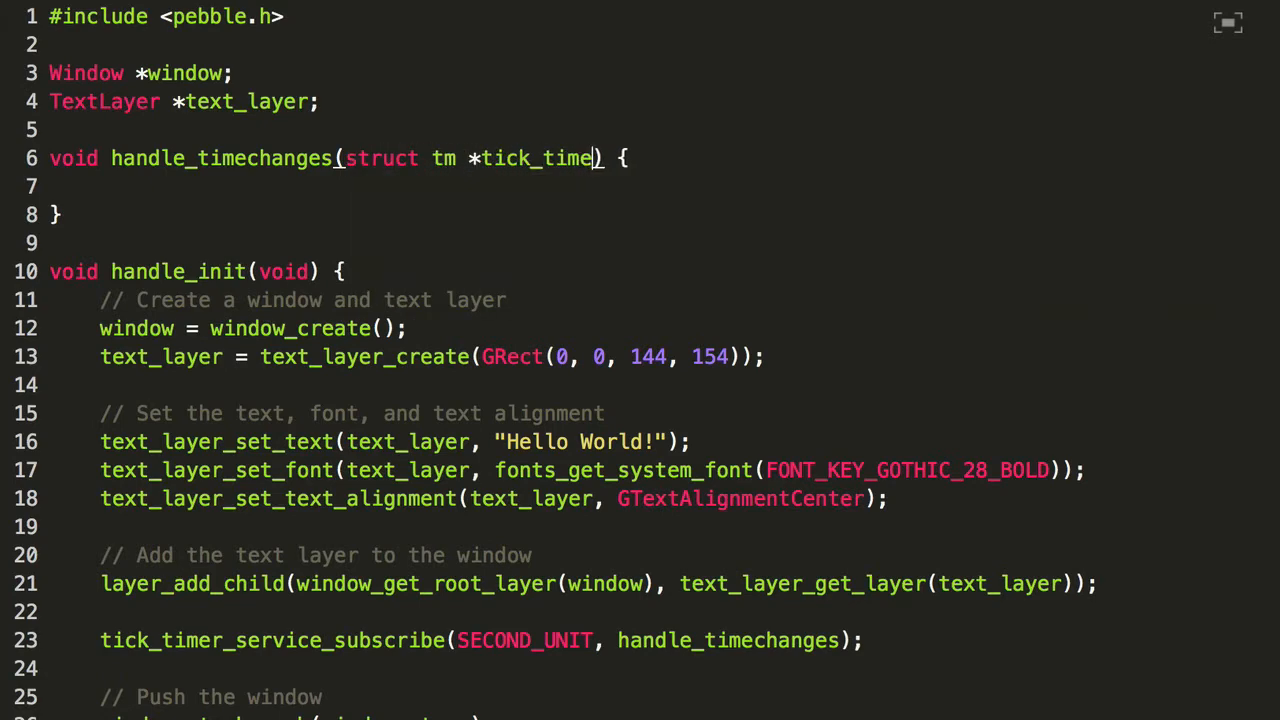
{"action": "type", "text": ","}
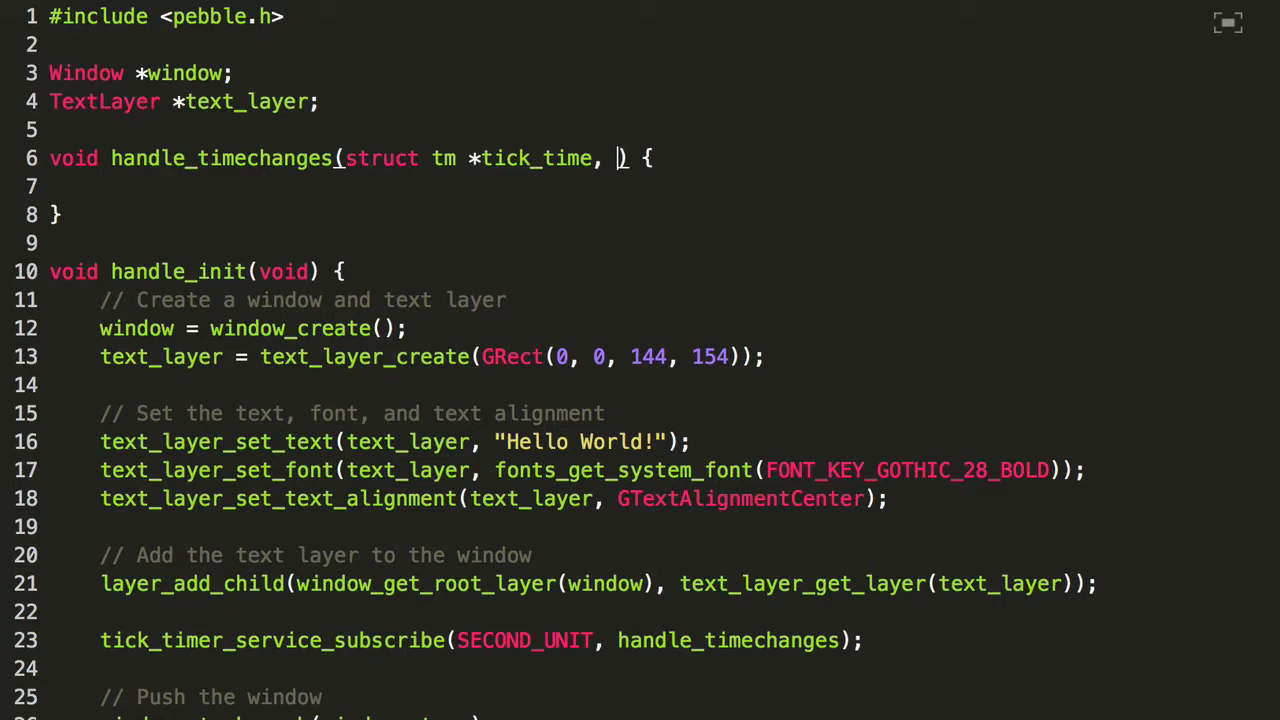
{"action": "type", "text": "Time"}
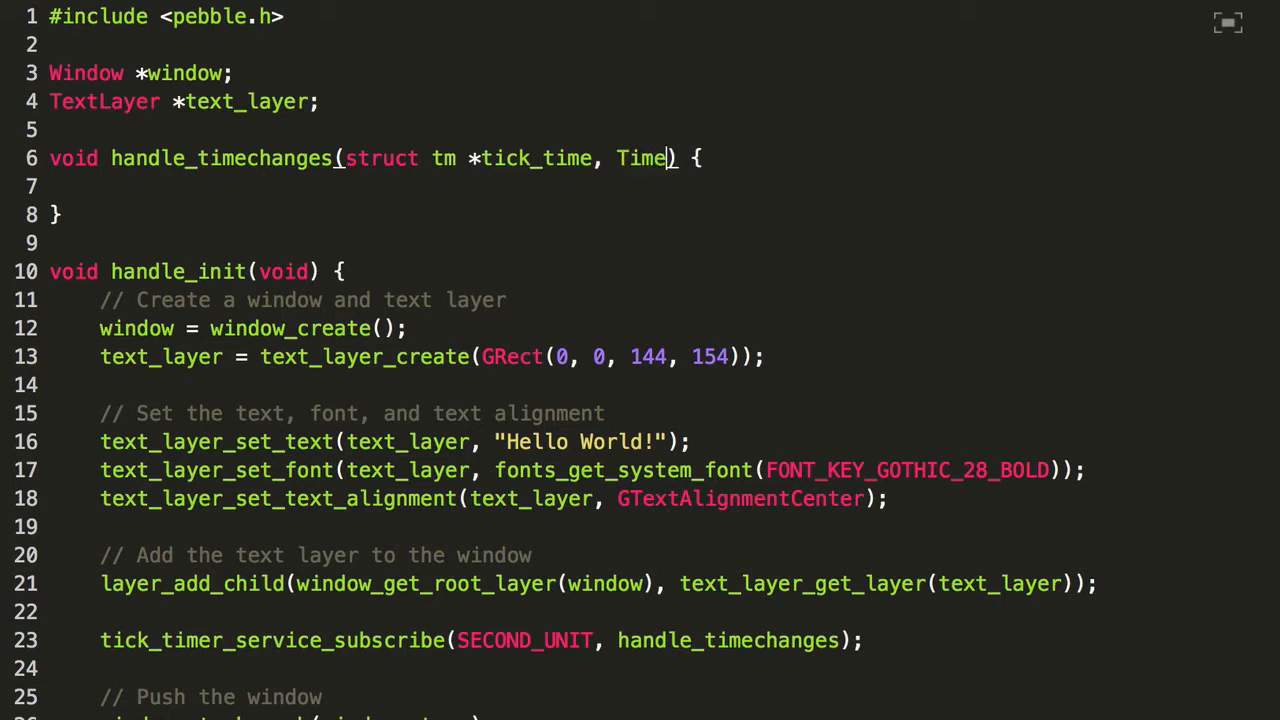
{"action": "type", "text": "Units"}
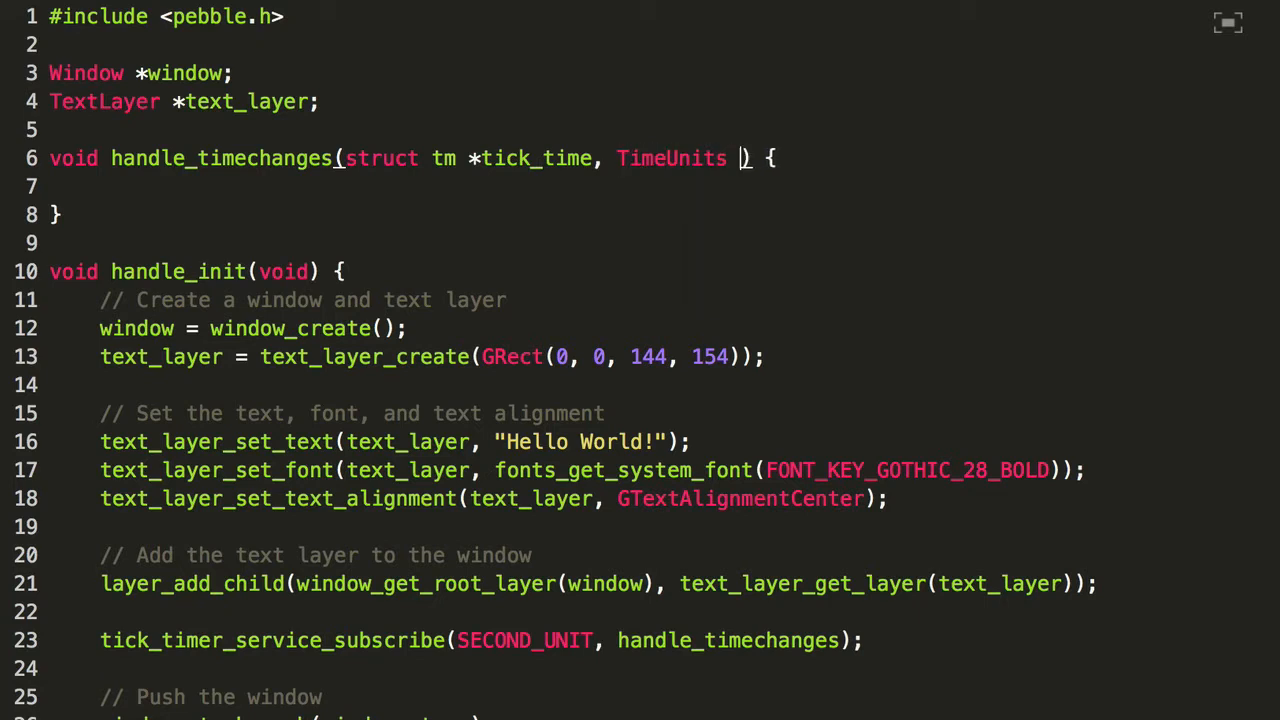
{"action": "type", "text": "units_ch"}
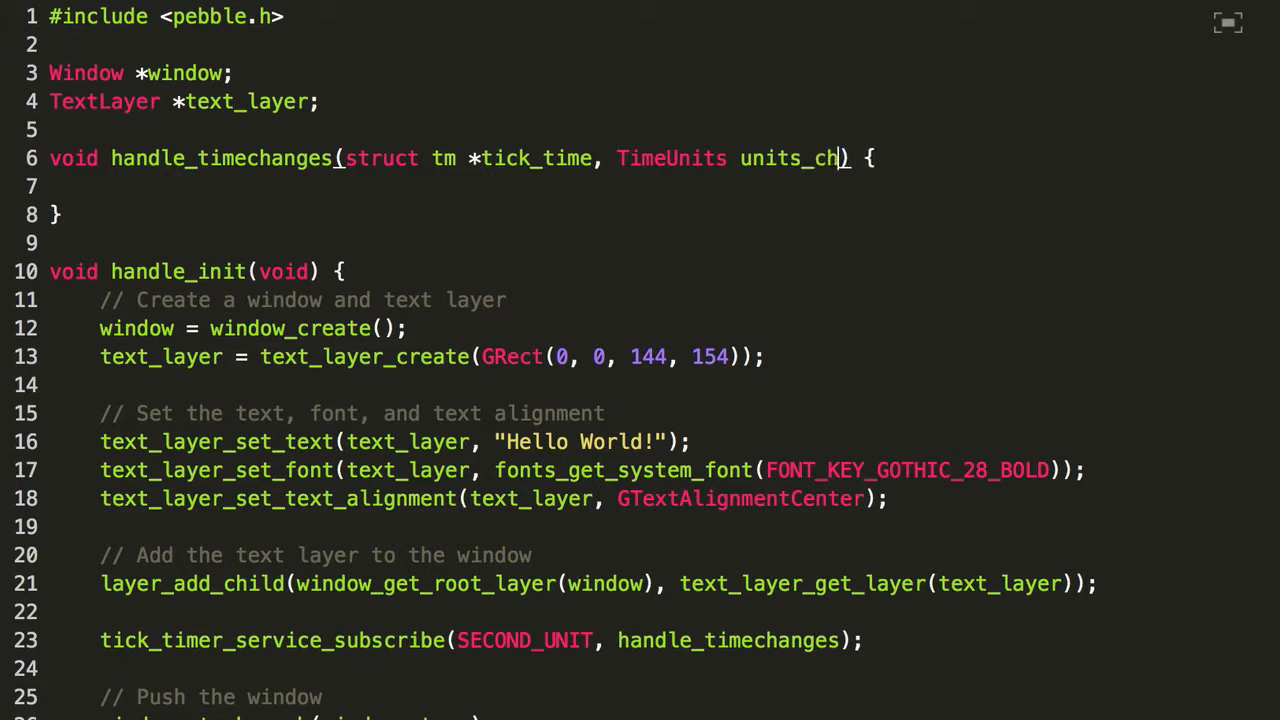
{"action": "type", "text": "anged"}
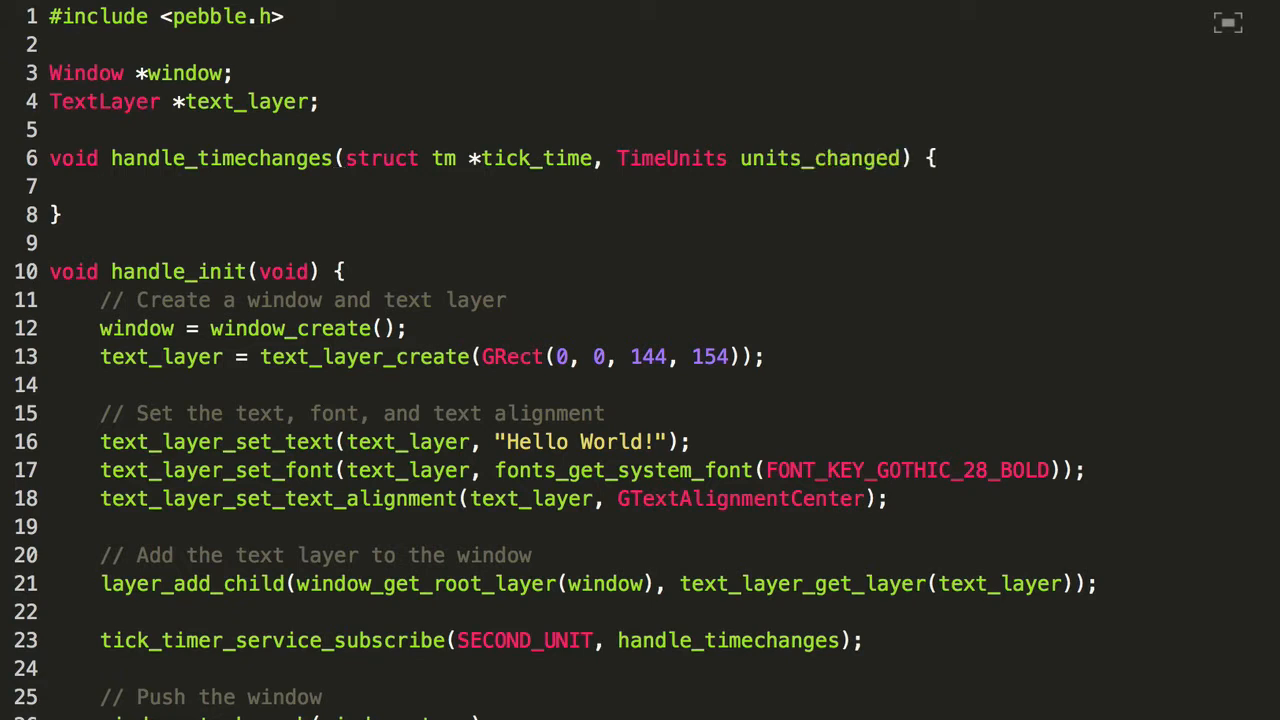
{"action": "left_click", "coordinate": [100, 186]}
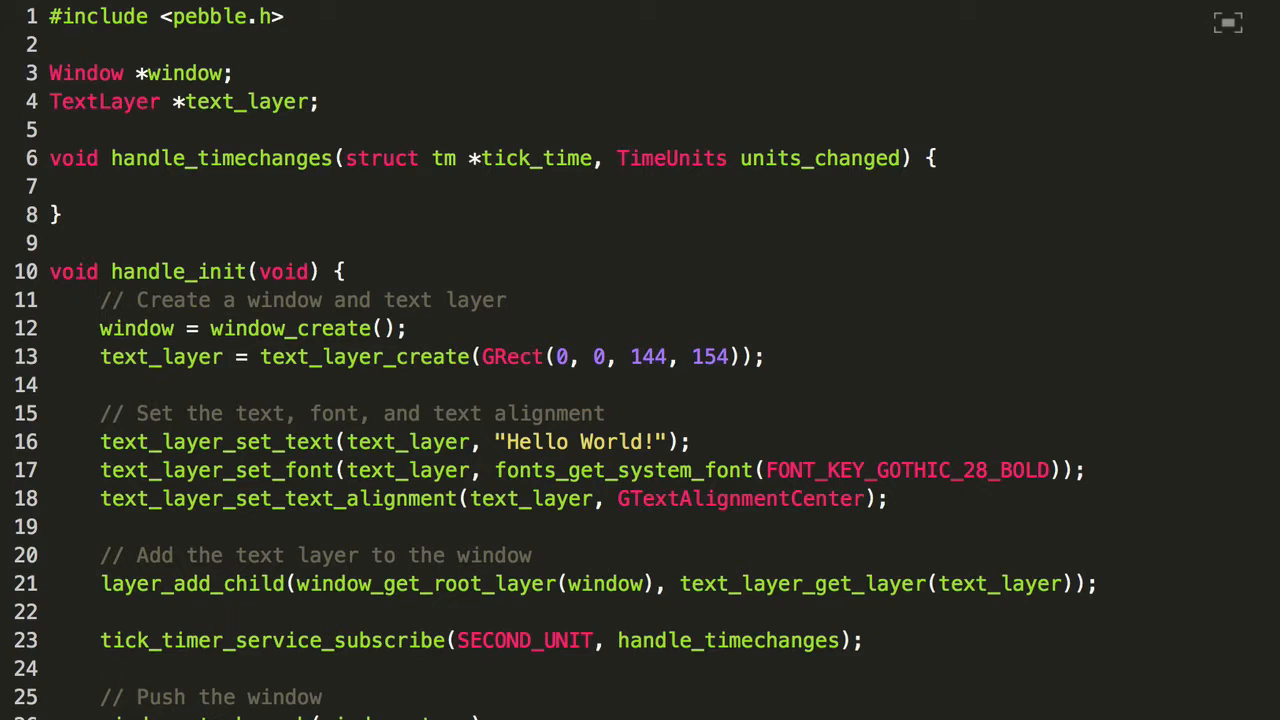
{"action": "mouse_move", "coordinate": [100, 140]}
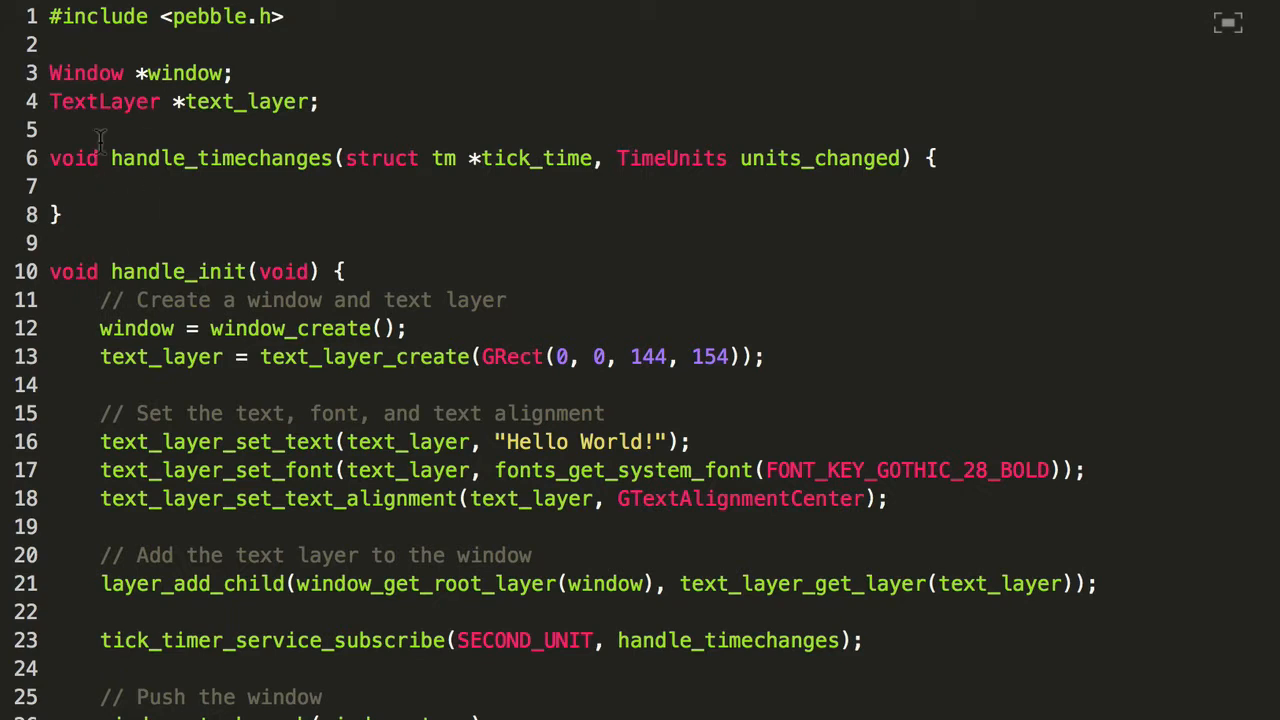
{"action": "mouse_move", "coordinate": [1004, 126]}
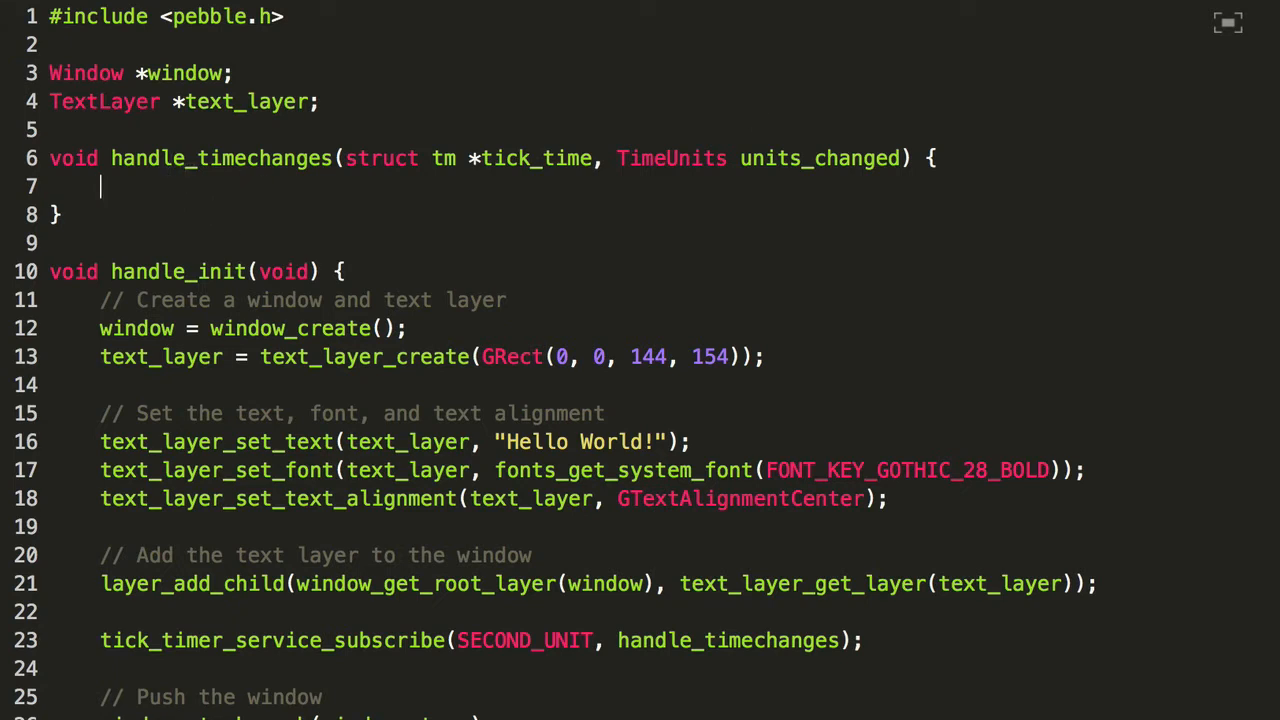
Declare static char time_buffer[10]; as the handler's first line
{"action": "type", "text": "c"}
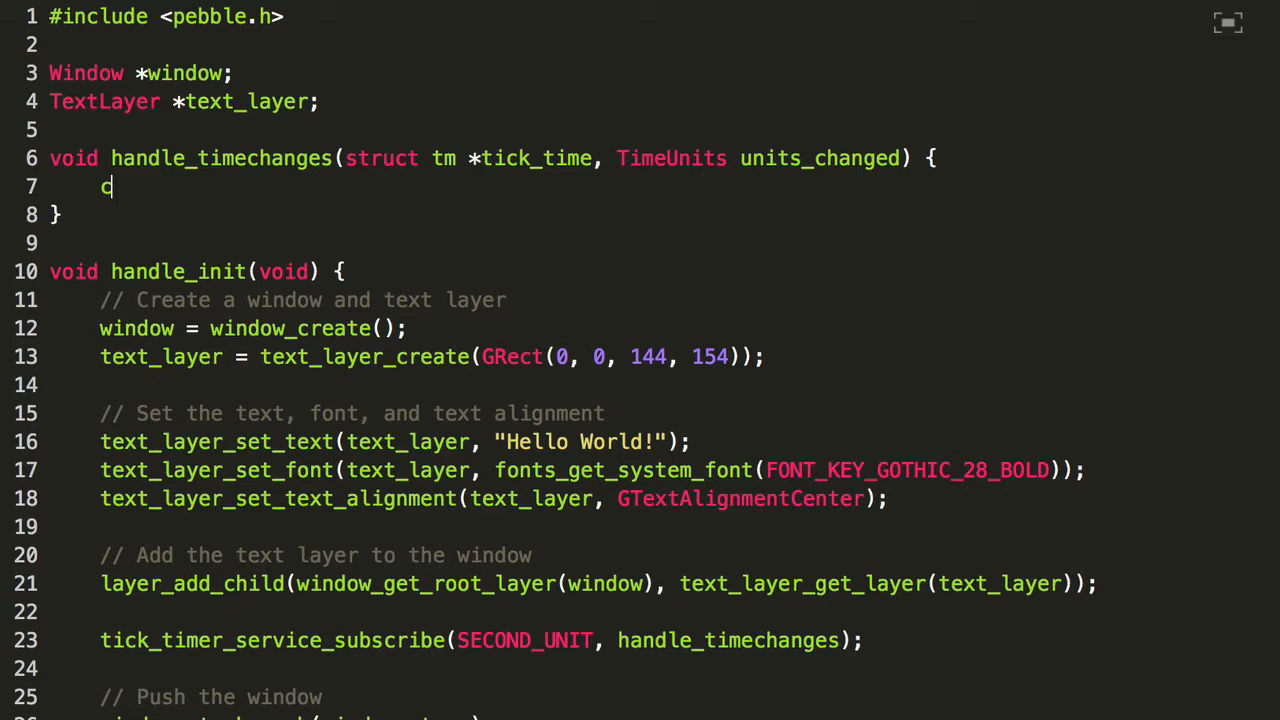
{"action": "type", "text": "har bu"}
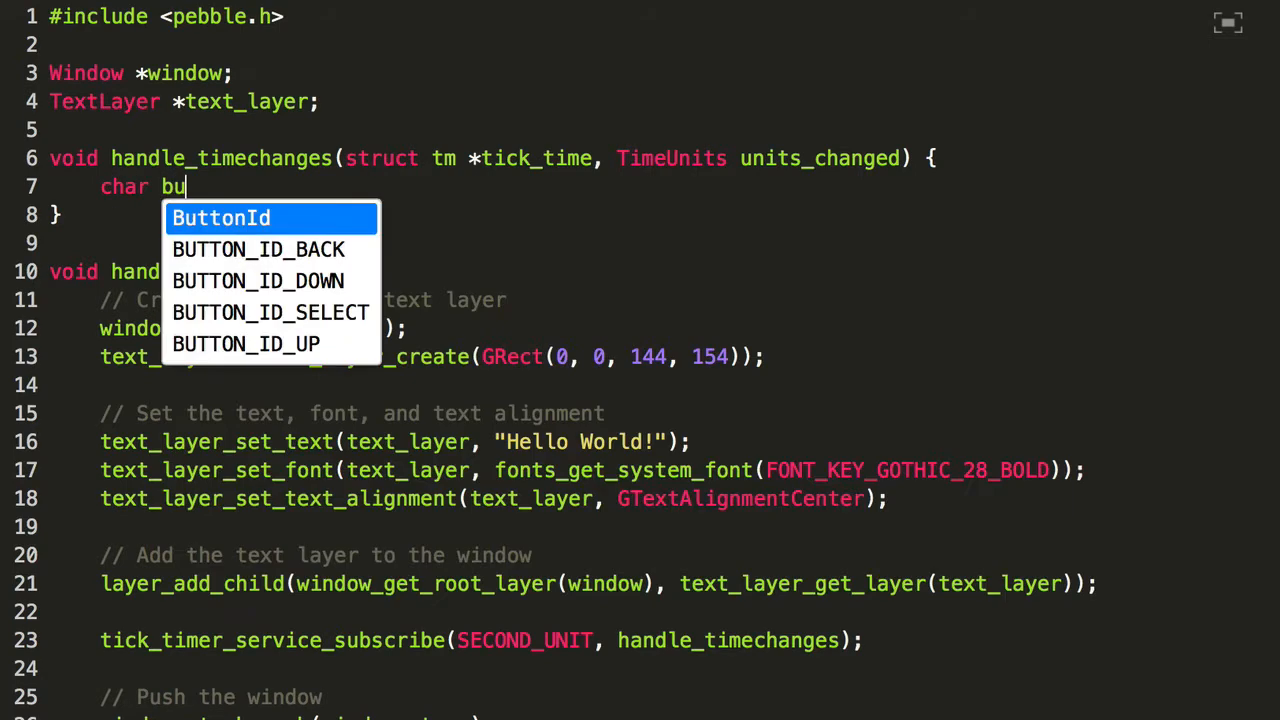
{"action": "type", "text": "time_"}
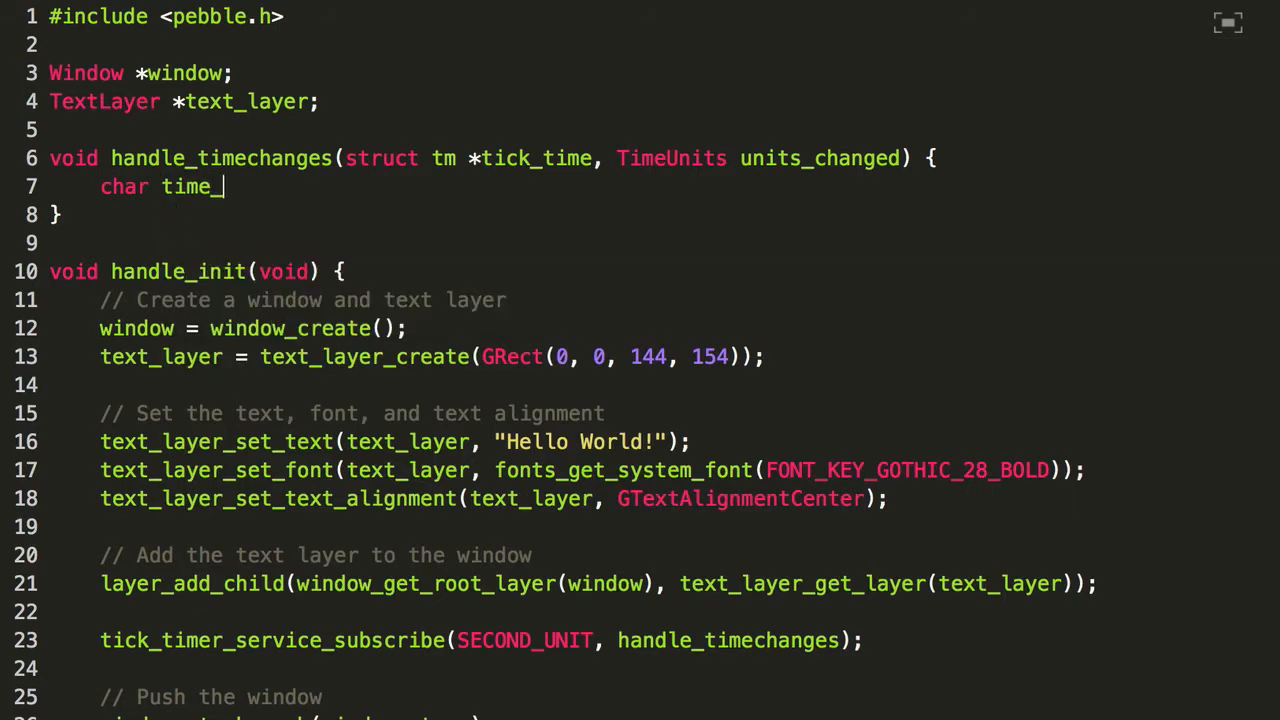
{"action": "type", "text": "buffer[]"}
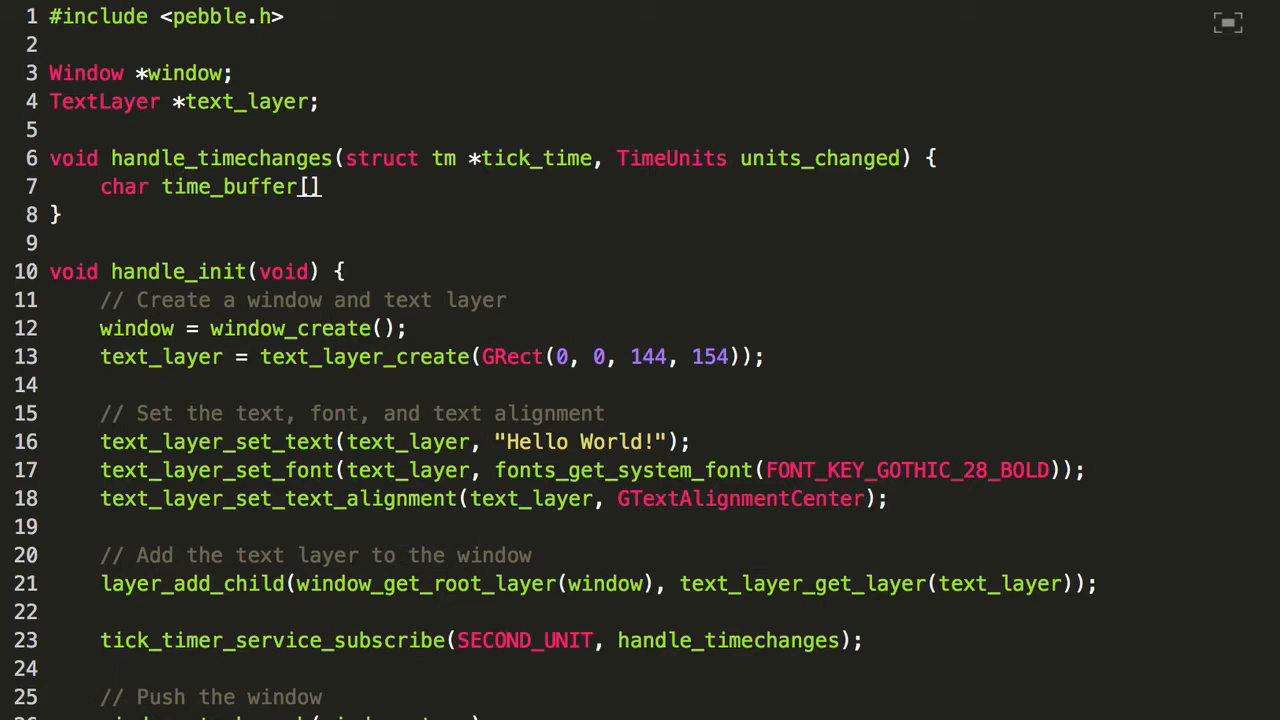
{"action": "type", "text": "10"}
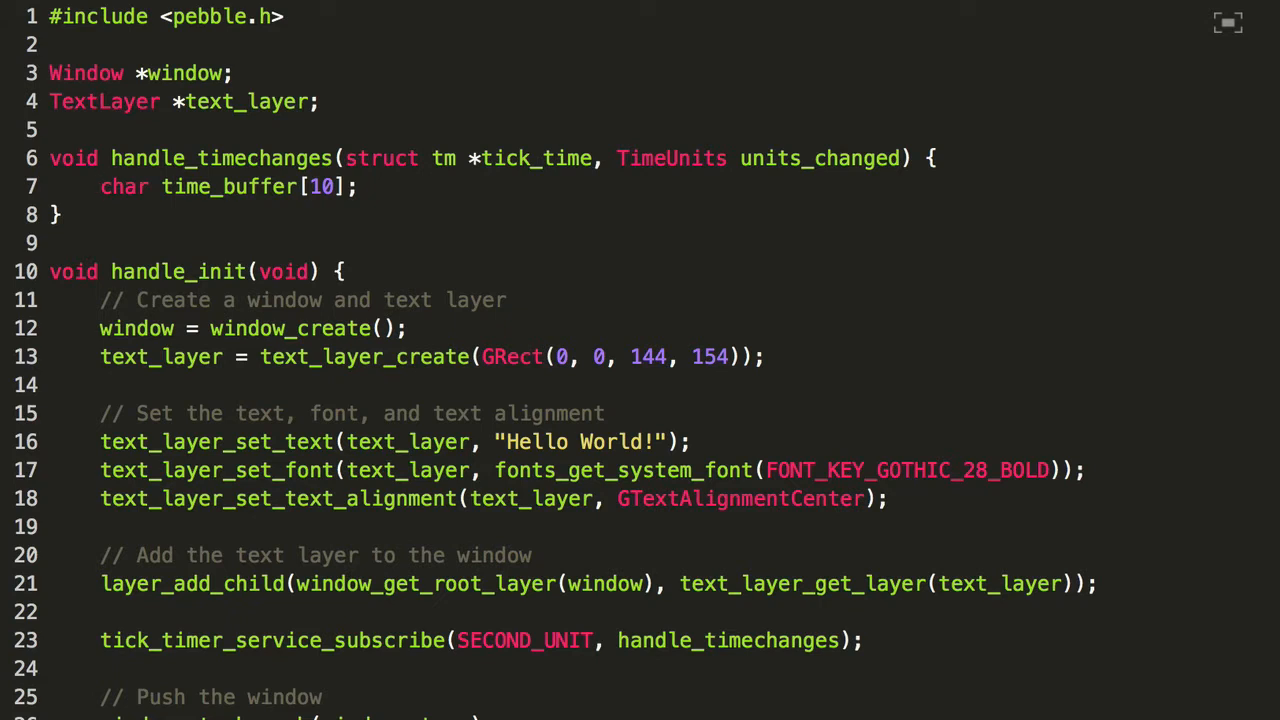
{"action": "type", "text": "stat"}
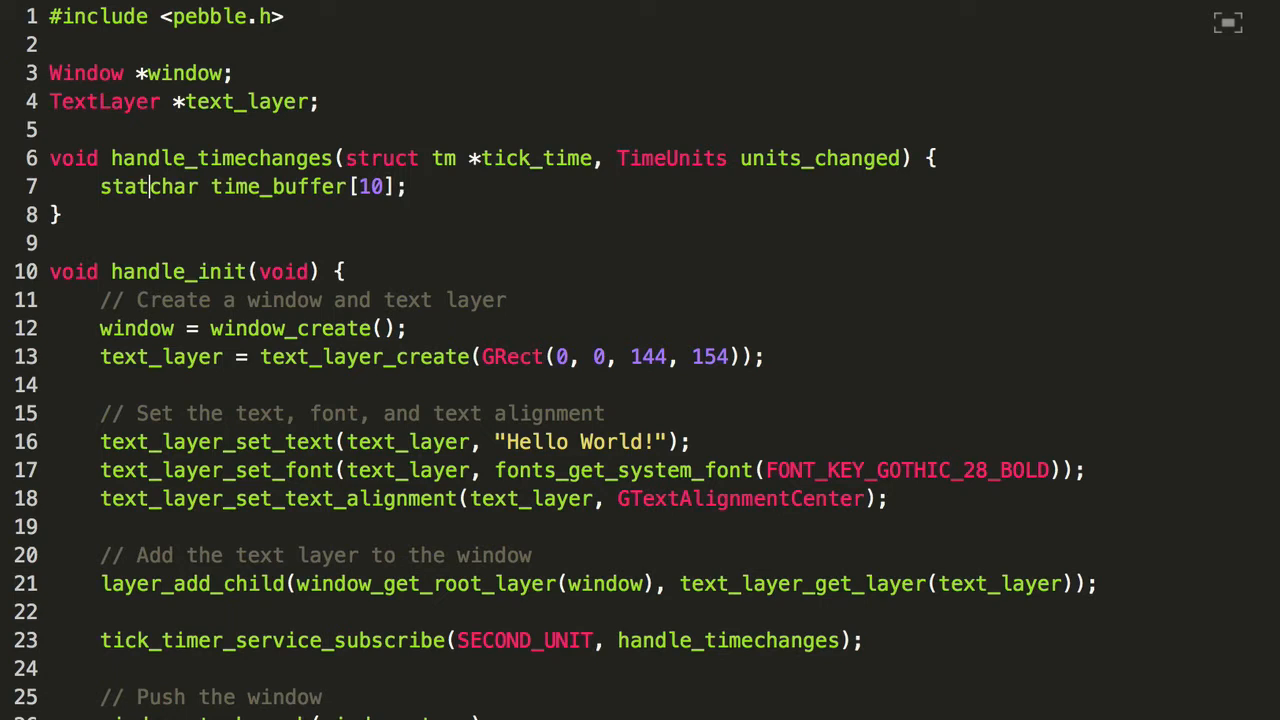
{"action": "type", "text": "ic"}
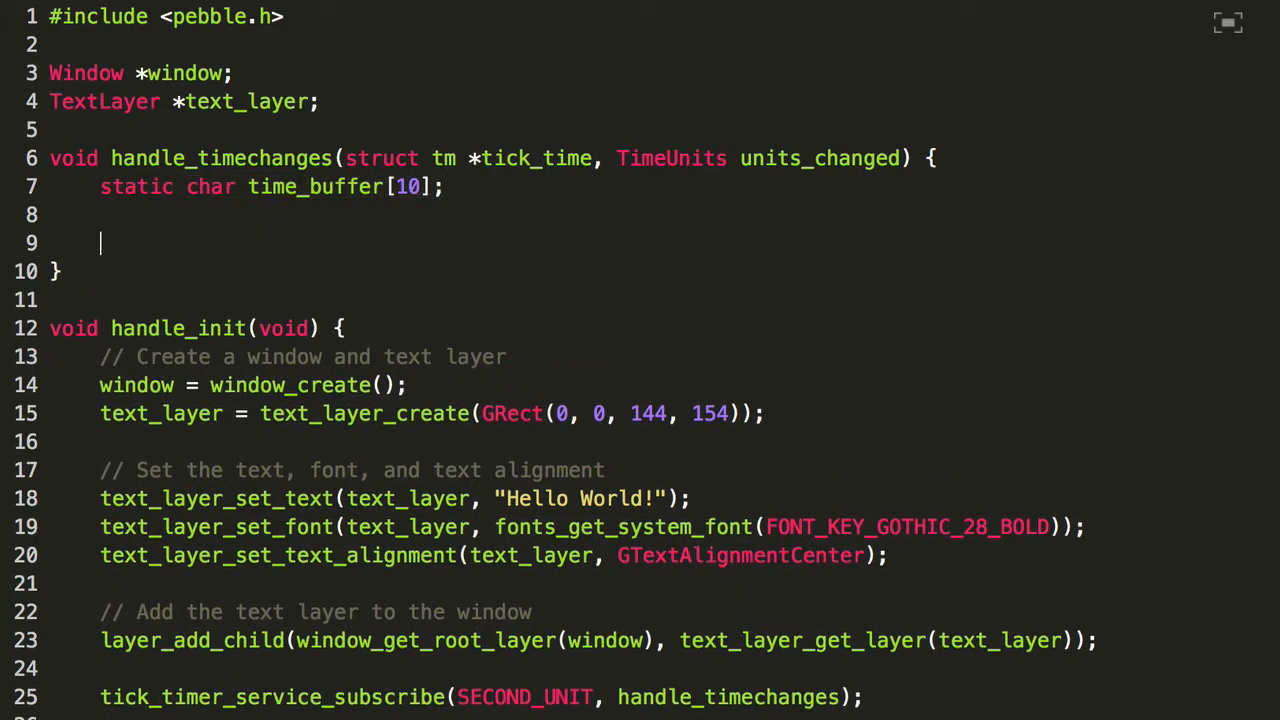
Format tick_time into time_buffer with strftime using "%H:%M:%S"
{"action": "type", "text": "str"}
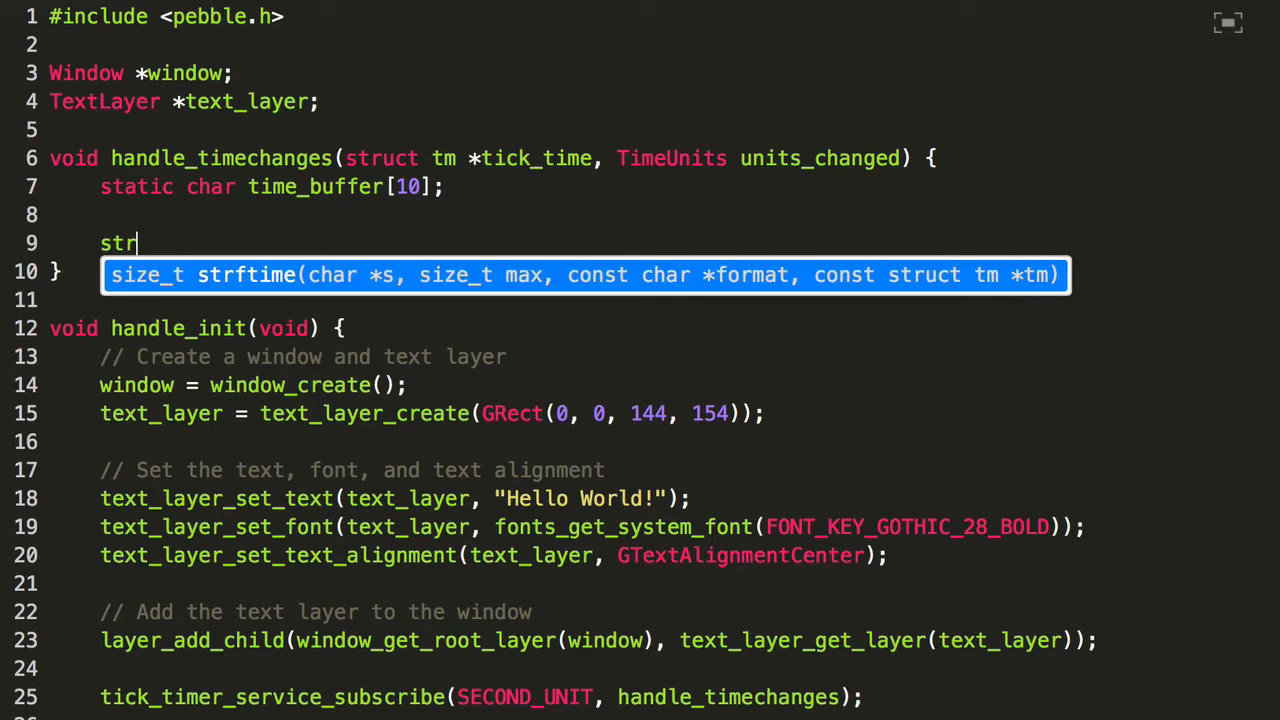
{"action": "type", "text": "ftime"}
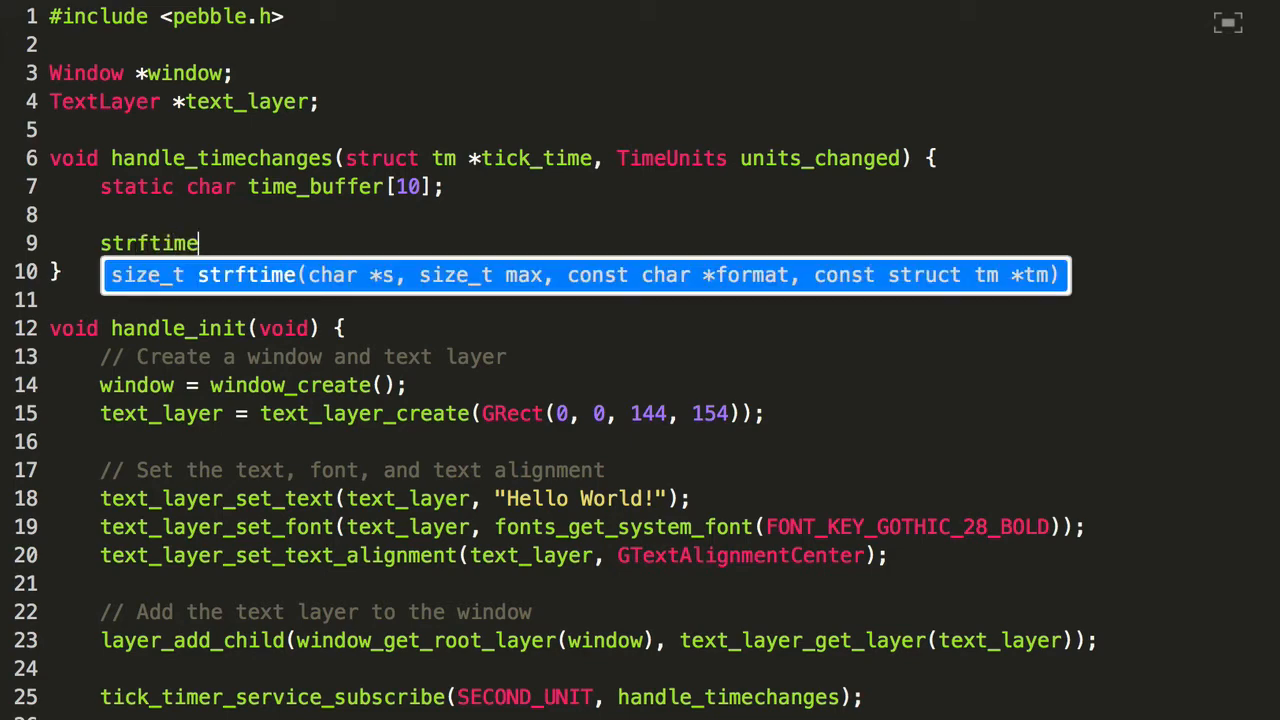
{"action": "type", "text": "("}
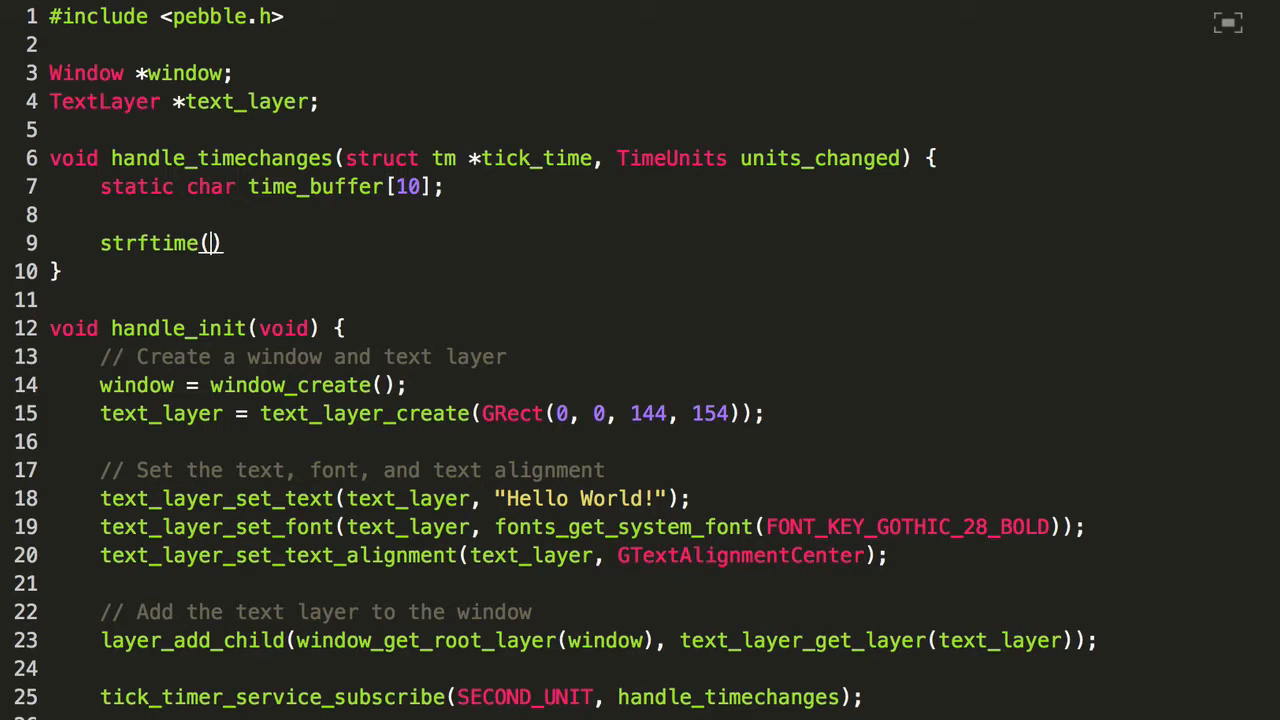
{"action": "type", "text": "time_buf"}
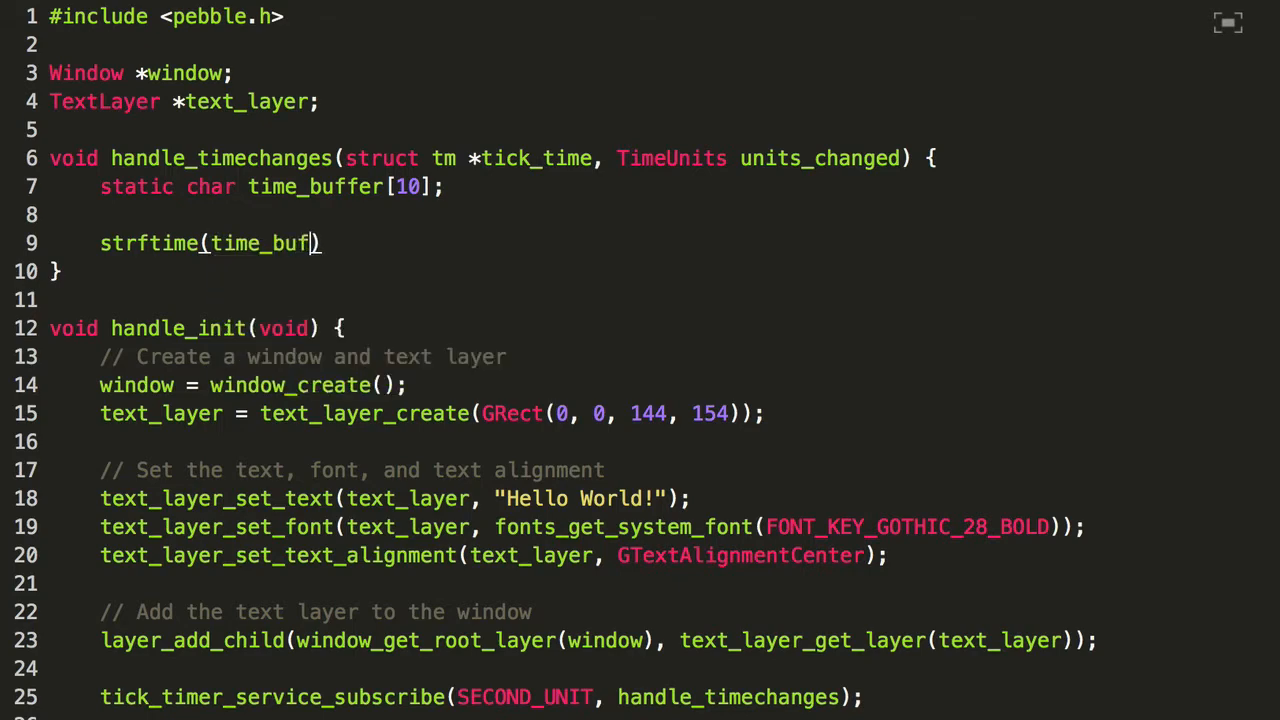
{"action": "type", "text": "fer, sizeo"}
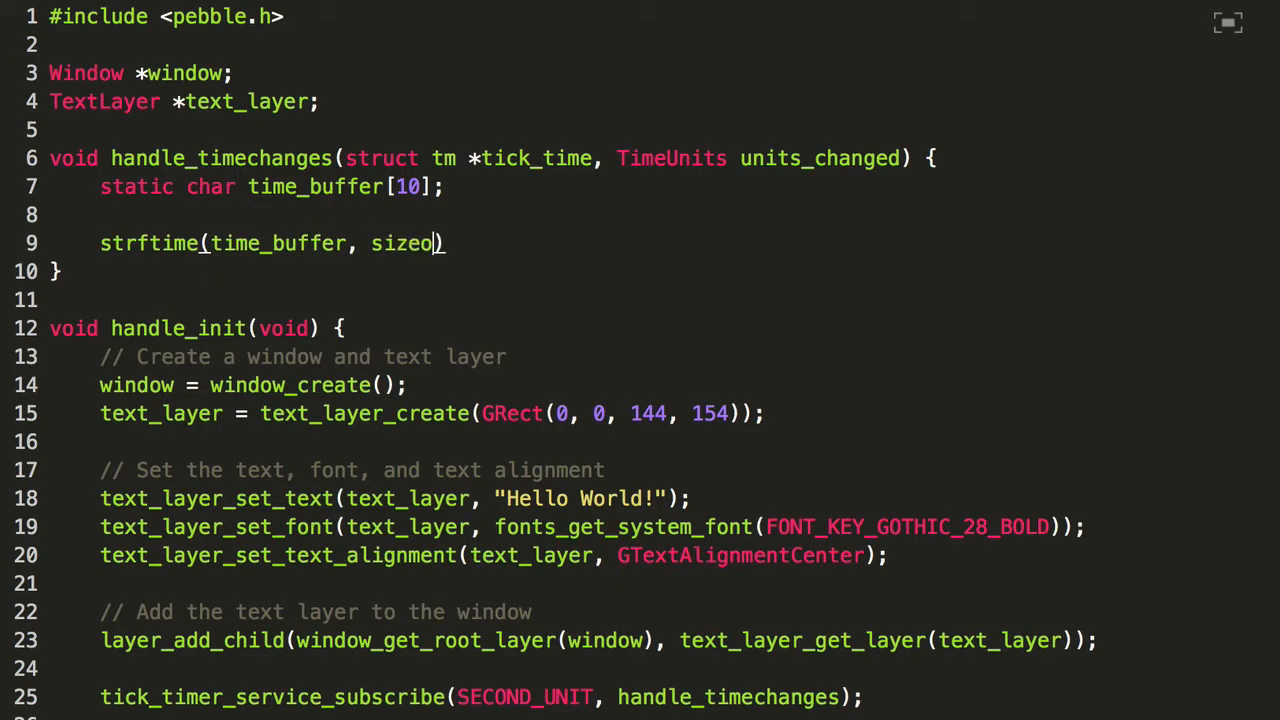
{"action": "type", "text": "f(time_b"}
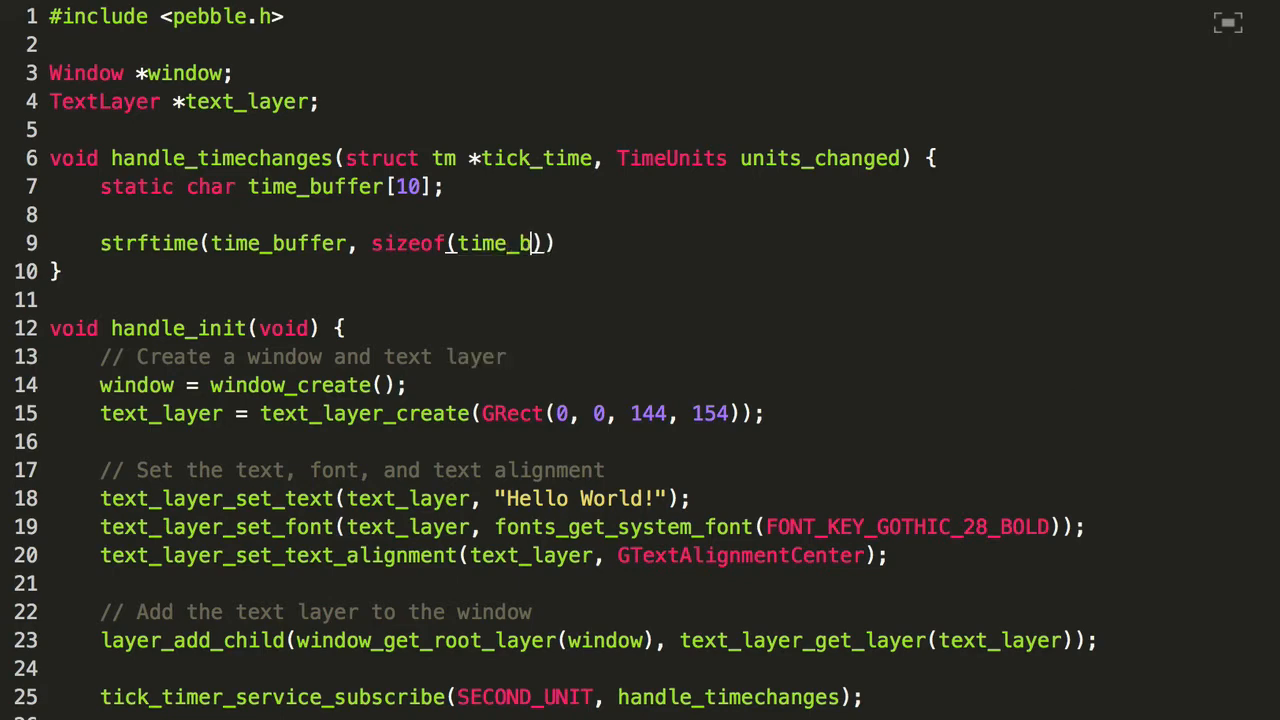
{"action": "type", "text": "uffer),"}
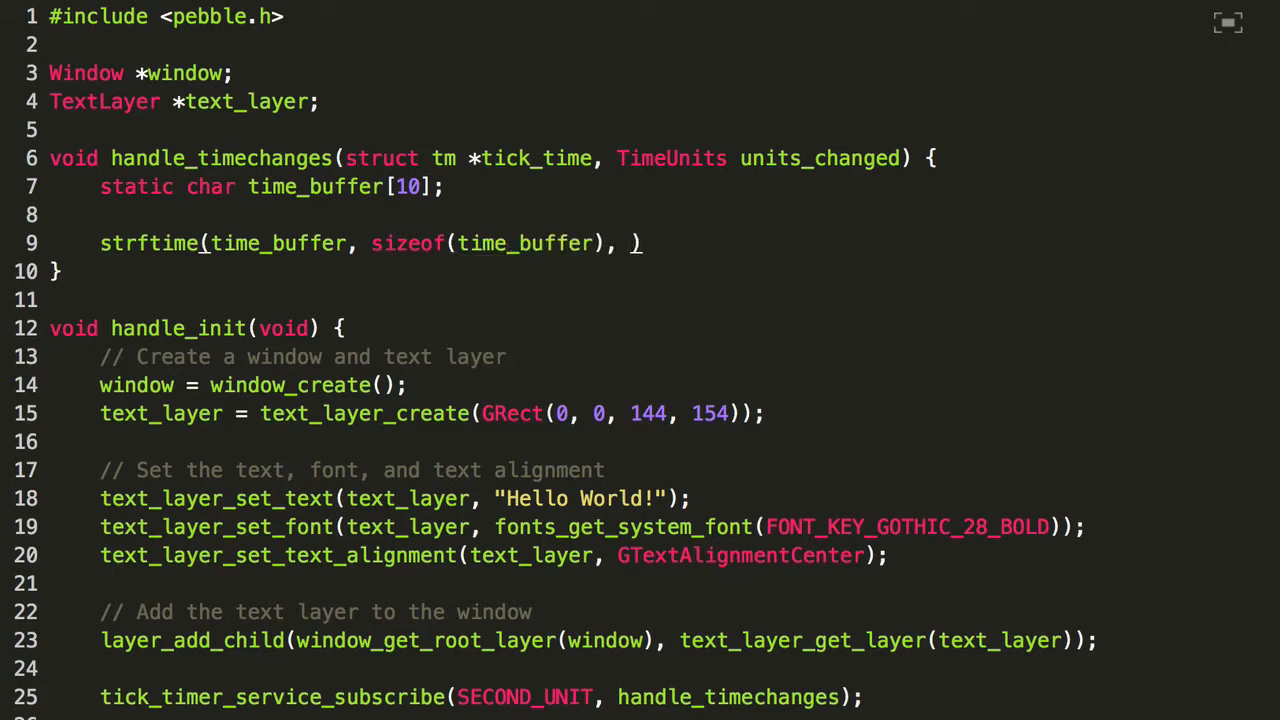
{"action": "type", "text": "\"\""}
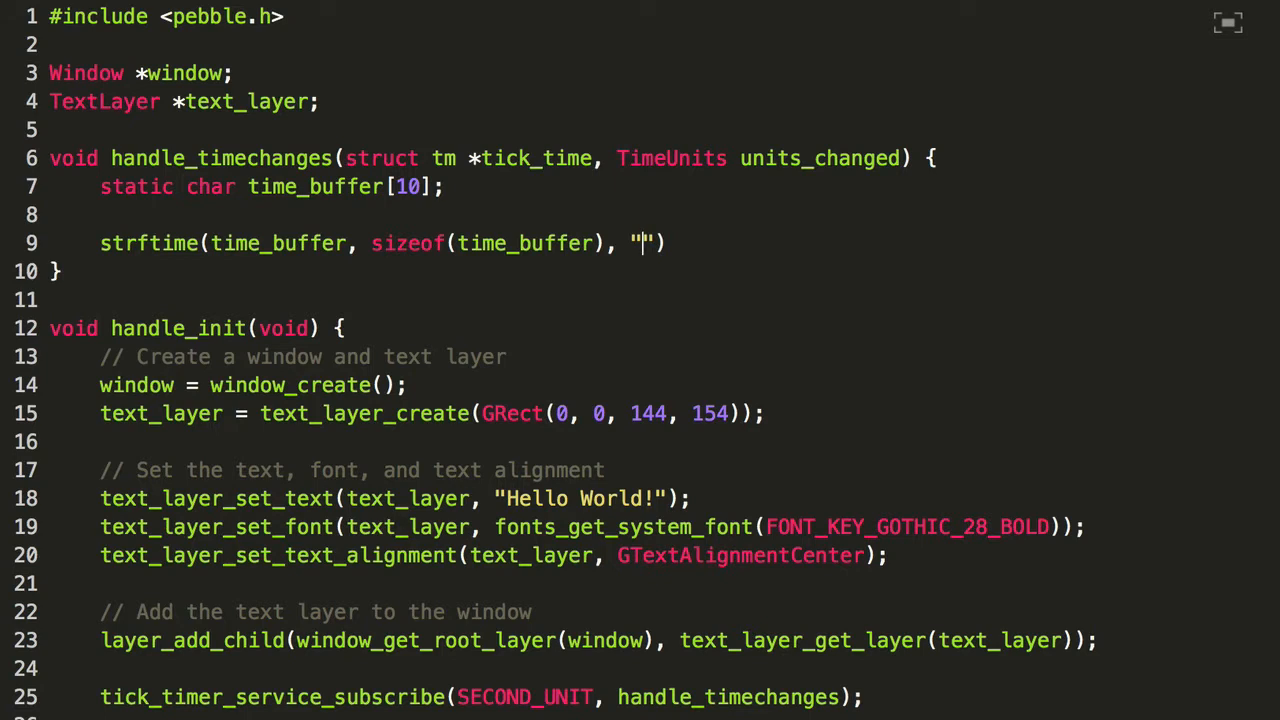
{"action": "type", "text": "%H:"}
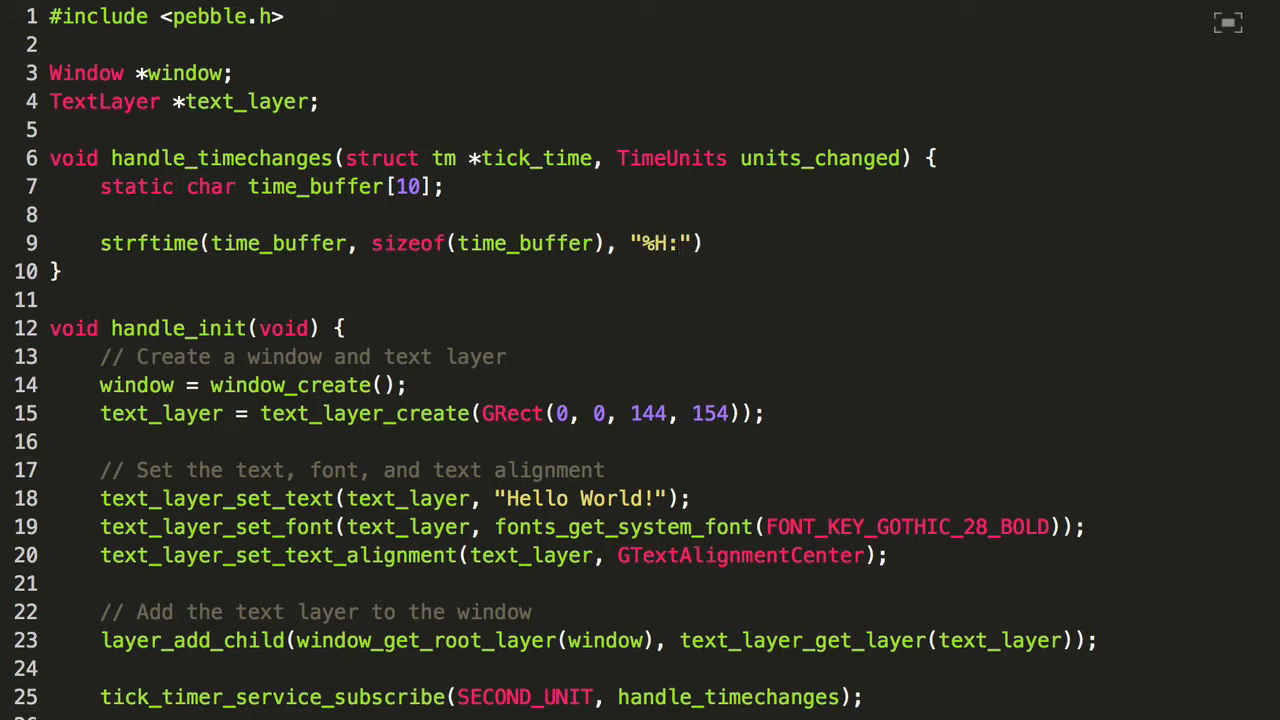
{"action": "type", "text": "%M"}
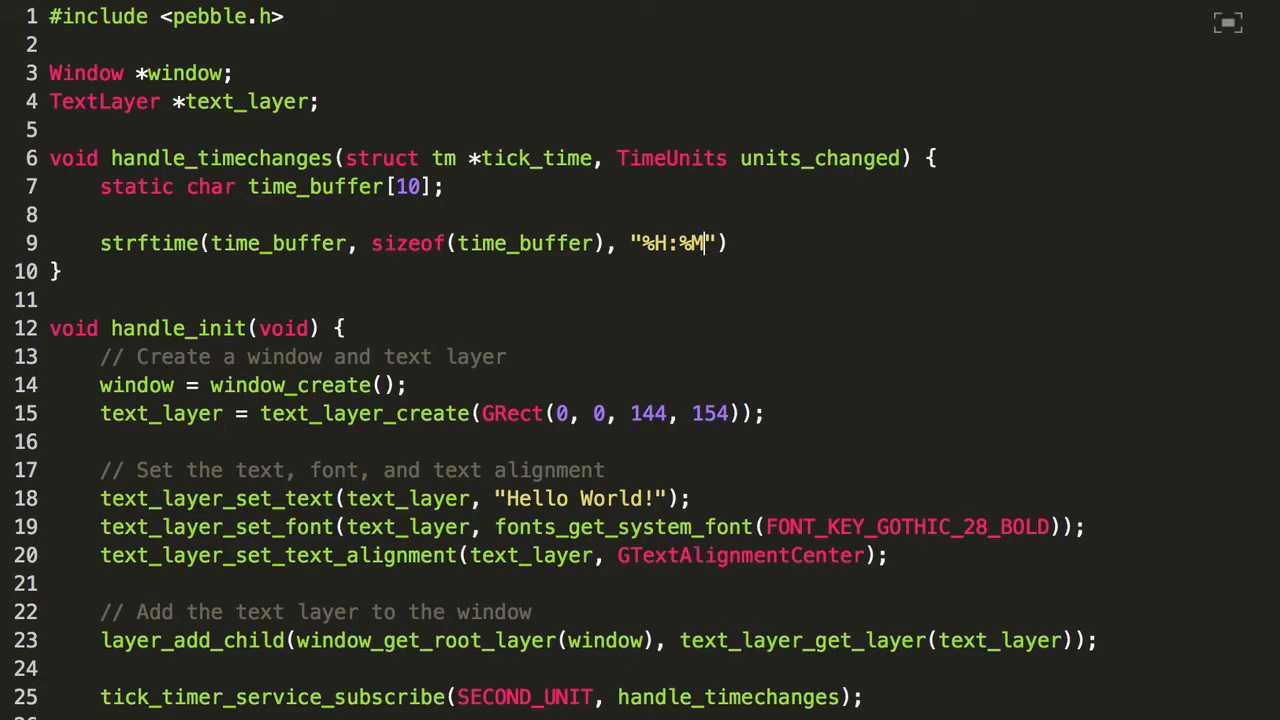
{"action": "type", "text": ":%S"}
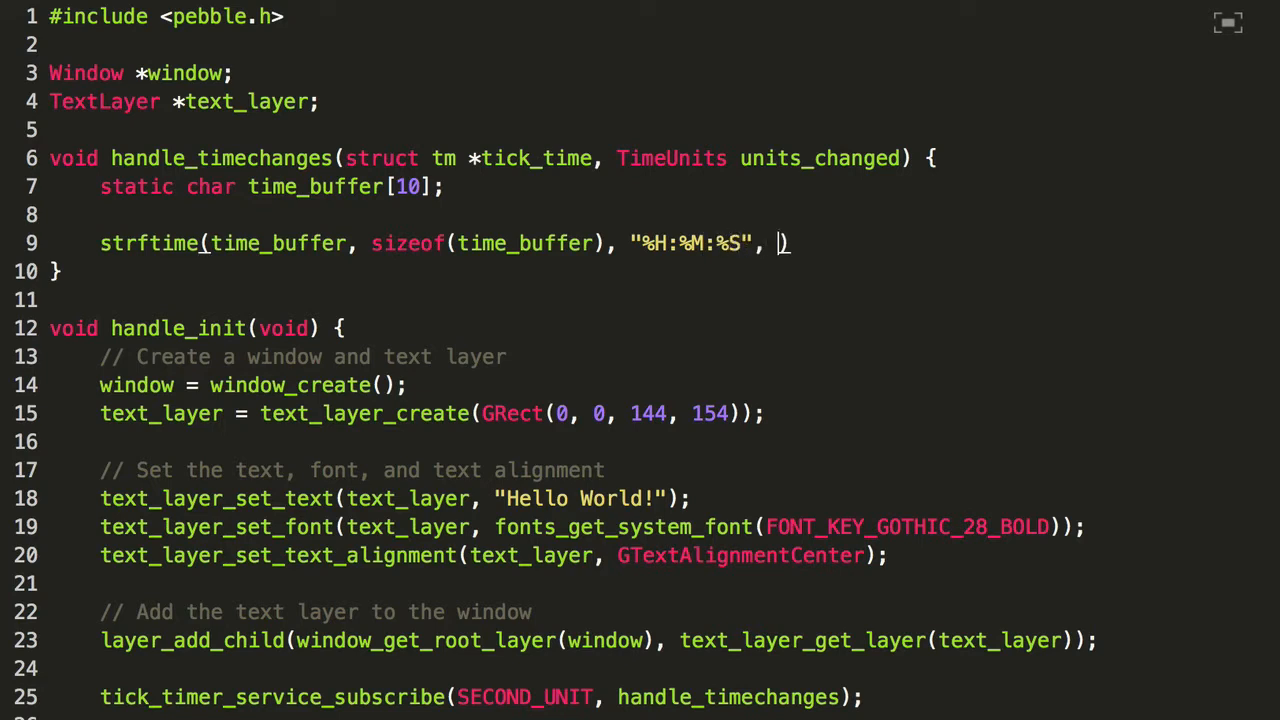
{"action": "type", "text": "tick_"}
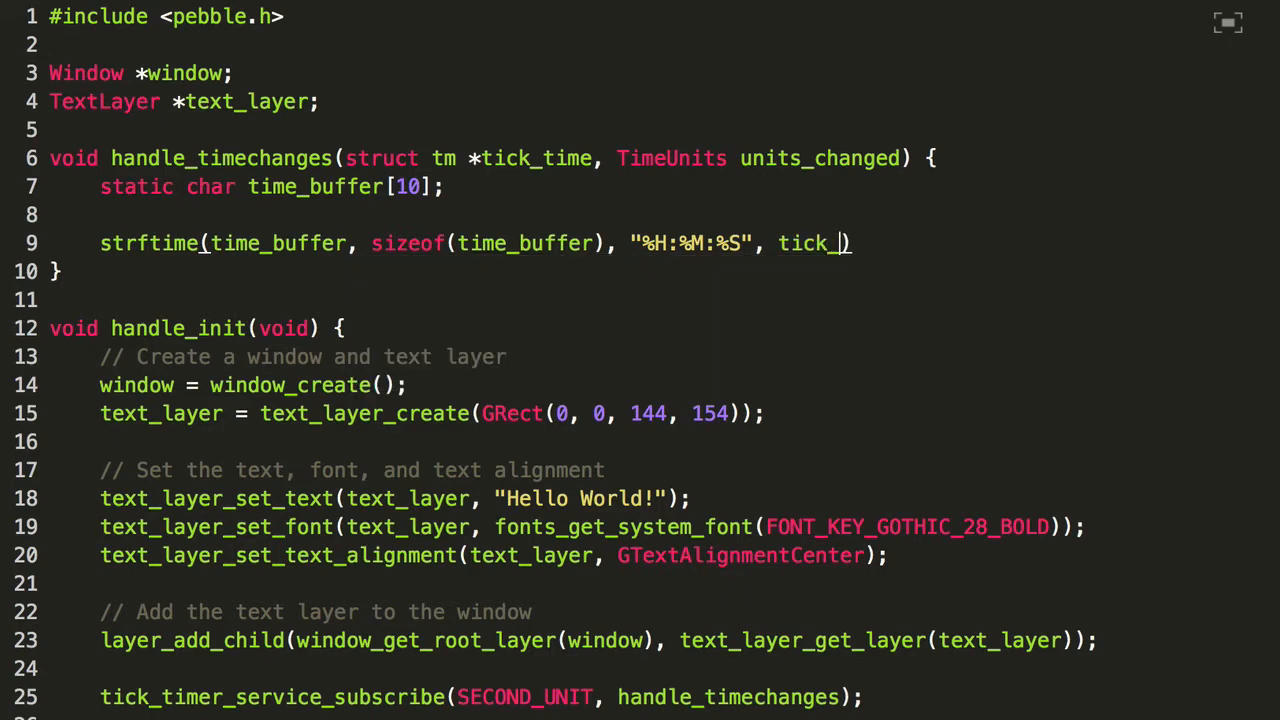
{"action": "type", "text": "time"}
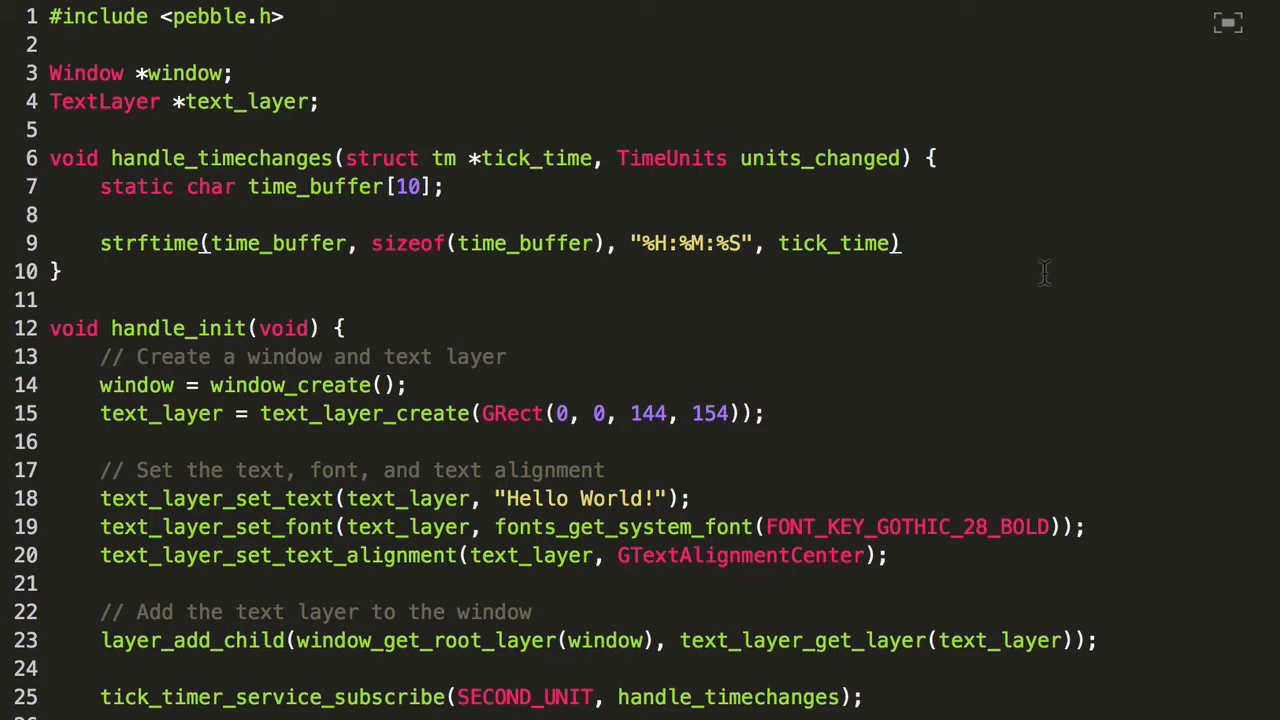
{"action": "type", "text": ";"}
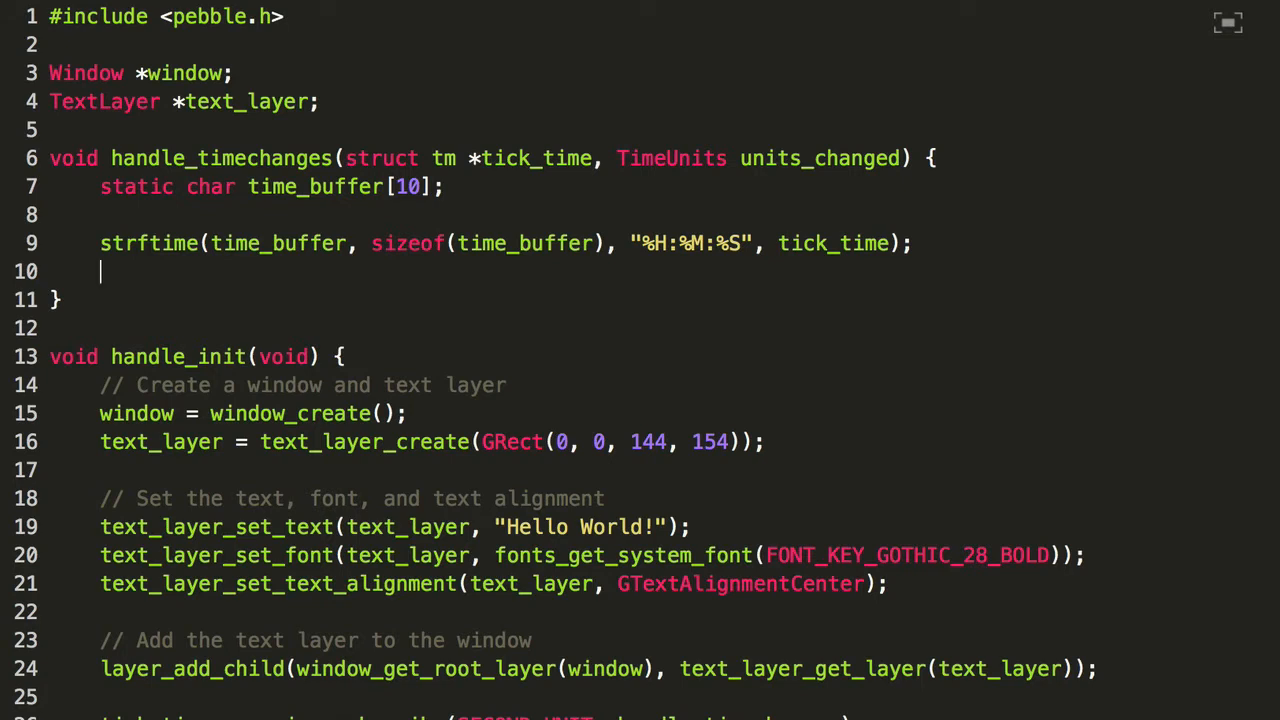
{"action": "mouse_move", "coordinate": [557, 312]}
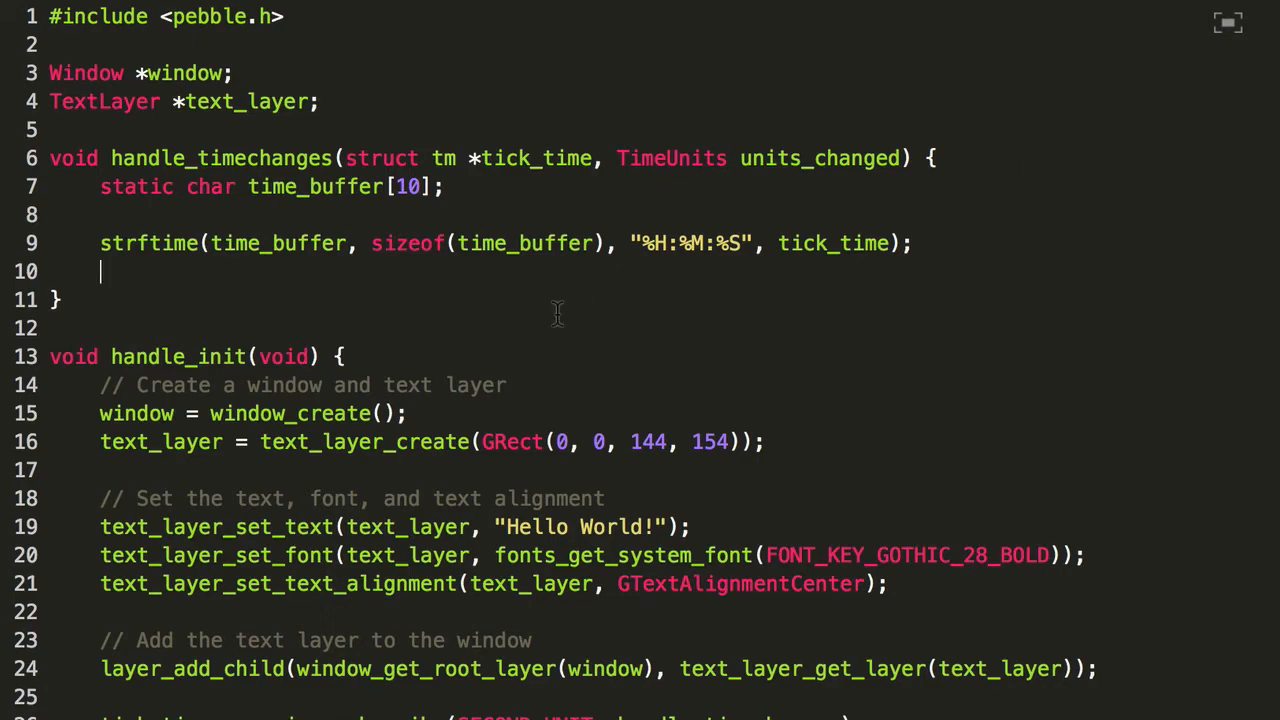
Set text_layer's text to time_buffer with text_layer_set_text
{"action": "type", "text": "text_layer_"}
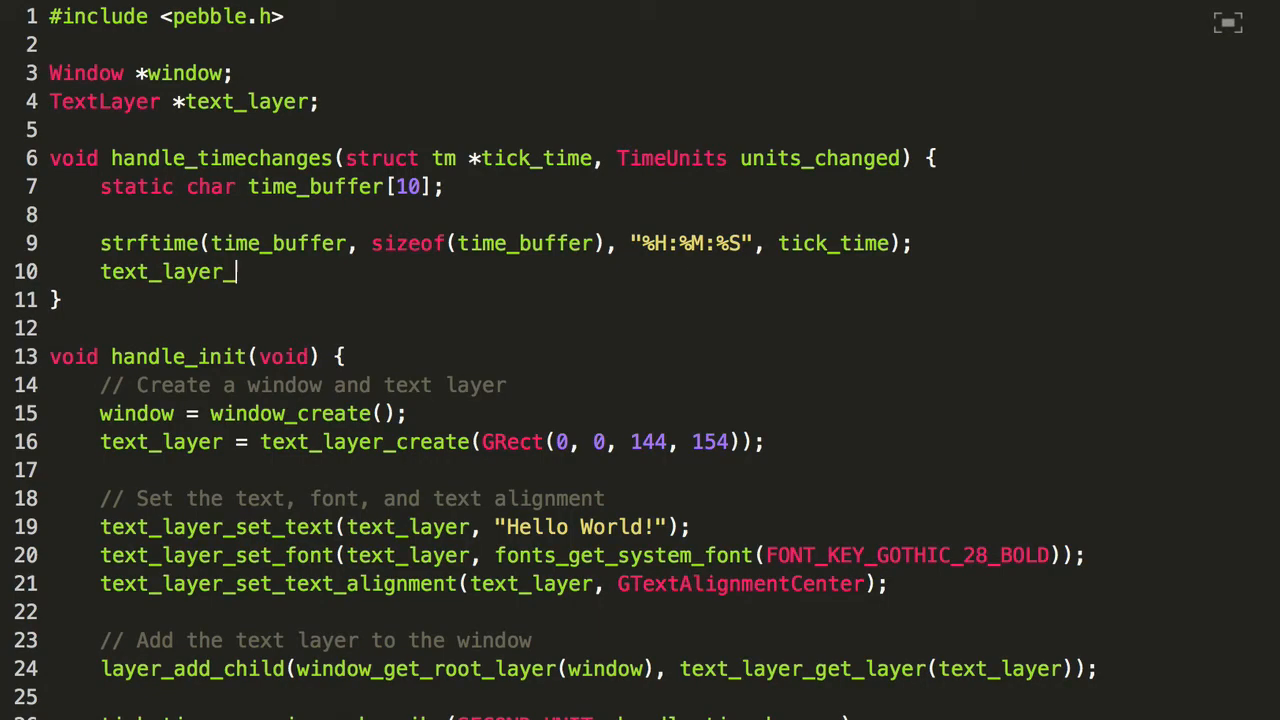
{"action": "type", "text": "set_text("}
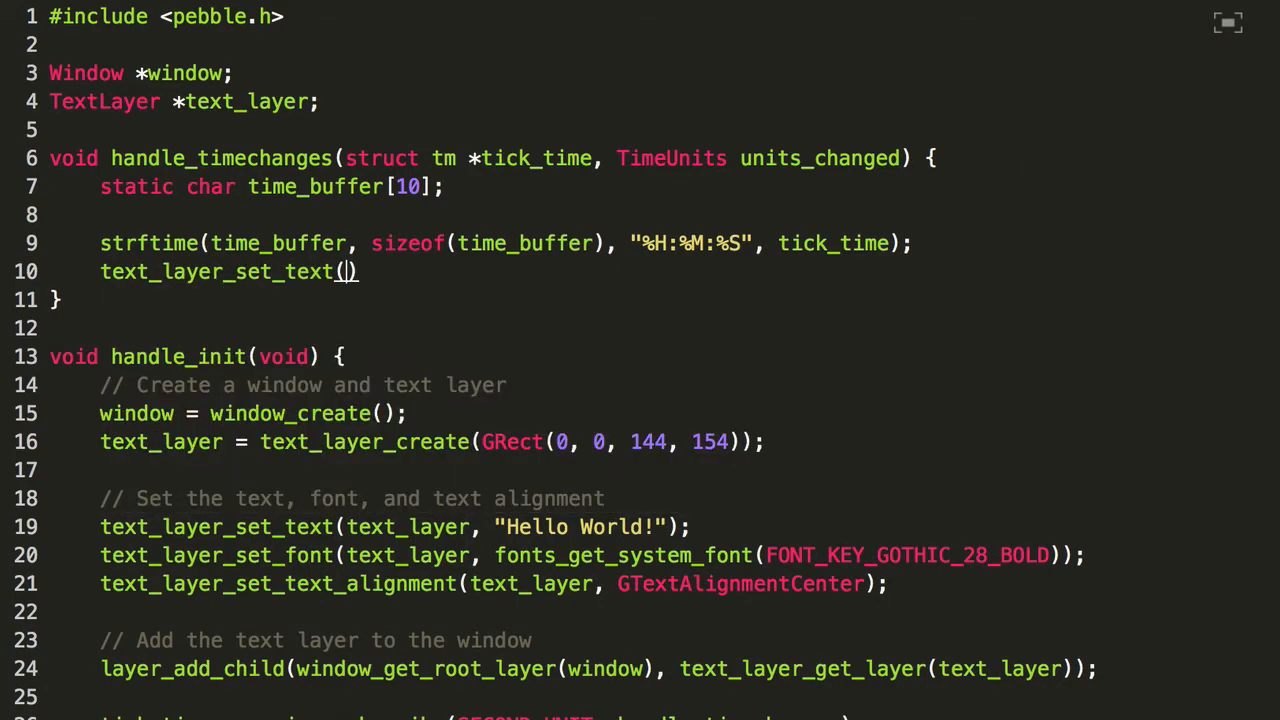
{"action": "type", "text": "text_layer,"}
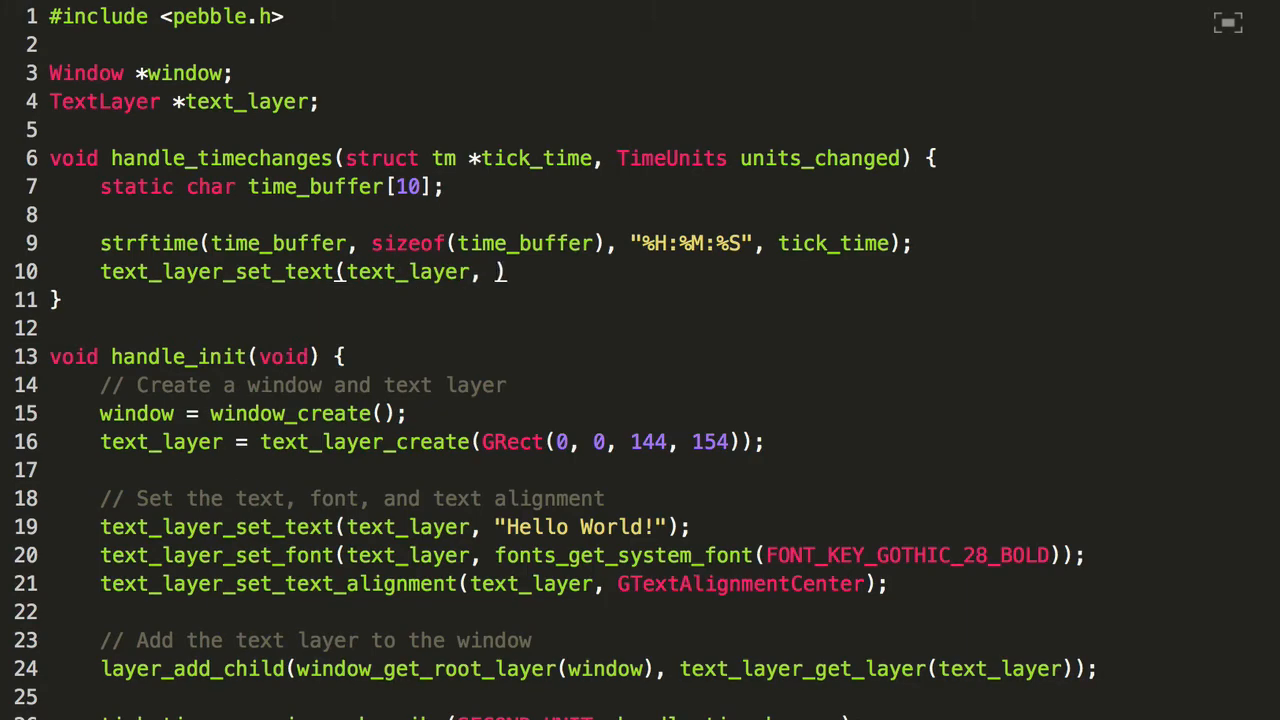
{"action": "type", "text": "time_buffer"}
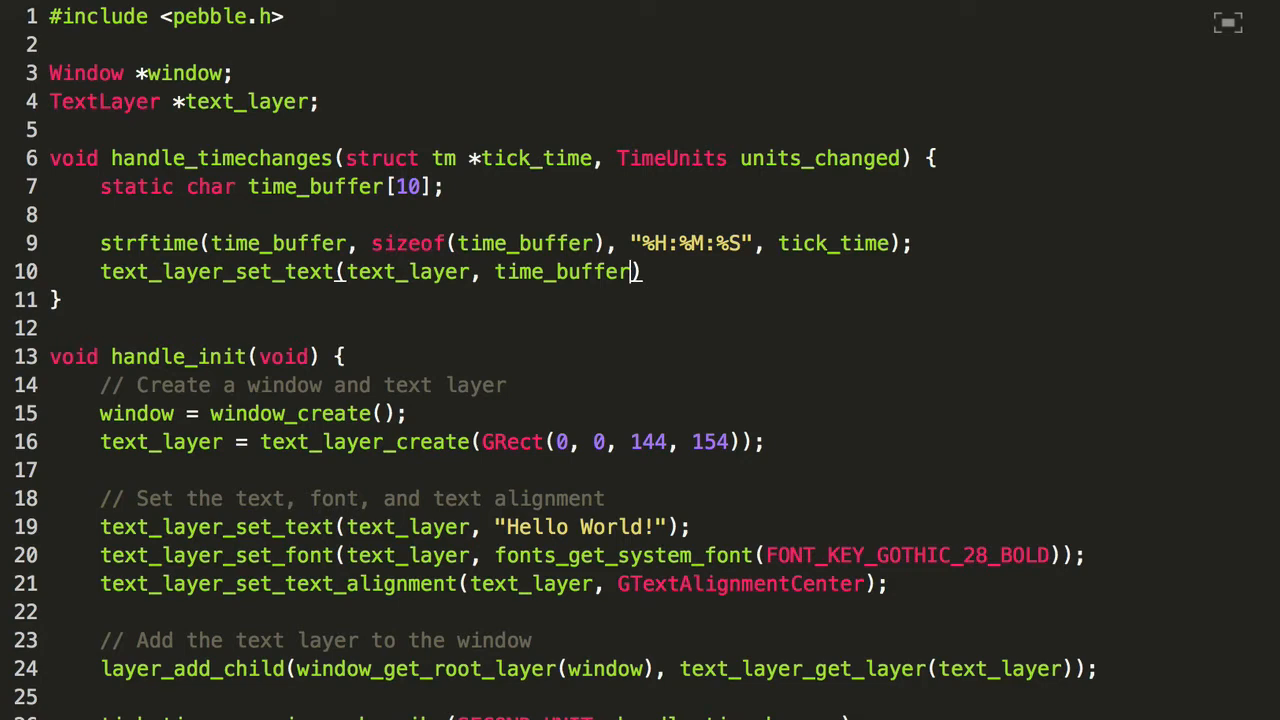
{"action": "type", "text": ";"}
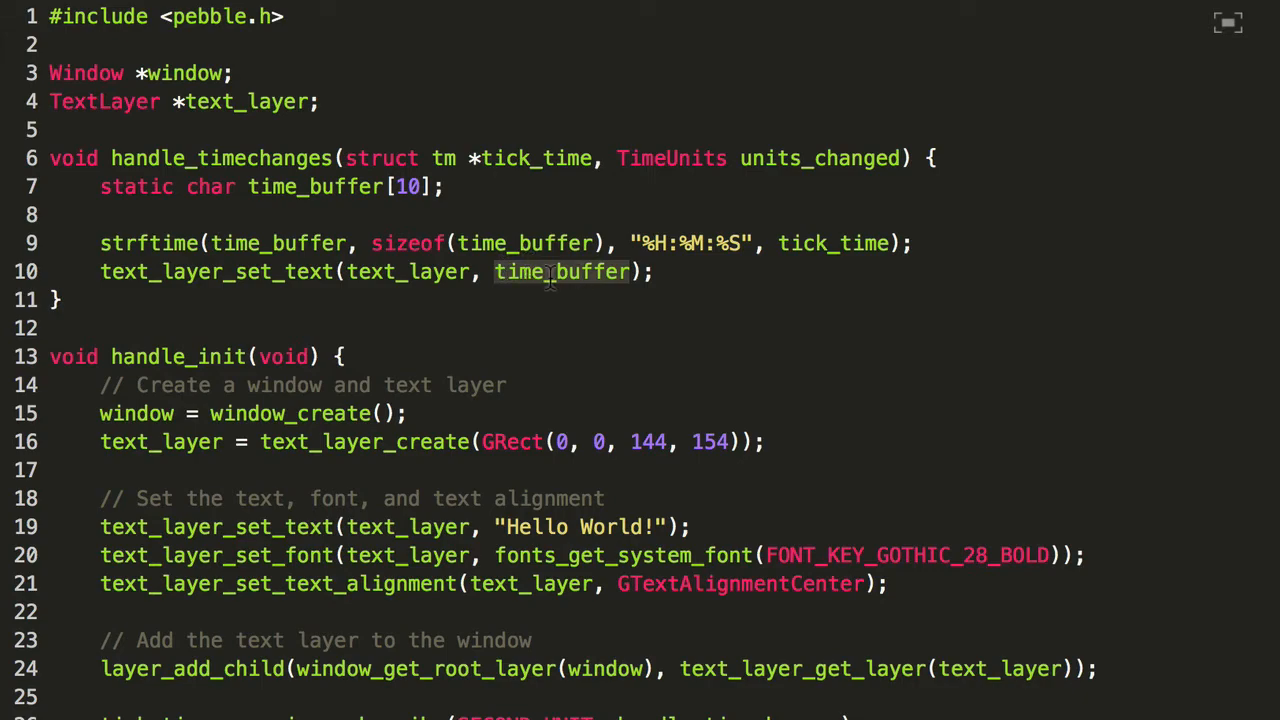
{"action": "mouse_move", "coordinate": [343, 258]}
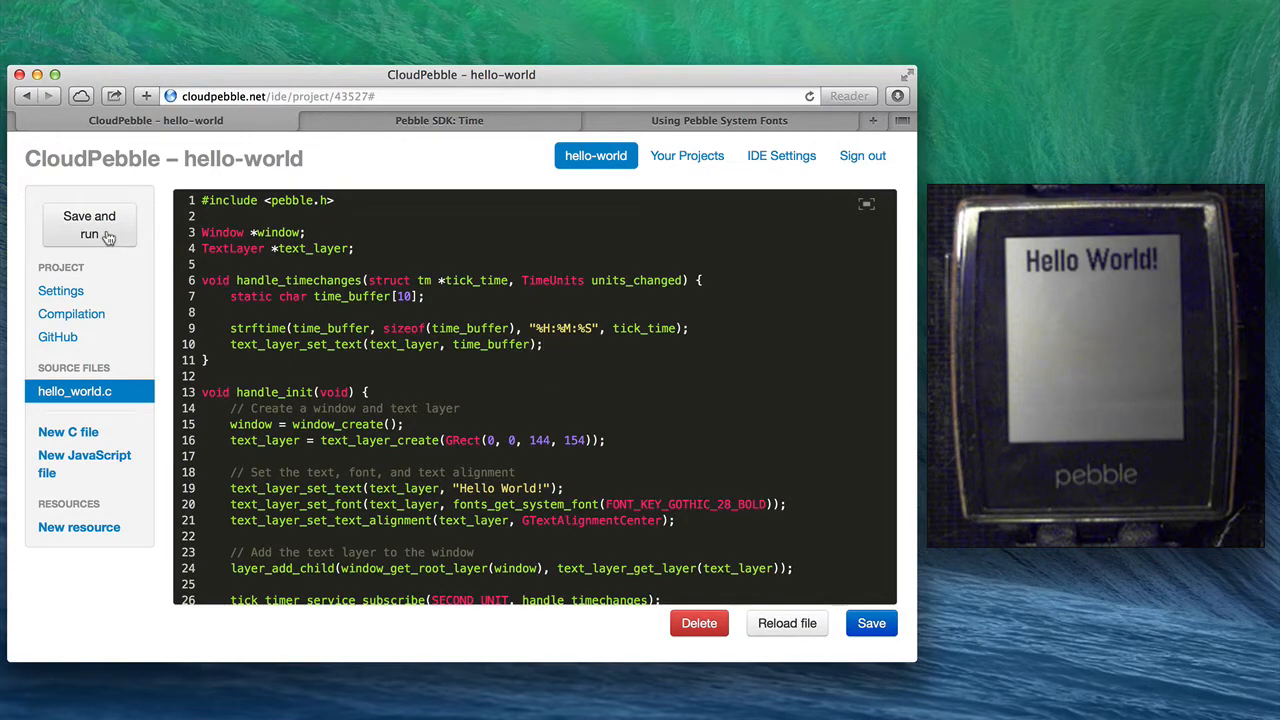
Save and run the live-clock watchface, then dismiss the successful install message
{"action": "left_click", "coordinate": [89, 224]}
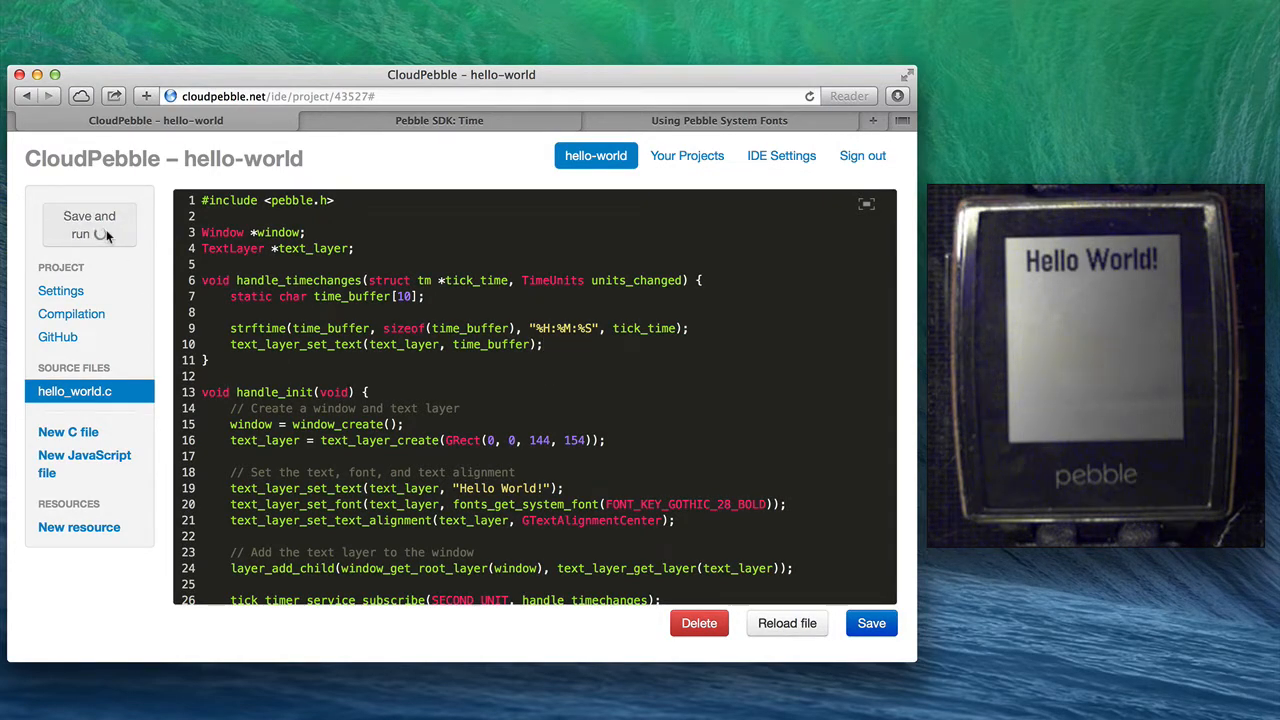
{"action": "left_click", "coordinate": [89, 224]}
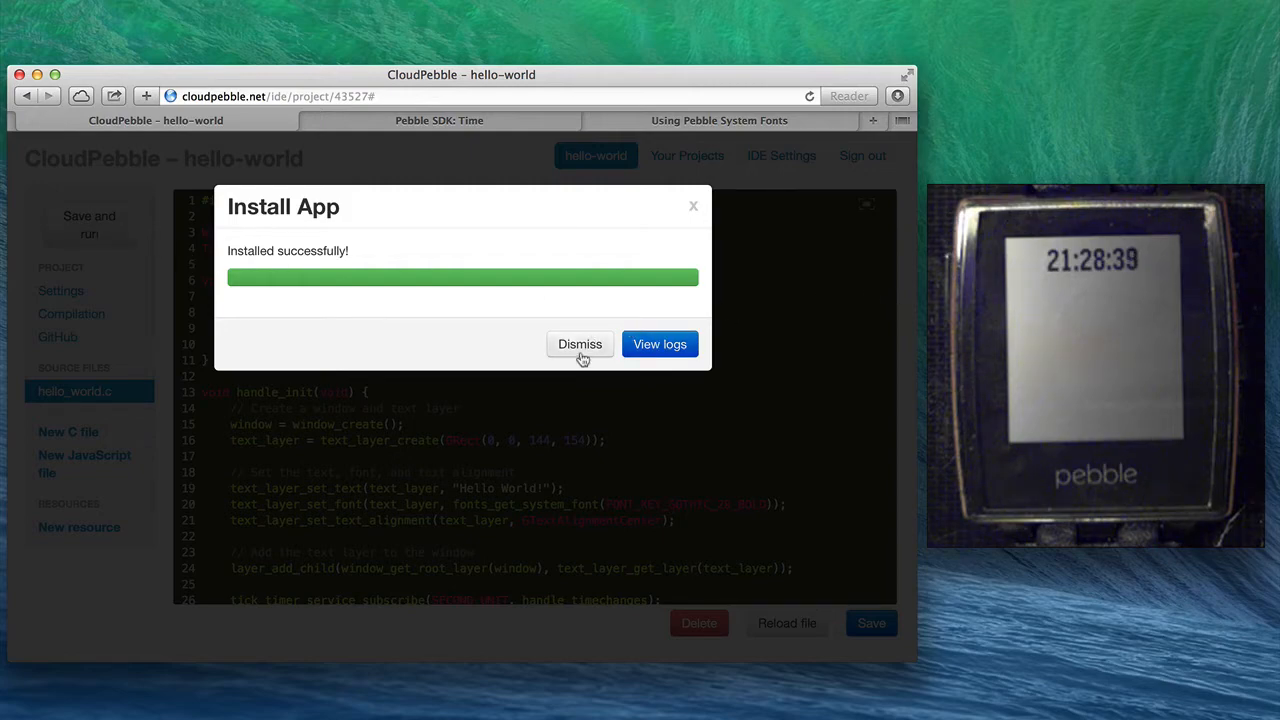
{"action": "left_click", "coordinate": [580, 344]}
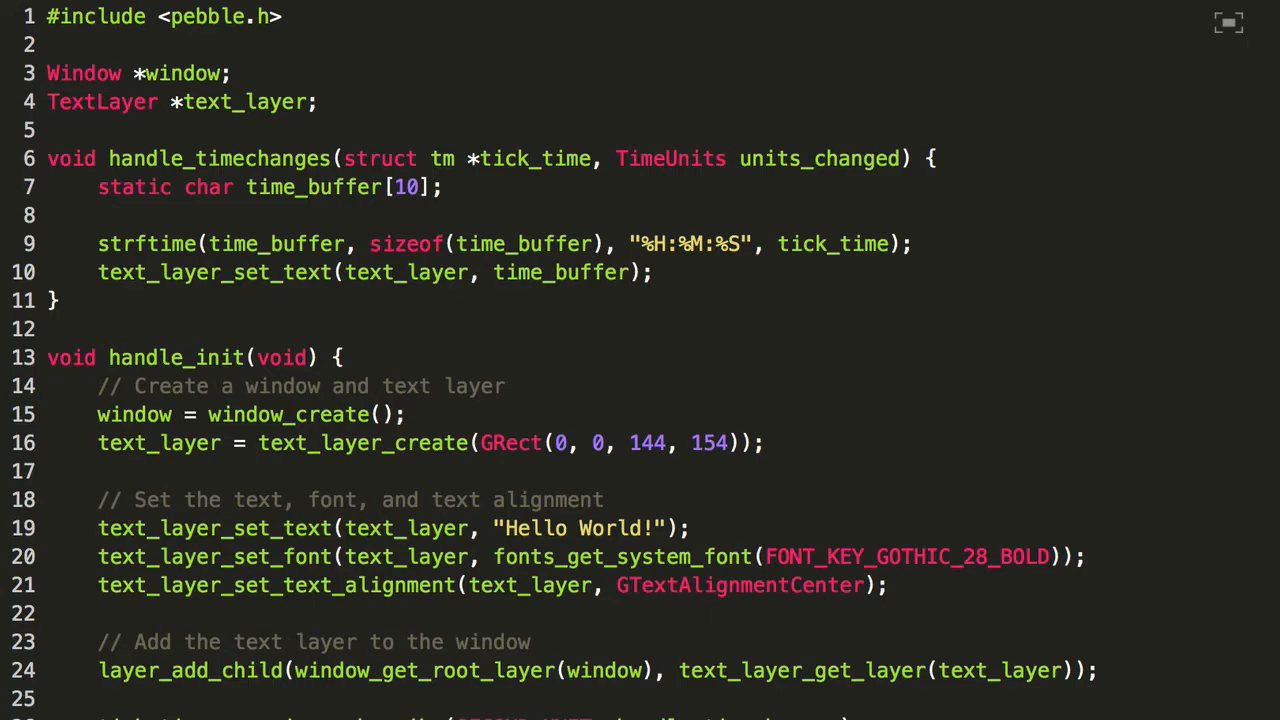
Declare a global TextLayer *date_layer
{"action": "type", "text": "TextLayer"}
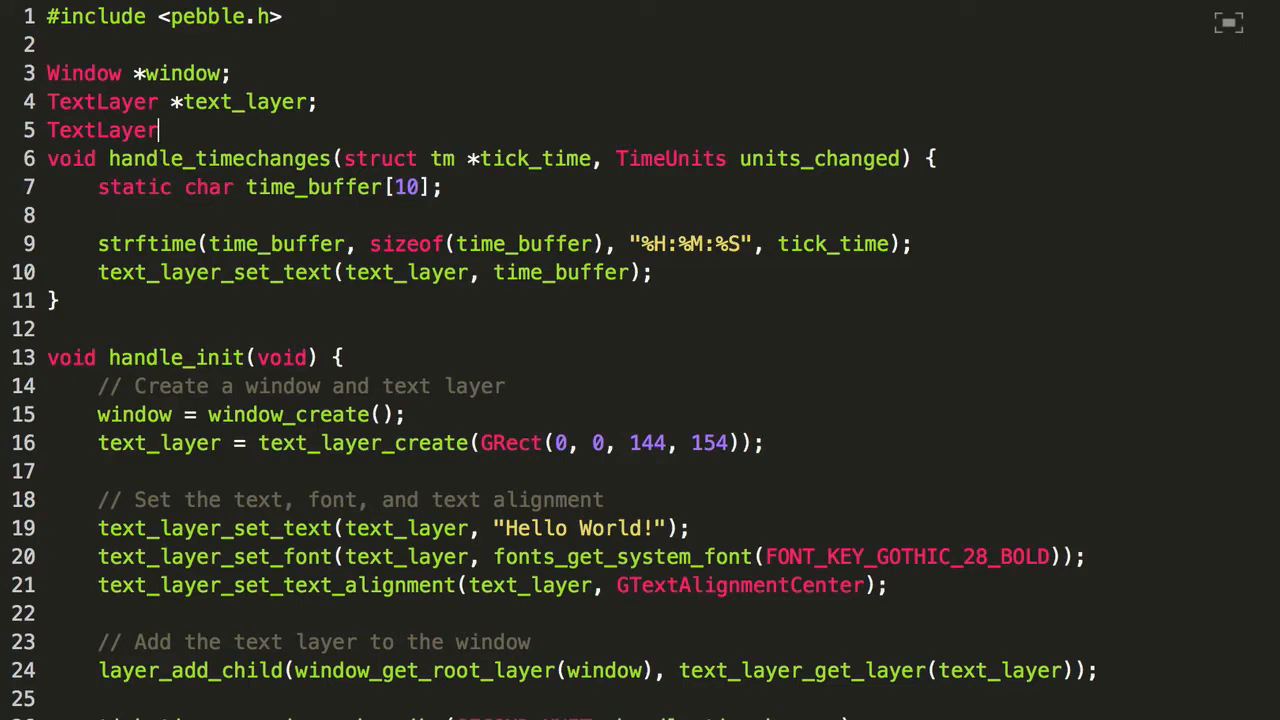
{"action": "type", "text": "*"}
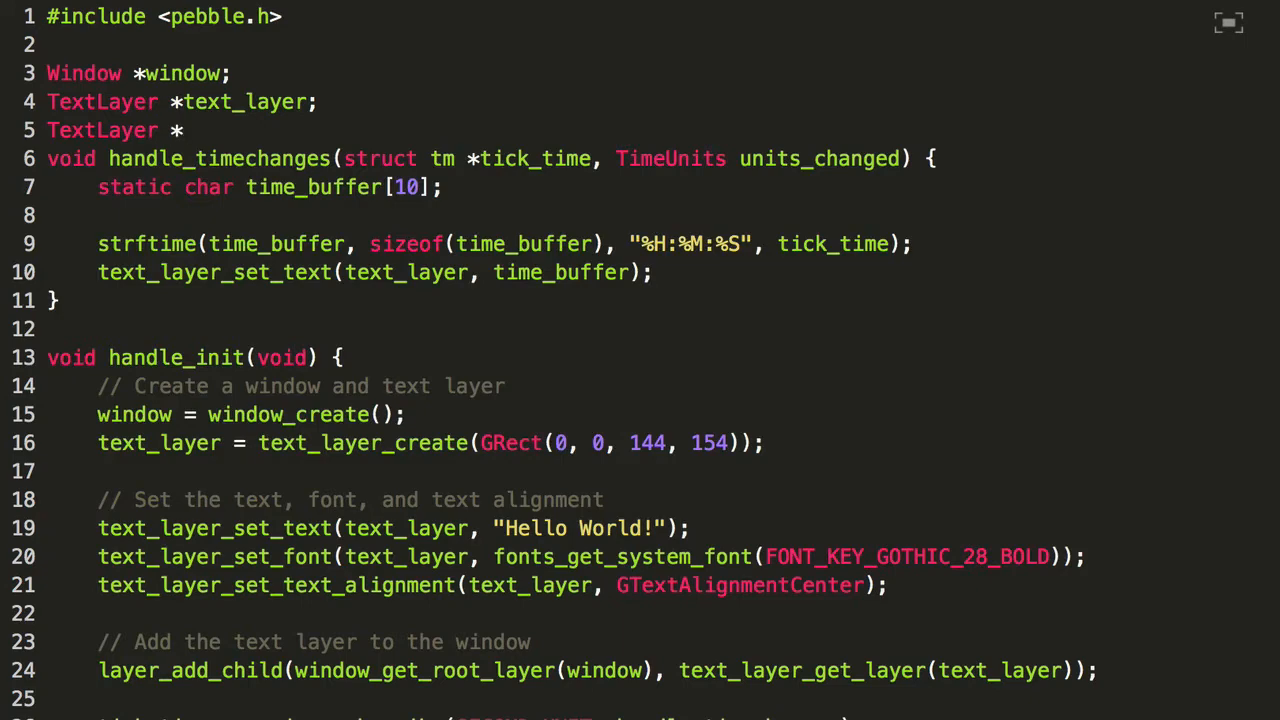
{"action": "type", "text": "date_layer;"}
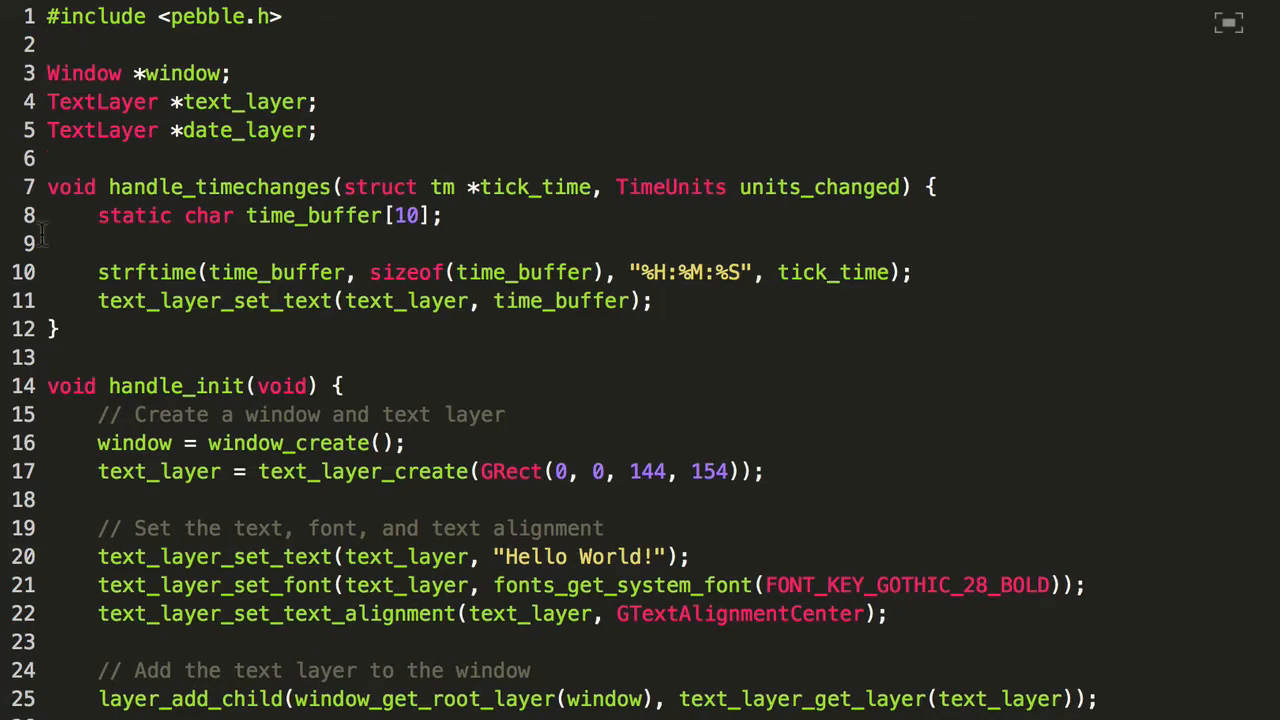
Add date_layer = text_layer_create(); in handle_init
{"action": "scroll", "scroll_direction": "down", "scroll_amount": 3}
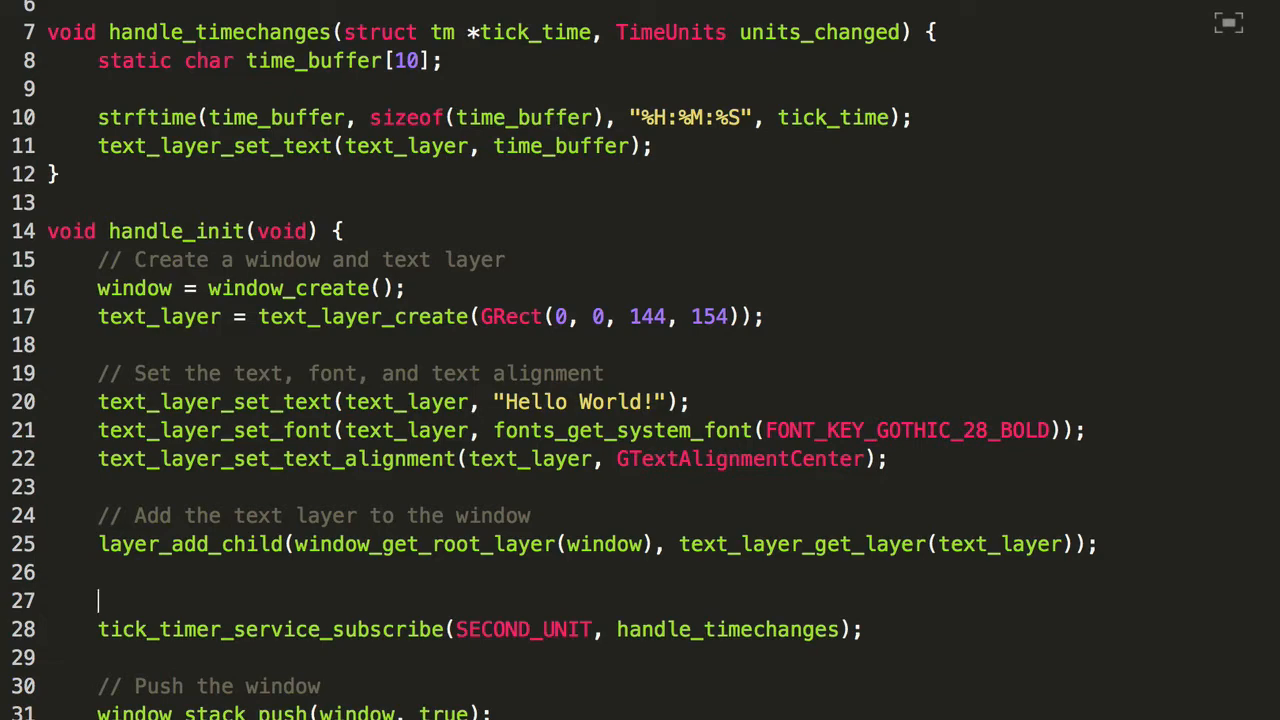
{"action": "type", "text": "date_layer = tex"}
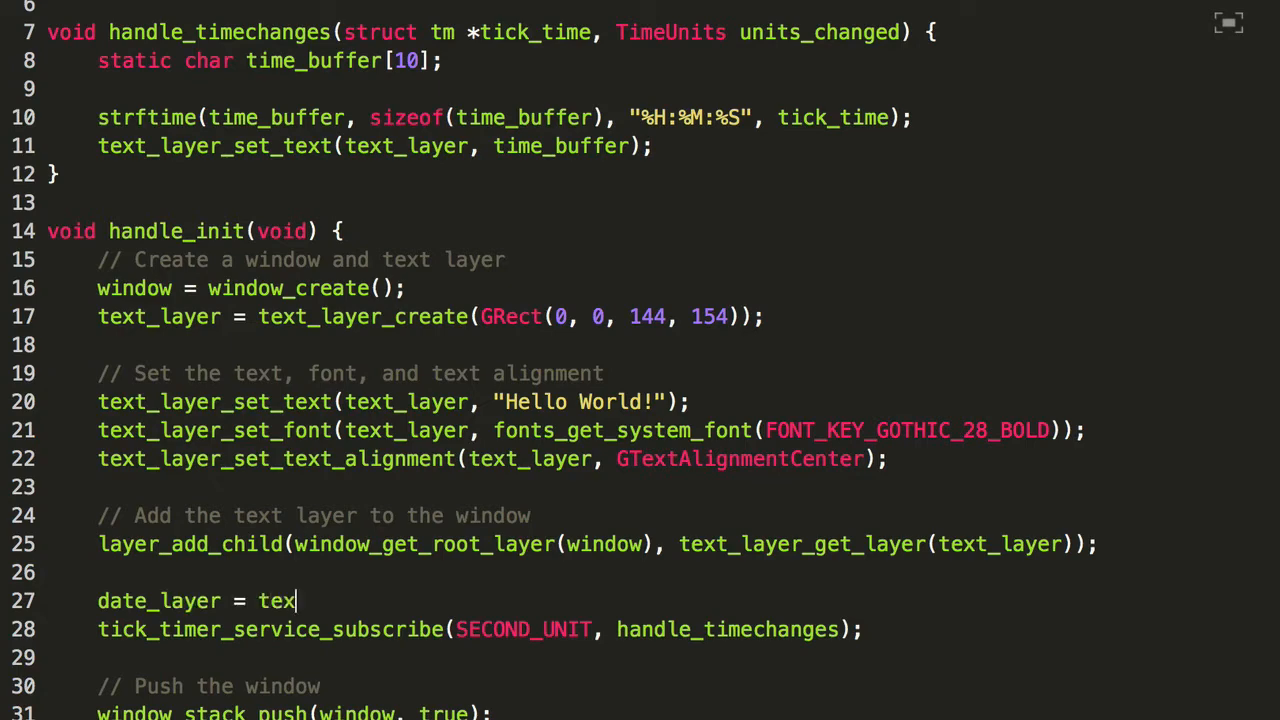
{"action": "type", "text": "t_layer_c"}
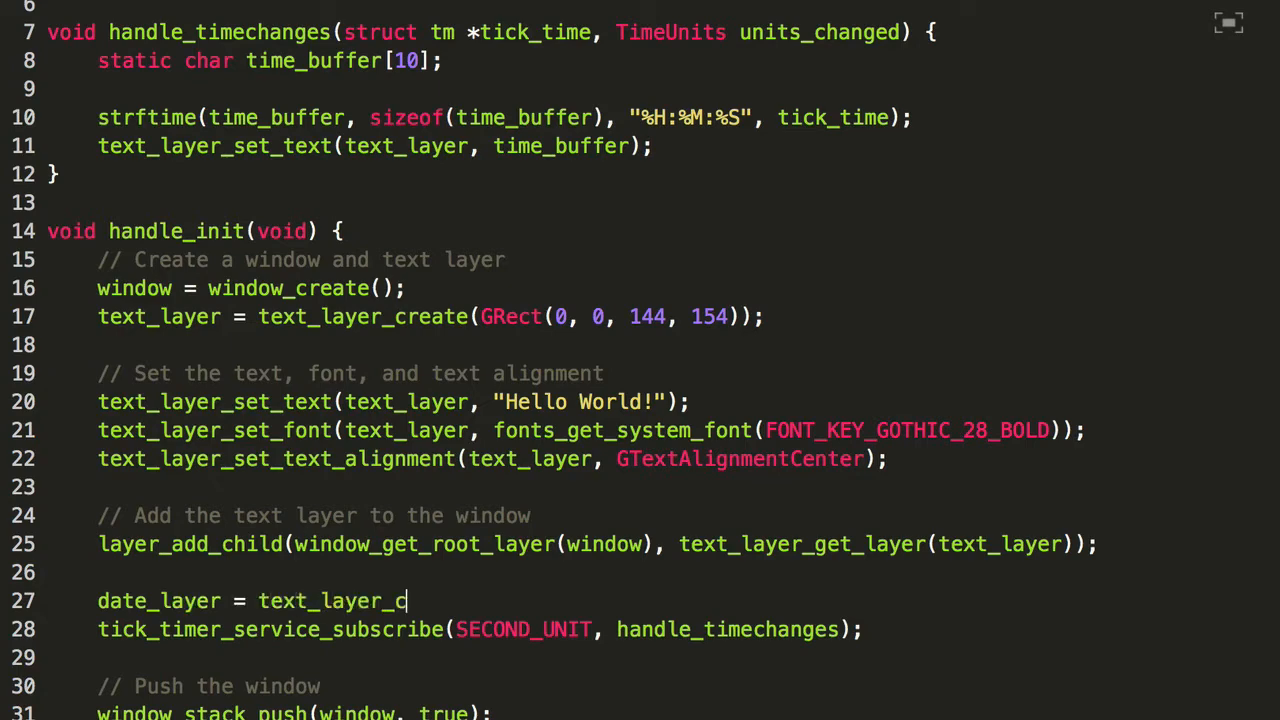
{"action": "type", "text": "reate();"}
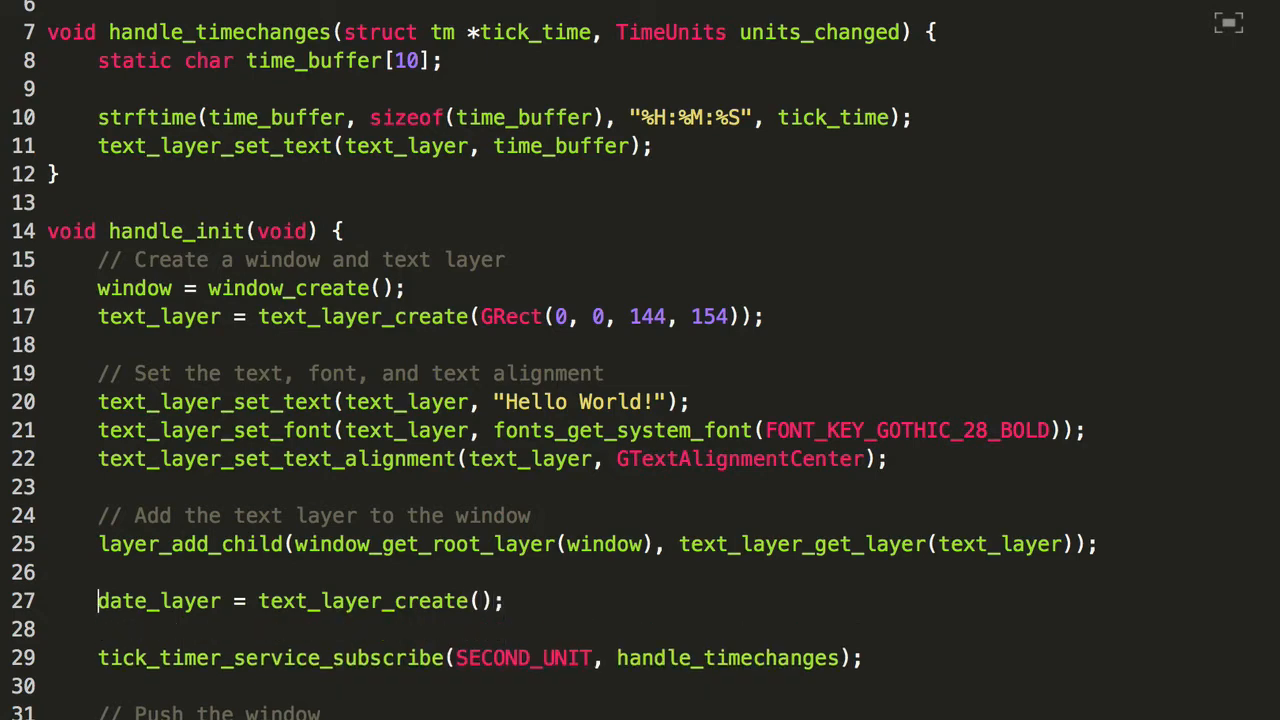
{"action": "scroll", "scroll_direction": "down", "scroll_amount": 3}
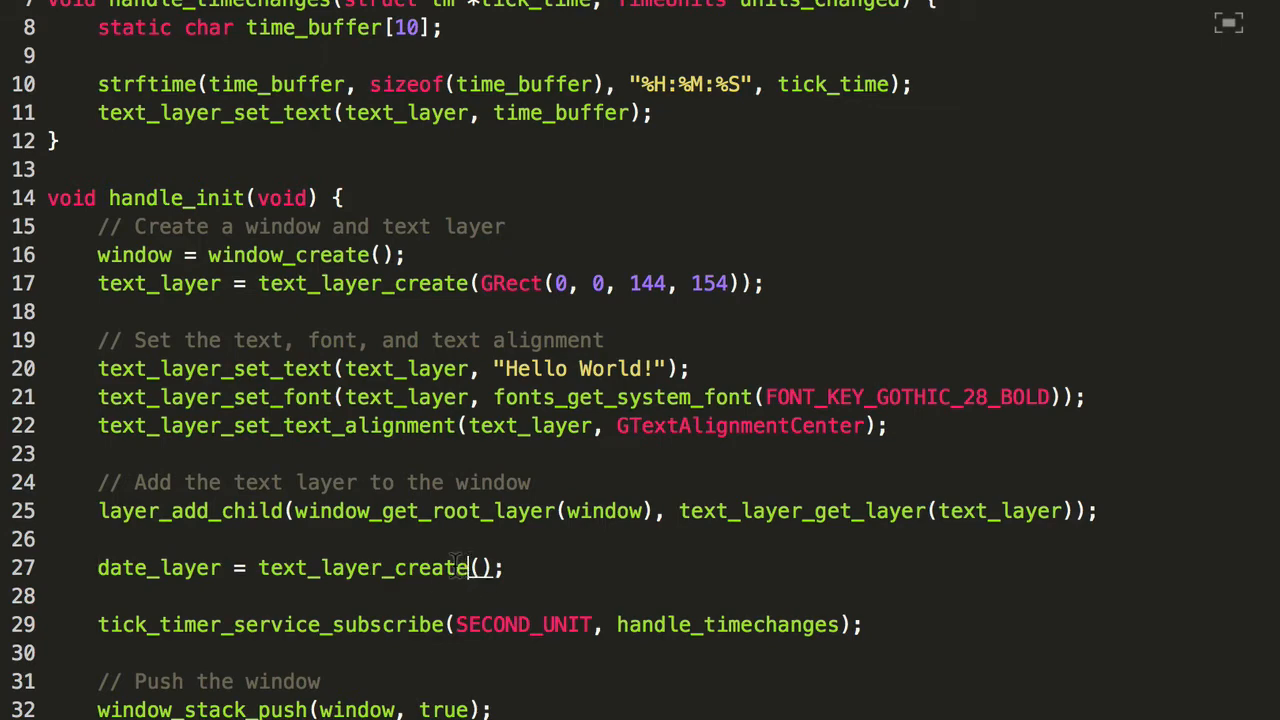
{"action": "double_click", "coordinate": [420, 565]}
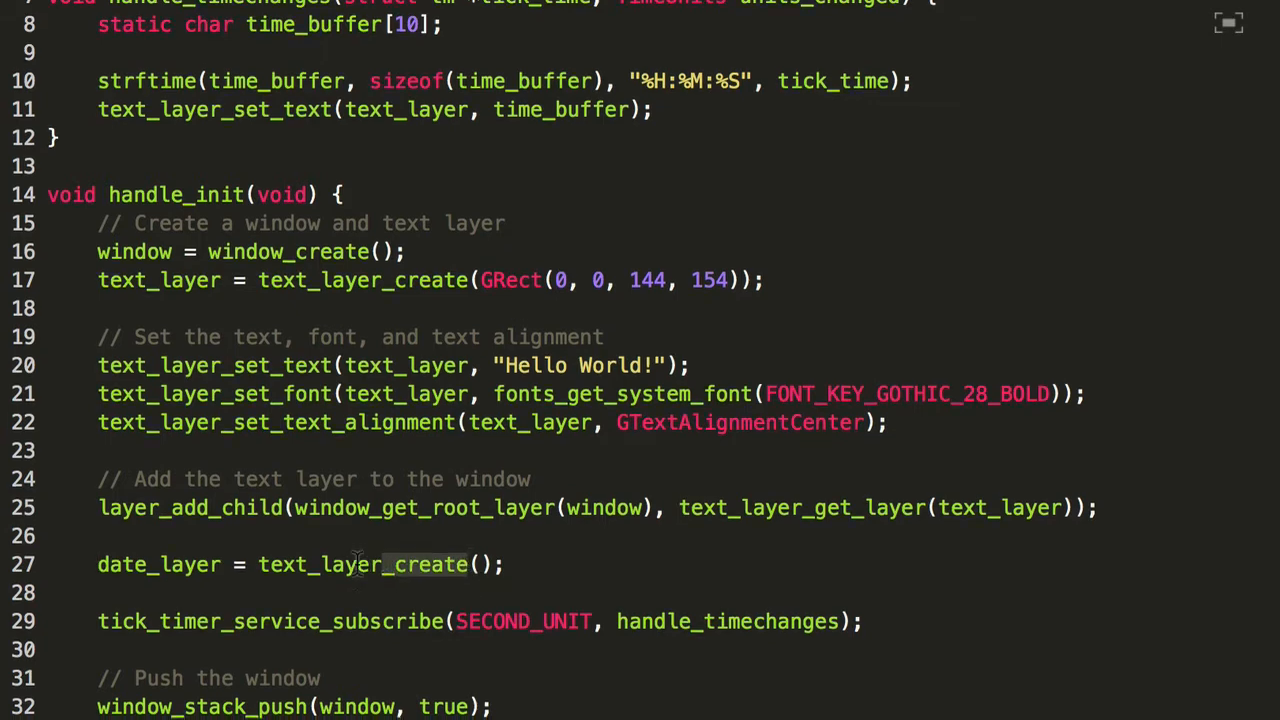
Begin a text_layer_destroy line for date_layer in handle_deinit
{"action": "scroll", "scroll_direction": "down", "scroll_amount": 3}
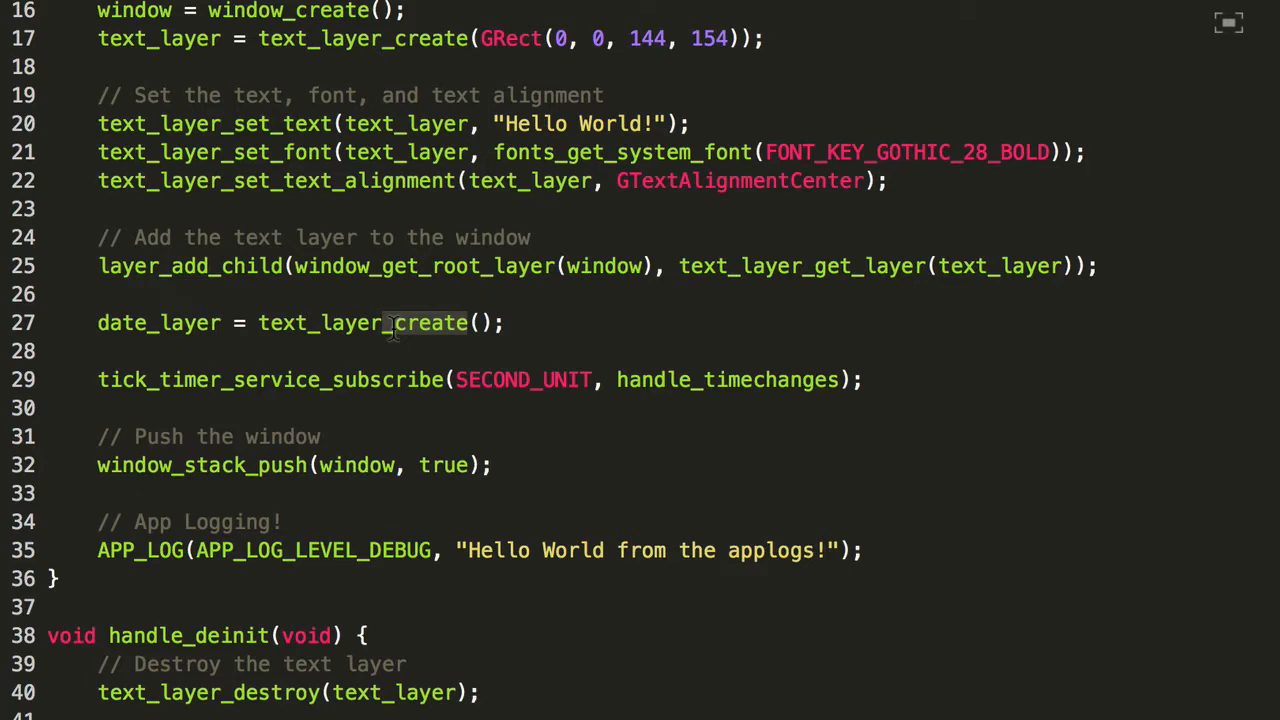
{"action": "mouse_move", "coordinate": [442, 497]}
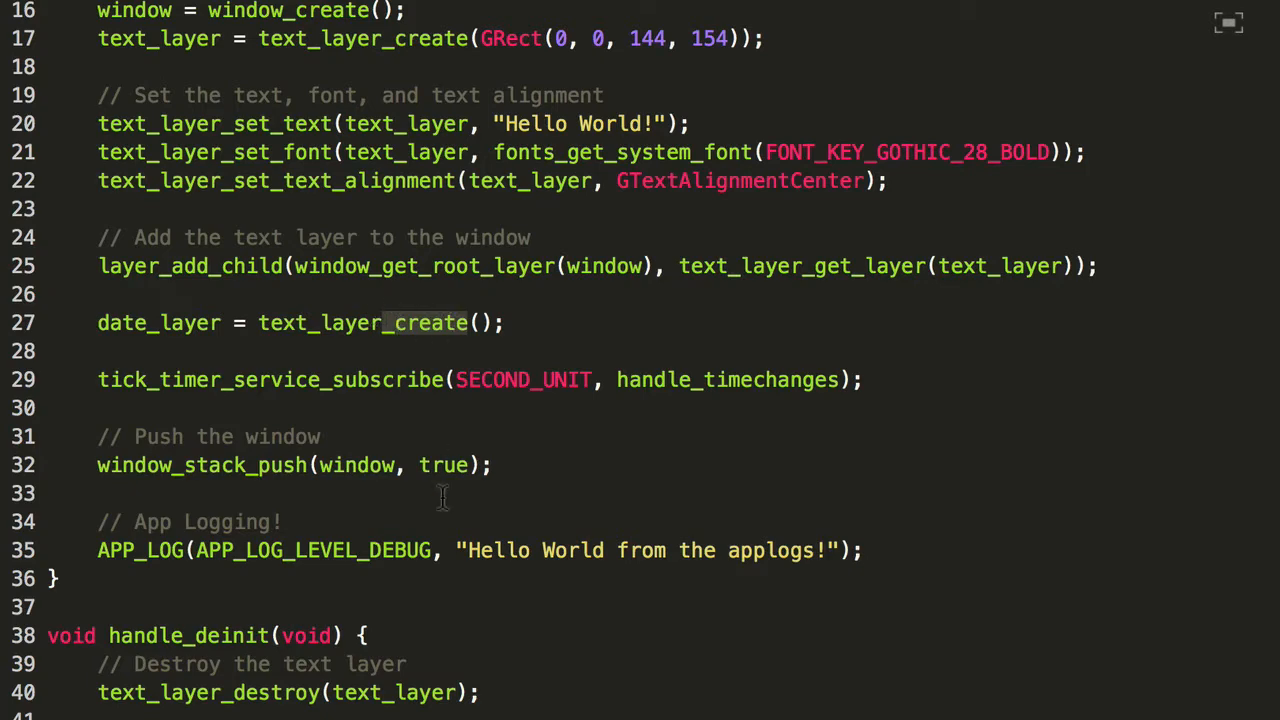
{"action": "scroll", "scroll_direction": "down", "scroll_amount": 3}
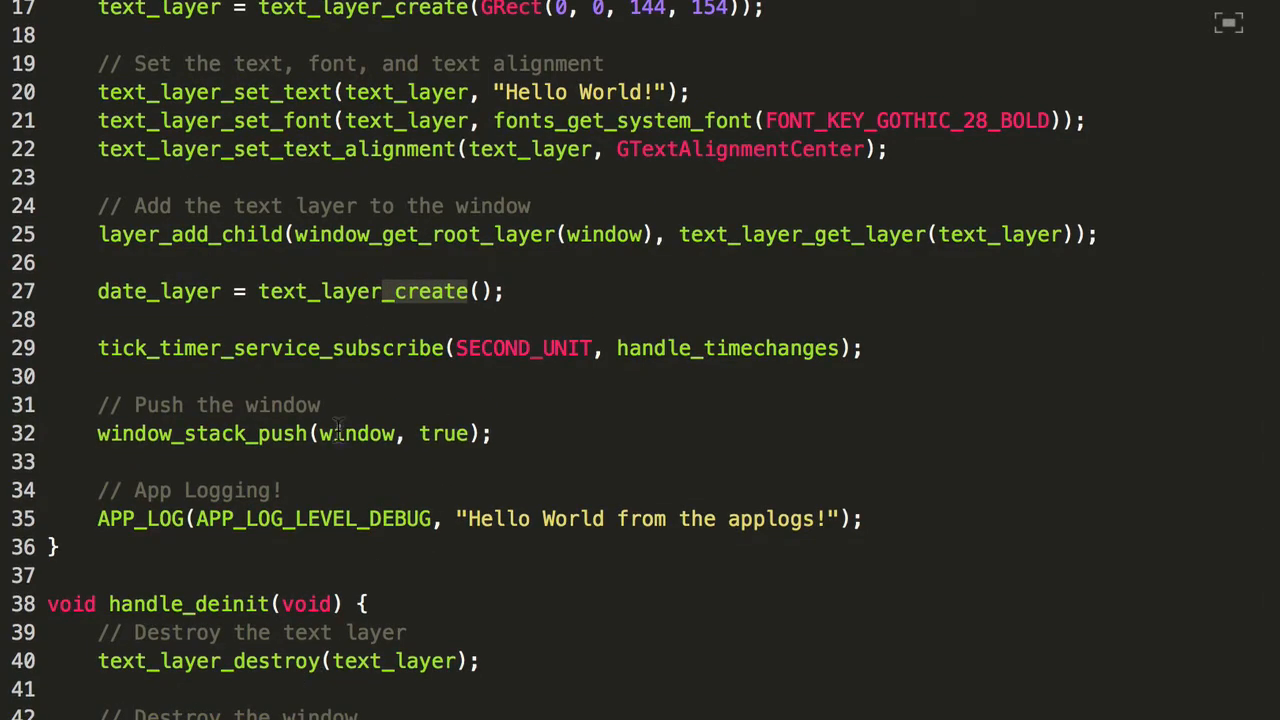
{"action": "mouse_move", "coordinate": [342, 679]}
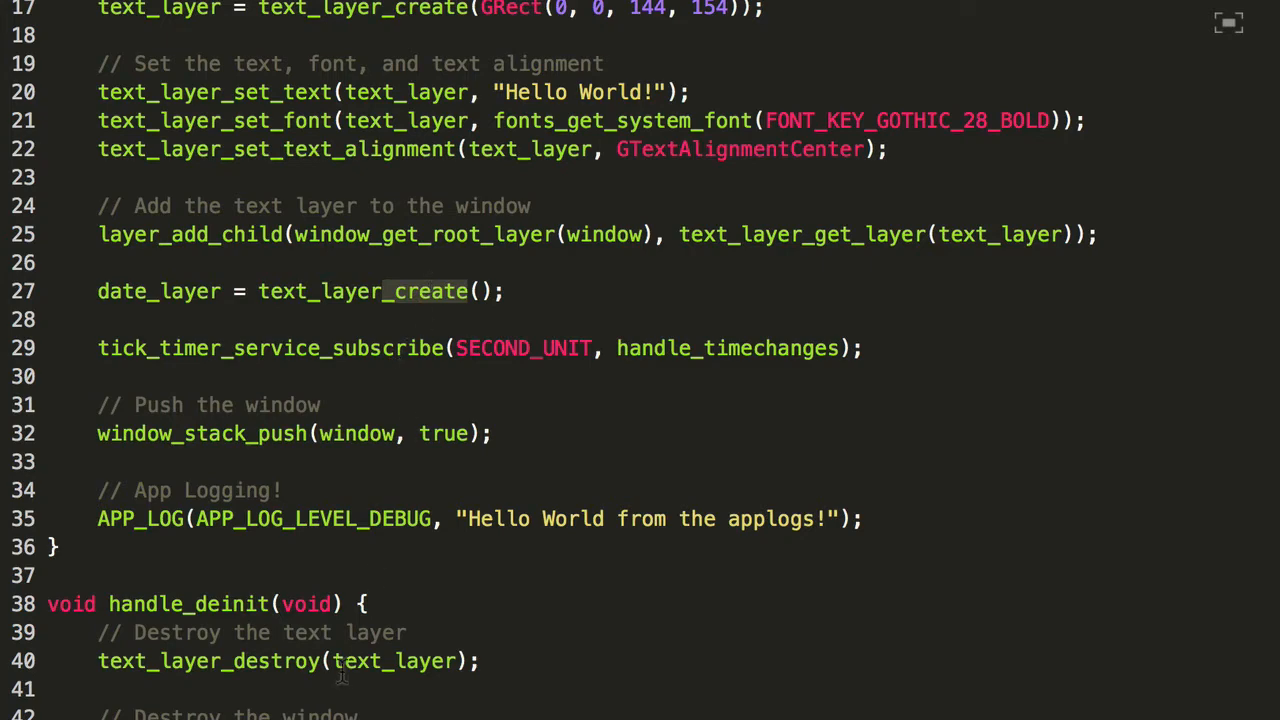
{"action": "type", "text": "t"}
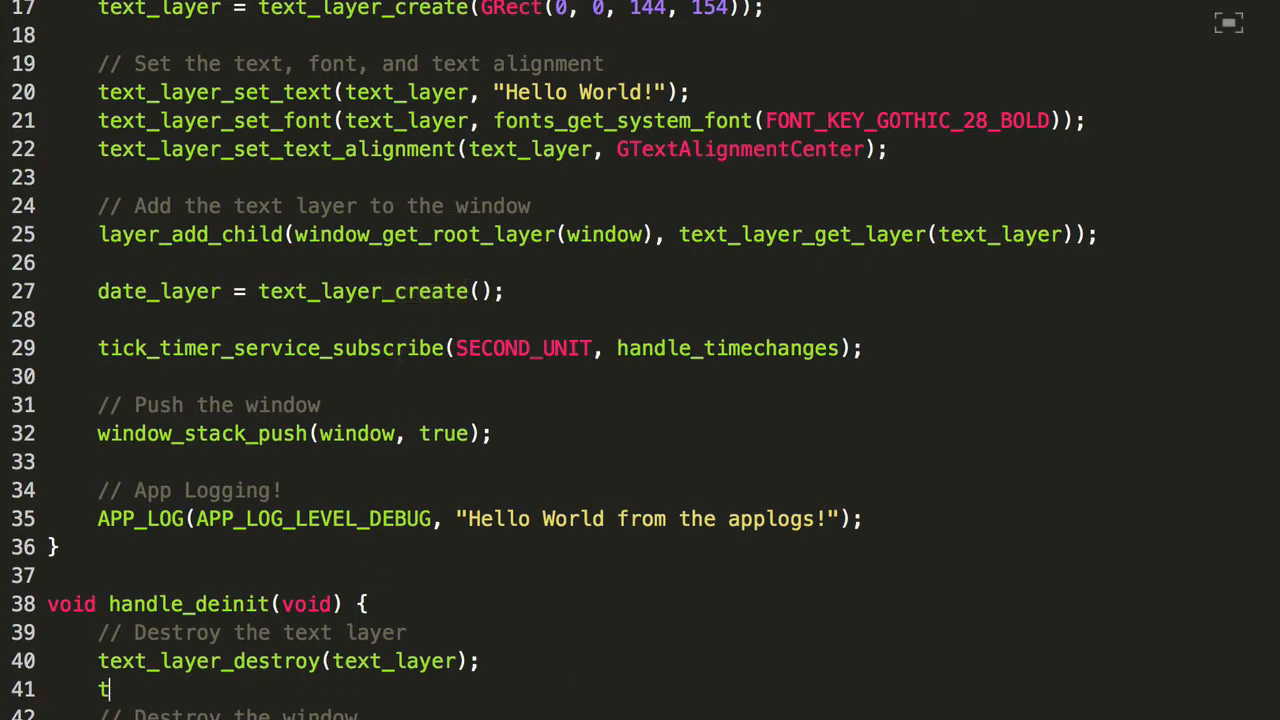
{"action": "type", "text": "ext_layer_destro"}
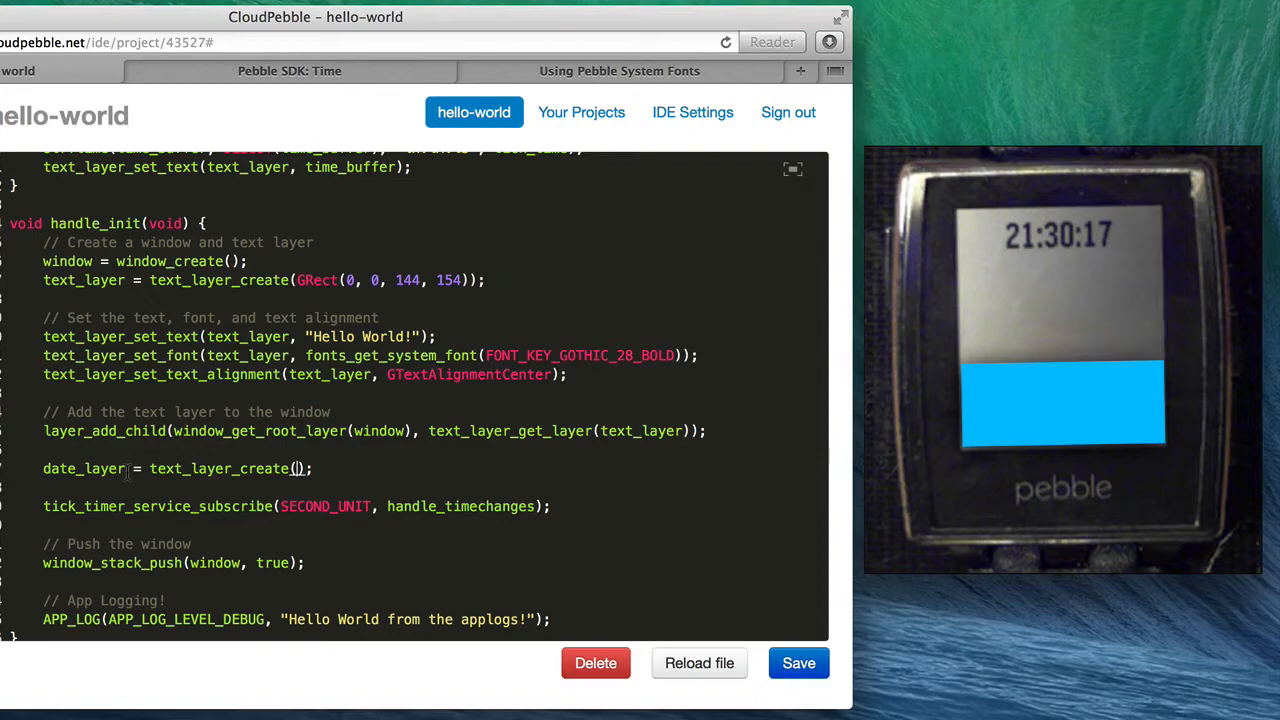
Give date_layer's text_layer_create a GRect(0, y, 144, h) frame, leaving y and h as placeholders
{"action": "type", "text": "GRect("}
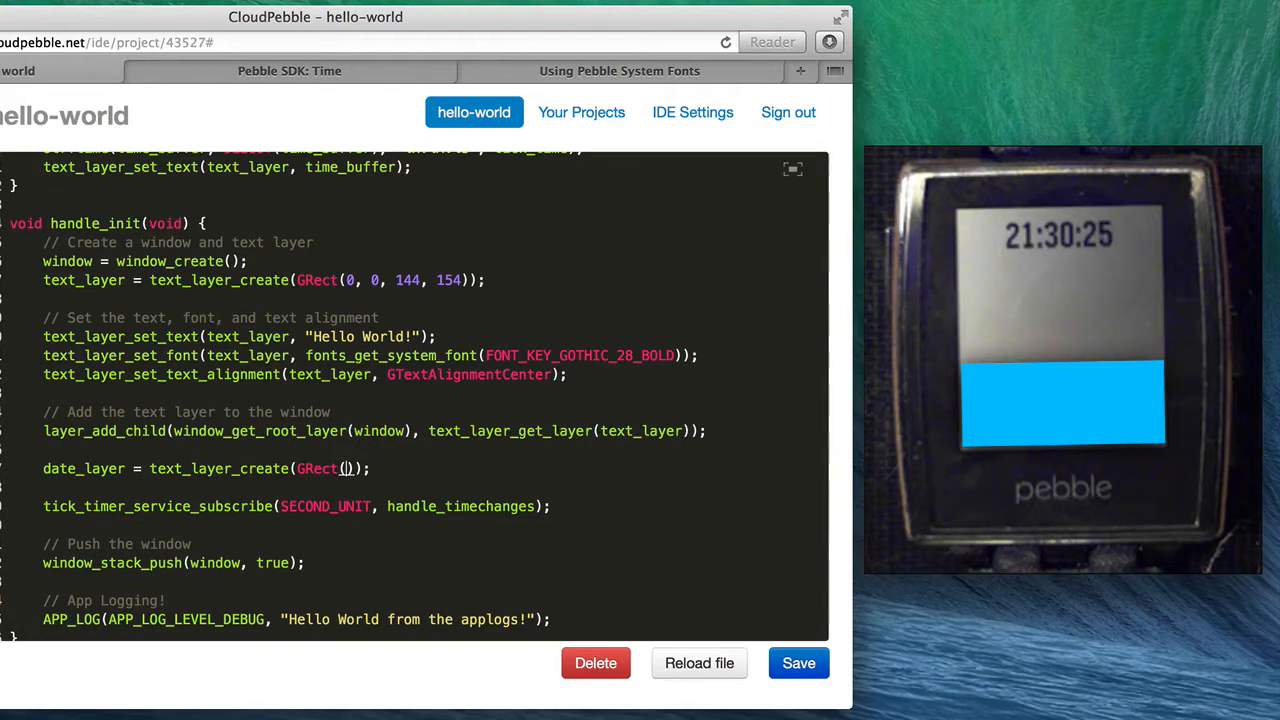
{"action": "type", "text": "x, y,"}
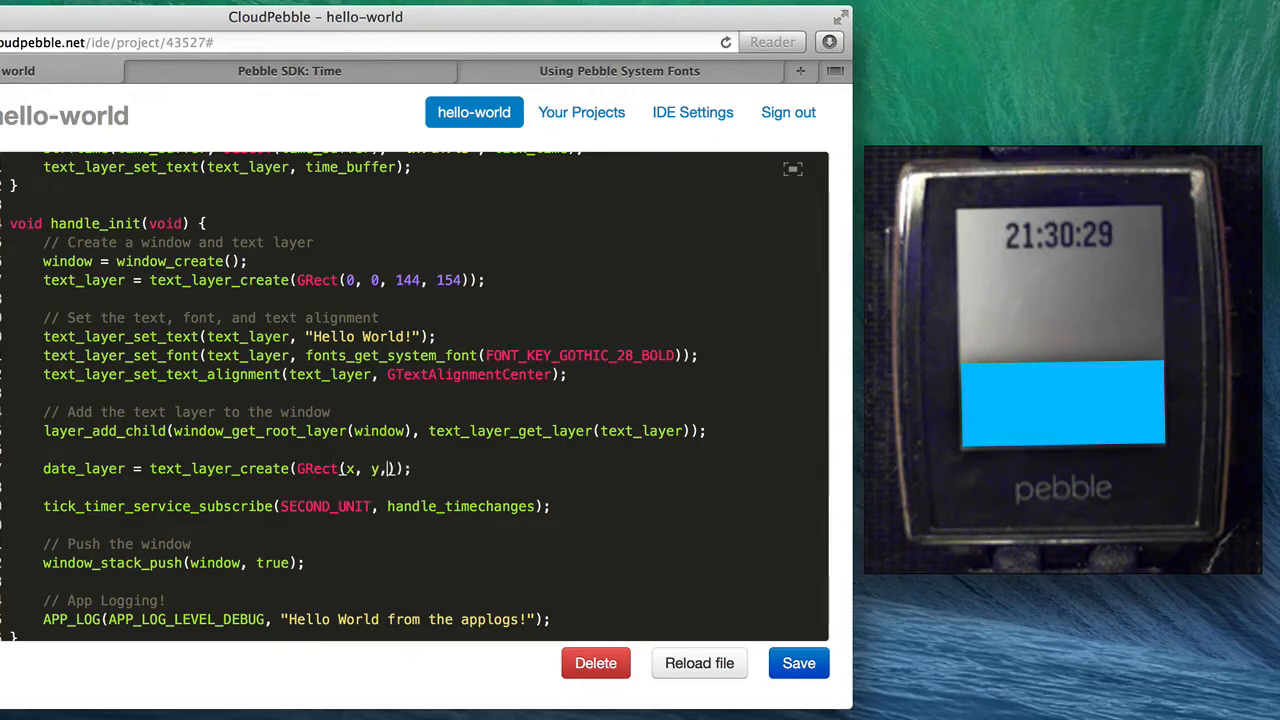
{"action": "type", "text": "w,"}
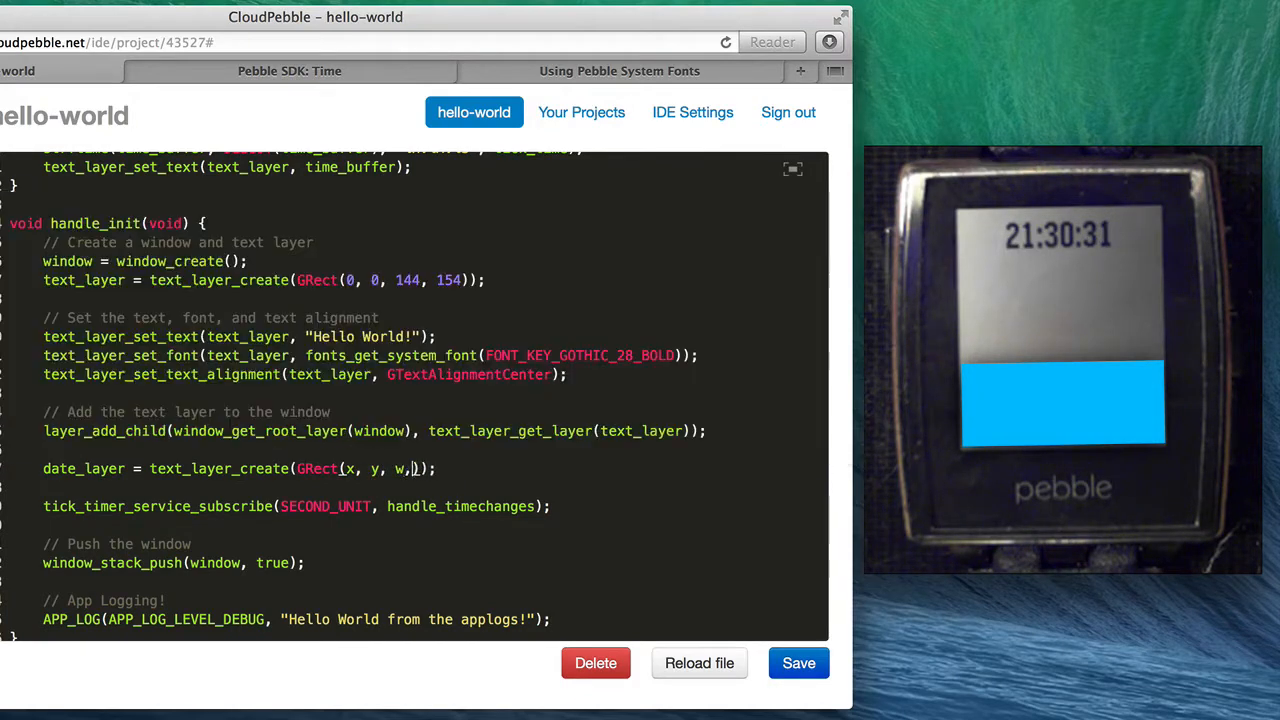
{"action": "type", "text": "h"}
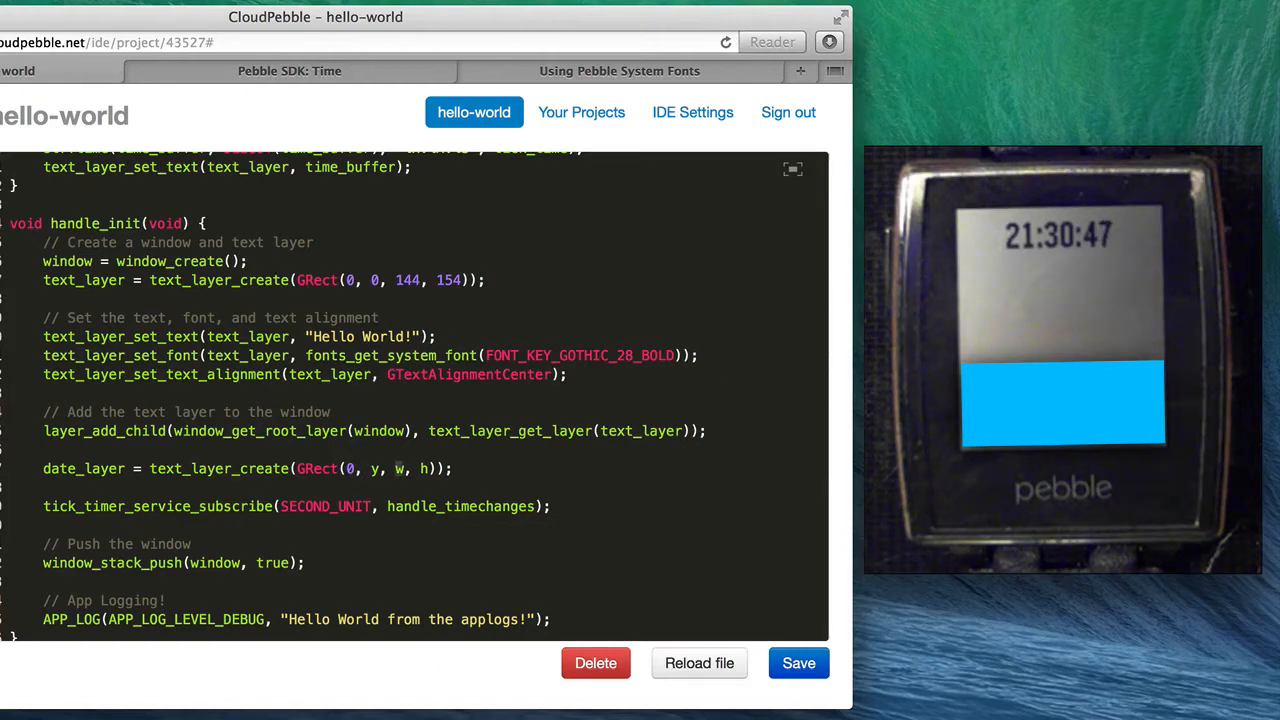
{"action": "type", "text": "144"}
{"action": "type", "text": "168"}
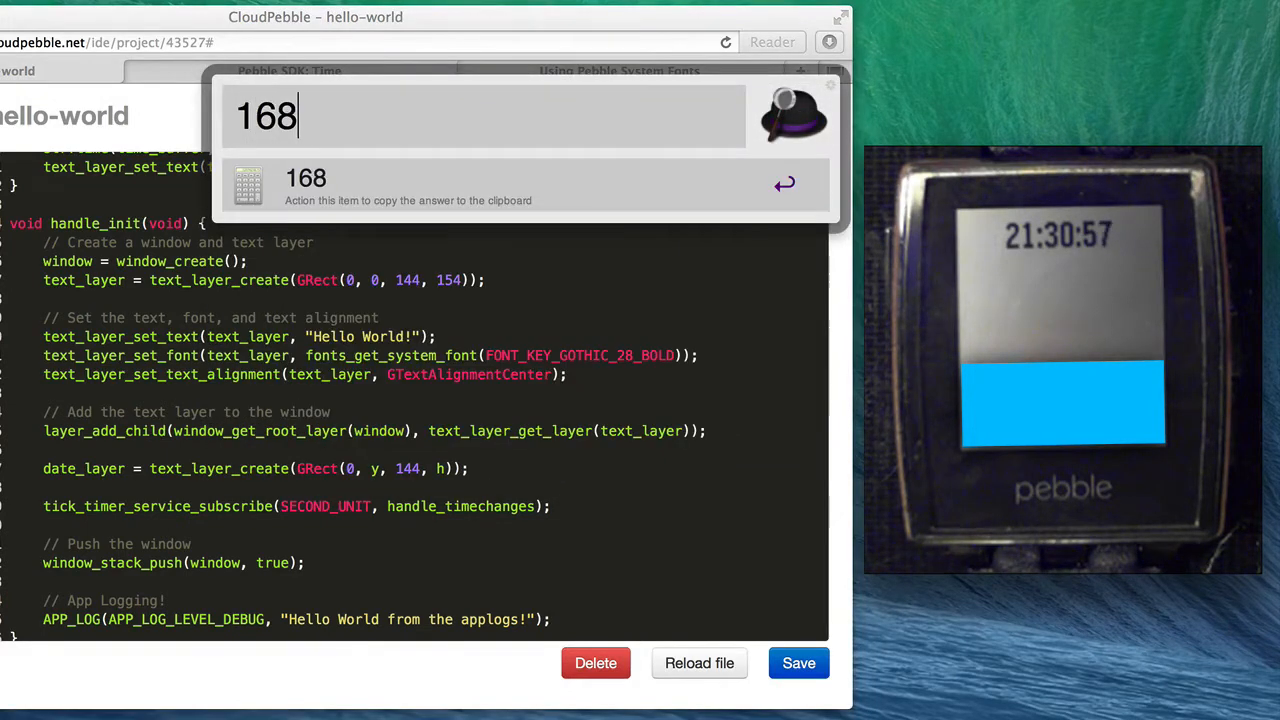
Calculate 168/3*2 = 112 and set the date frame to GRect(0, 112, 144, 56)
{"action": "type", "text": "/3"}
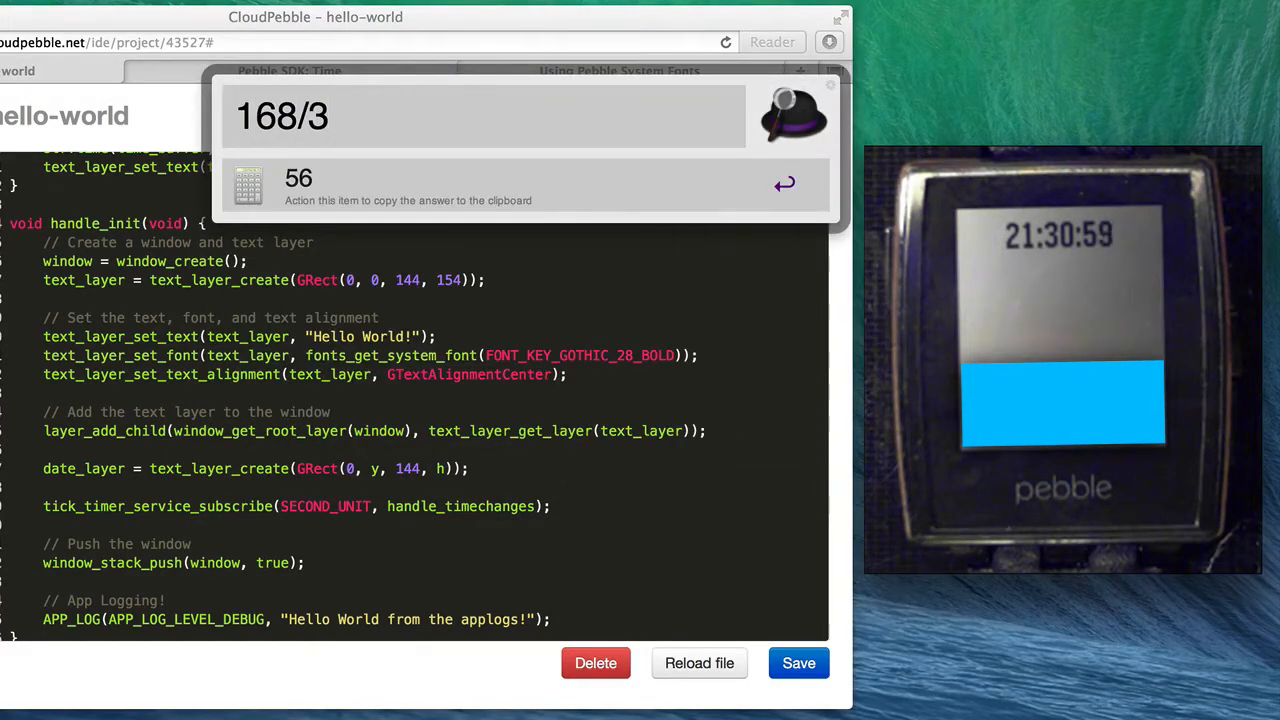
{"action": "type", "text": "*2"}
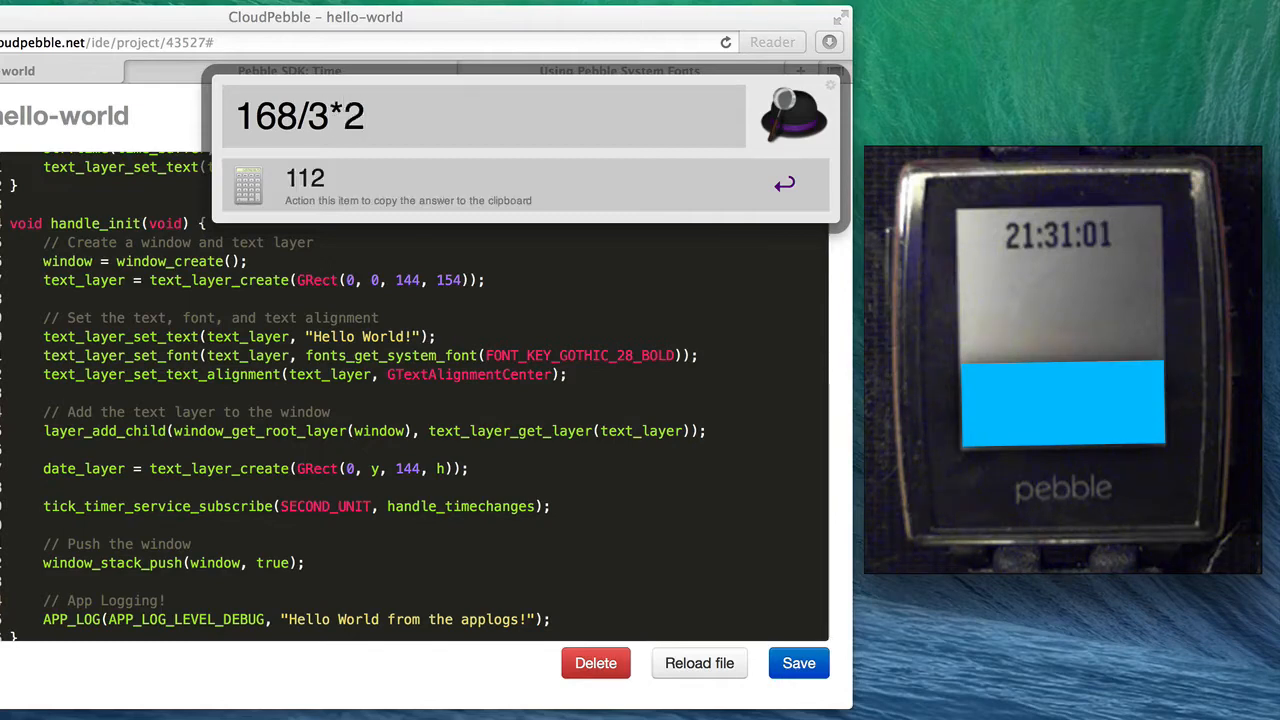
{"action": "left_click", "coordinate": [304, 179]}
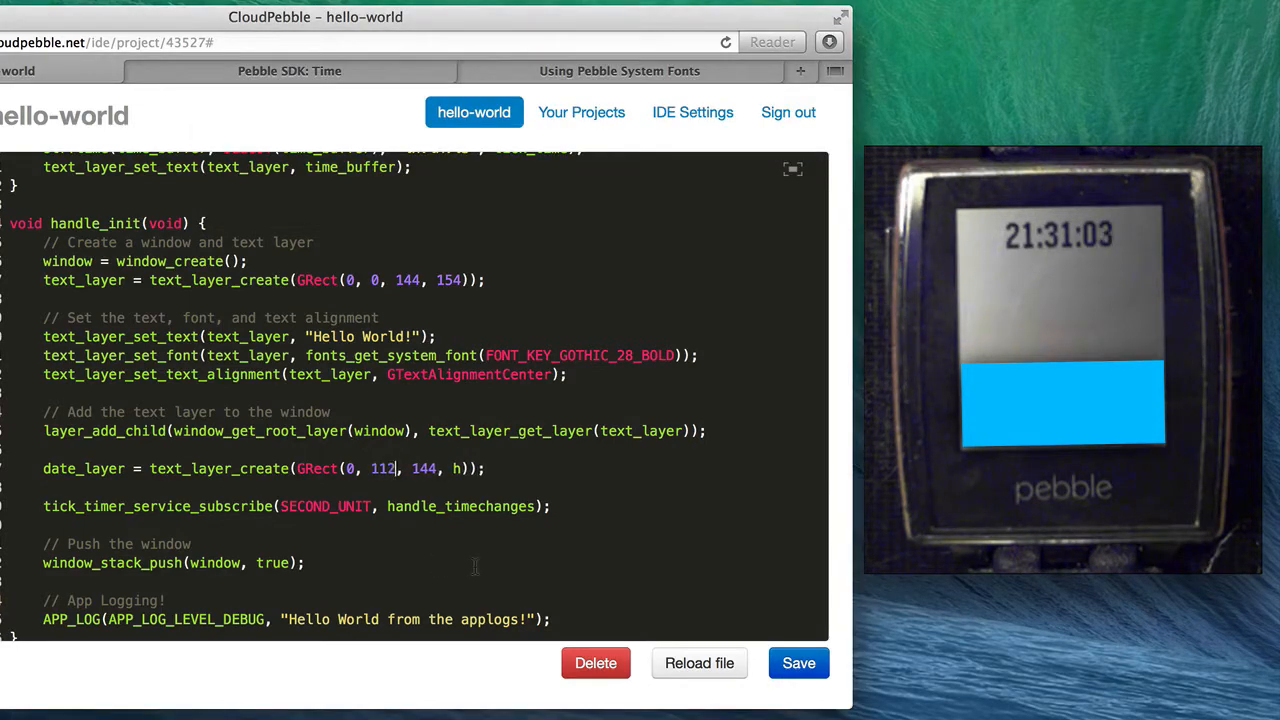
{"action": "key", "text": "Backspace"}
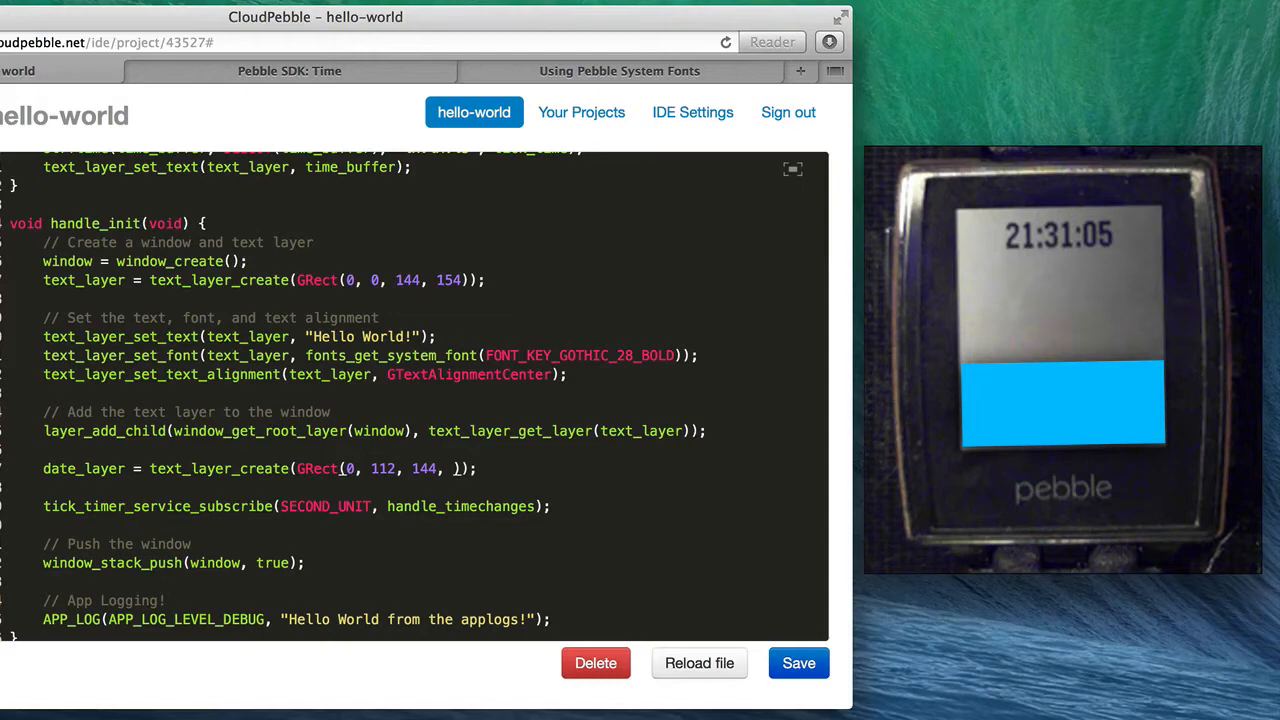
{"action": "type", "text": "56"}
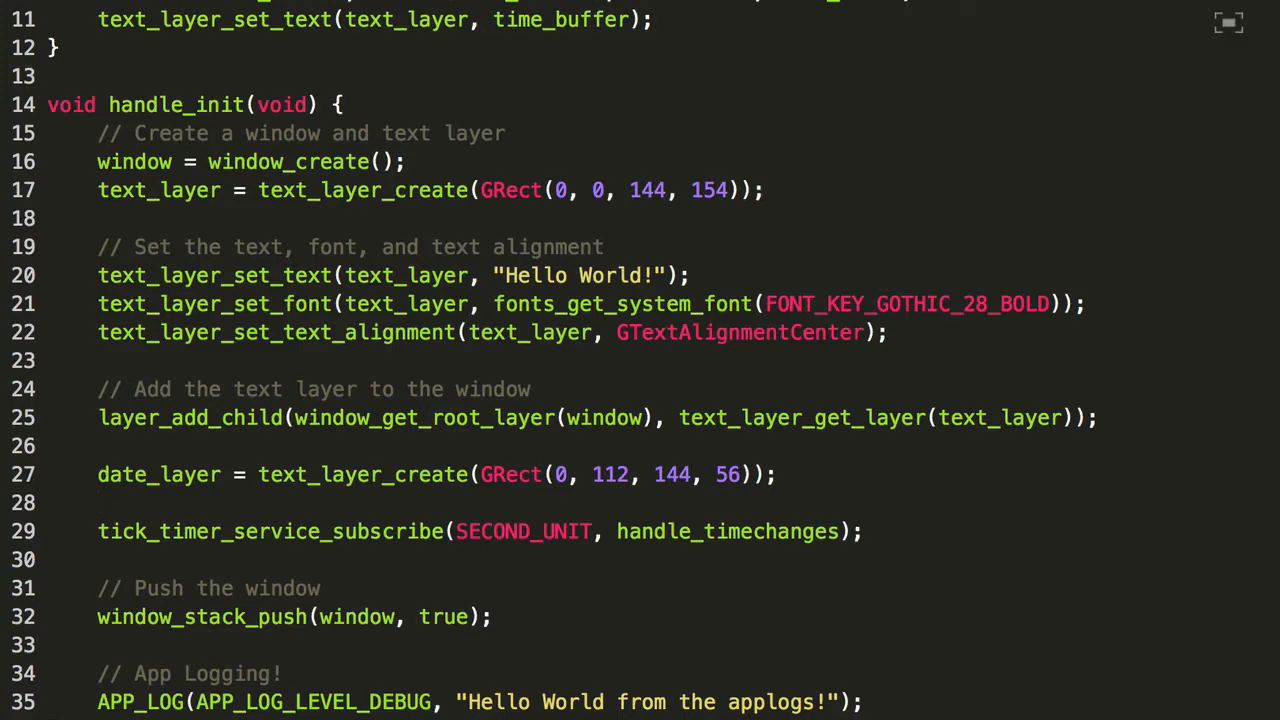
Add date_layer to the window's root layer with layer_add_child
{"action": "type", "text": "layer"}
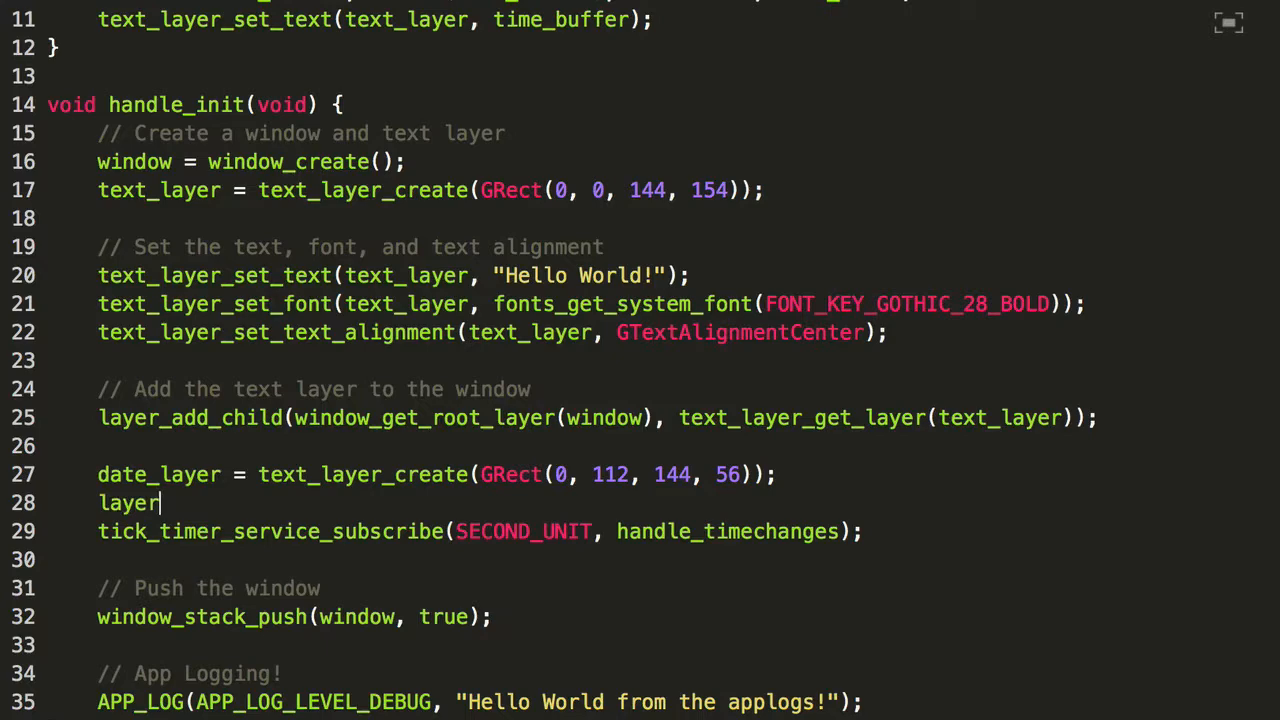
{"action": "type", "text": "_add_child()"}
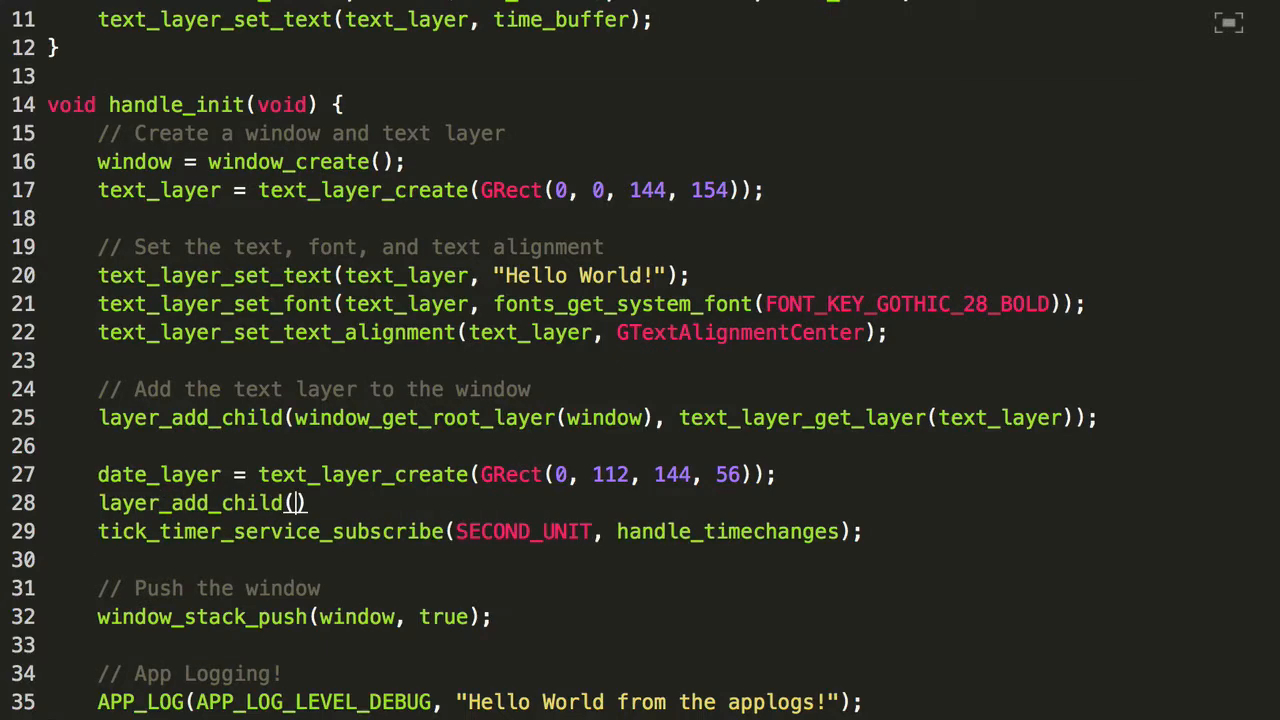
{"action": "type", "text": "window_"}
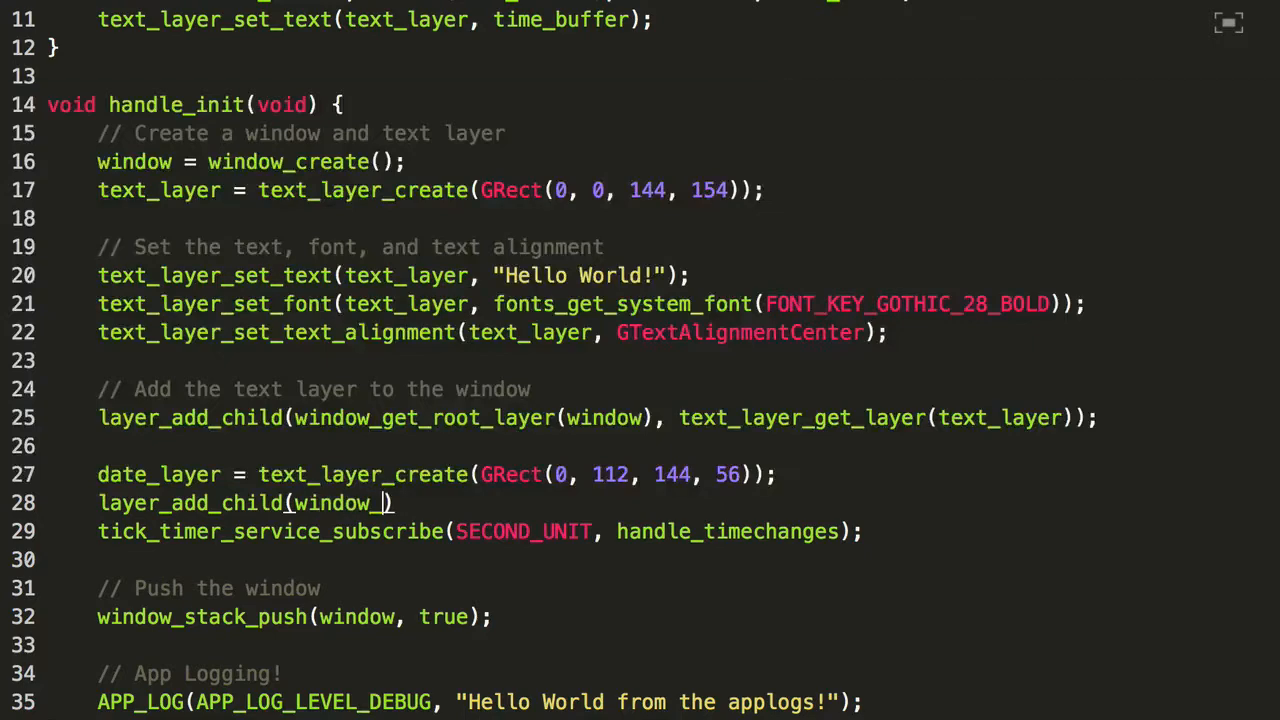
{"action": "type", "text": "_get_root_layer(window"}
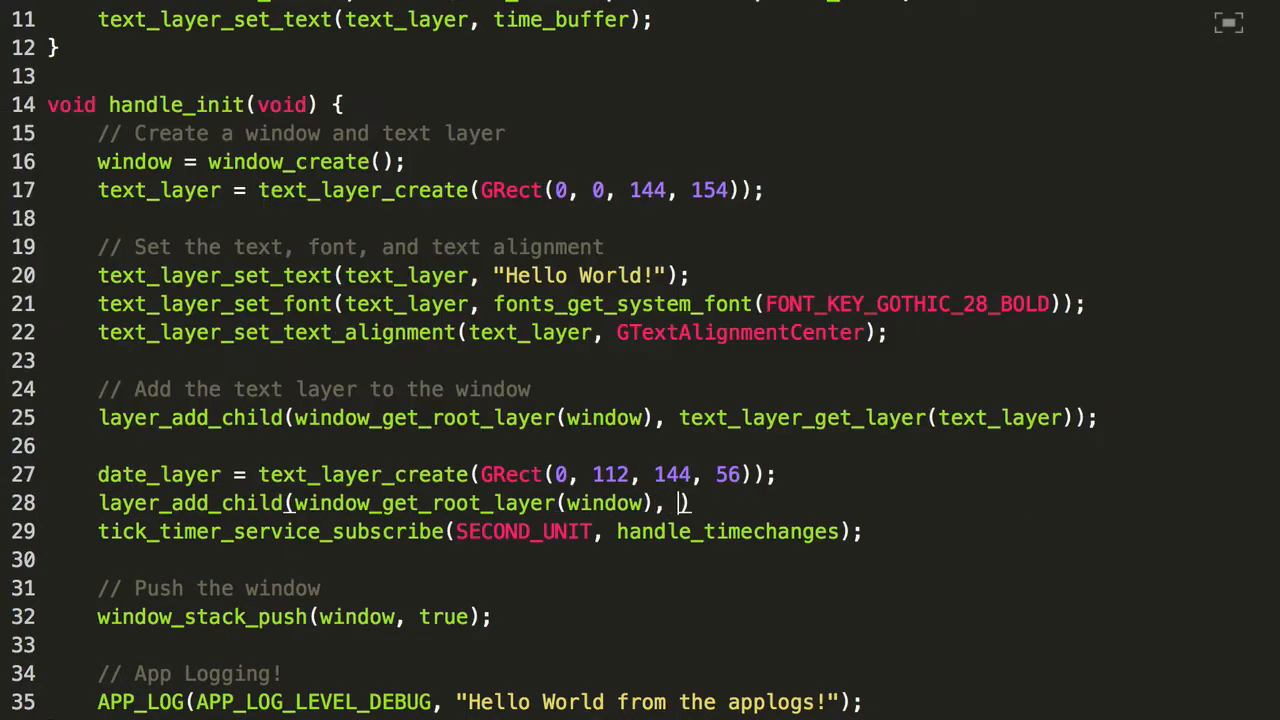
{"action": "type", "text": "text_layer_get_l"}
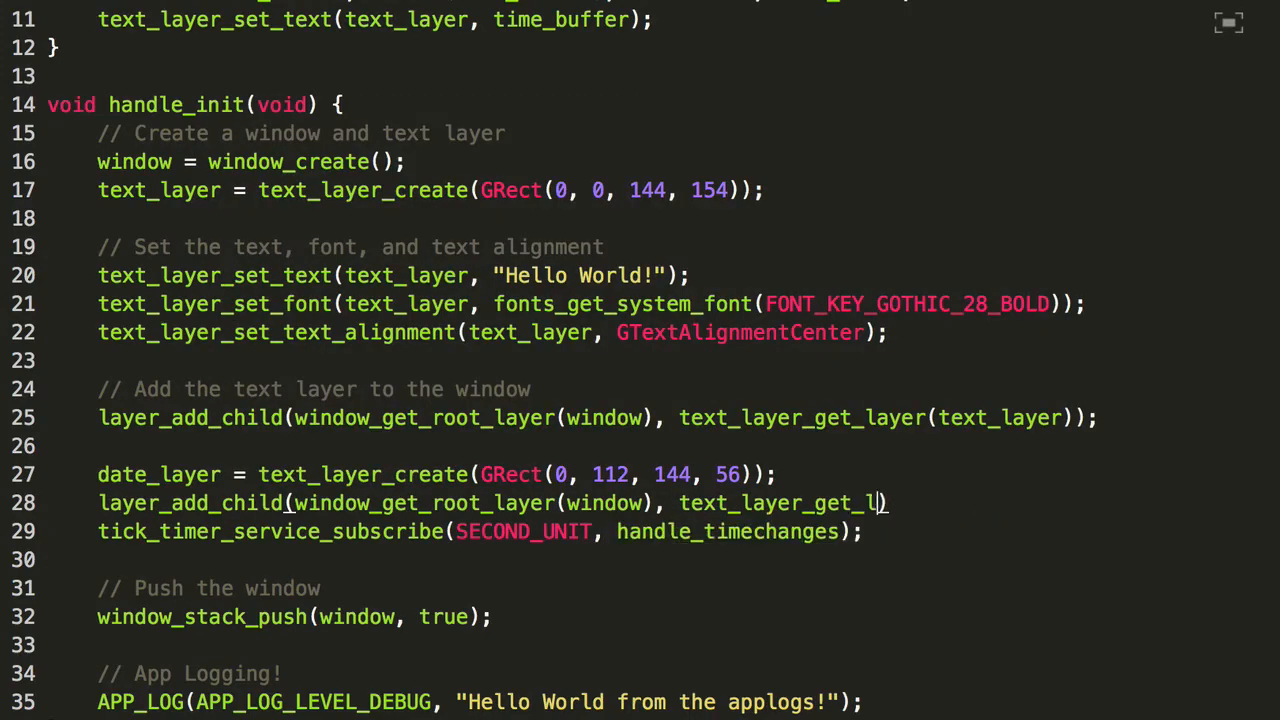
{"action": "type", "text": "ayer("}
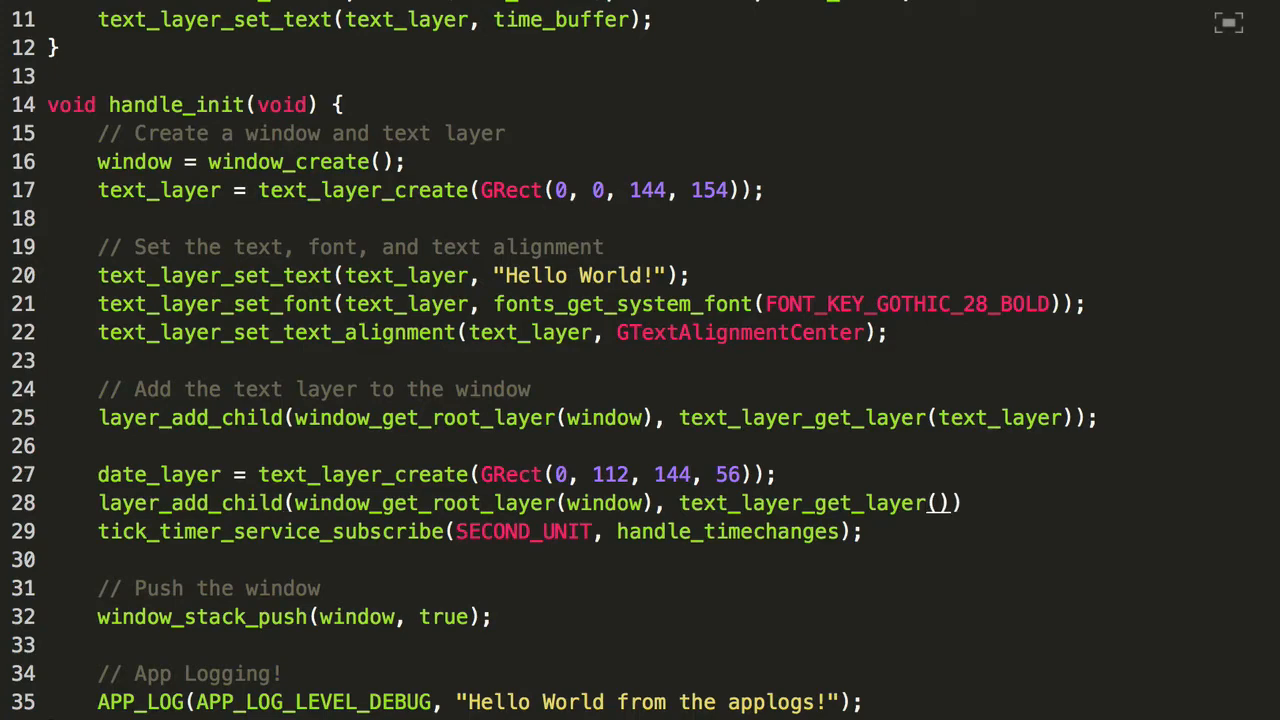
{"action": "type", "text": "dat"}
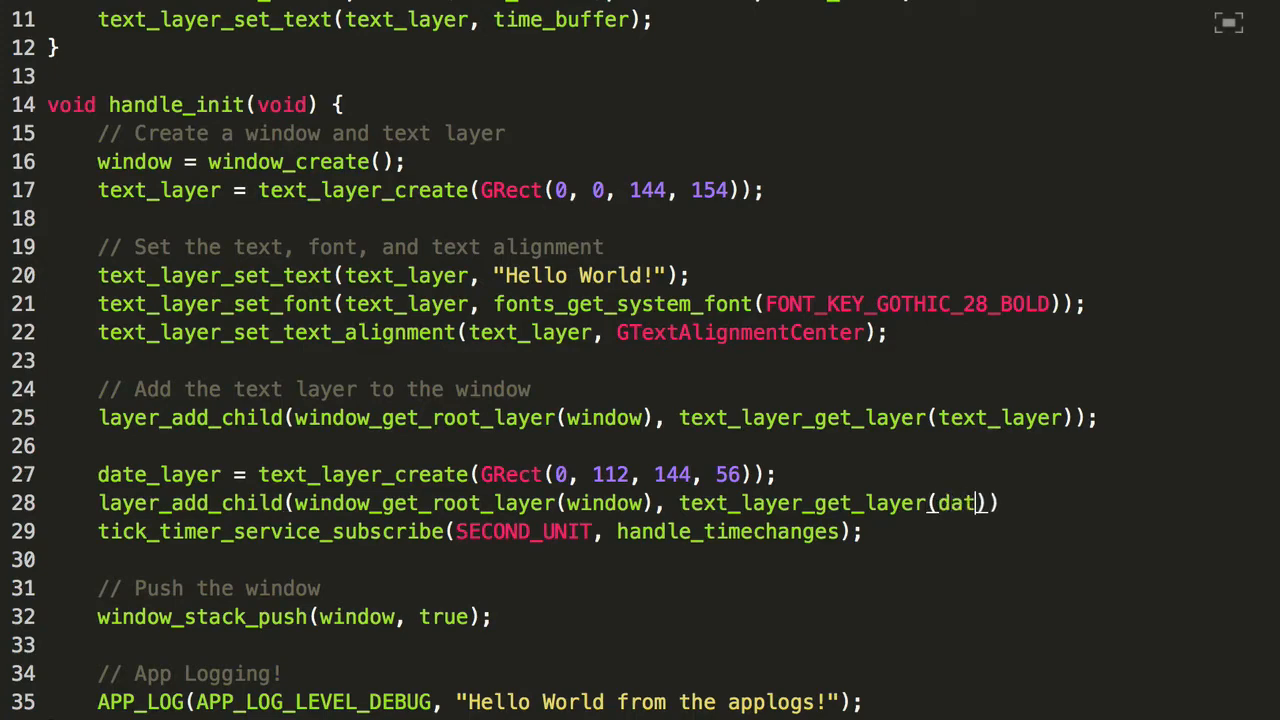
{"action": "type", "text": "e_layer"}
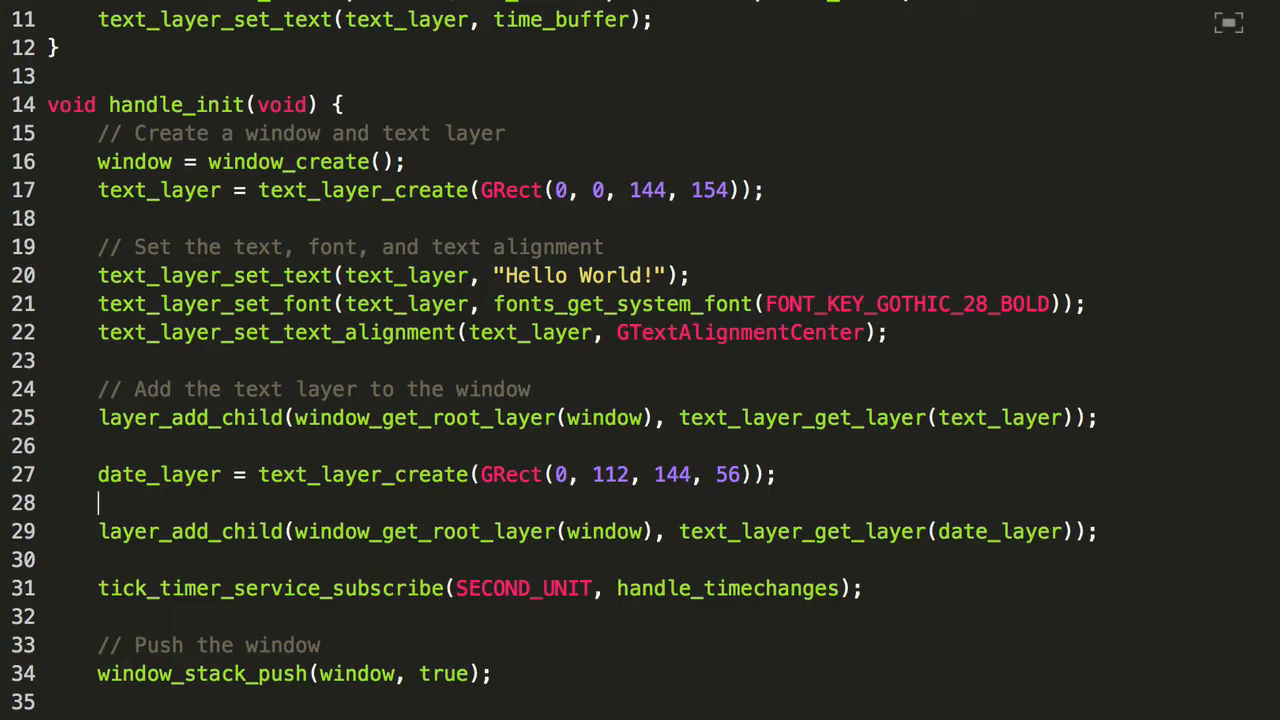
Set date_layer's text alignment to GTextAlignmentCenter
{"action": "type", "text": "tex"}
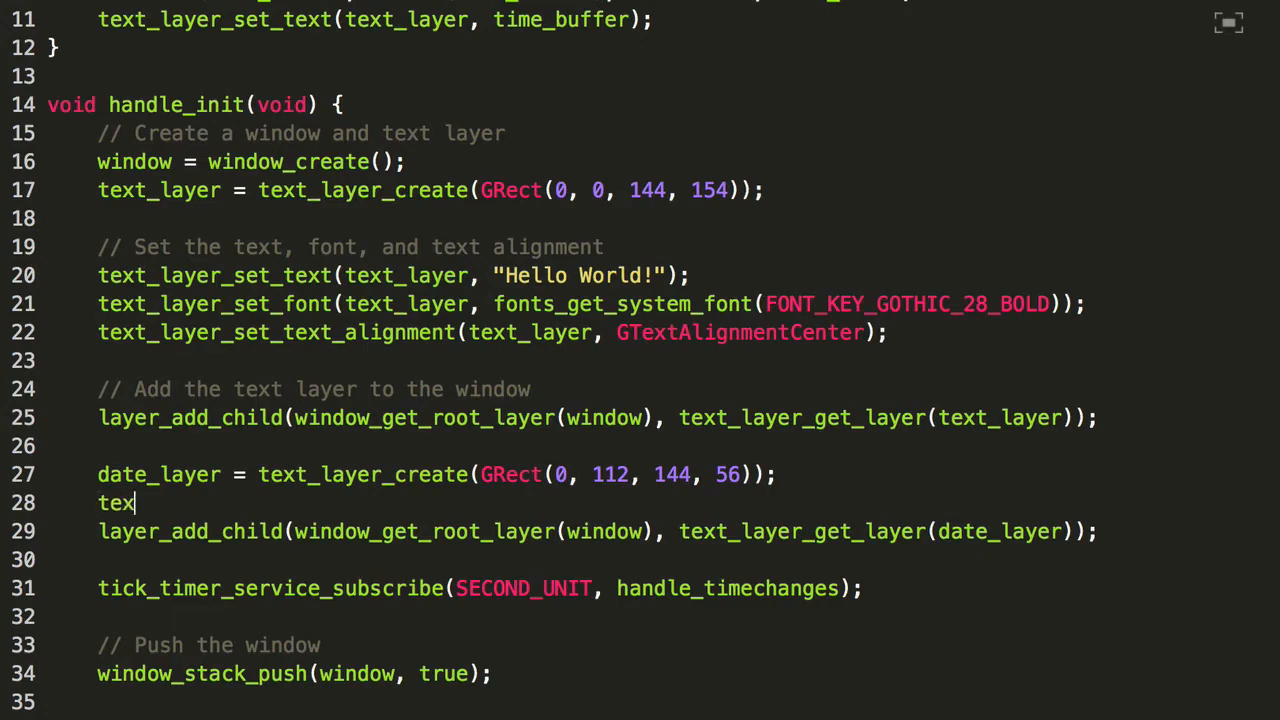
{"action": "type", "text": "t_layet_"}
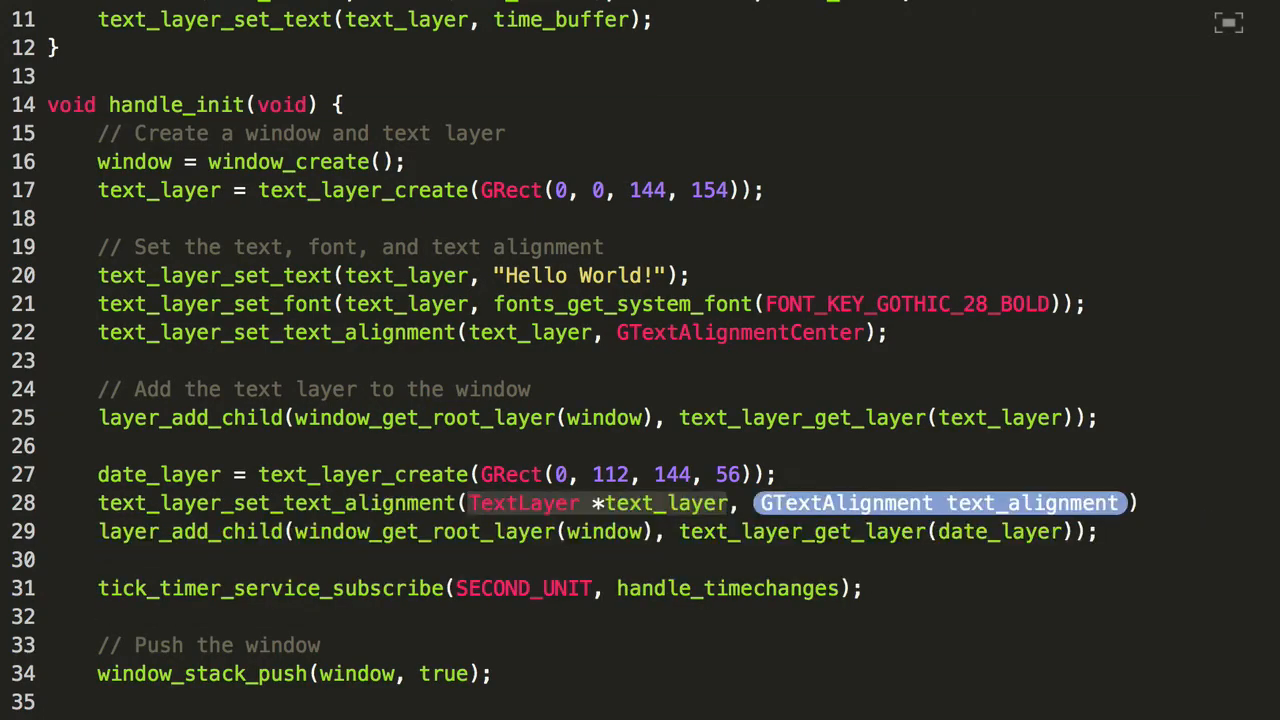
{"action": "type", "text": "date_al"}
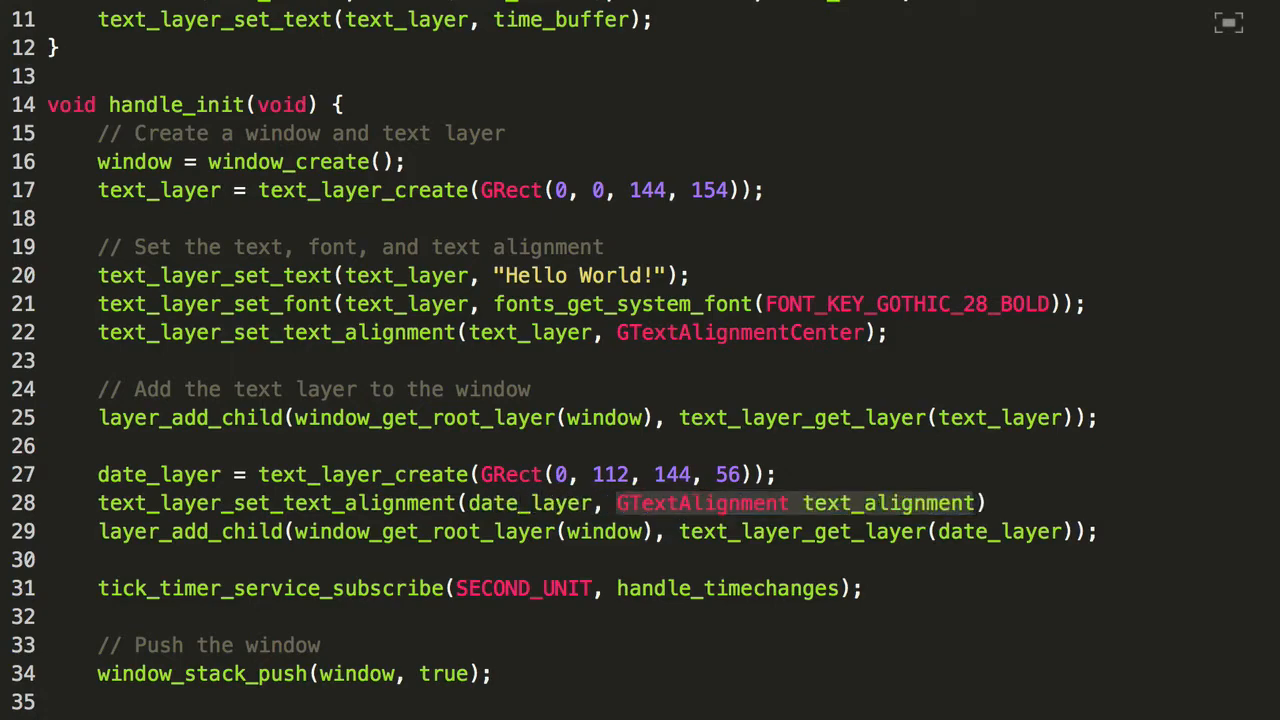
{"action": "type", "text": "GTe"}
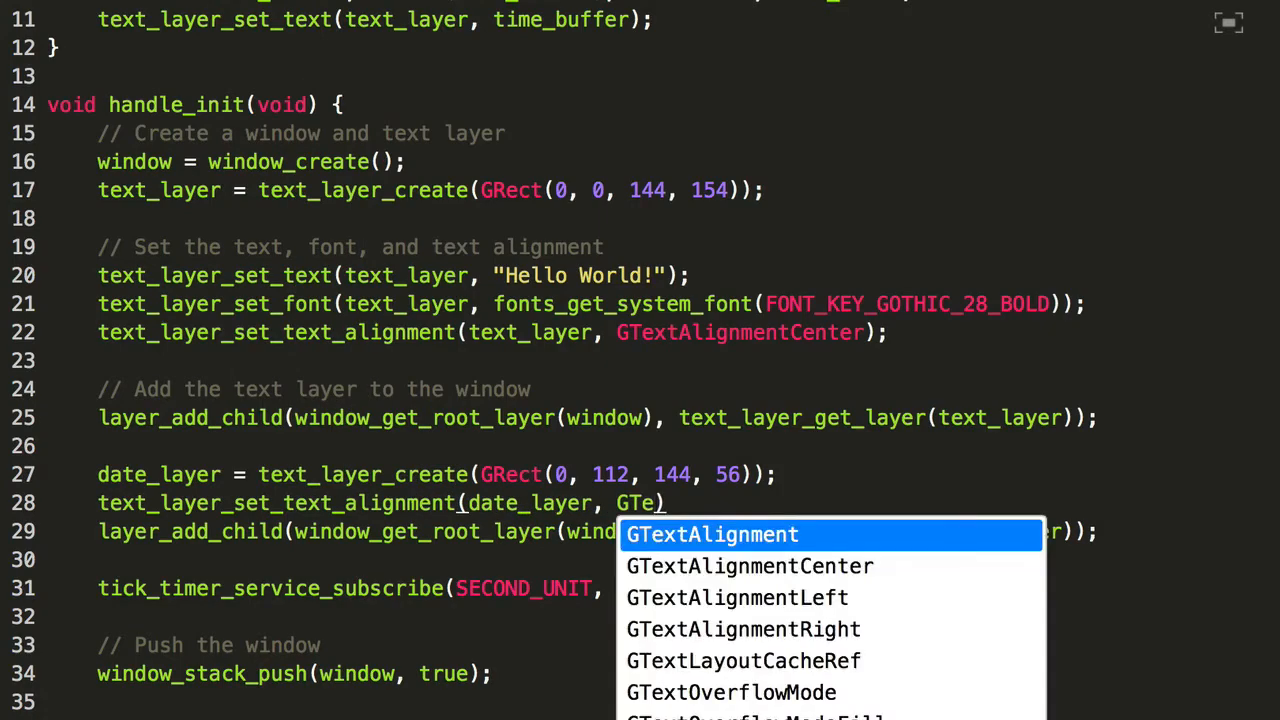
{"action": "left_click", "coordinate": [745, 566]}
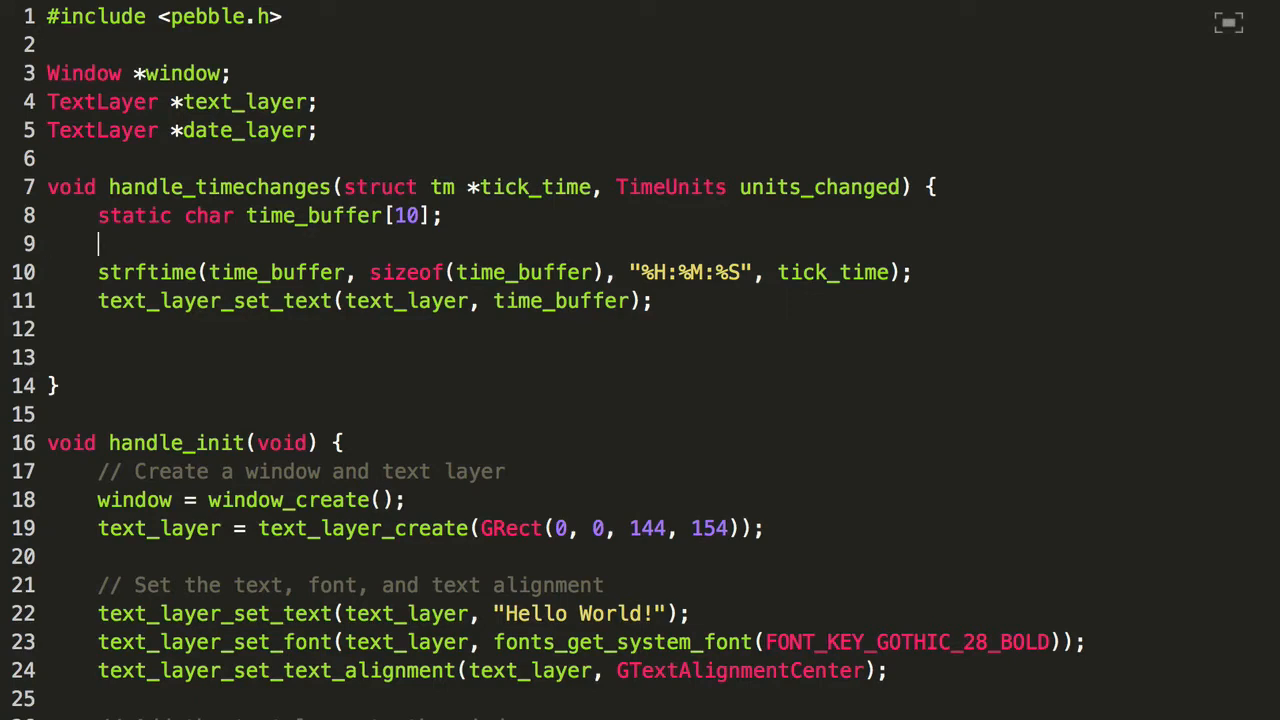
Declare a 10-char date_buffer and strftime the tick time into it as "%b %e"
{"action": "type", "text": "static char da"}
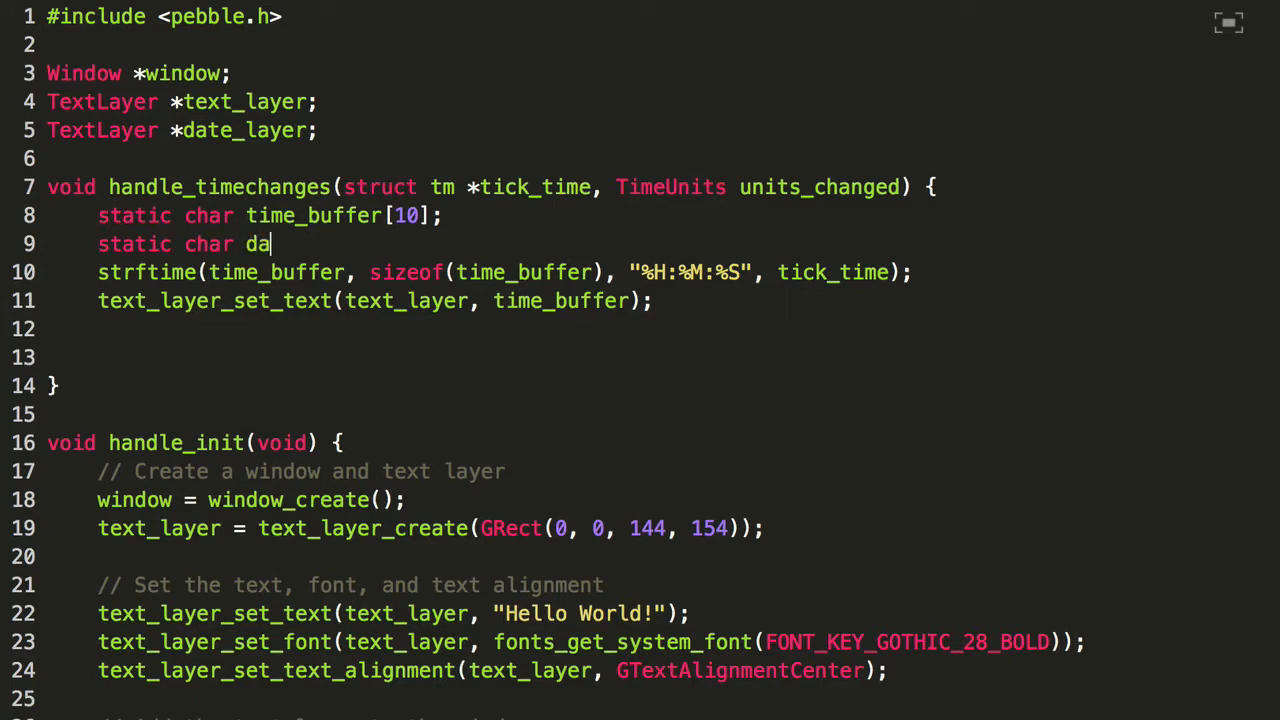
{"action": "type", "text": "te_buffer[10]"}
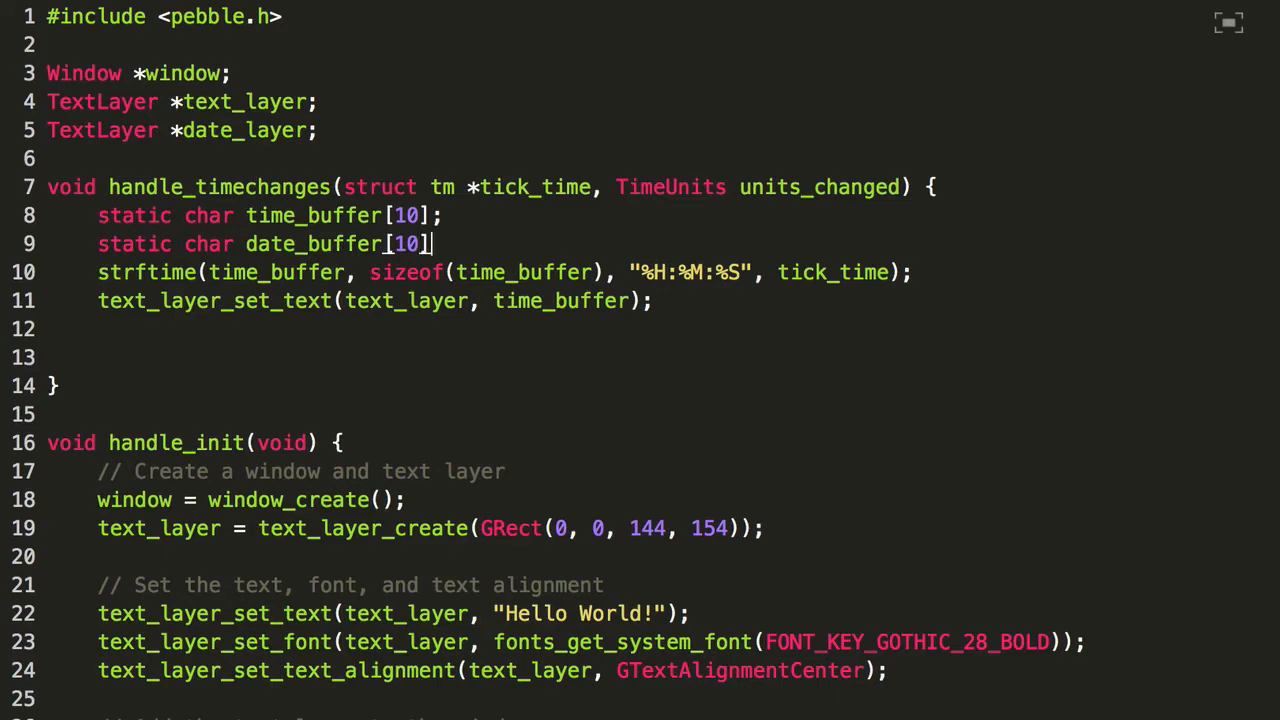
{"action": "type", "text": "s"}
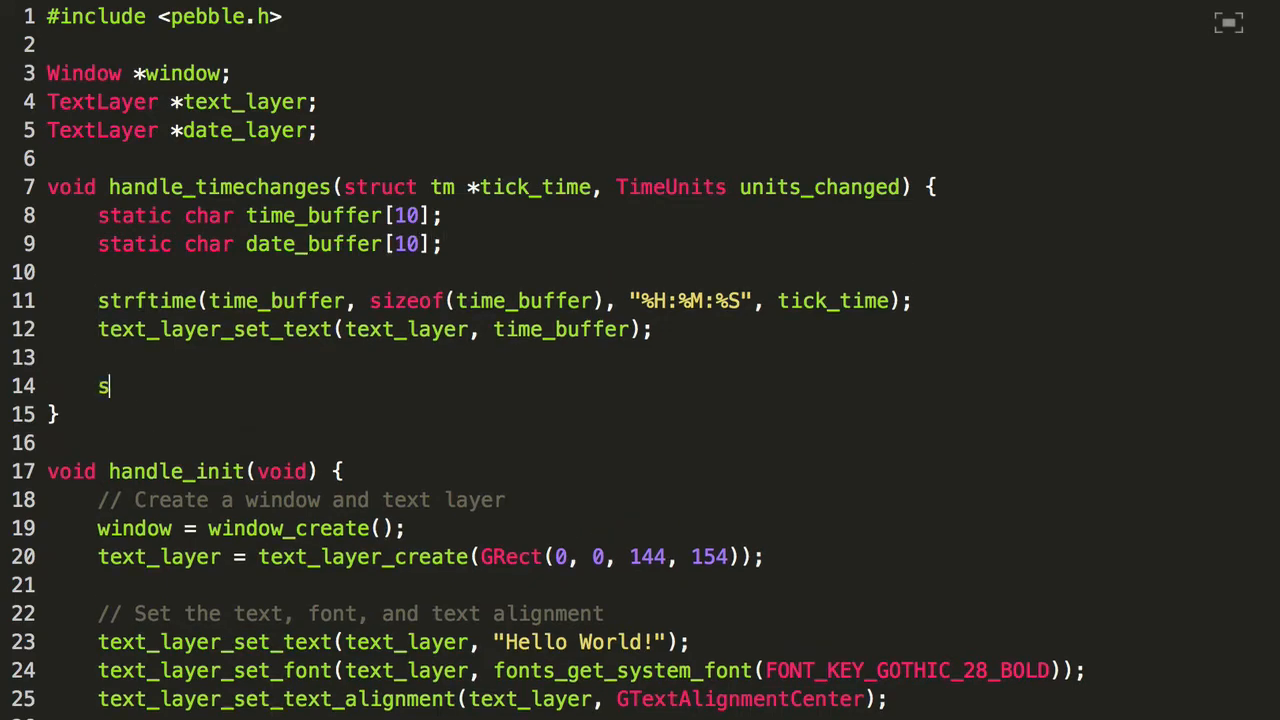
{"action": "type", "text": "trftime(da"}
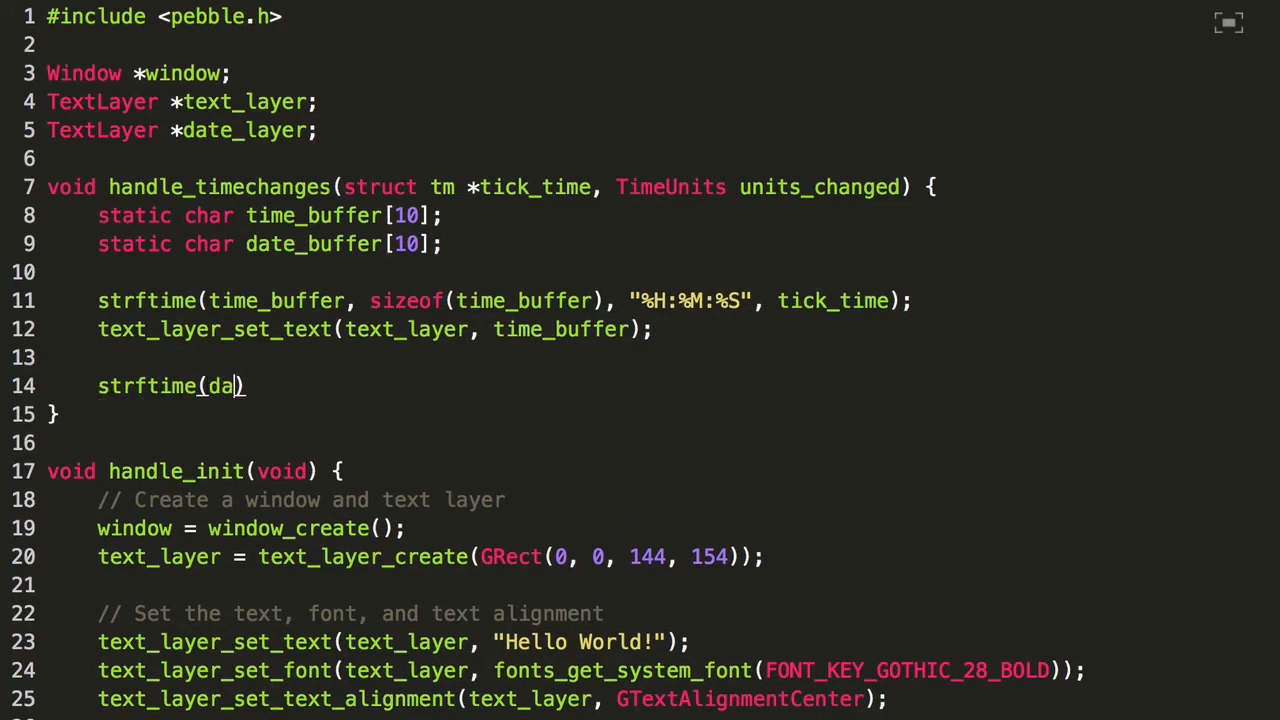
{"action": "type", "text": "te_buffer,"}
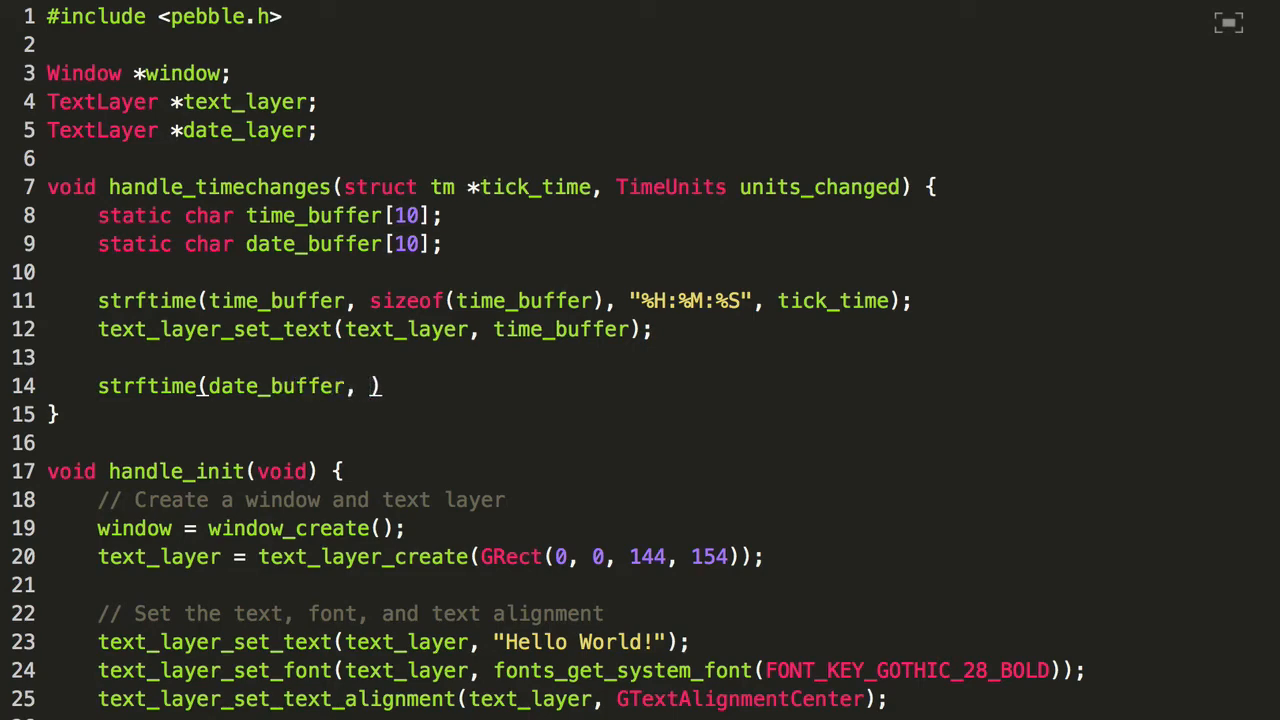
{"action": "type", "text": "si"}
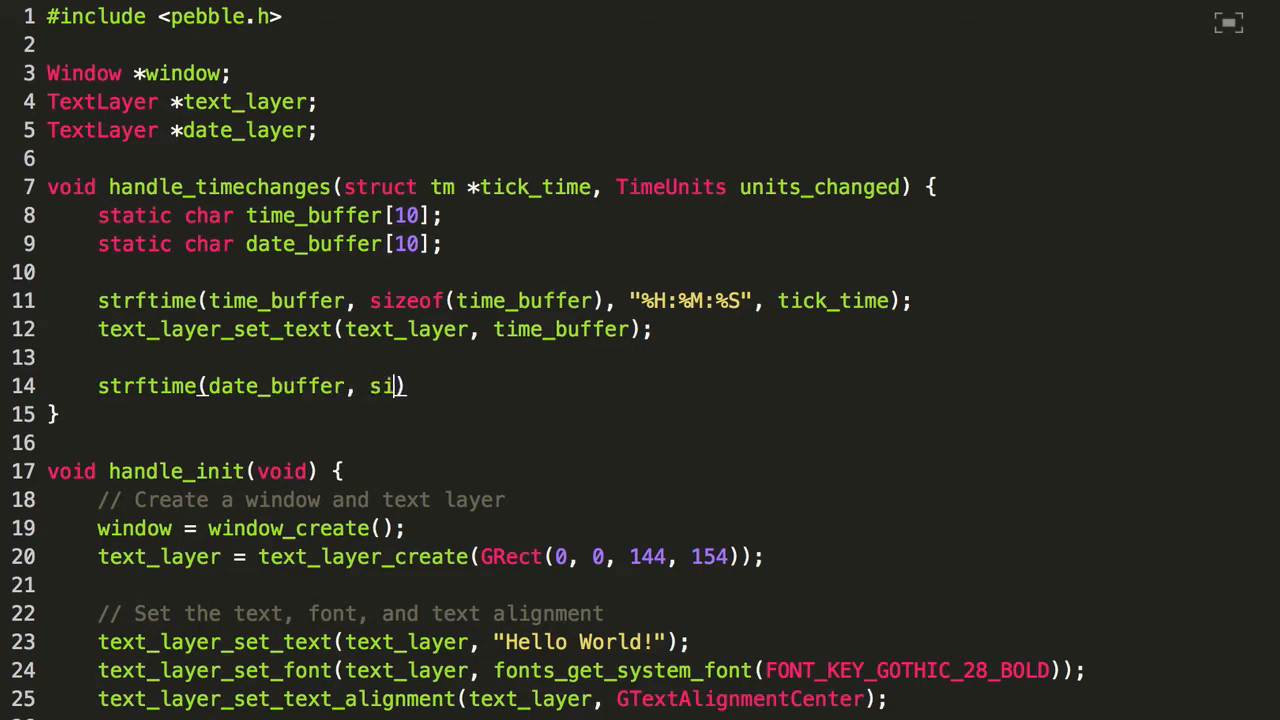
{"action": "type", "text": "zeof(date_"}
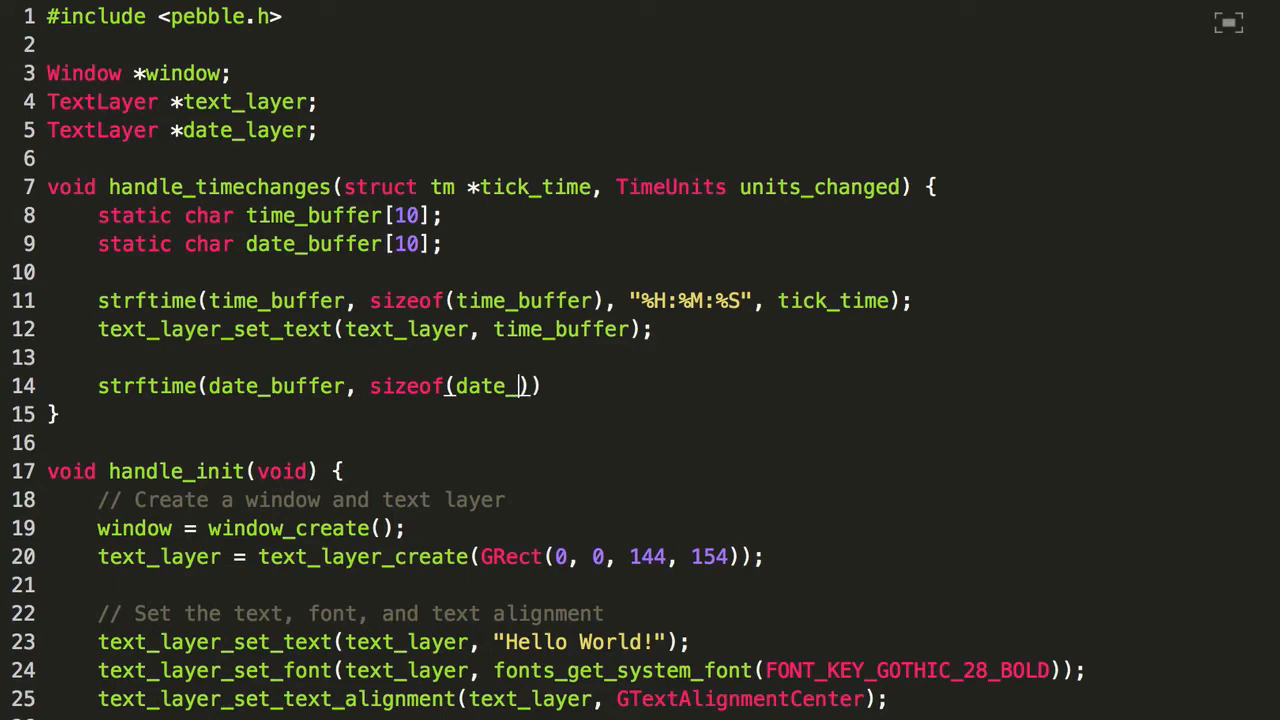
{"action": "type", "text": "buffer), \""}
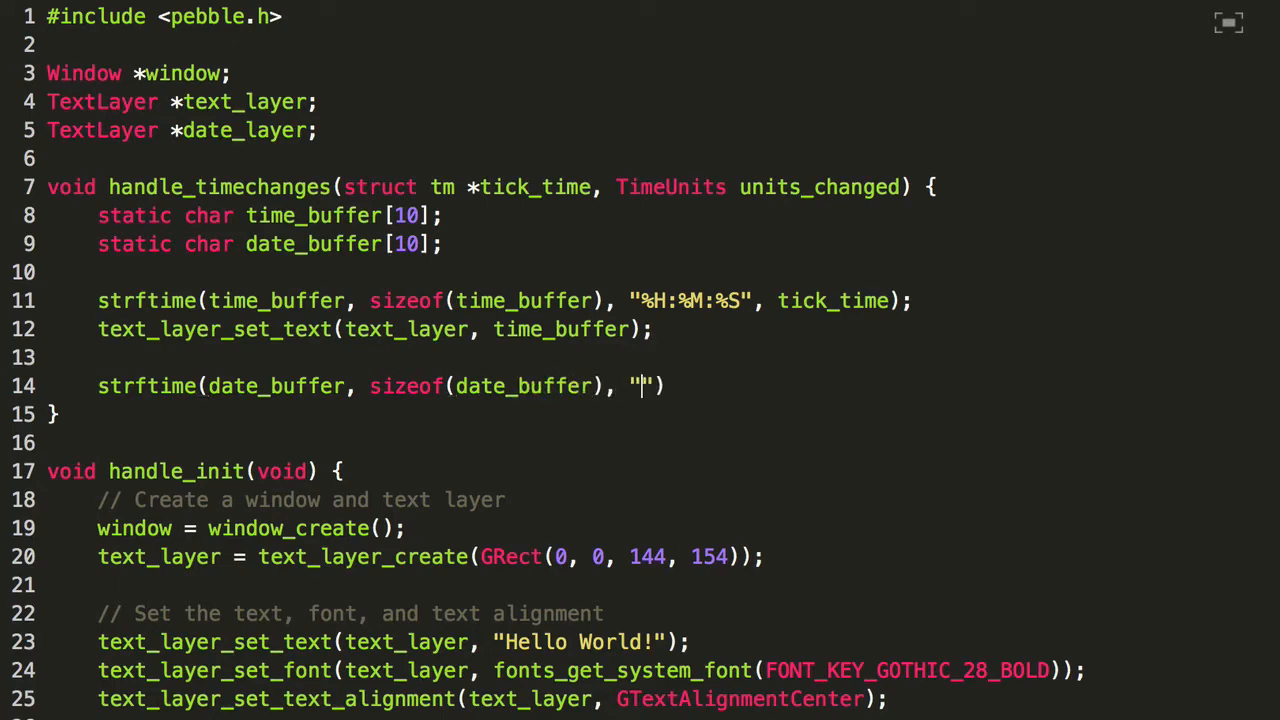
{"action": "type", "text": "%"}
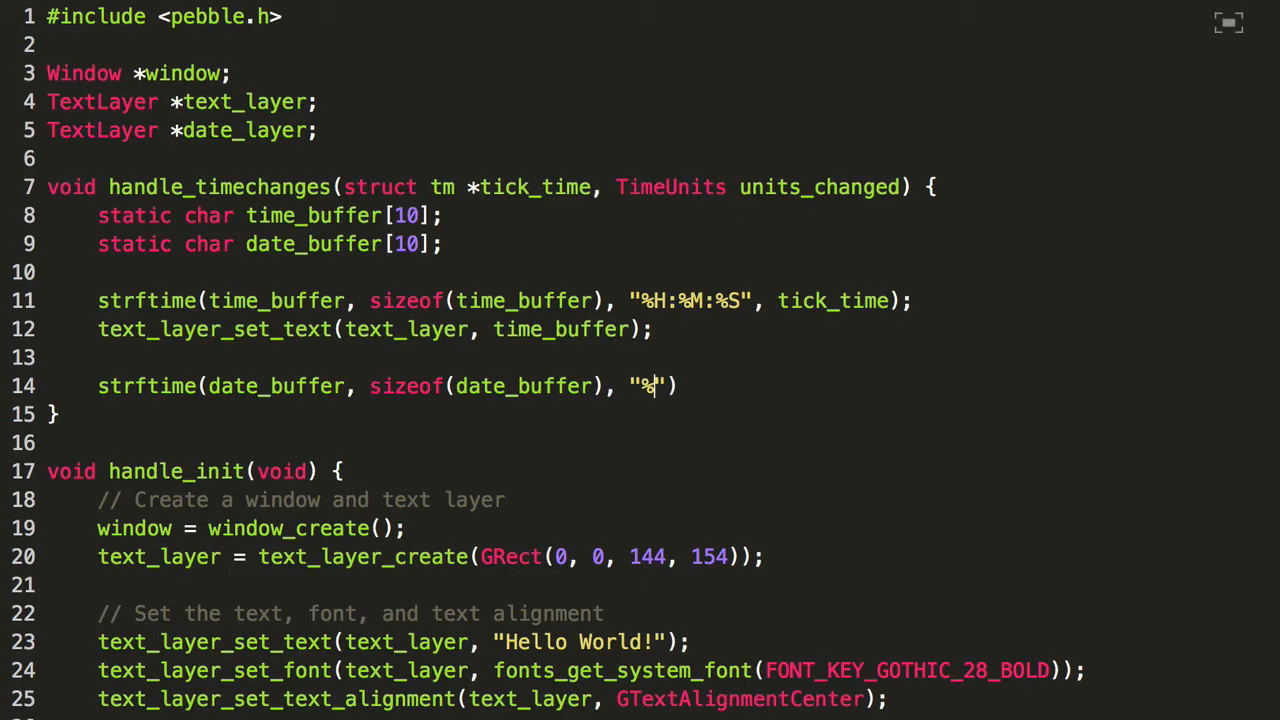
{"action": "type", "text": "b"}
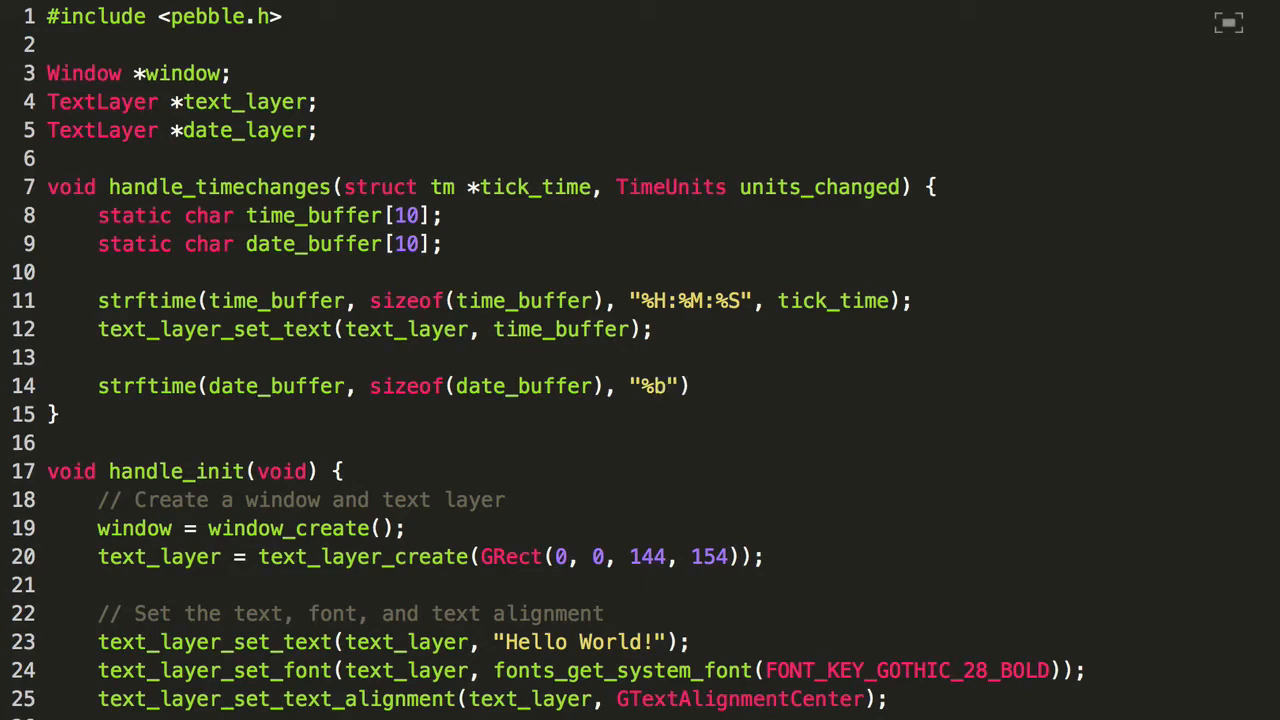
{"action": "type", "text": "\" \""}
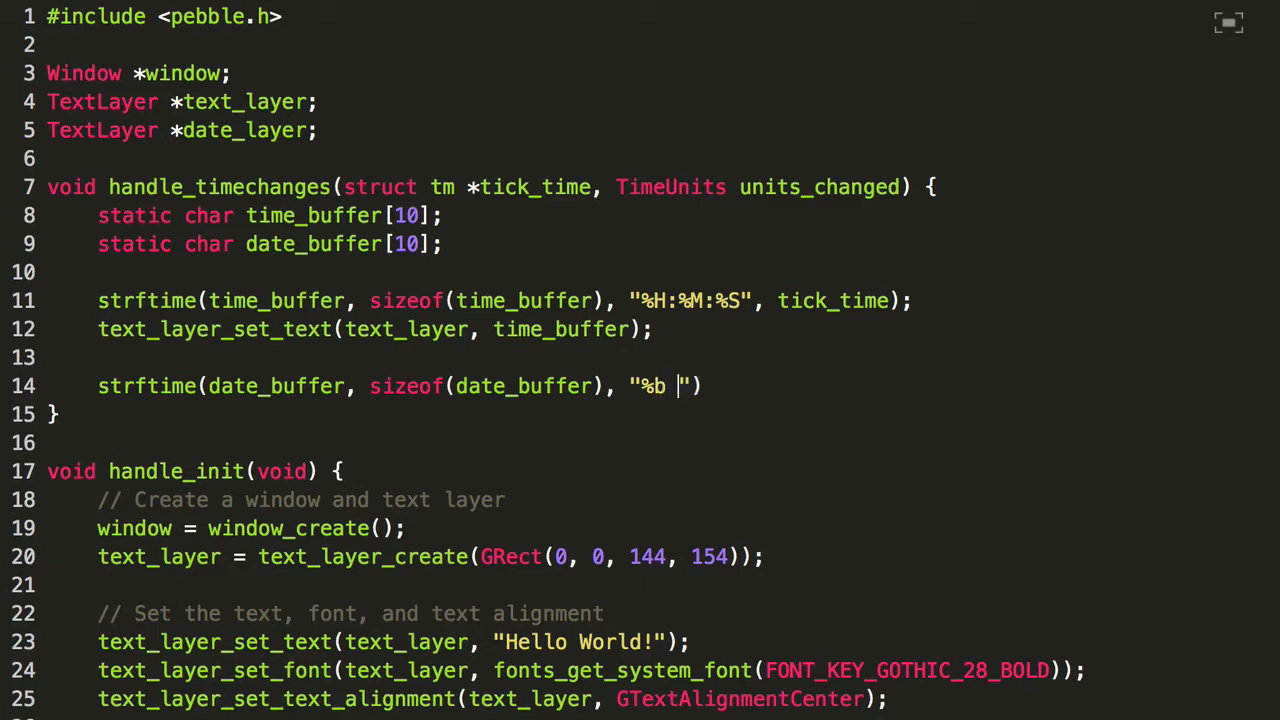
{"action": "type", "text": "%e"}
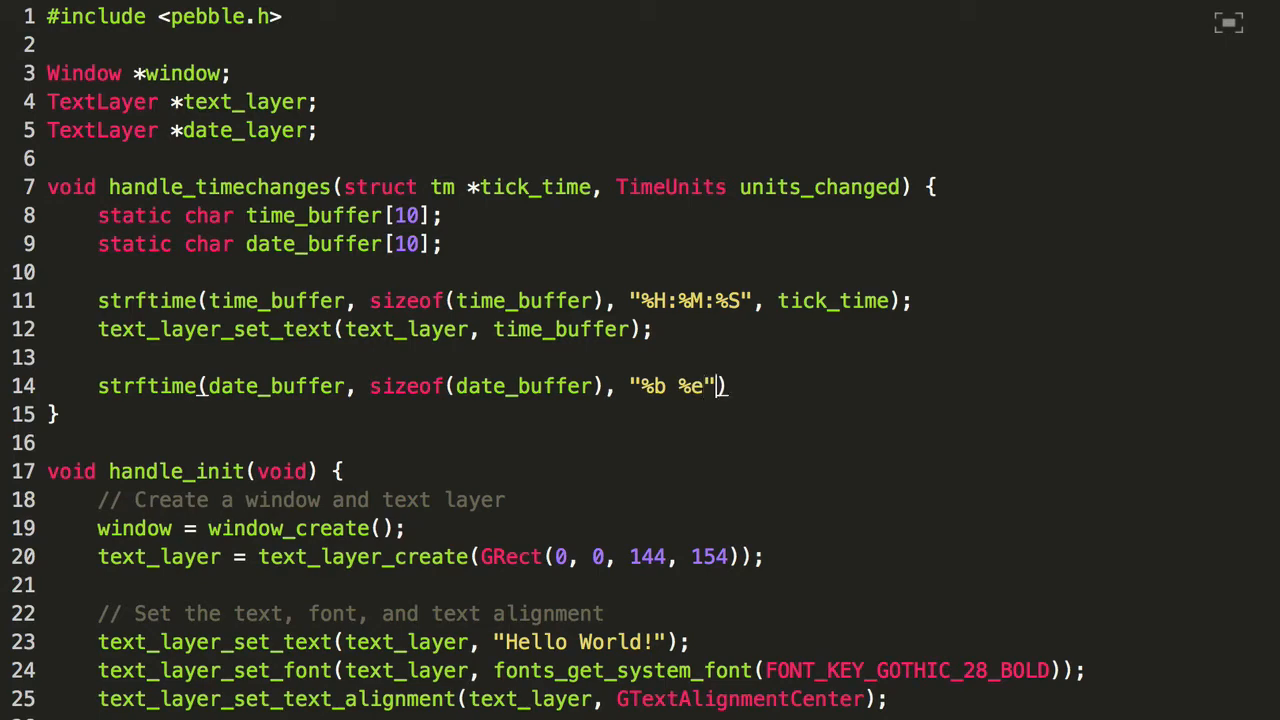
{"action": "type", "text": ", tick_time"}
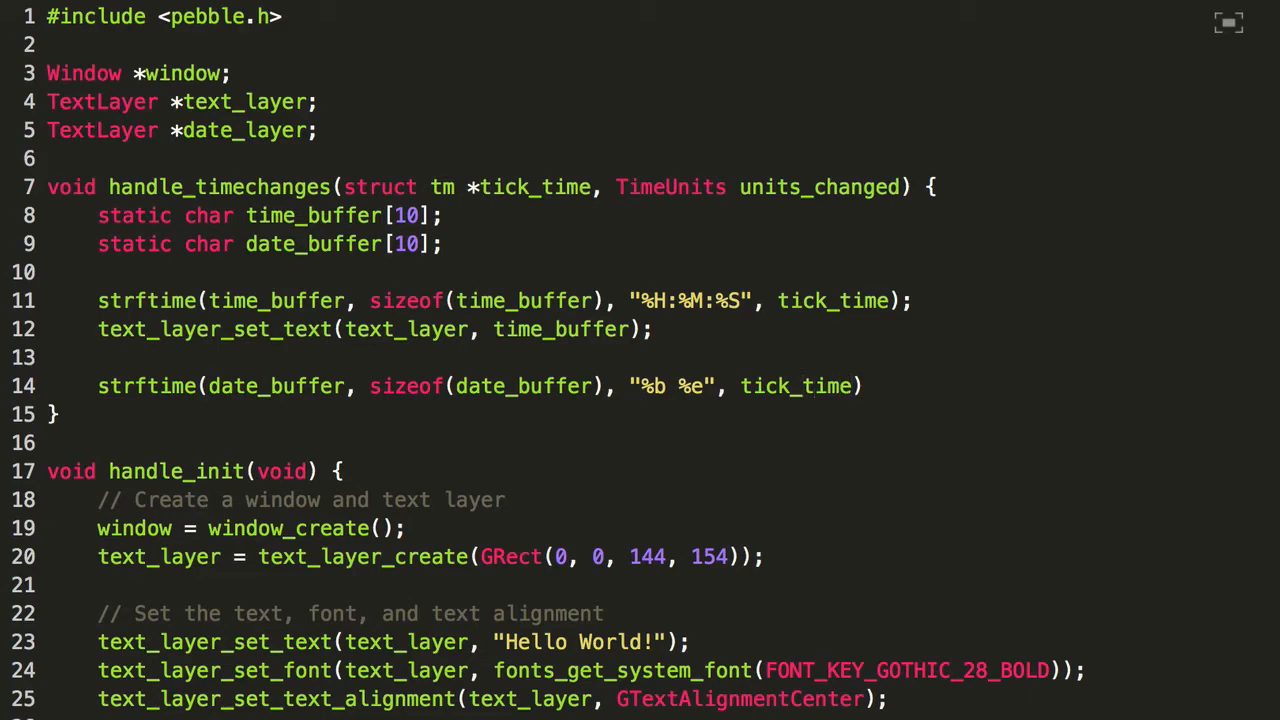
{"action": "type", "text": ";"}
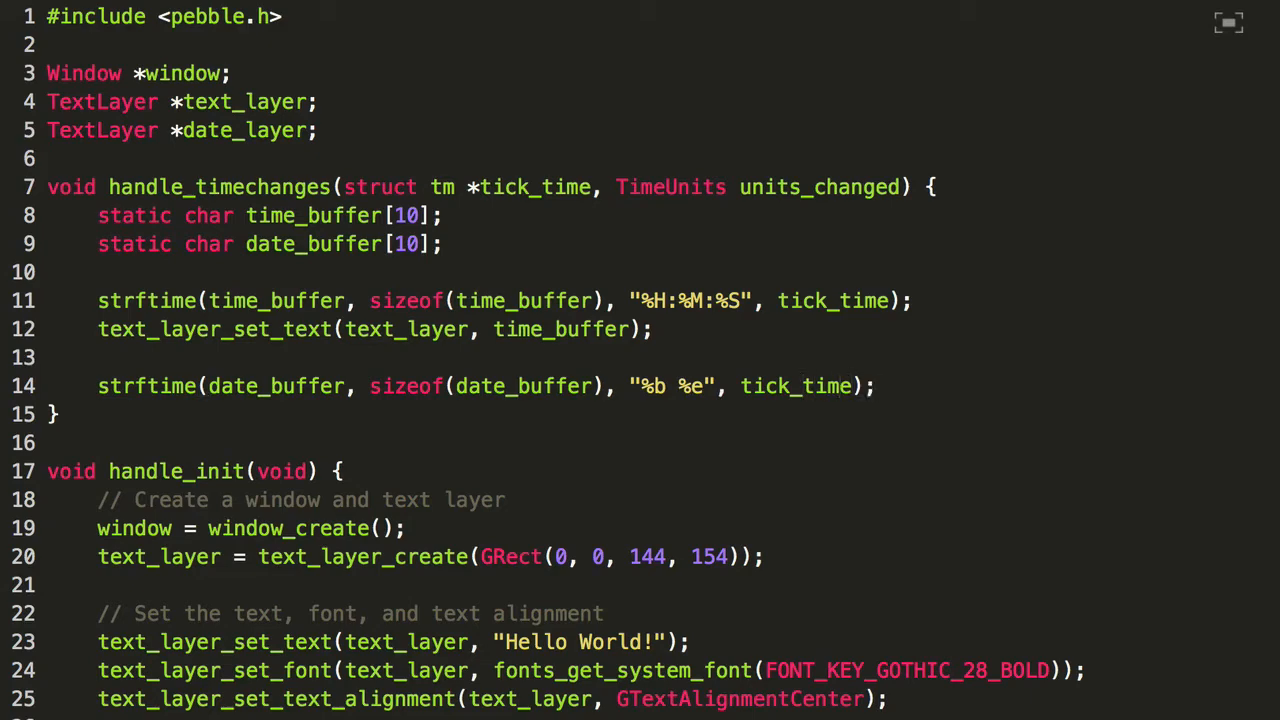
Set date_layer's text to date_buffer with text_layer_set_text
{"action": "type", "text": "text_layer_"}
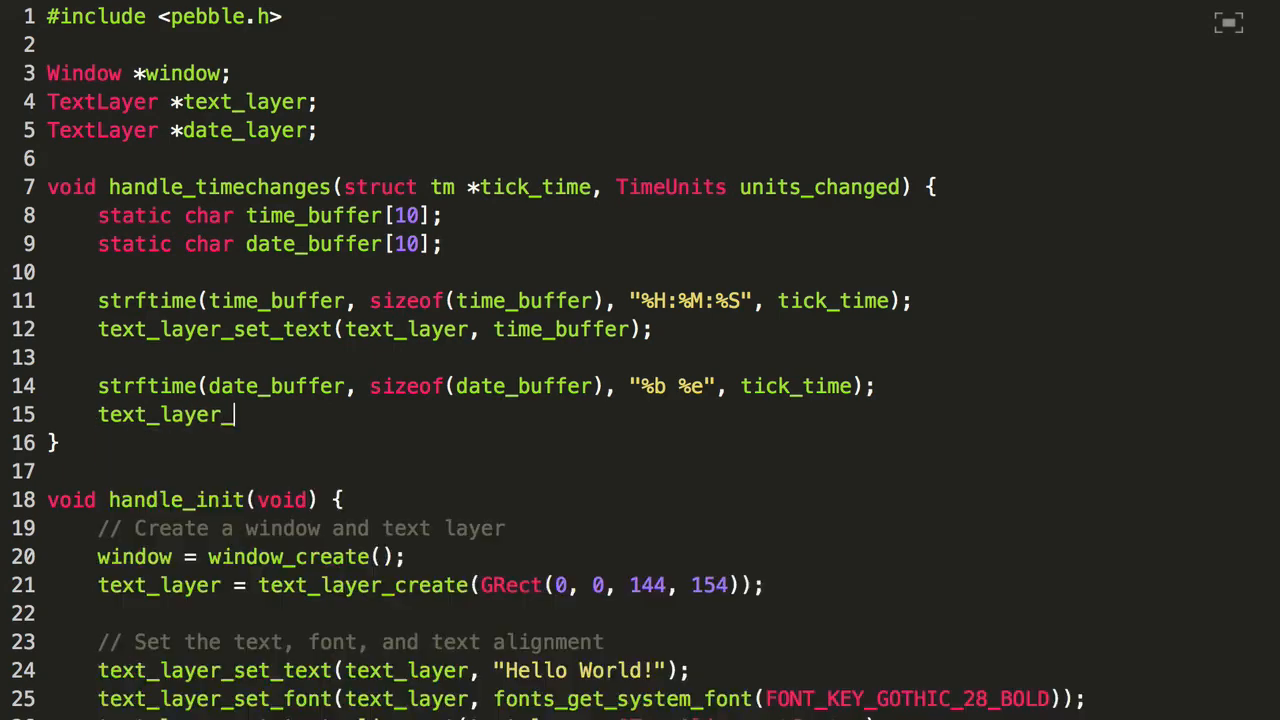
{"action": "type", "text": "_set_text()"}
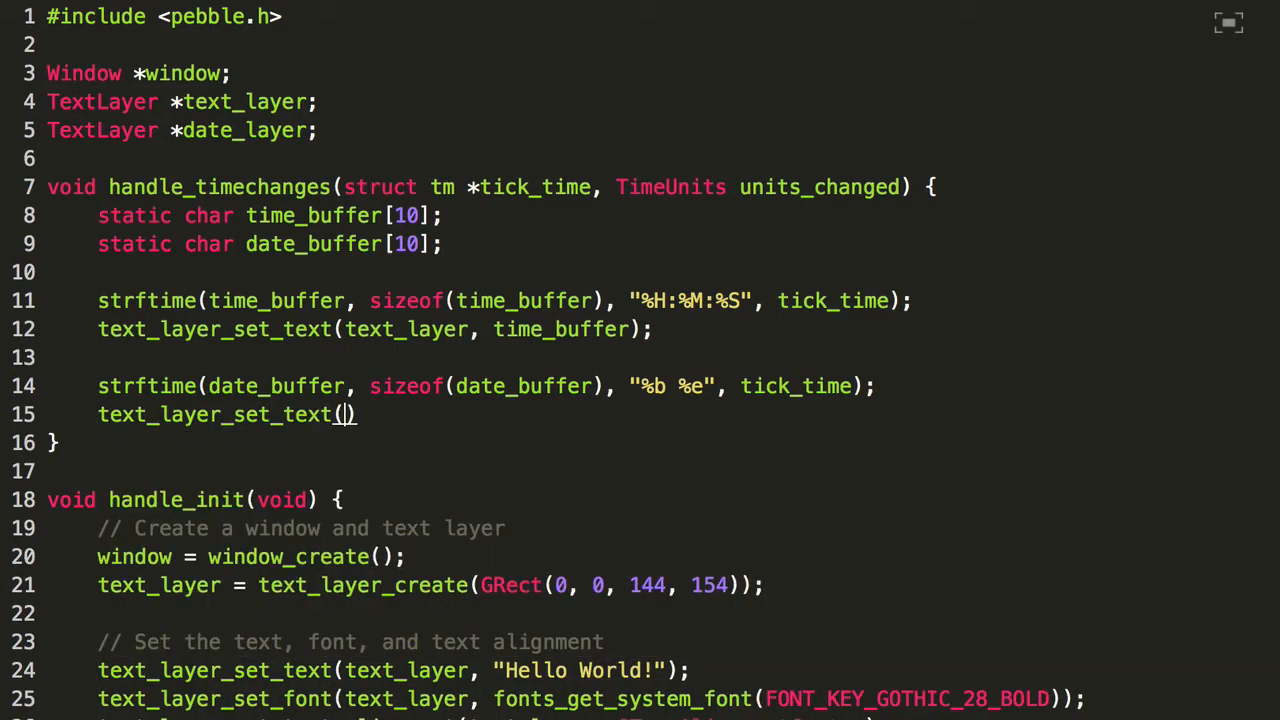
{"action": "type", "text": "da"}
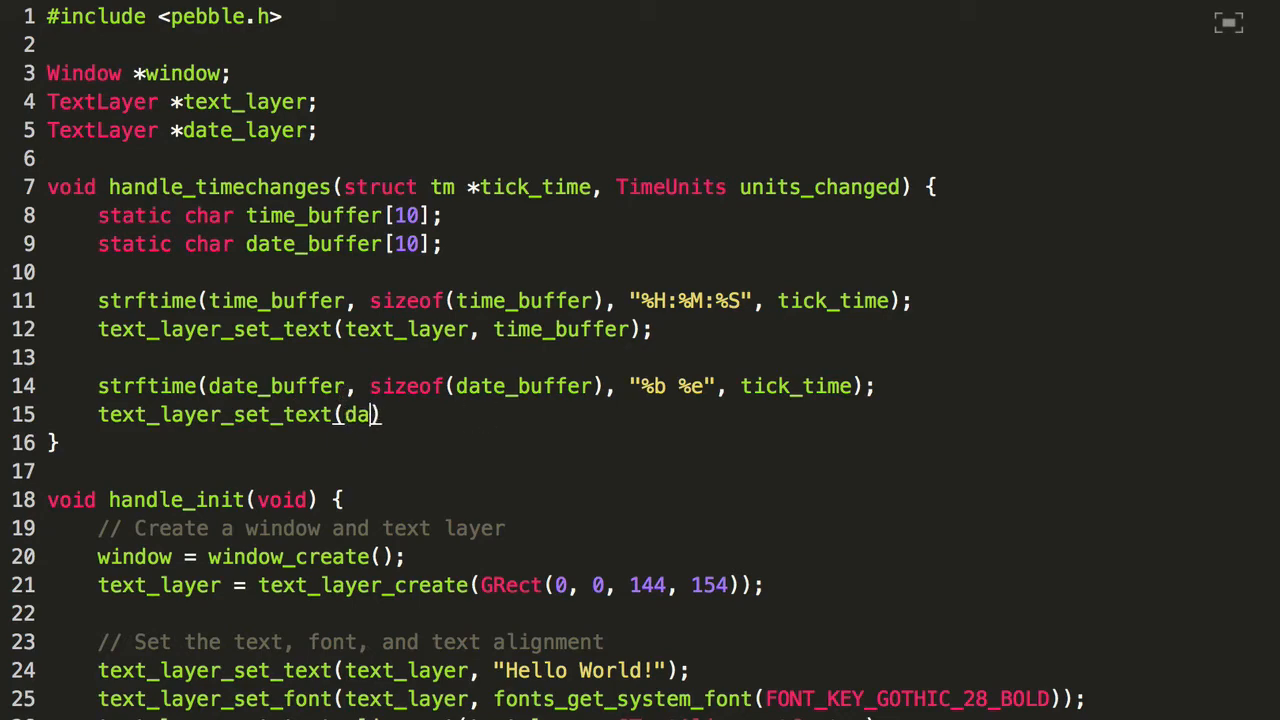
{"action": "type", "text": "te_layer,"}
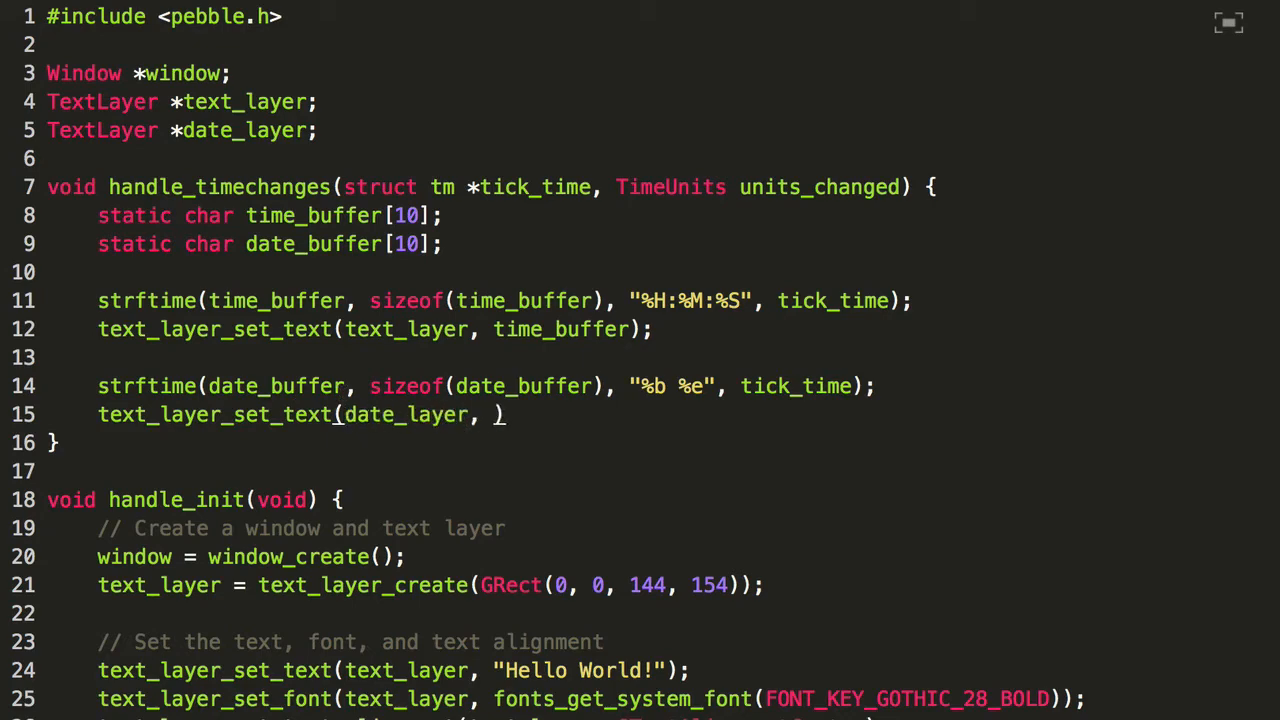
{"action": "type", "text": "date_buffer"}
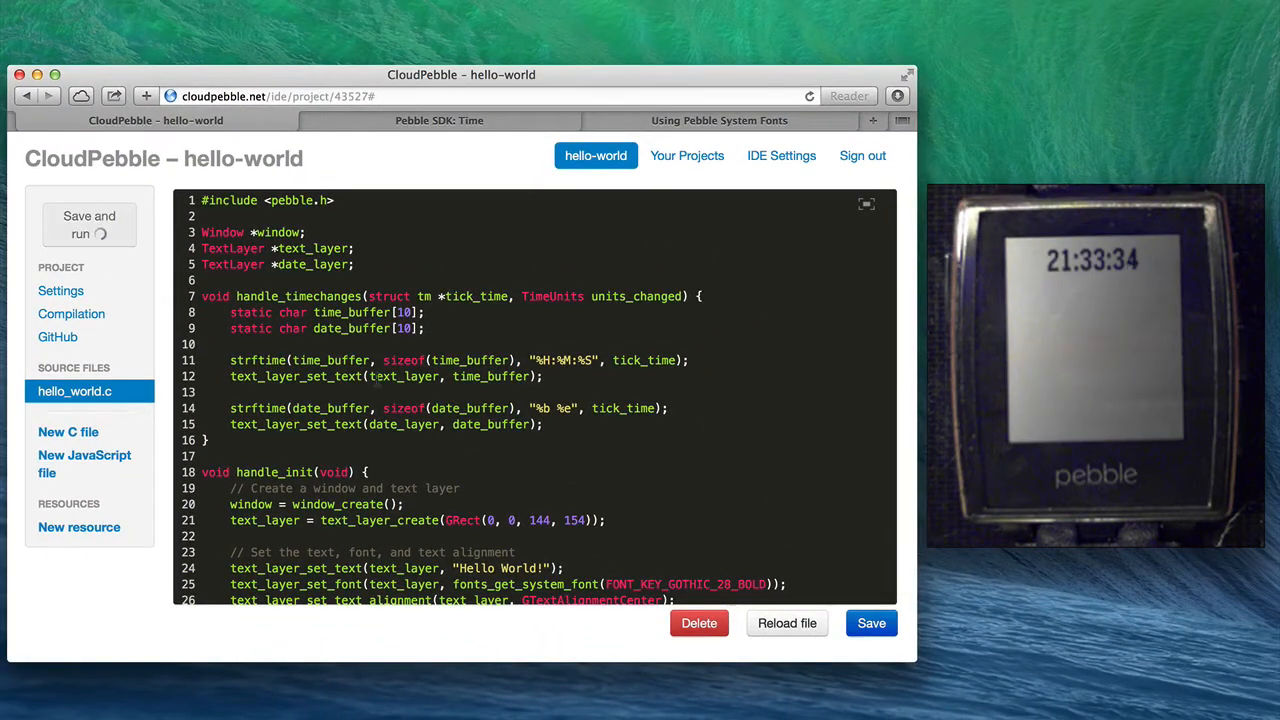
Save and run the watchface, dismiss the install success notice, and scroll down the code
{"action": "left_click", "coordinate": [89, 224]}
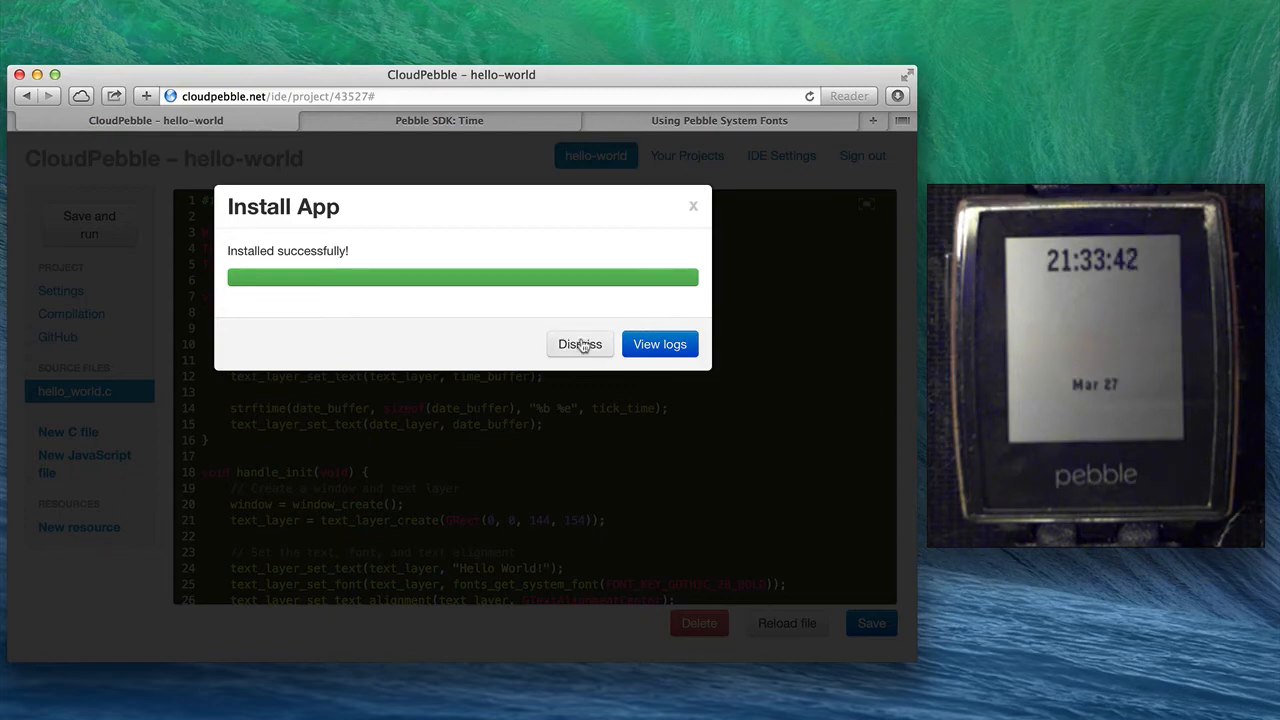
{"action": "left_click", "coordinate": [580, 344]}
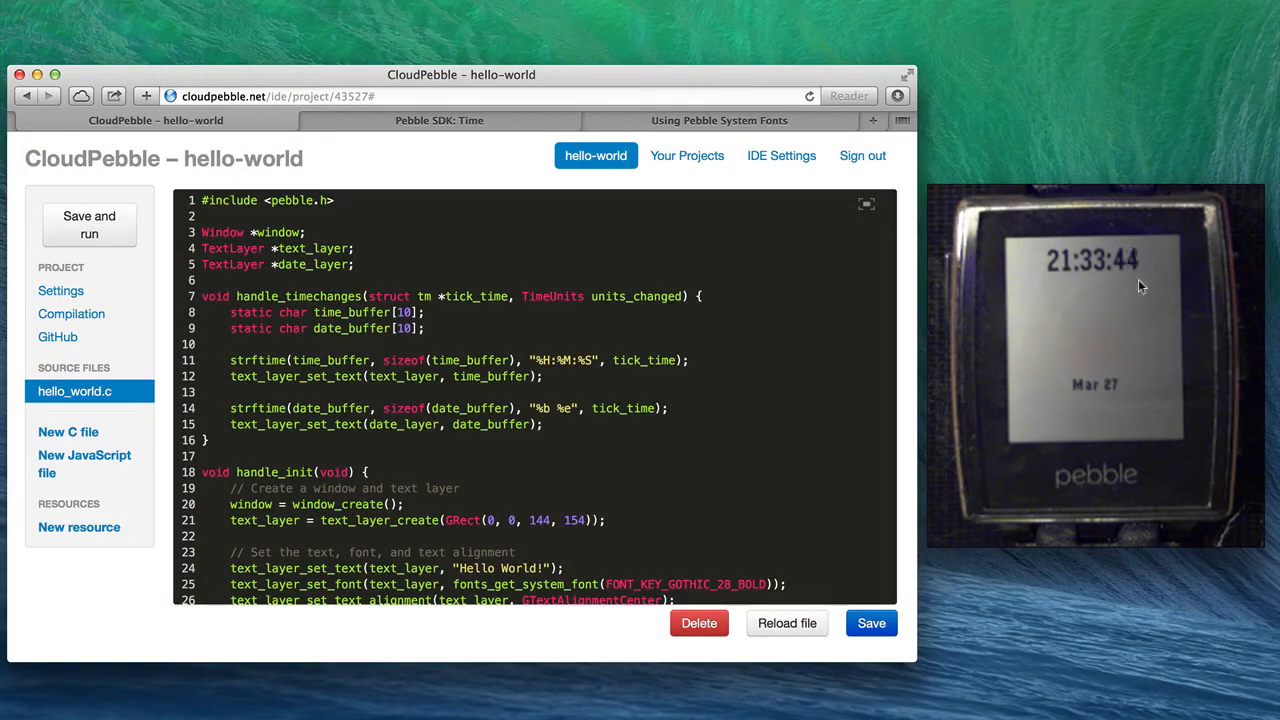
{"action": "mouse_move", "coordinate": [1118, 438]}
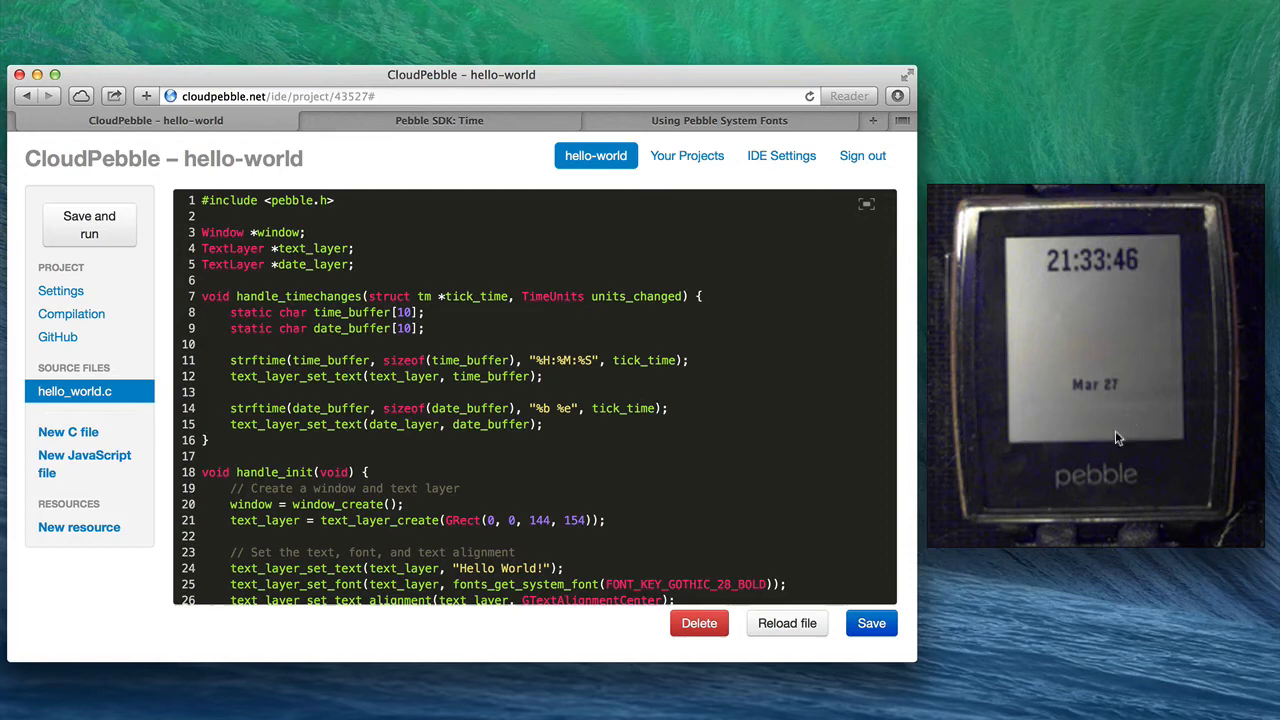
{"action": "mouse_move", "coordinate": [1076, 403]}
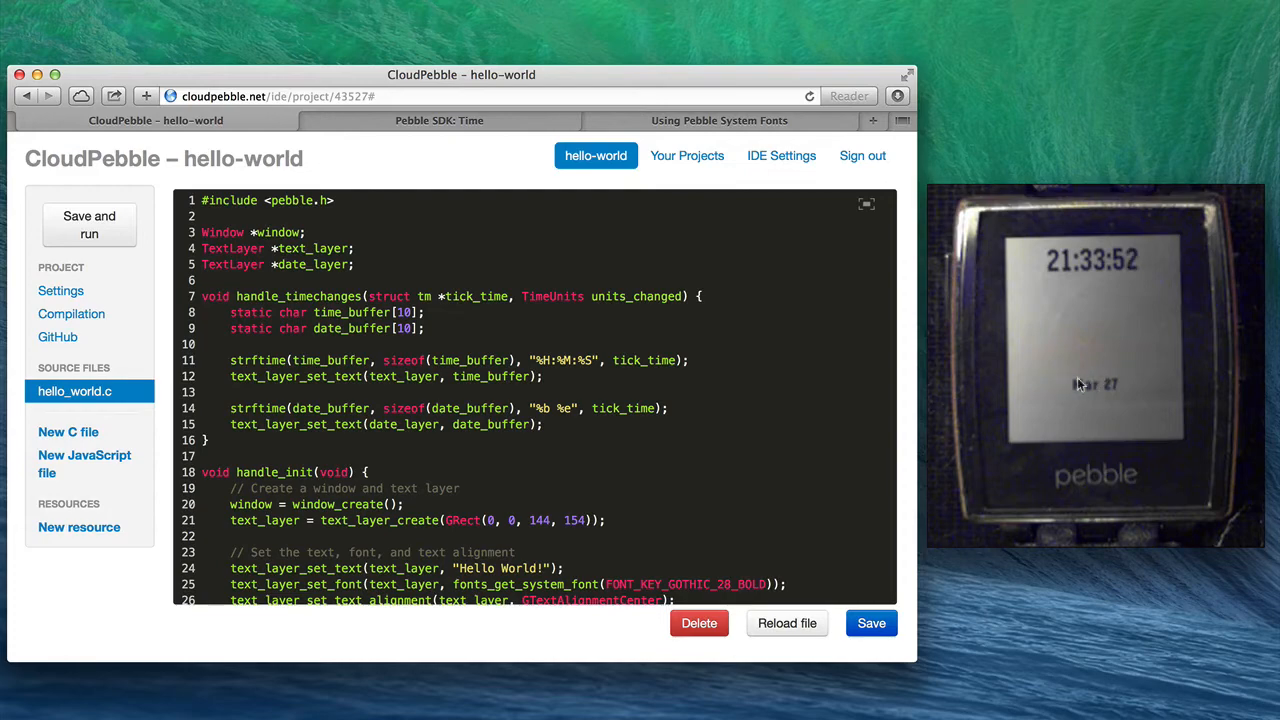
{"action": "scroll", "scroll_direction": "down", "scroll_amount": 3}
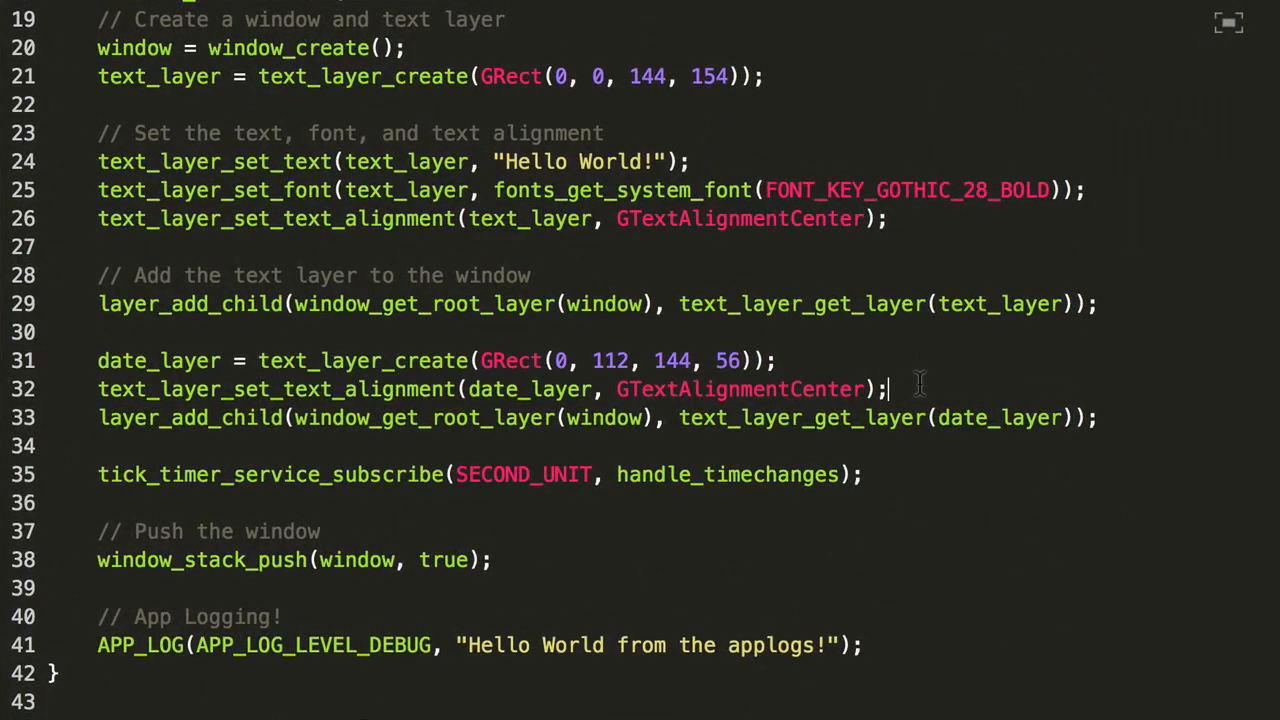
Write text_layer_set_font(date_layer, fonts_get_system_font...) on line 33 for the date layer
{"action": "type", "text": "text_la"}
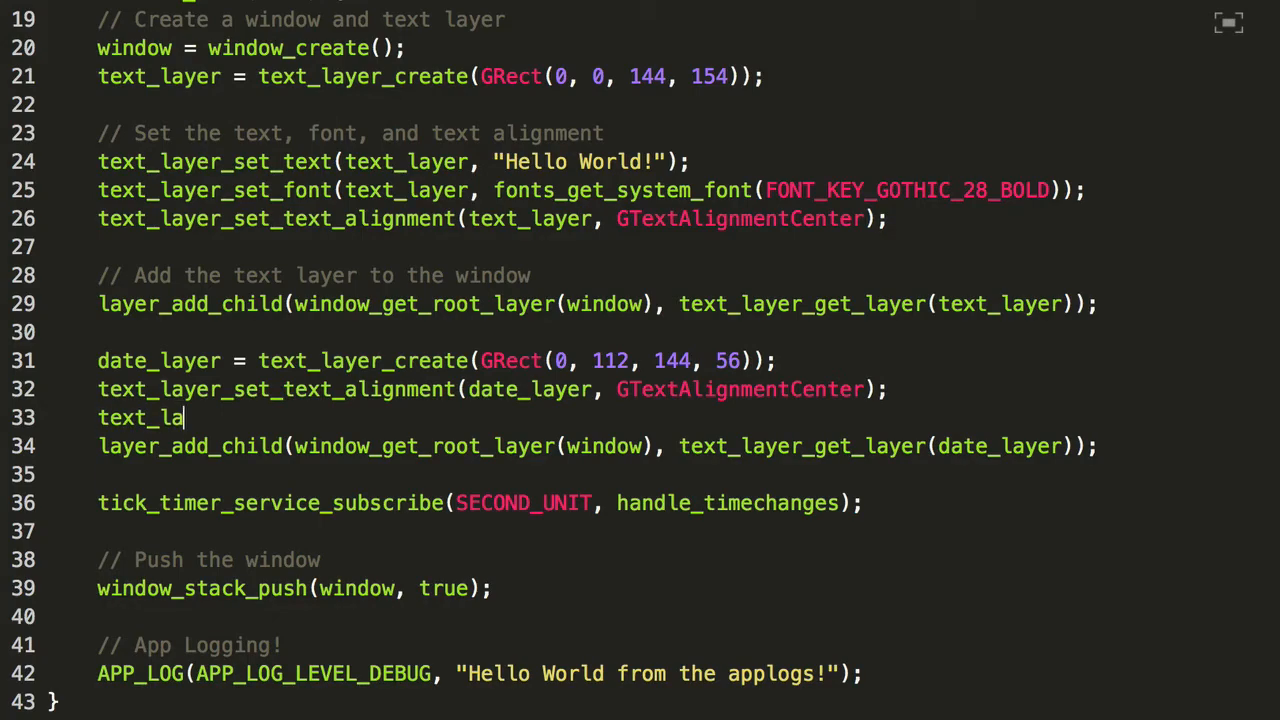
{"action": "type", "text": "yer_set_font("}
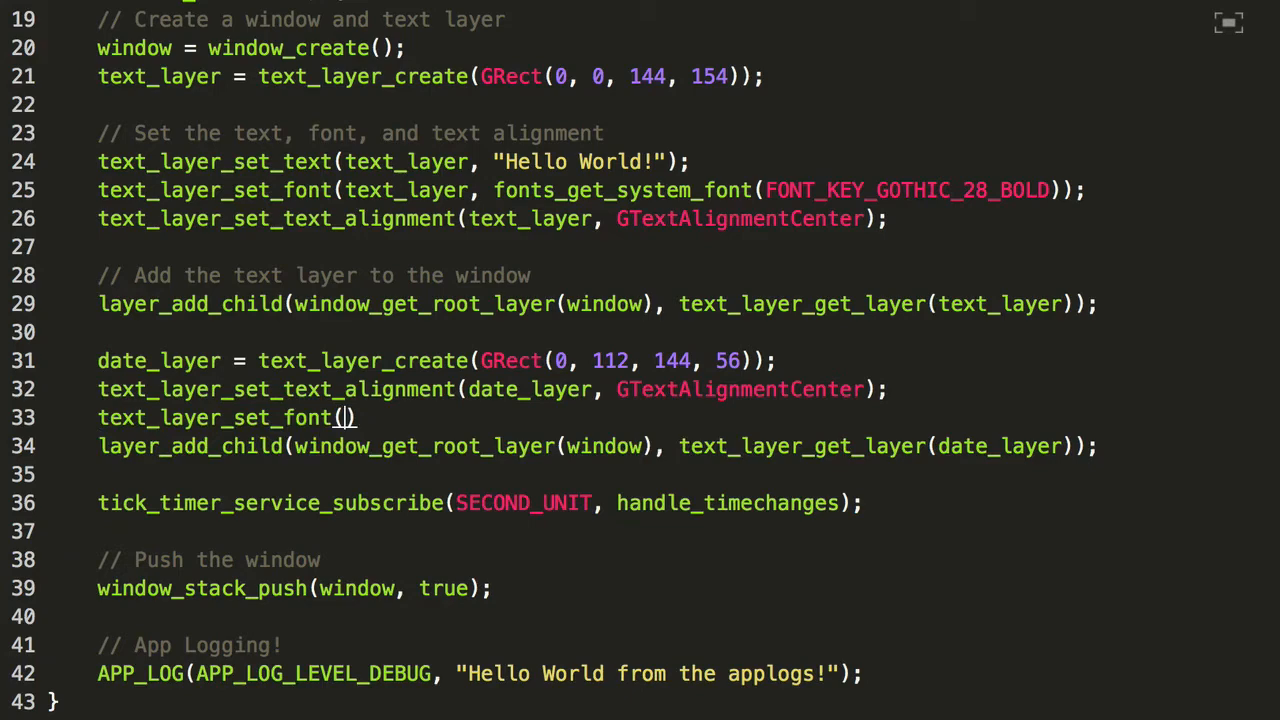
{"action": "type", "text": "date_layer,"}
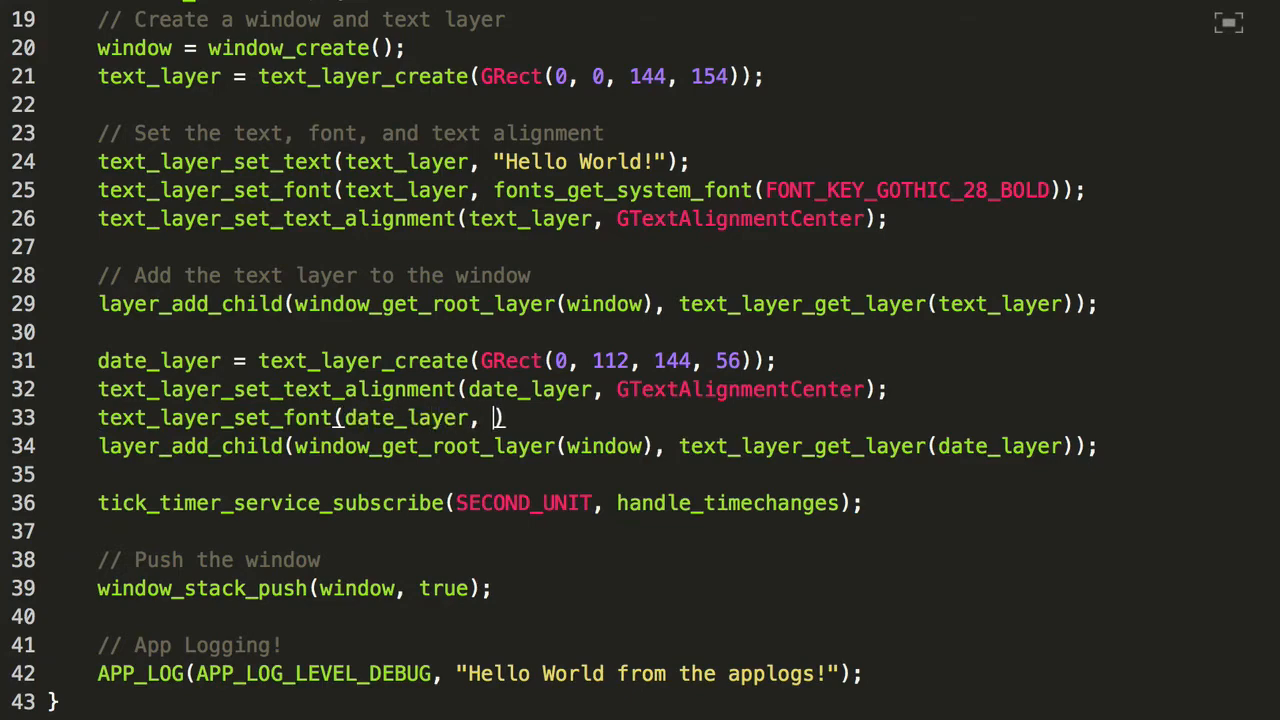
{"action": "type", "text": ");"}
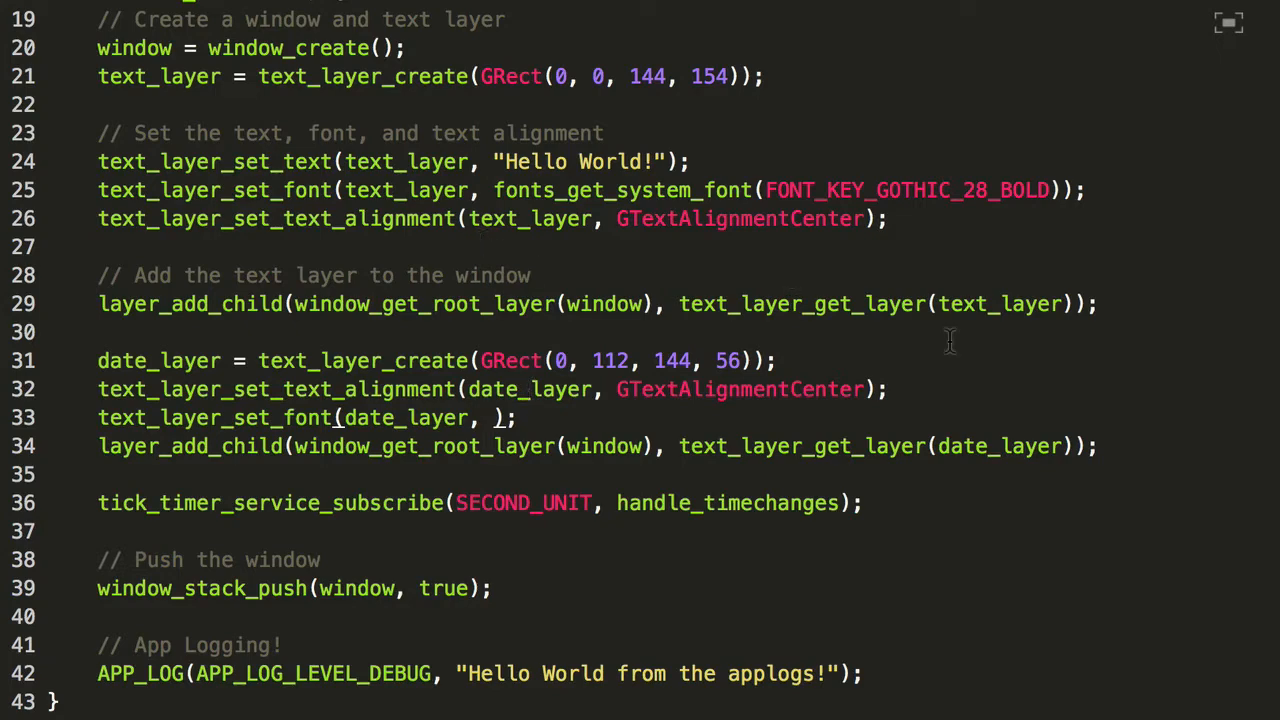
{"action": "type", "text": "fonts_get_s"}
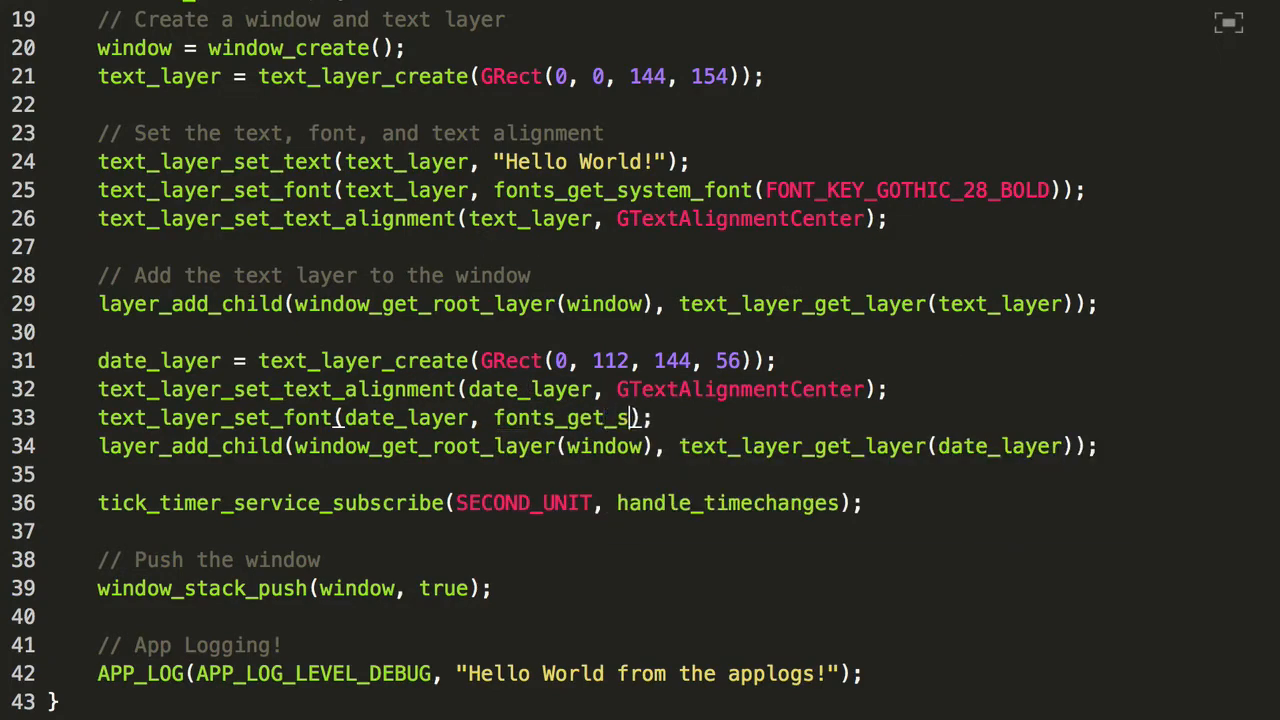
{"action": "type", "text": "ystem_font"}
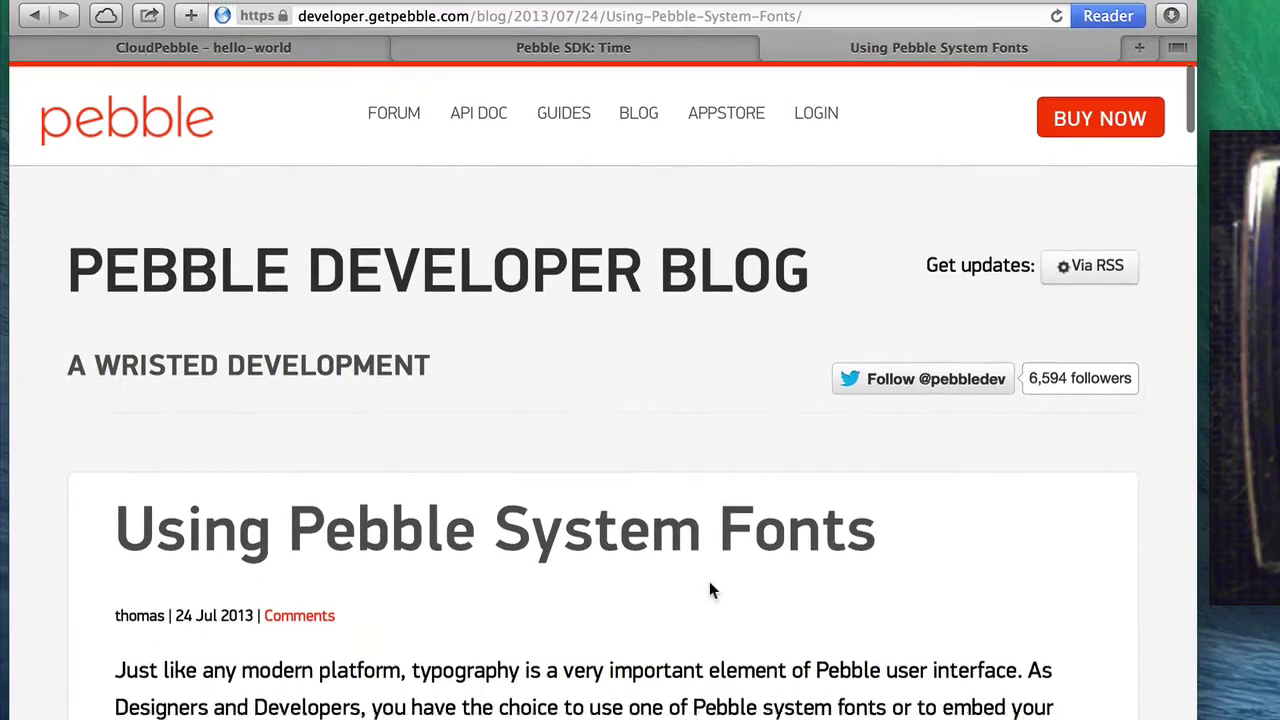
Scroll the Pebble System Fonts blog samples down to Bitham 42 Light, then return to the editor
{"action": "scroll", "scroll_direction": "down", "scroll_amount": 3}
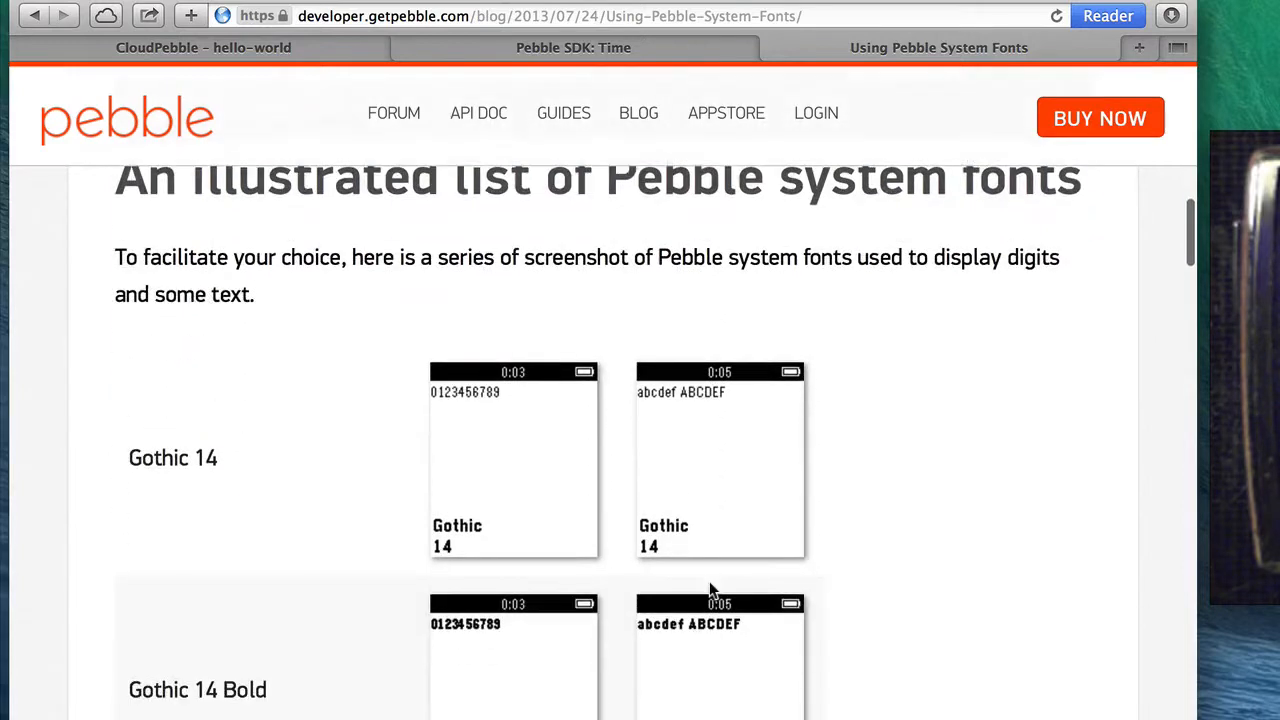
{"action": "scroll", "scroll_direction": "down", "scroll_amount": 3}
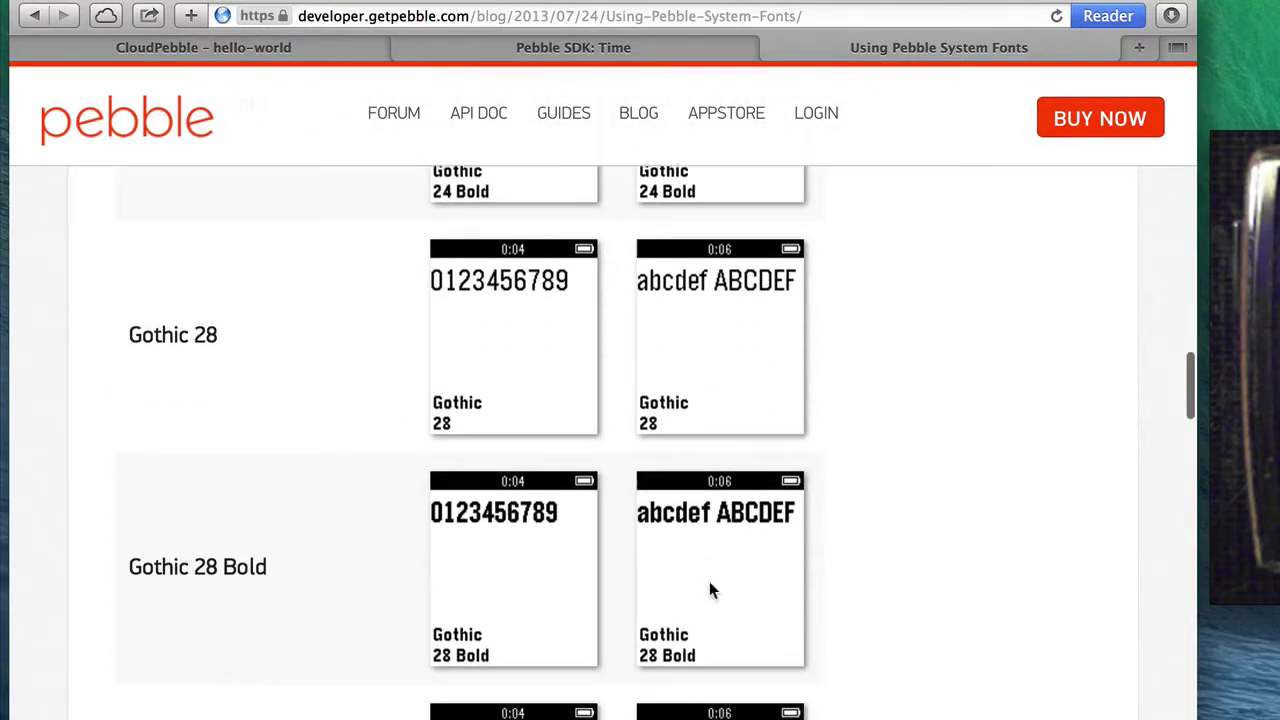
{"action": "scroll", "scroll_direction": "down", "scroll_amount": 3}
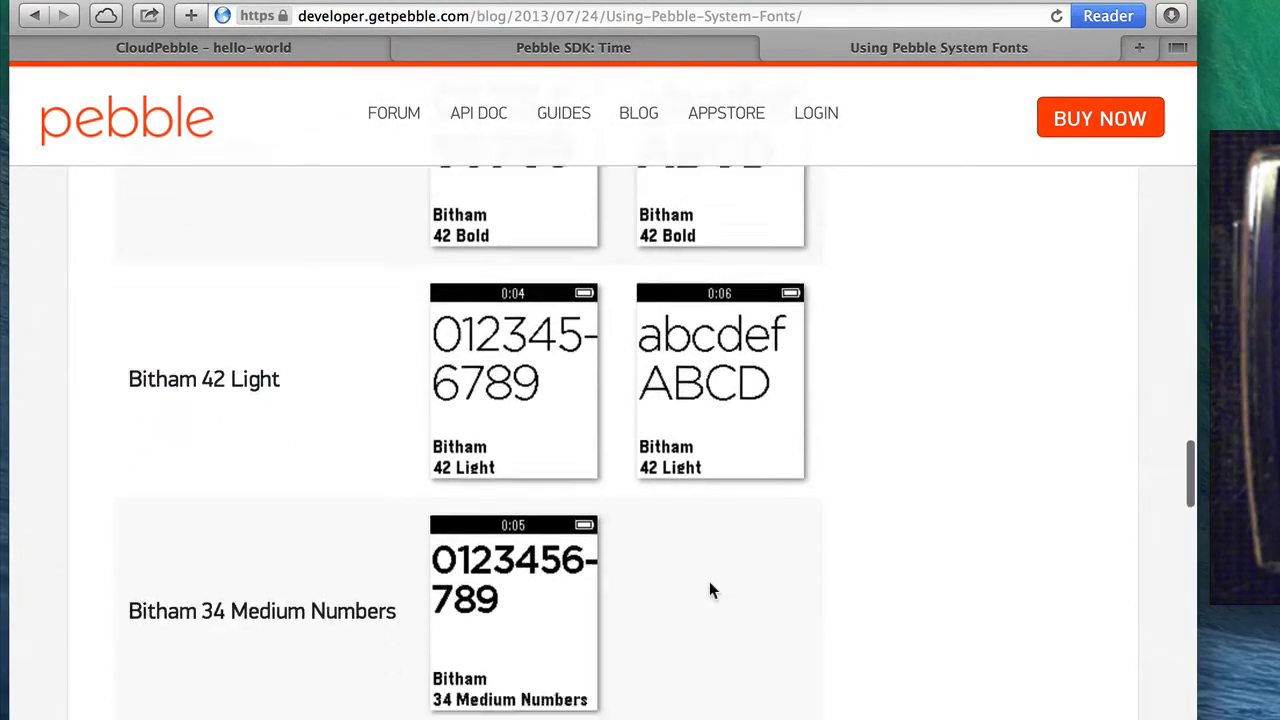
{"action": "scroll", "scroll_direction": "down", "scroll_amount": 3}
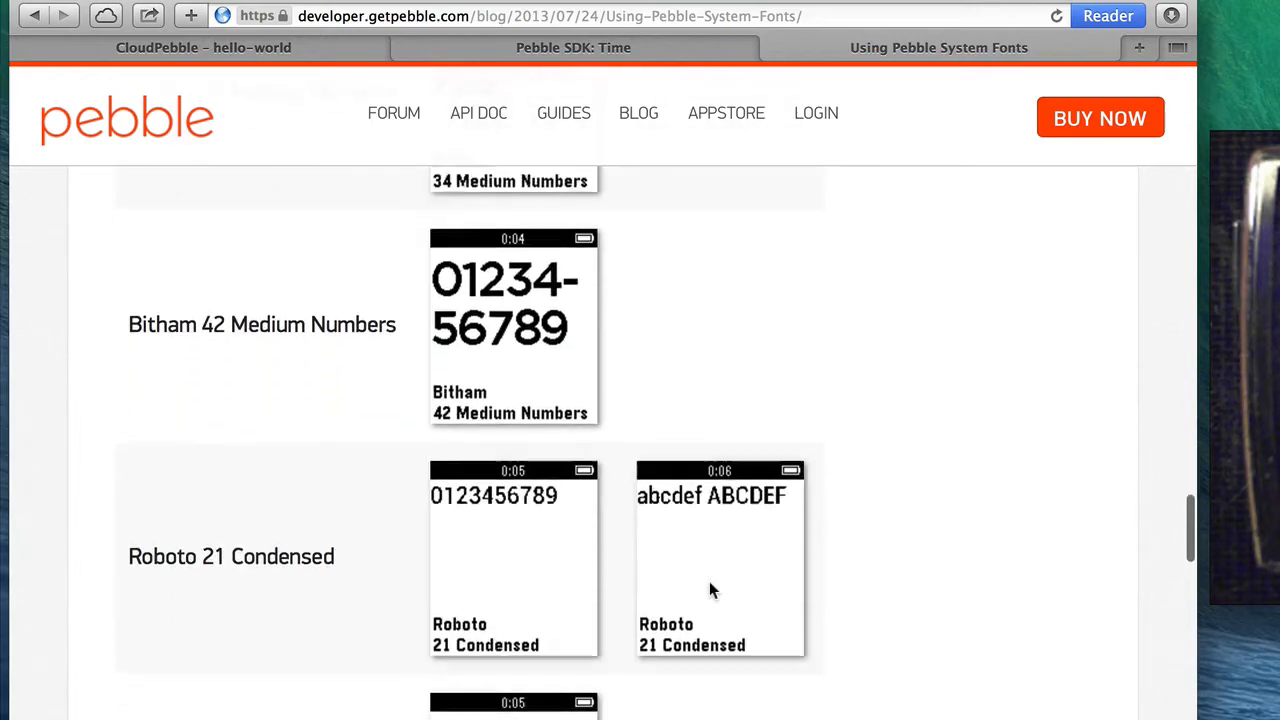
{"action": "scroll", "scroll_direction": "down", "scroll_amount": 3}
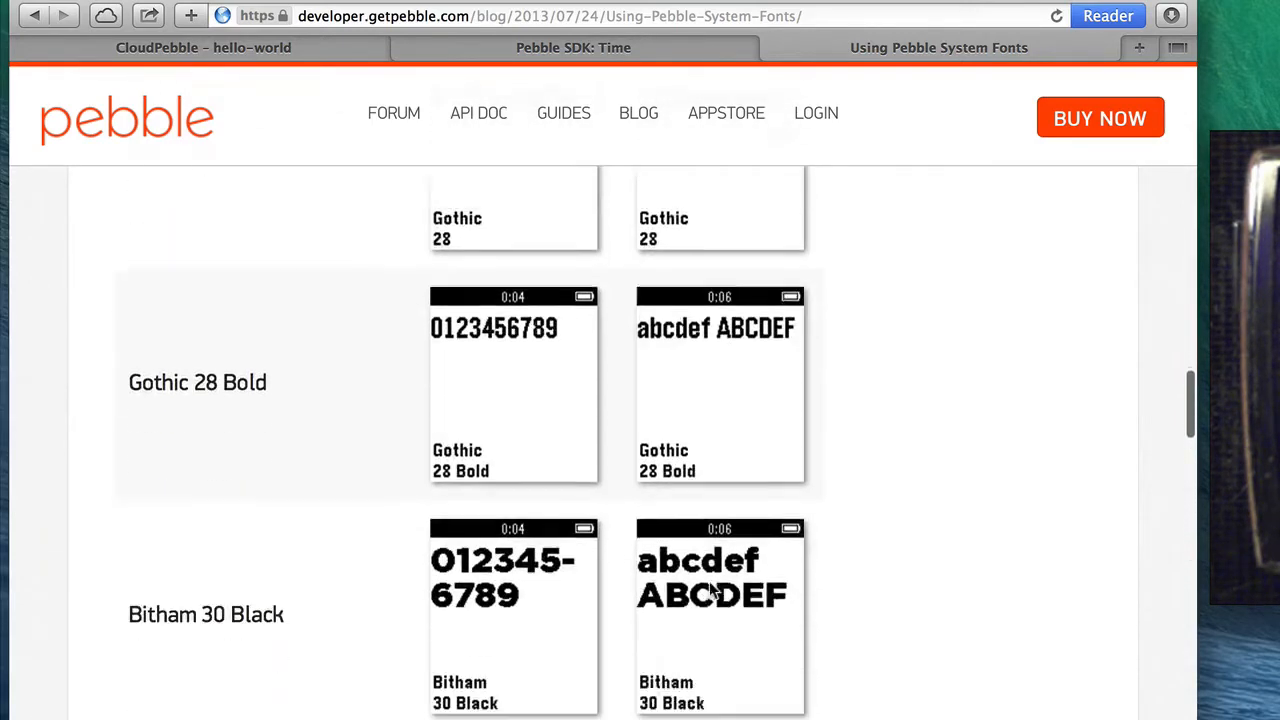
{"action": "scroll", "scroll_direction": "down", "scroll_amount": 3}
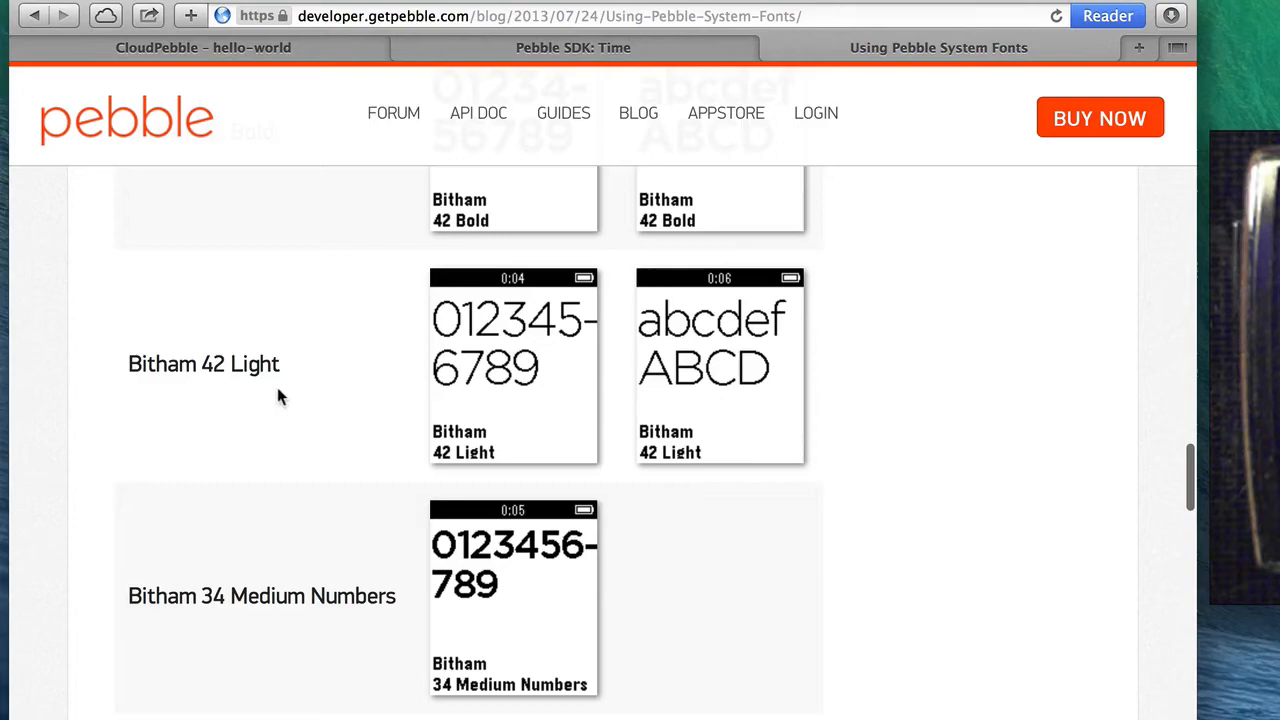
{"action": "left_click", "coordinate": [210, 48]}
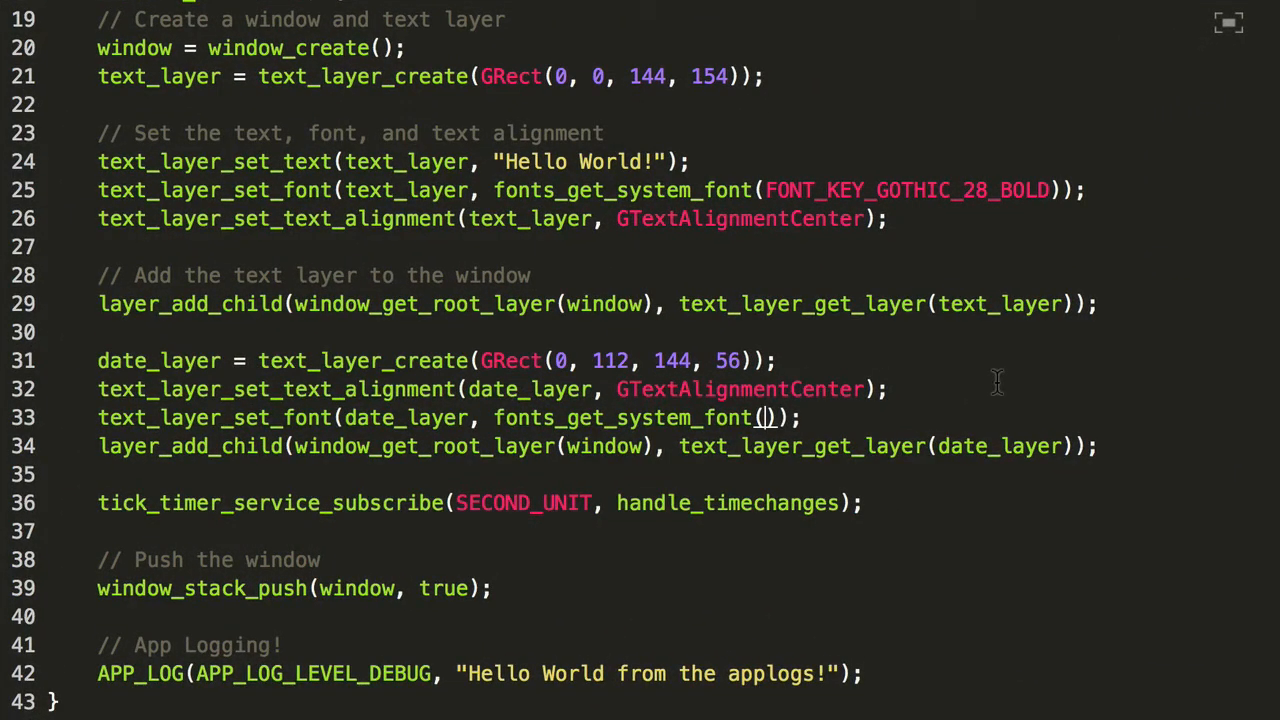
Pass FONT_KEY_BITHAM_42_LIGHT to fonts_get_system_font on the date_layer font line
{"action": "type", "text": "FONT_KEY_BITHAM_$@"}
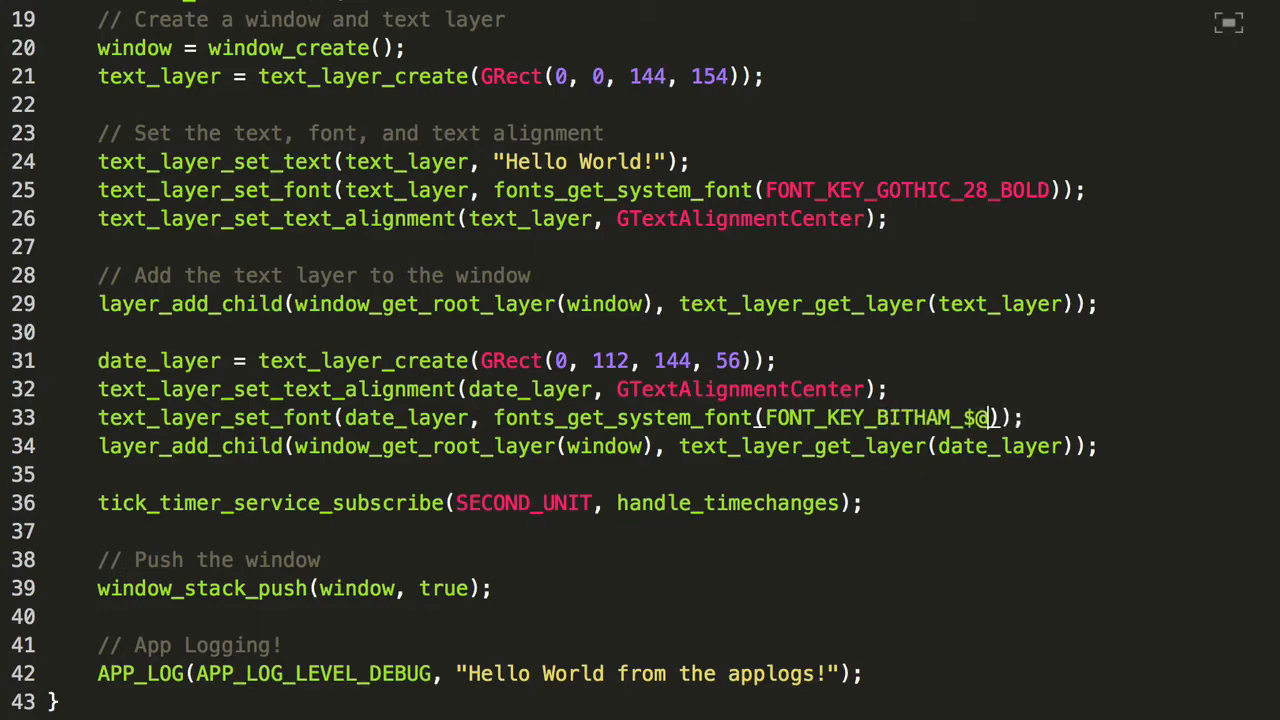
{"action": "type", "text": "42_L"}
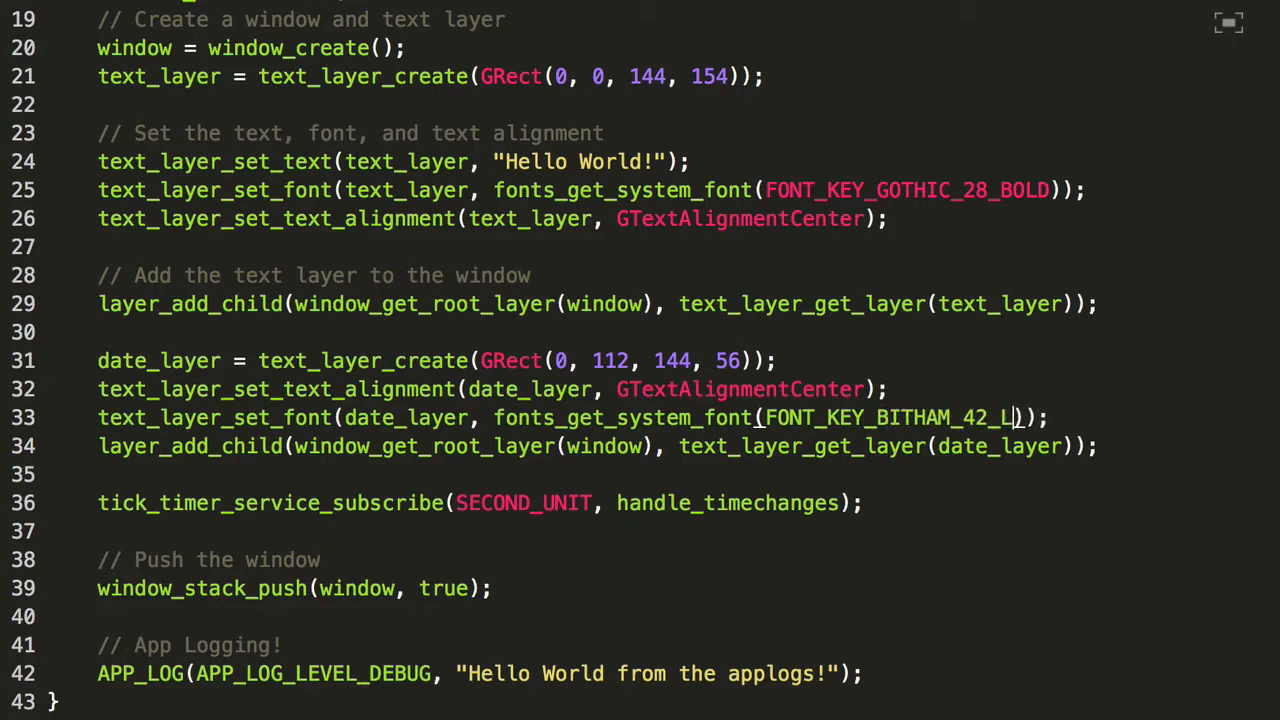
{"action": "type", "text": "IGHT"}
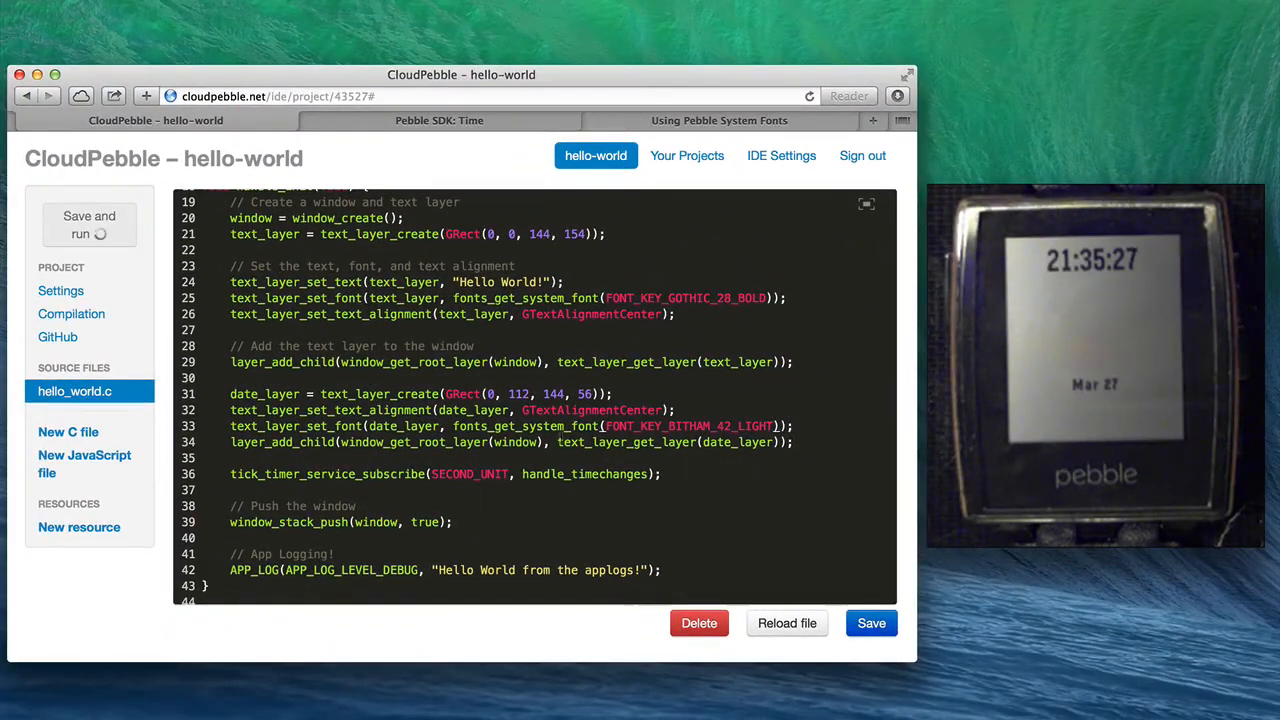
Rebuild and install the watchface, then dismiss the 'Installed successfully!' notice
{"action": "left_click", "coordinate": [89, 224]}
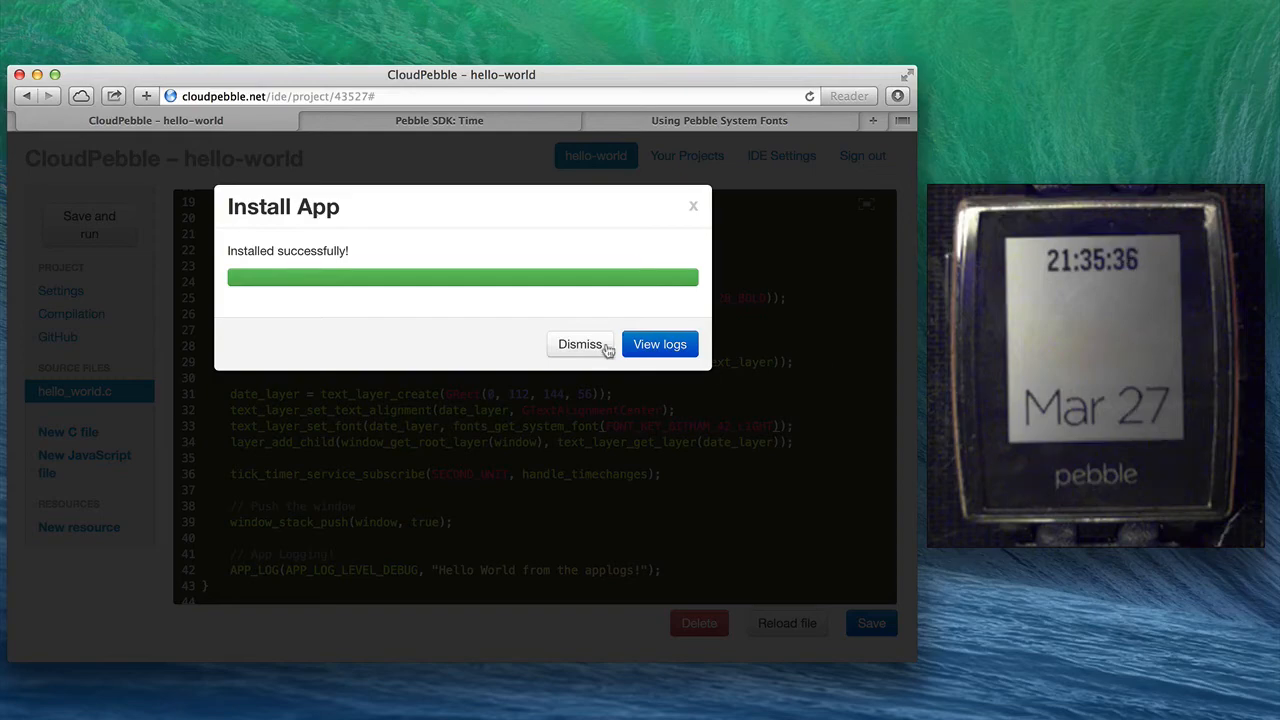
{"action": "left_click", "coordinate": [580, 344]}
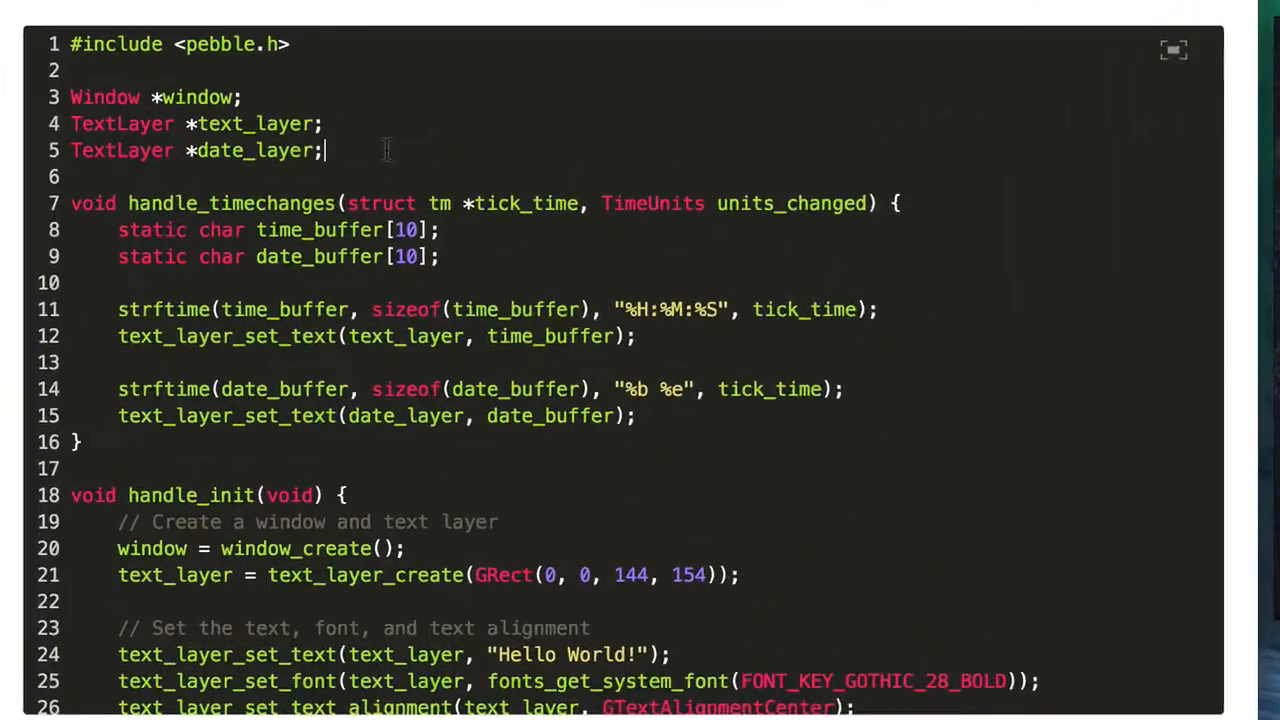
Add the global 'InverterLayer *inverter_layer;' below the date_layer declaration
{"action": "type", "text": "Inver"}
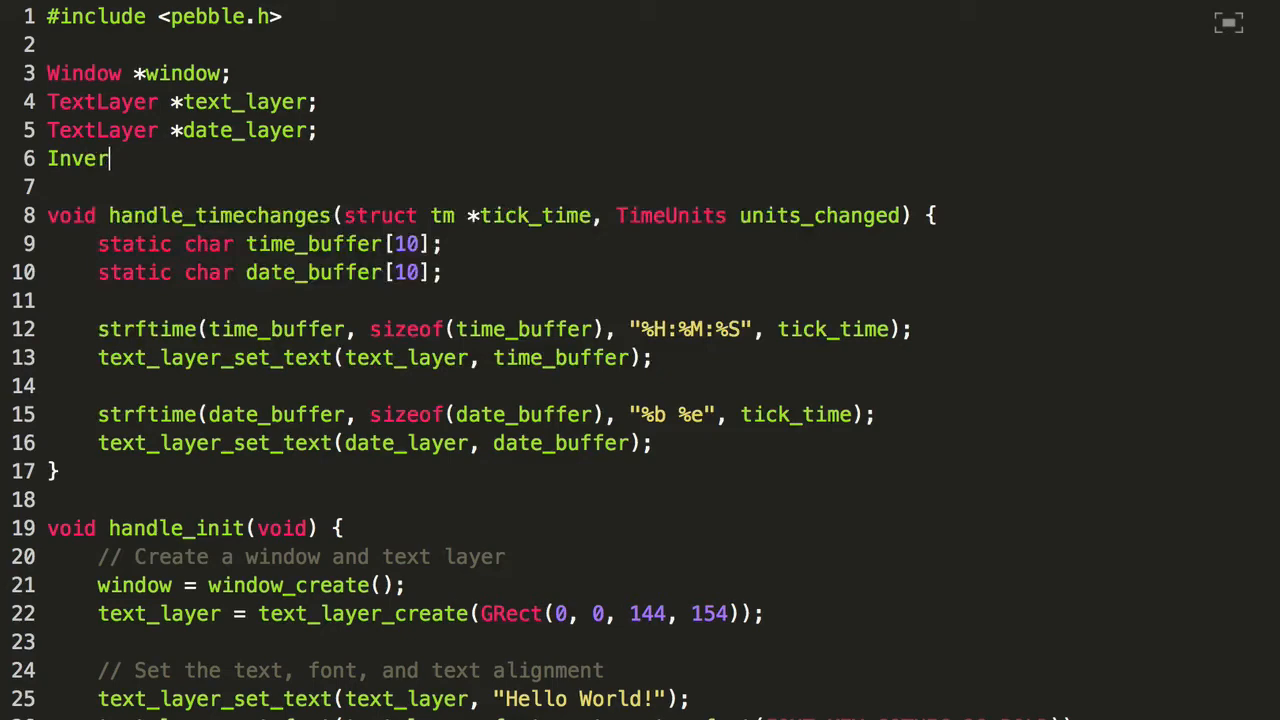
{"action": "type", "text": "terLayer *i"}
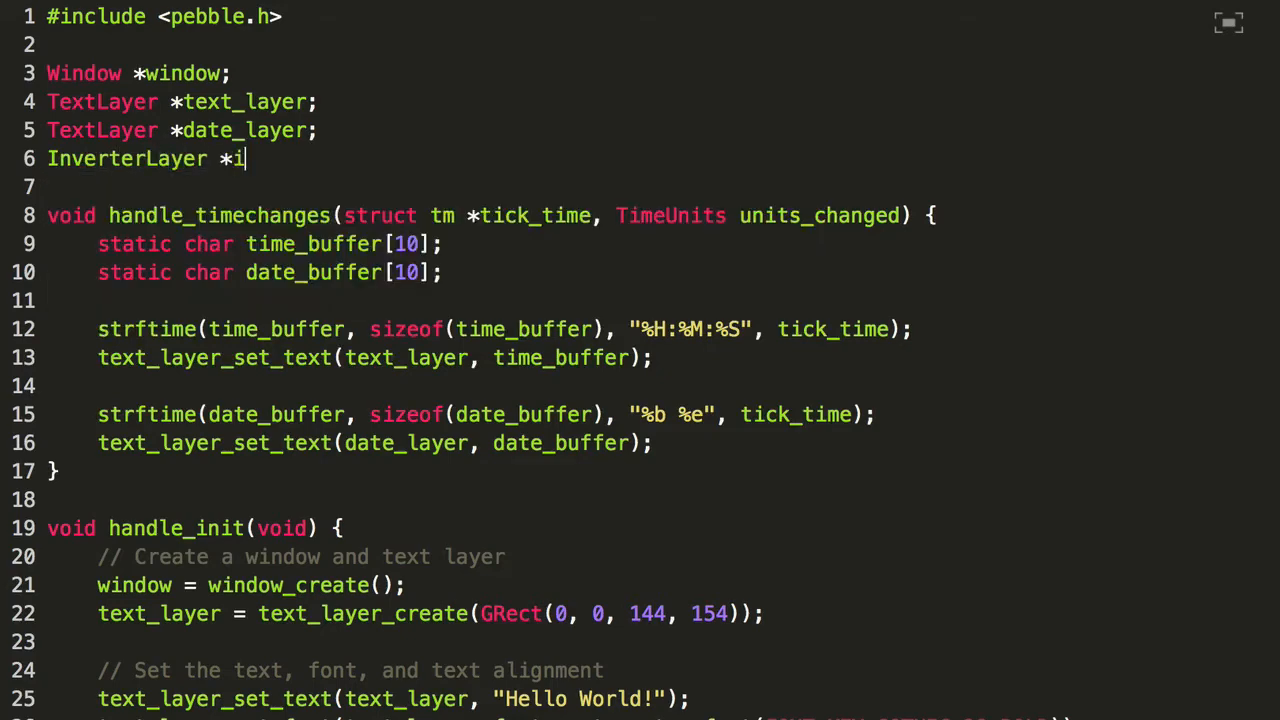
{"action": "type", "text": "nverter_layer;"}
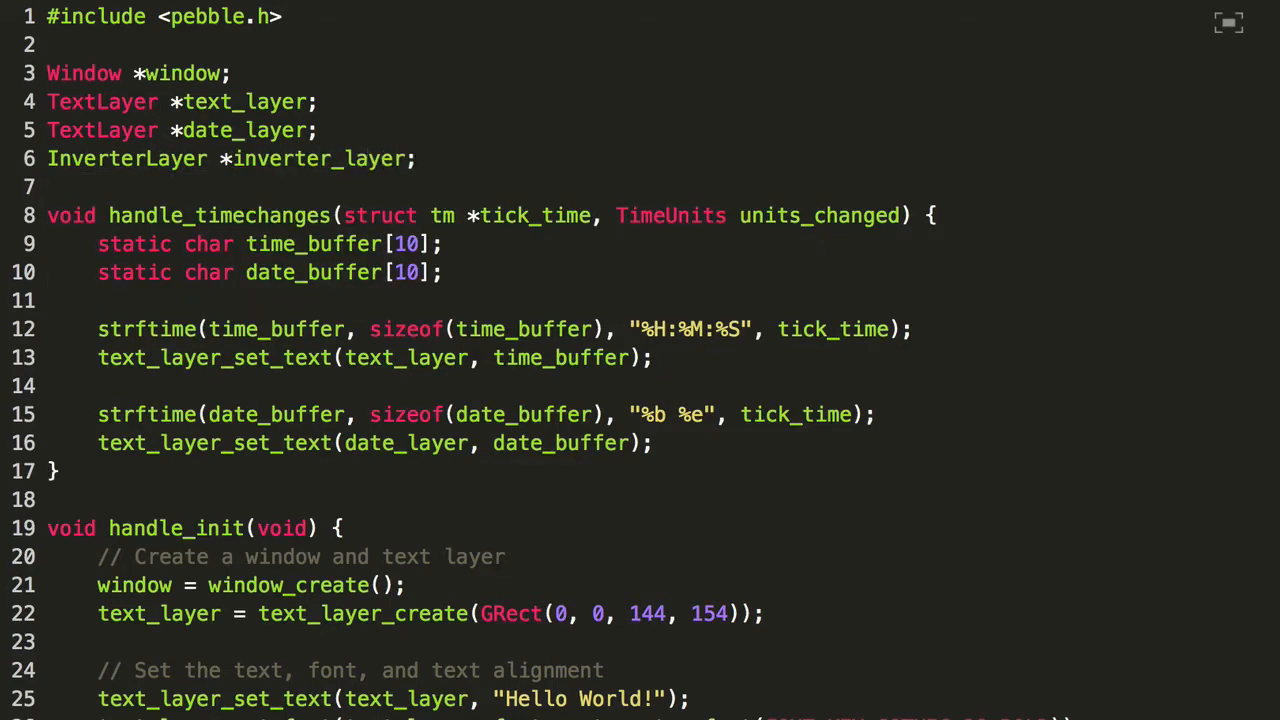
{"action": "scroll", "scroll_direction": "down", "scroll_amount": 3}
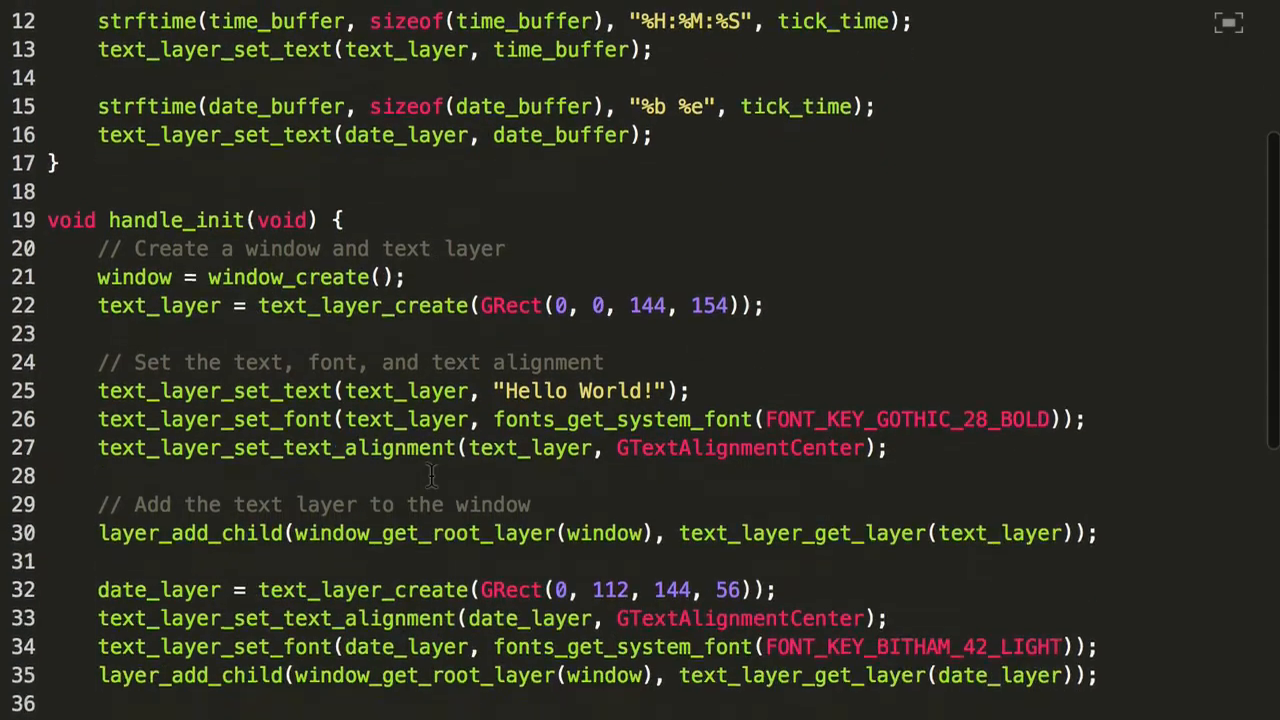
{"action": "scroll", "scroll_direction": "down", "scroll_amount": 3}
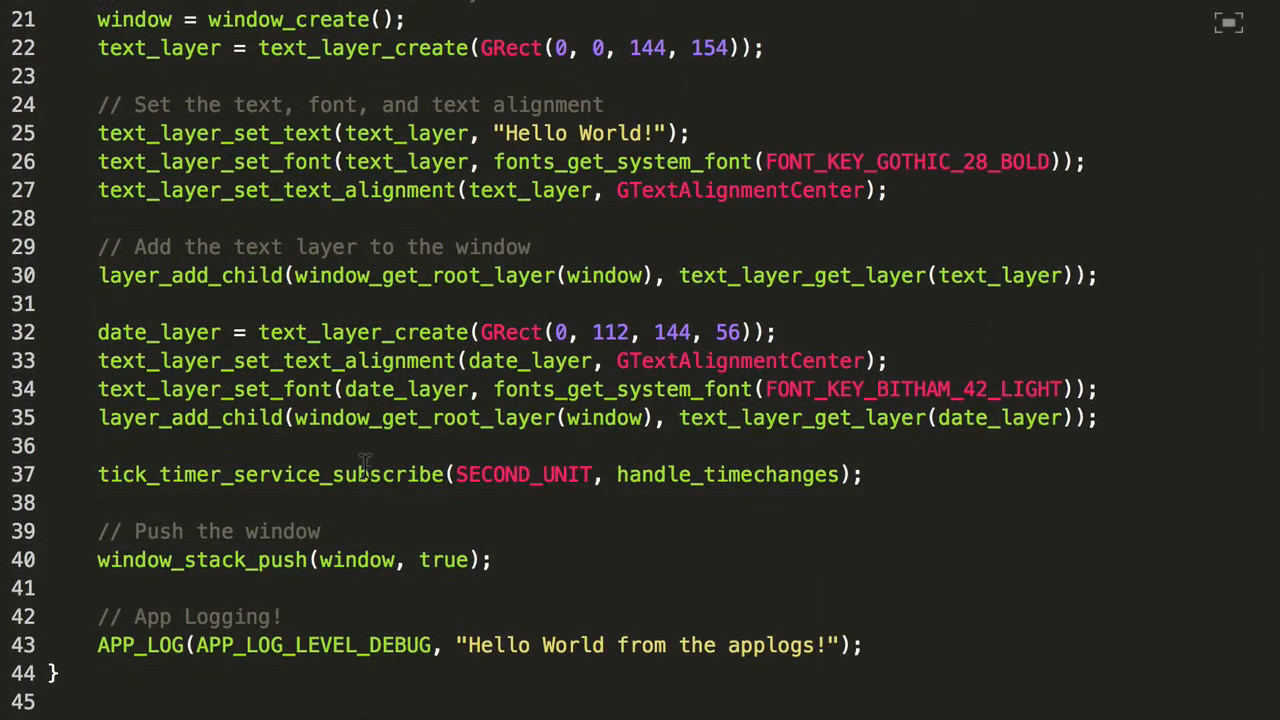
Create inverter_layer with inverter_layer_create(GRect(0, 112, 144, 56)) in handle_init
{"action": "type", "text": "inverter"}
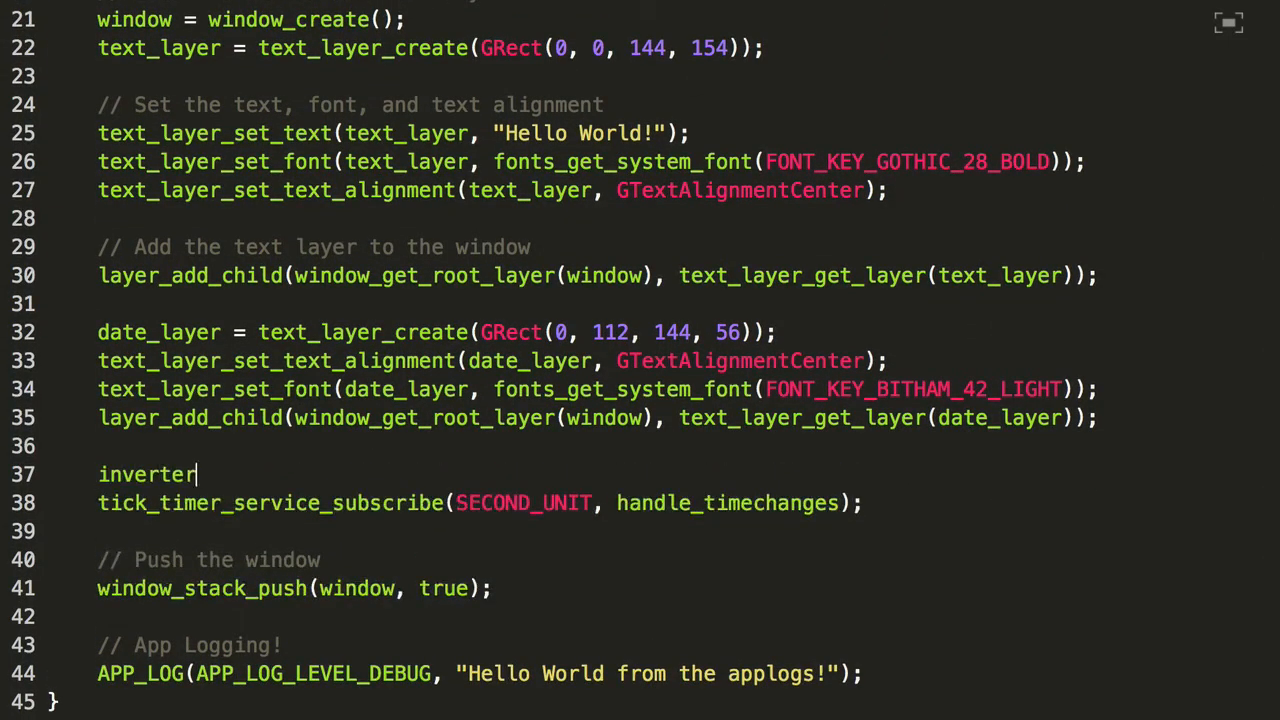
{"action": "type", "text": "_layer = te"}
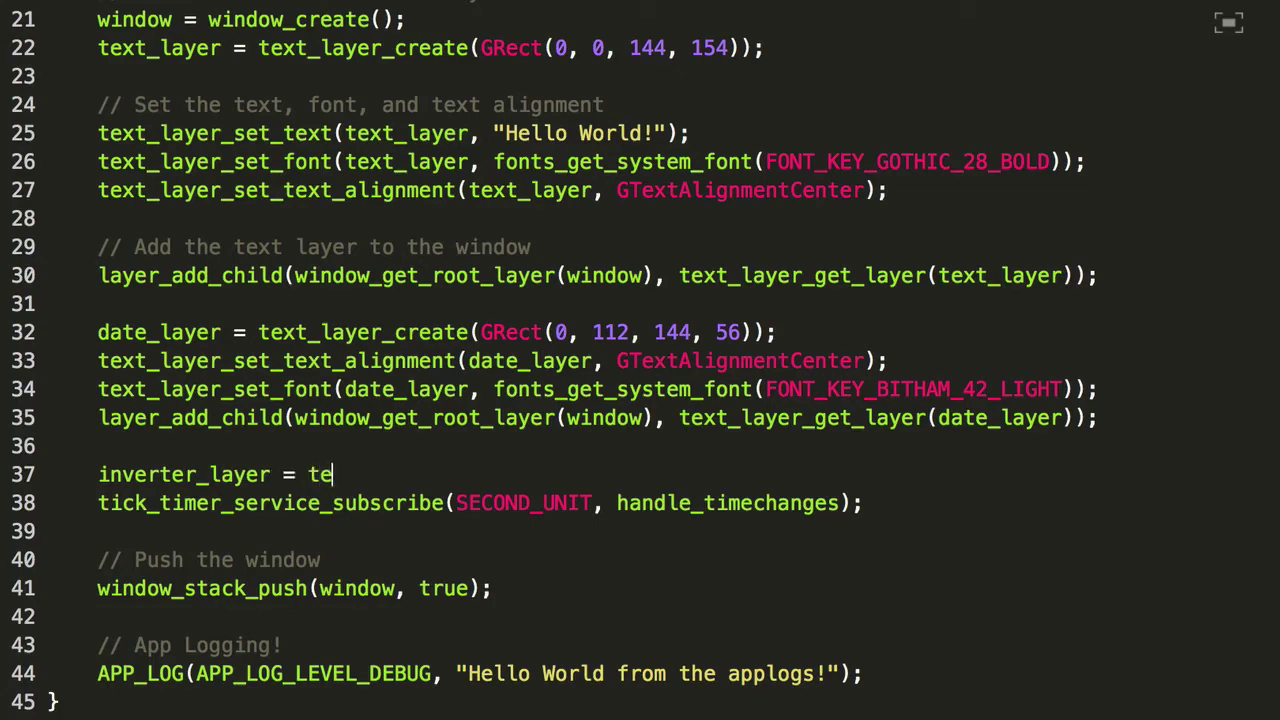
{"action": "type", "text": "inverter_layer_"}
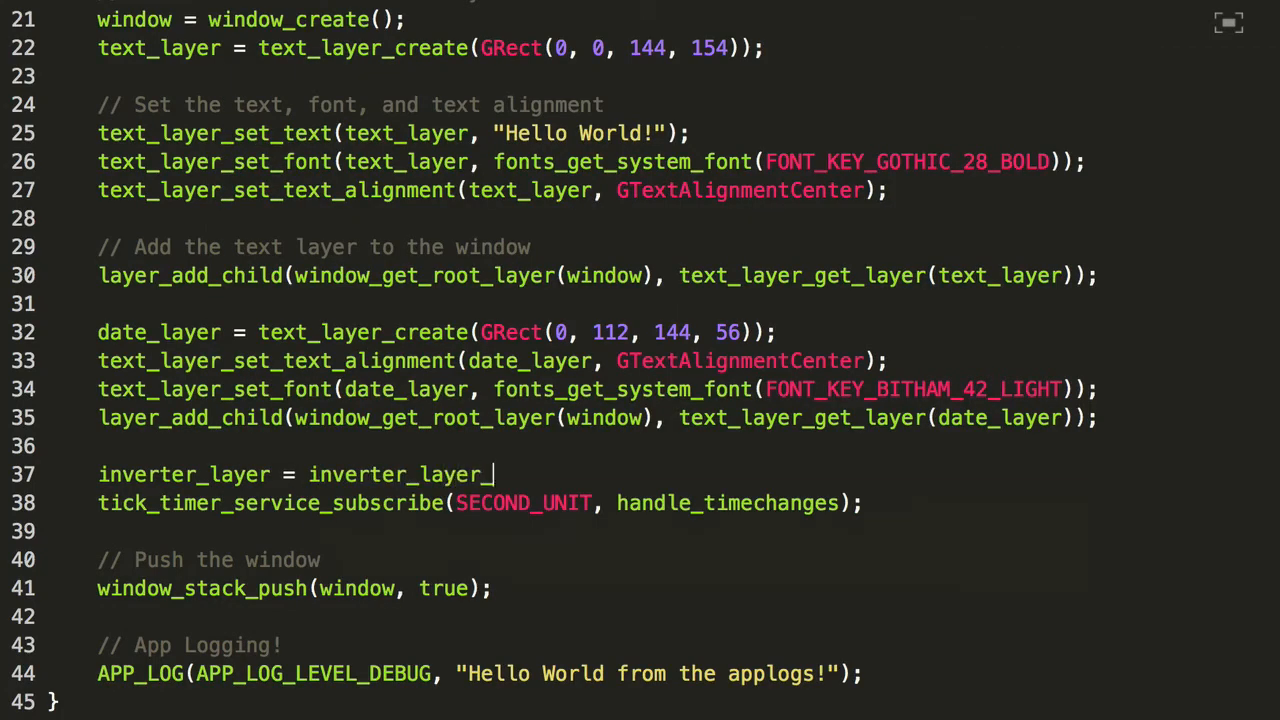
{"action": "type", "text": "create()"}
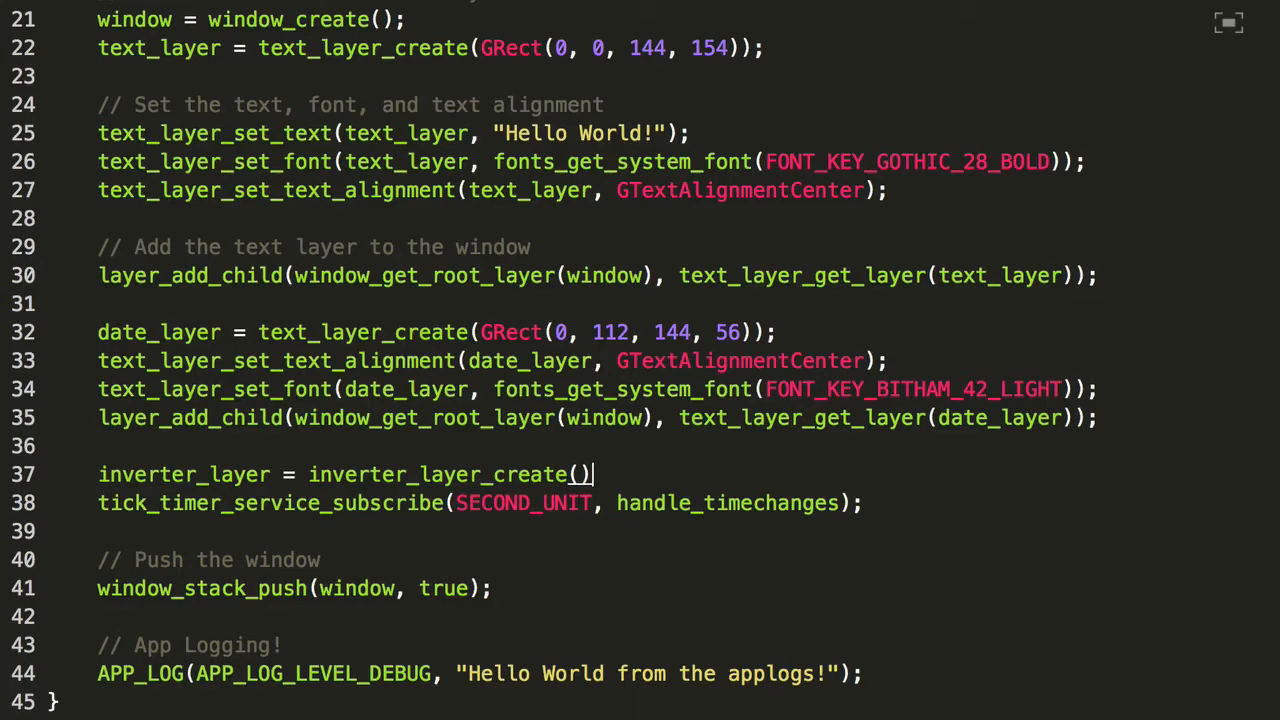
{"action": "type", "text": "GRect(0, 112,"}
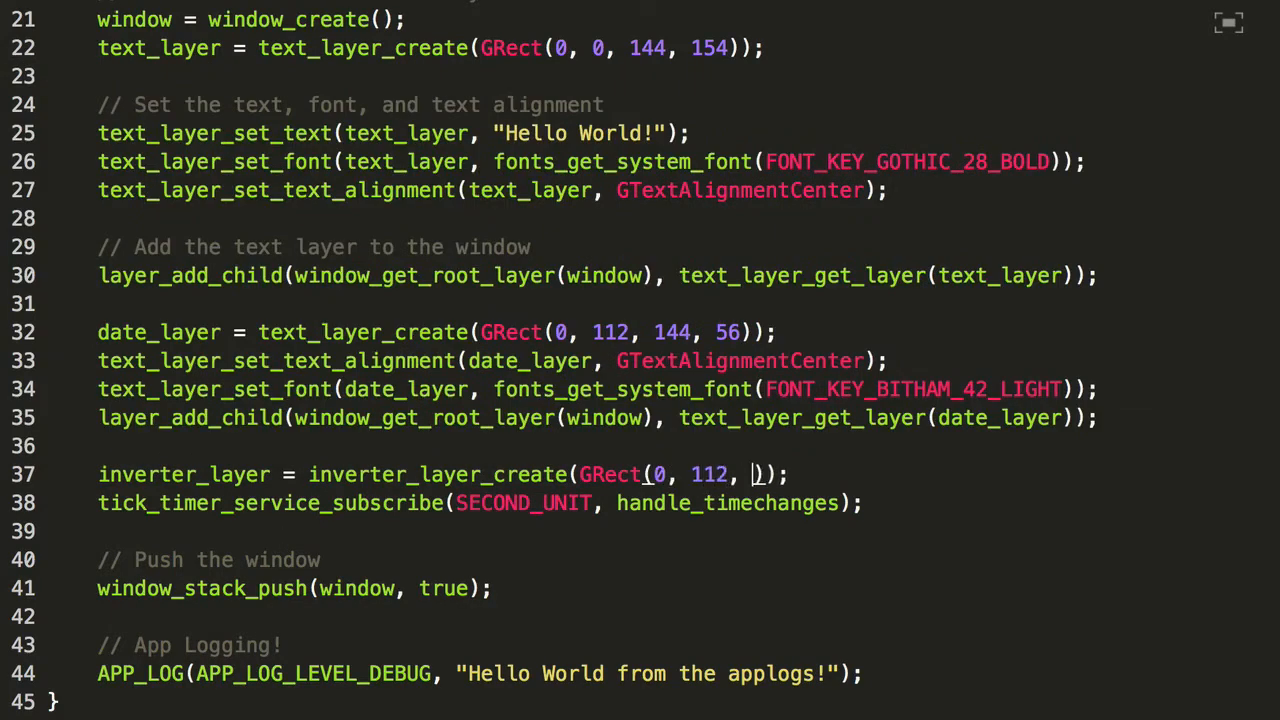
{"action": "type", "text": "144, 56"}
{"action": "type", "text": "layer"}
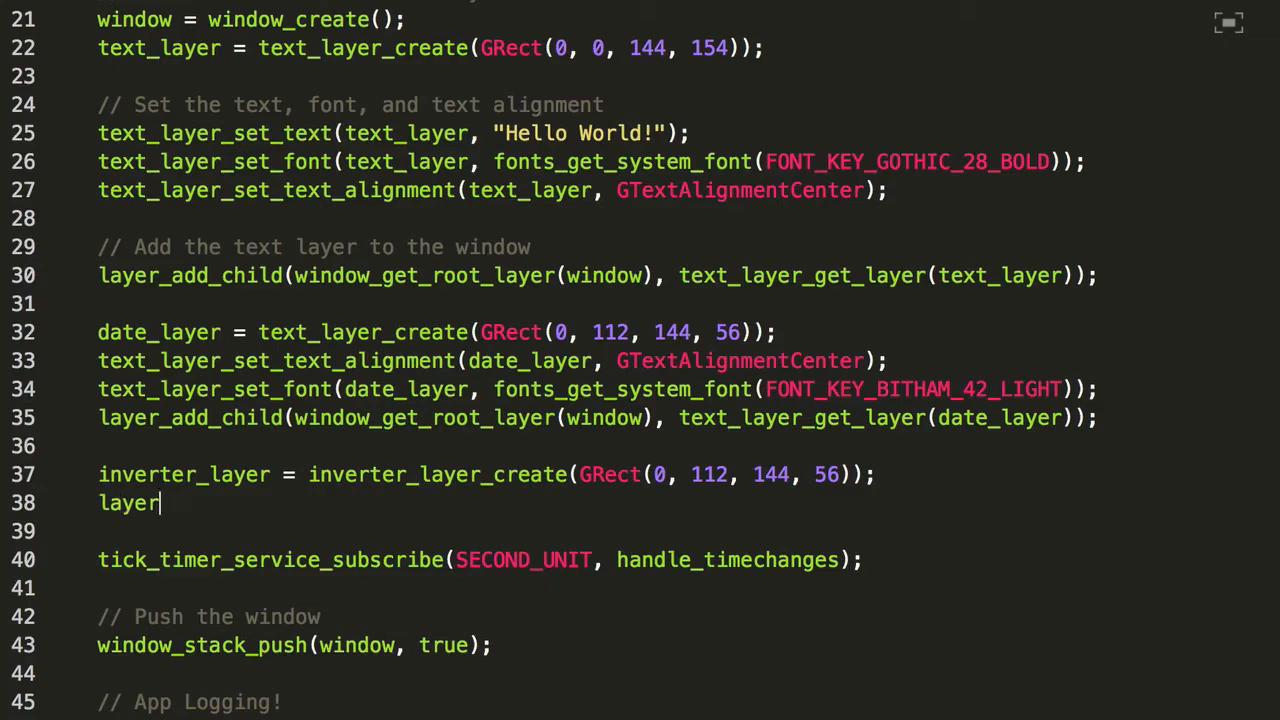
Add inverter_layer_get_layer(inverter_layer) as a child of the window's root layer
{"action": "type", "text": "_add_child("}
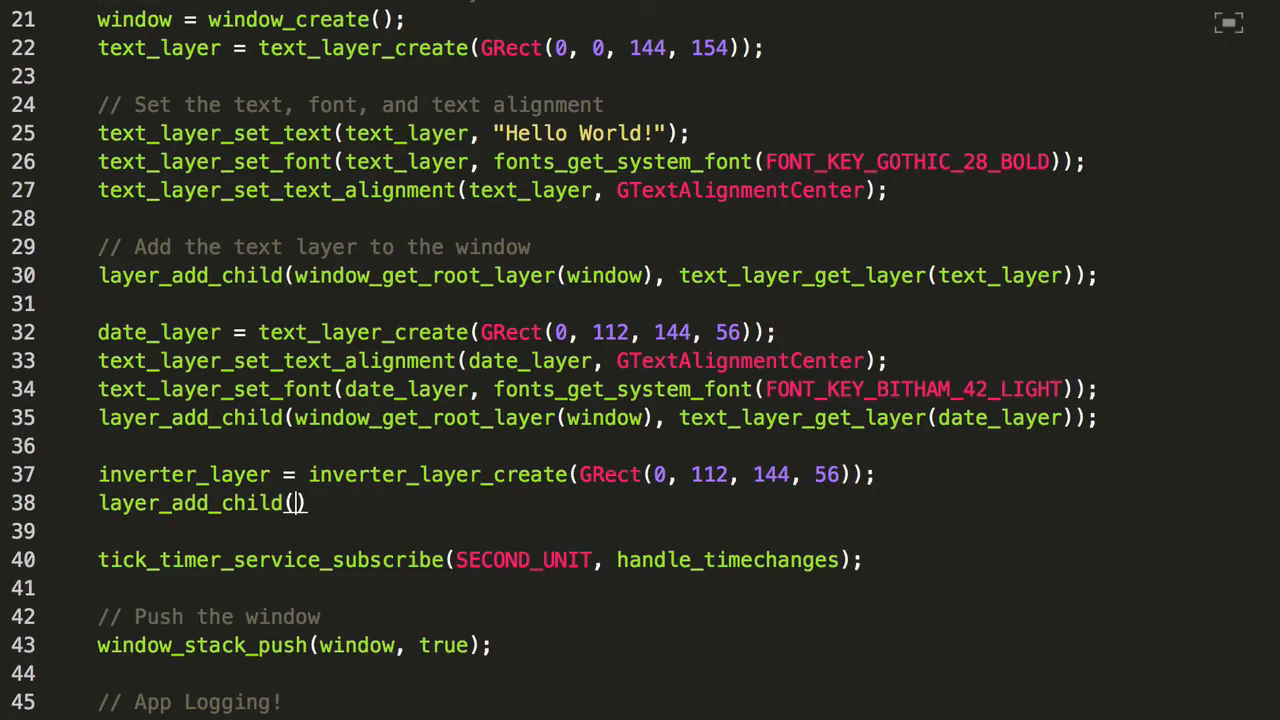
{"action": "type", "text": "window_get_root"}
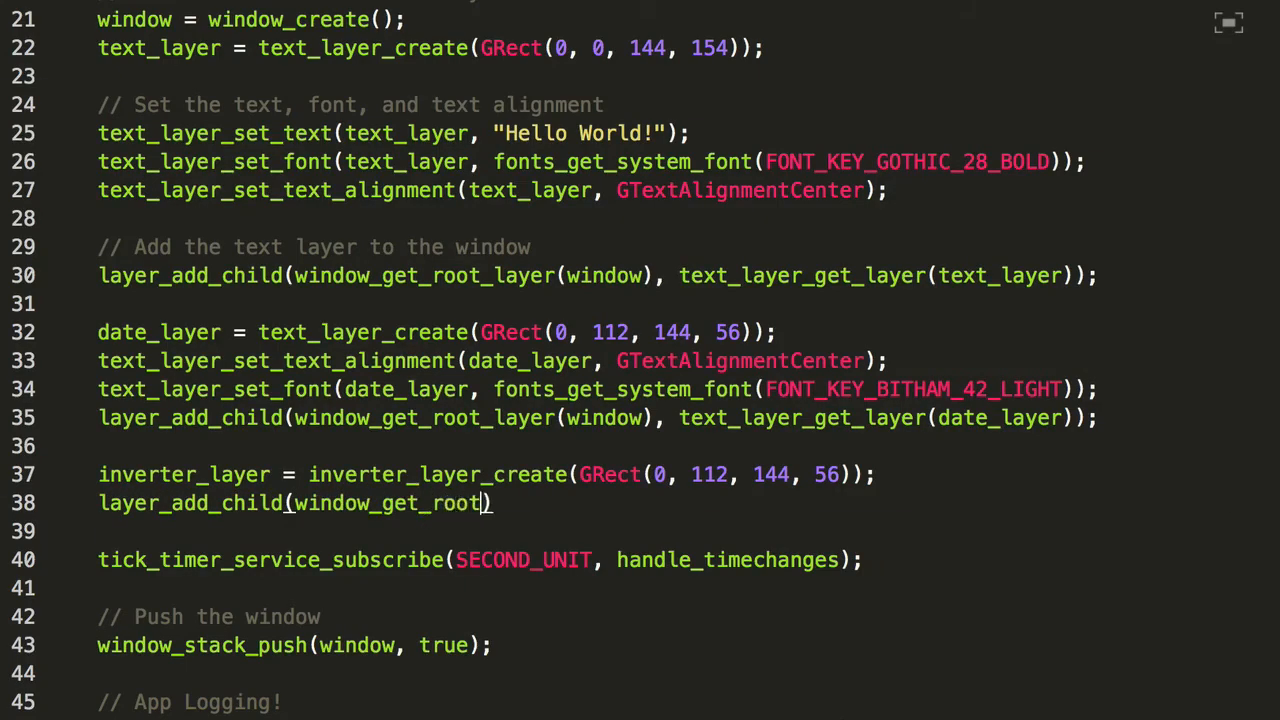
{"action": "type", "text": "_layer(window,"}
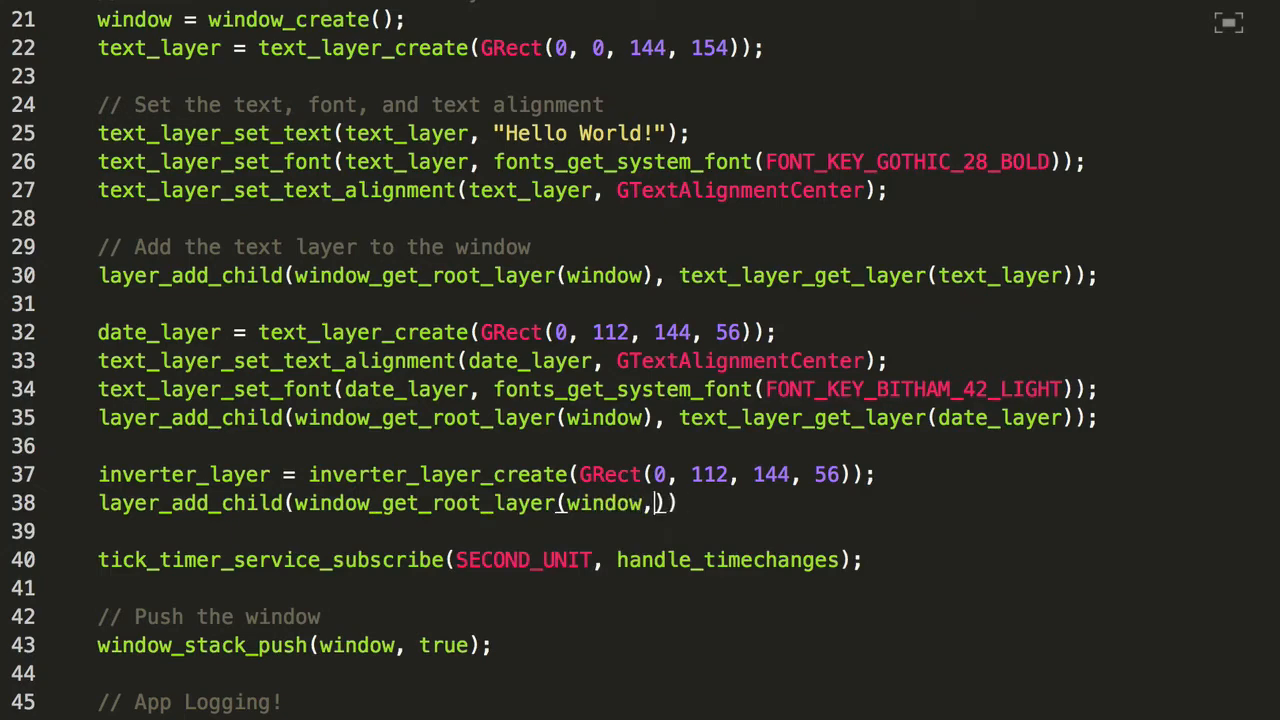
{"action": "type", "text": "inverter_layer_get"}
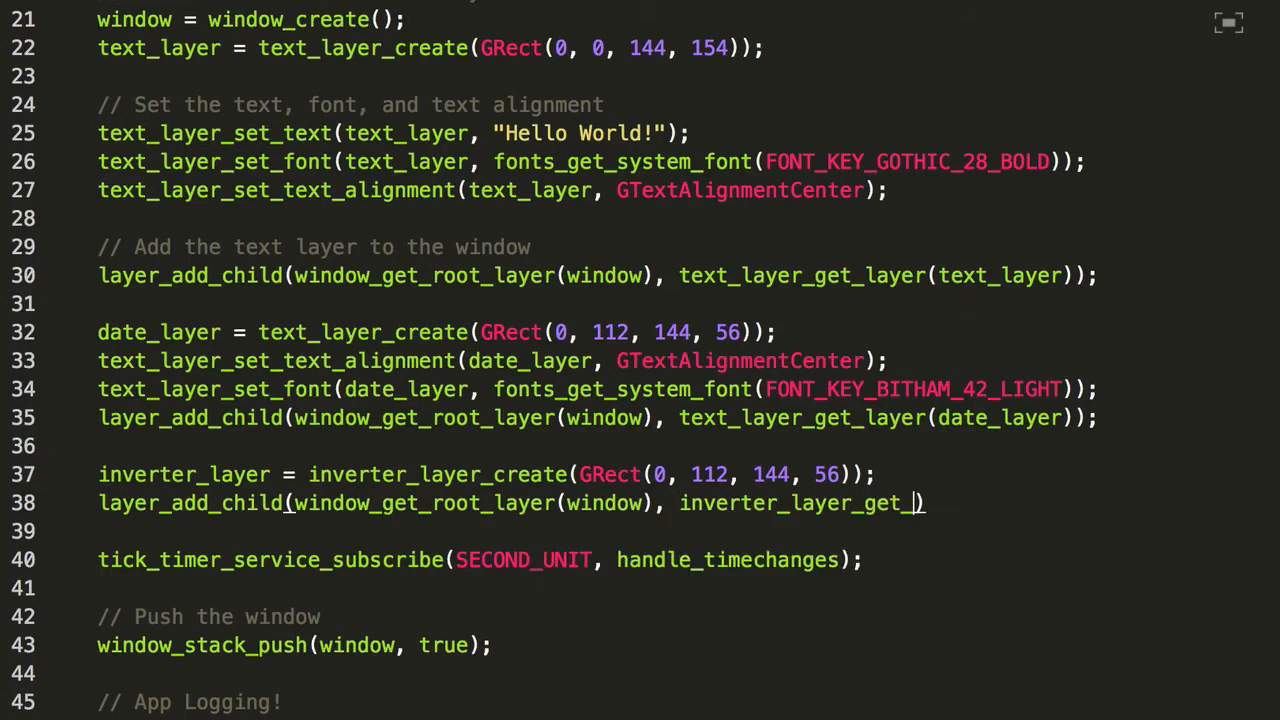
{"action": "type", "text": "_layer(inverte"}
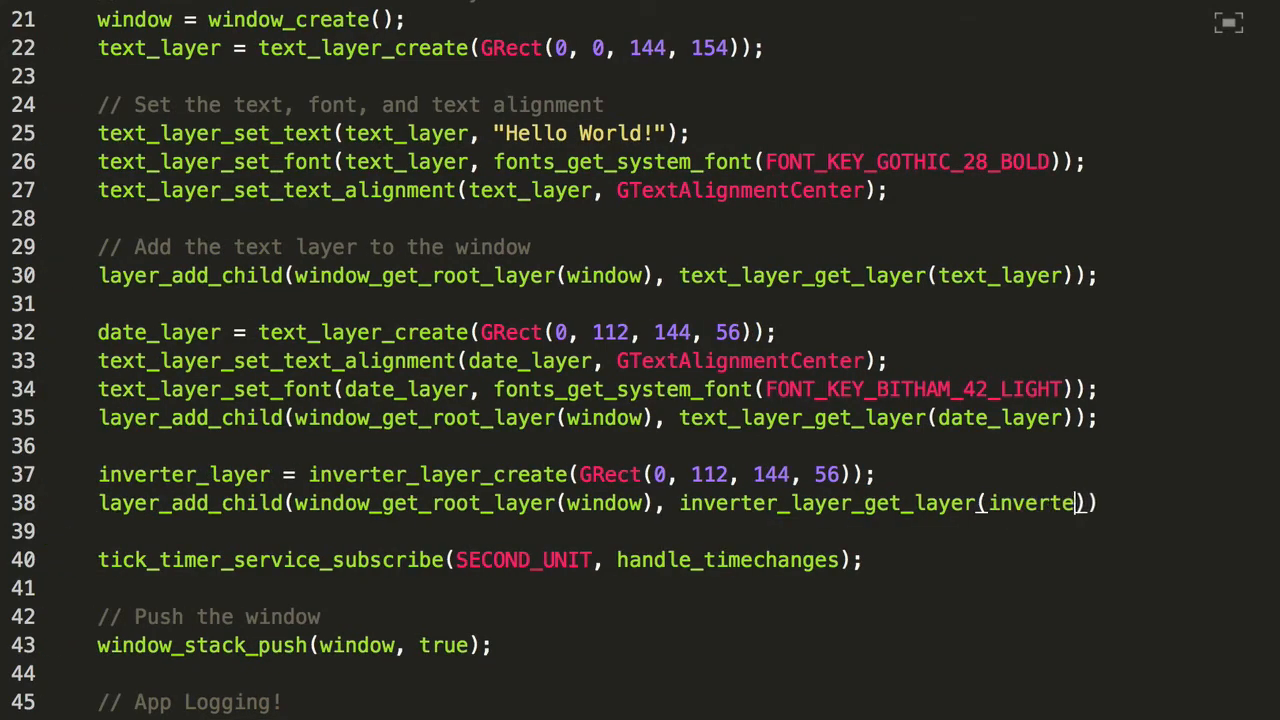
{"action": "type", "text": "r_layer"}
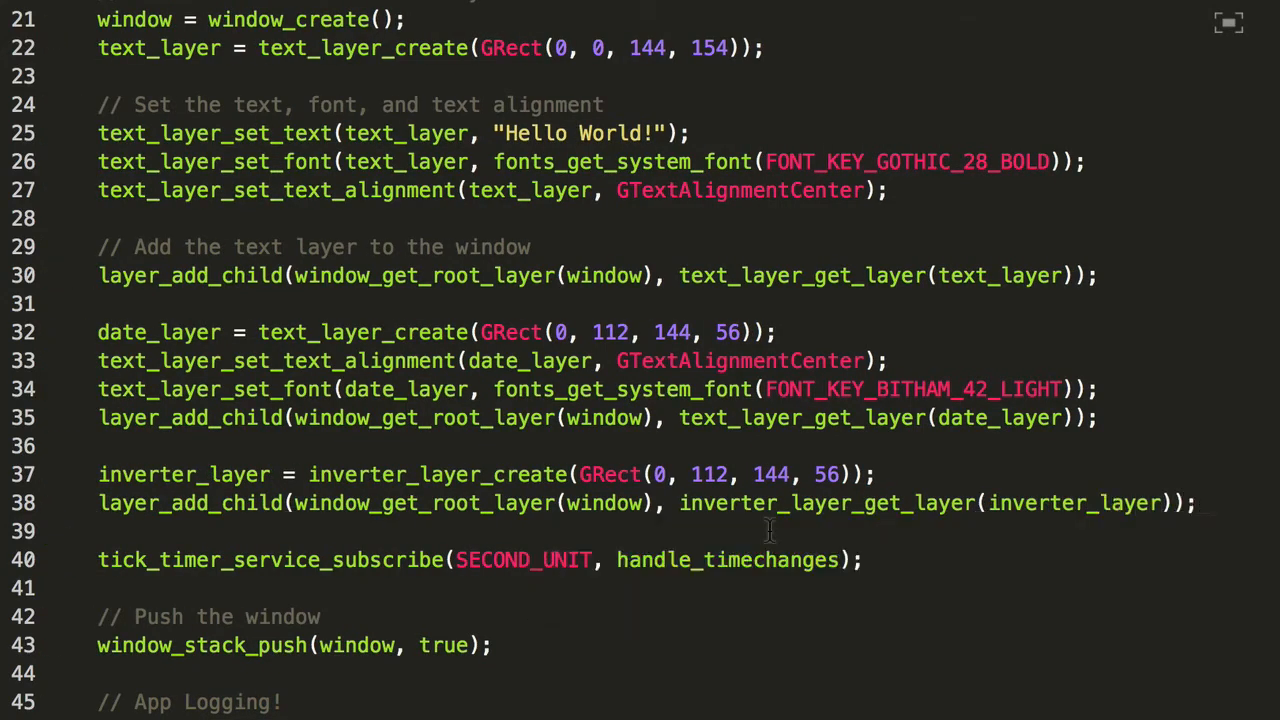
{"action": "mouse_move", "coordinate": [177, 502]}
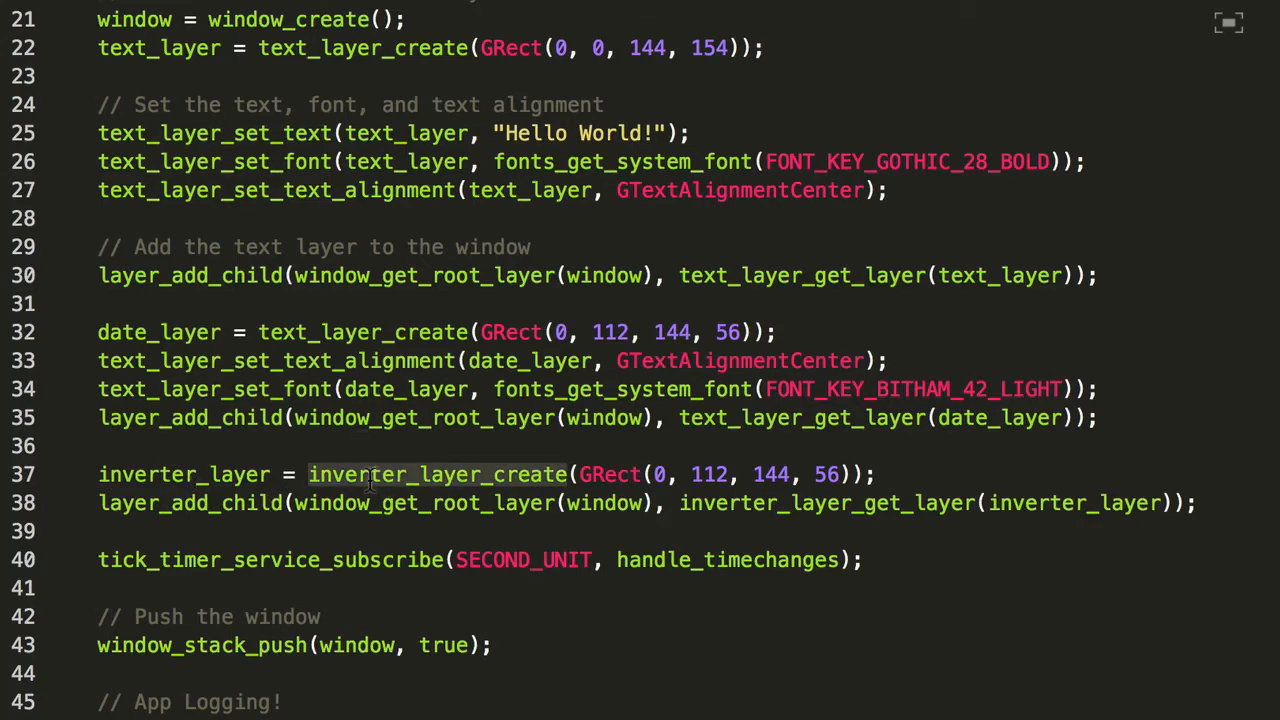
{"action": "scroll", "scroll_direction": "down", "scroll_amount": 3}
{"action": "type", "text": "i"}
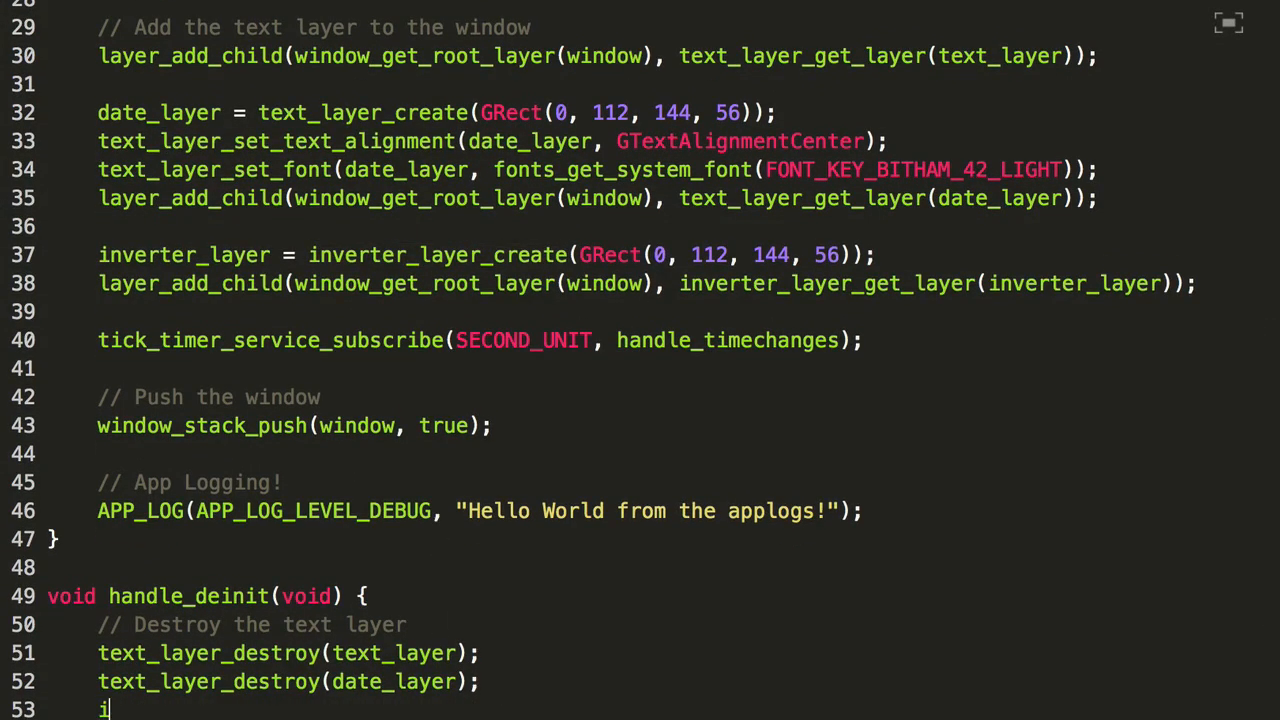
Call inverter_layer_destroy(inverter_layer) in handle_deinit, picked from autocomplete
{"action": "type", "text": "nverter_layer_"}
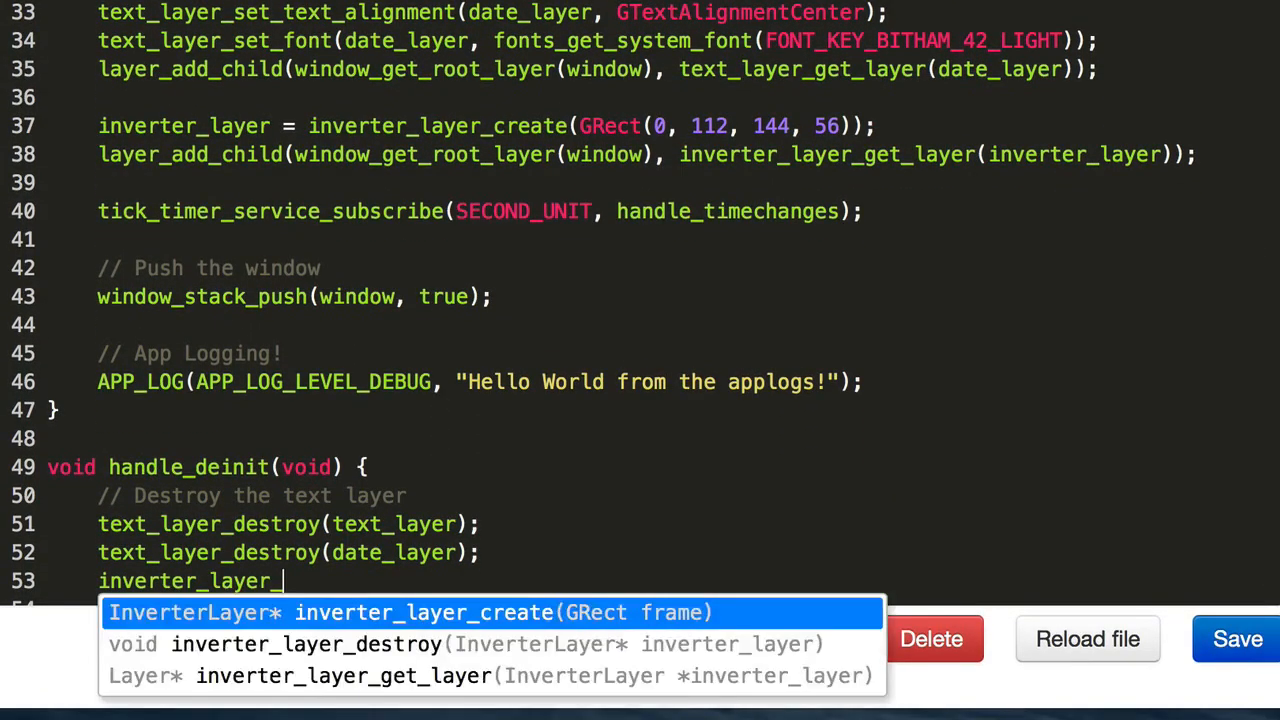
{"action": "mouse_move", "coordinate": [259, 533]}
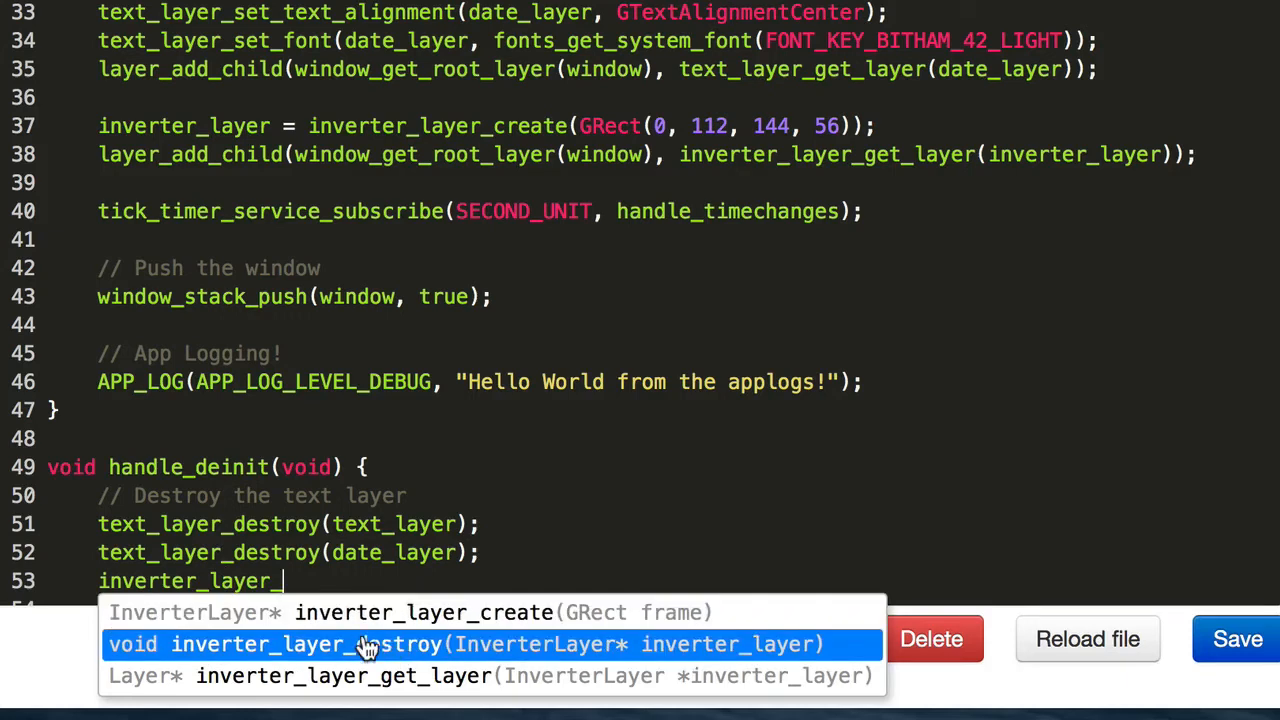
{"action": "left_click", "coordinate": [368, 646]}
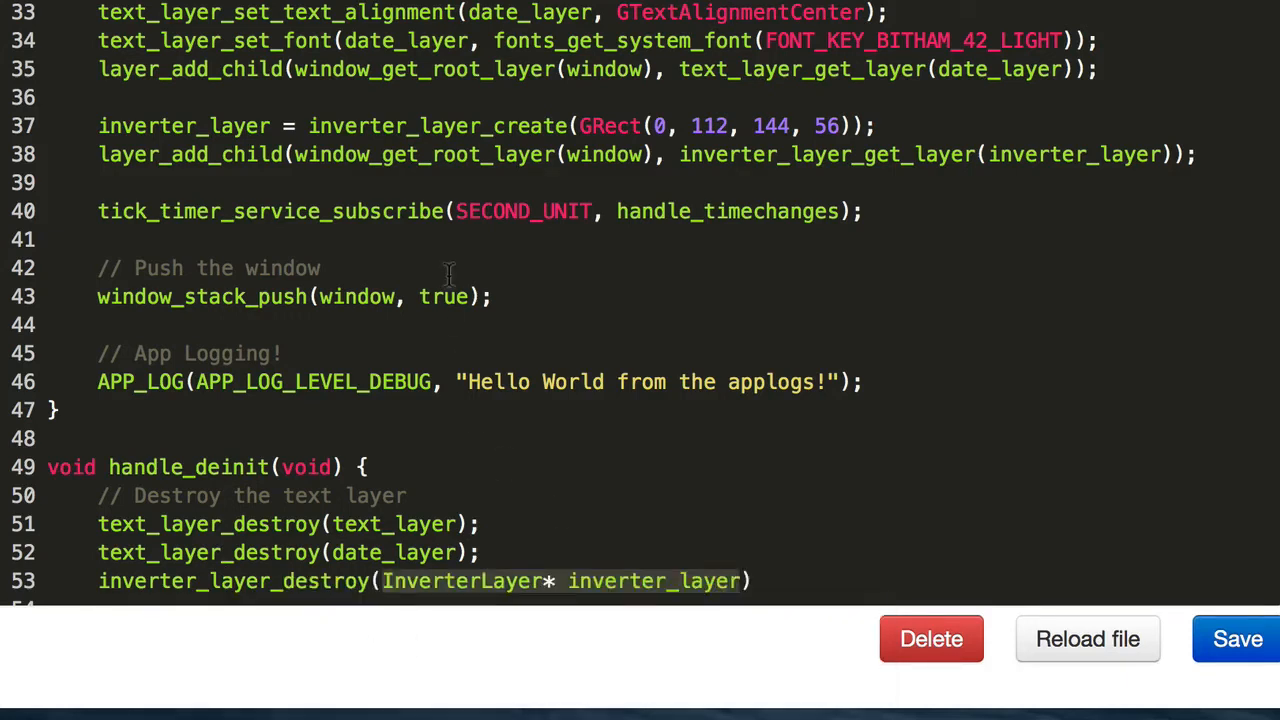
{"action": "type", "text": "i"}
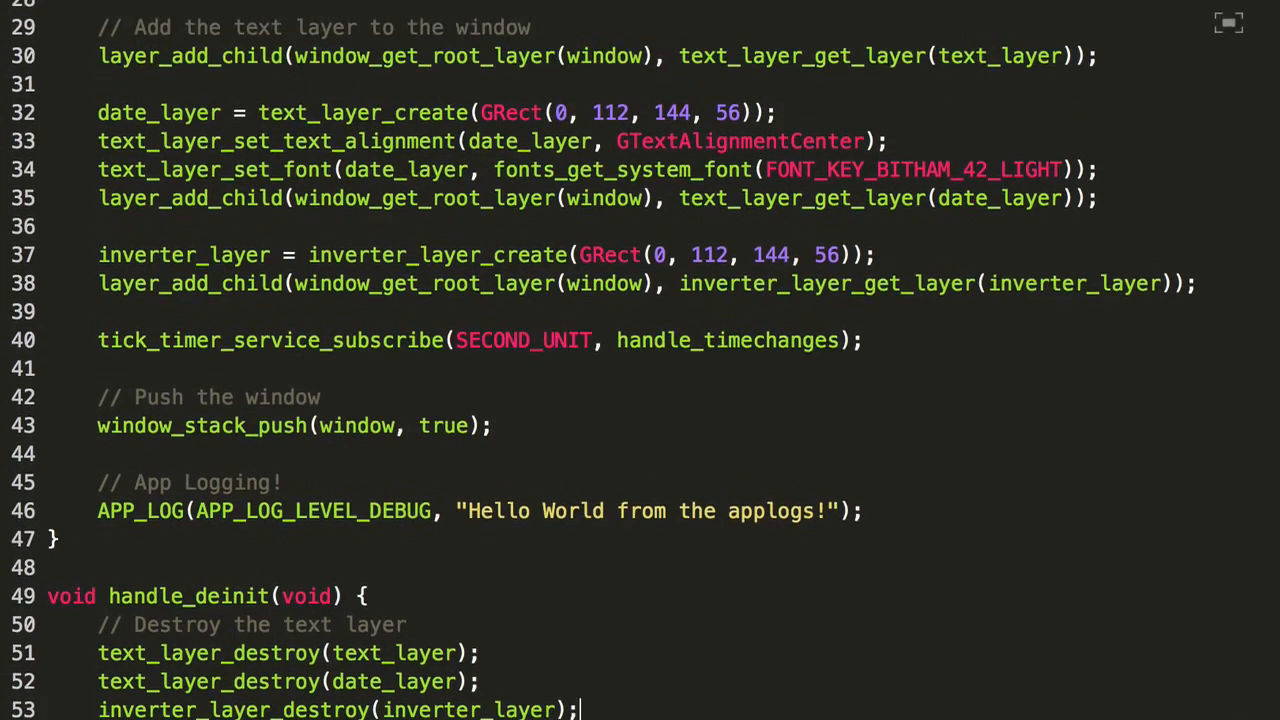
{"action": "scroll", "scroll_direction": "down", "scroll_amount": 3}
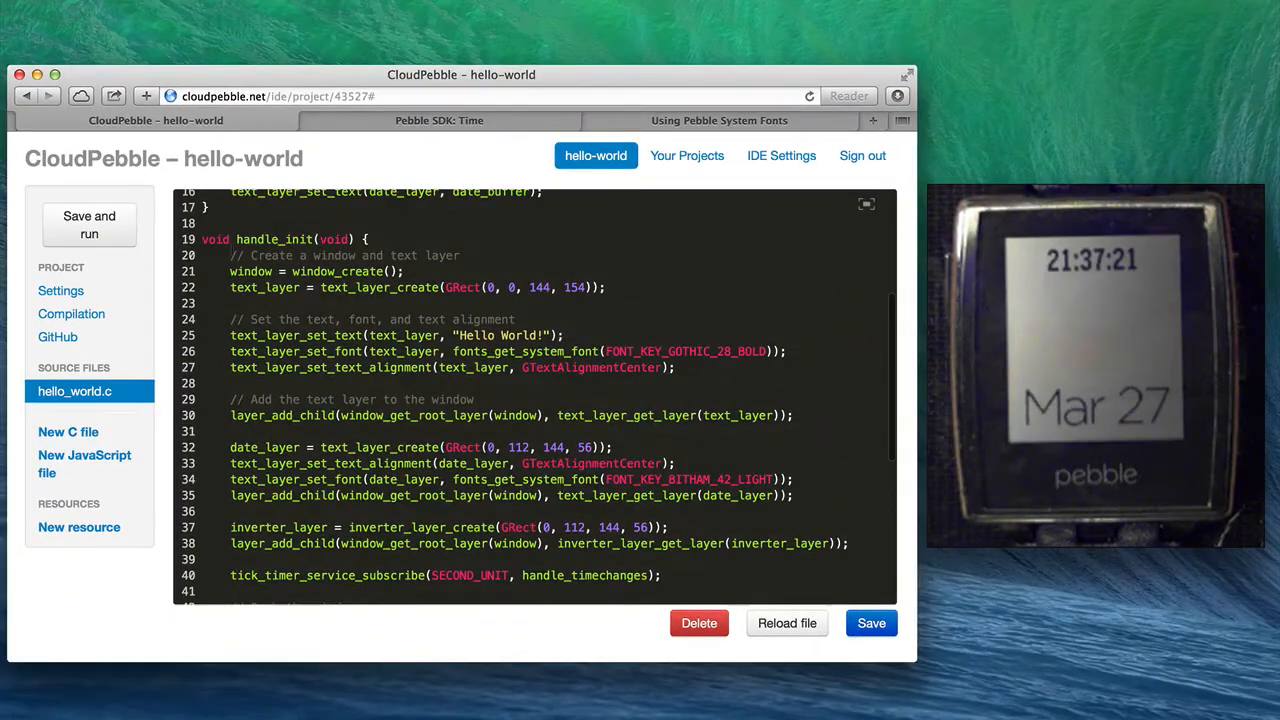
Save and run the watchface, then dismiss the 'Installed successfully' notice
{"action": "left_click", "coordinate": [89, 224]}
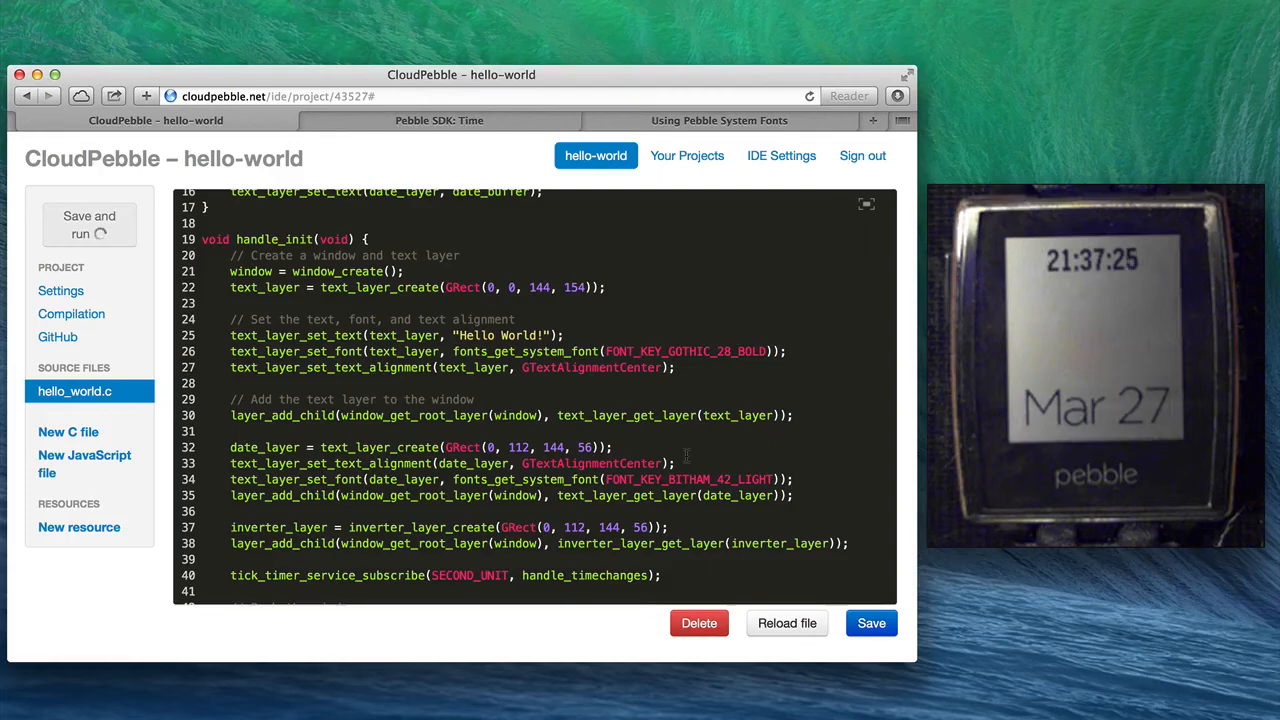
{"action": "left_click", "coordinate": [89, 224]}
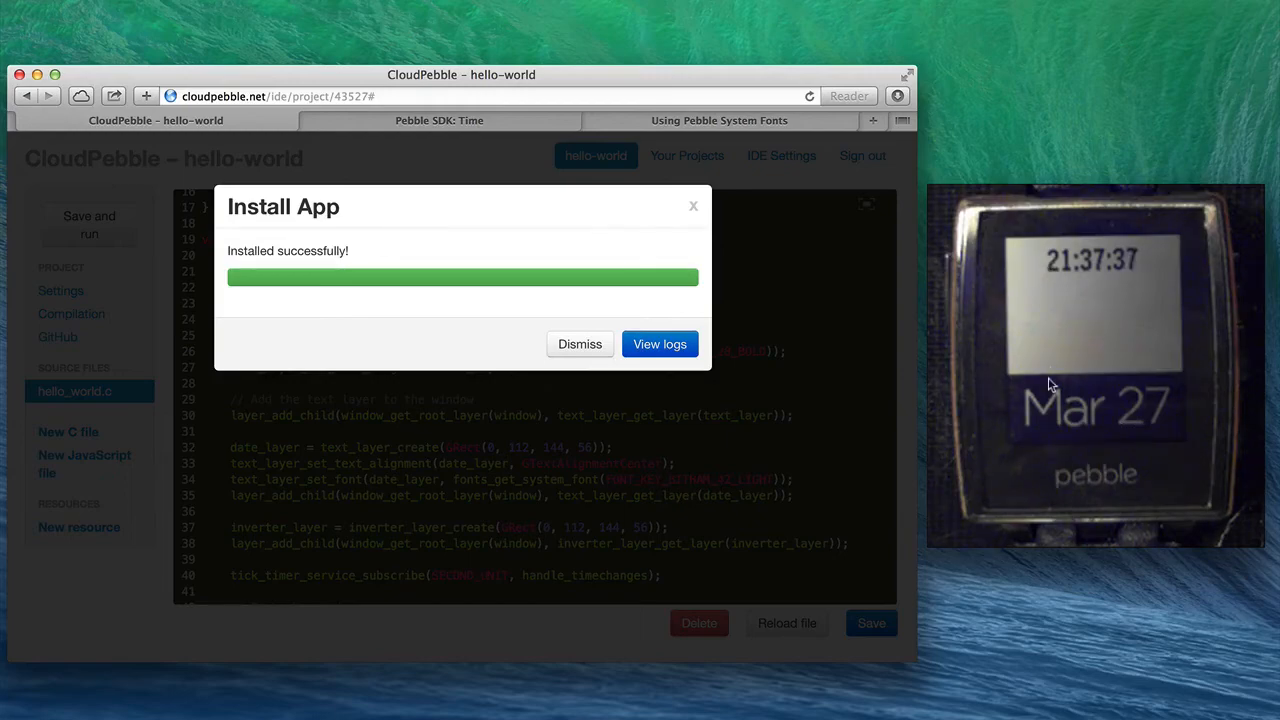
{"action": "left_click", "coordinate": [580, 344]}
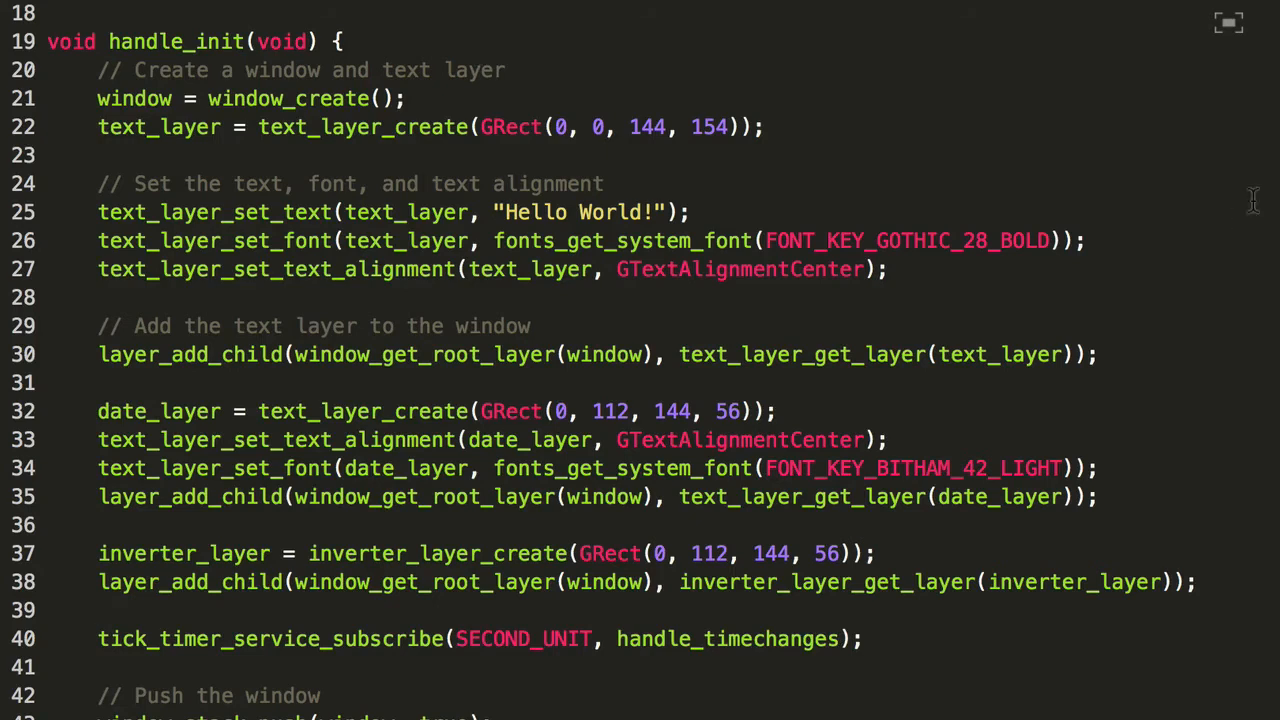
Above tick_timer_service_subscribe, store the current time with time_t now = time(NULL);
{"action": "scroll", "scroll_direction": "up", "scroll_amount": 3}
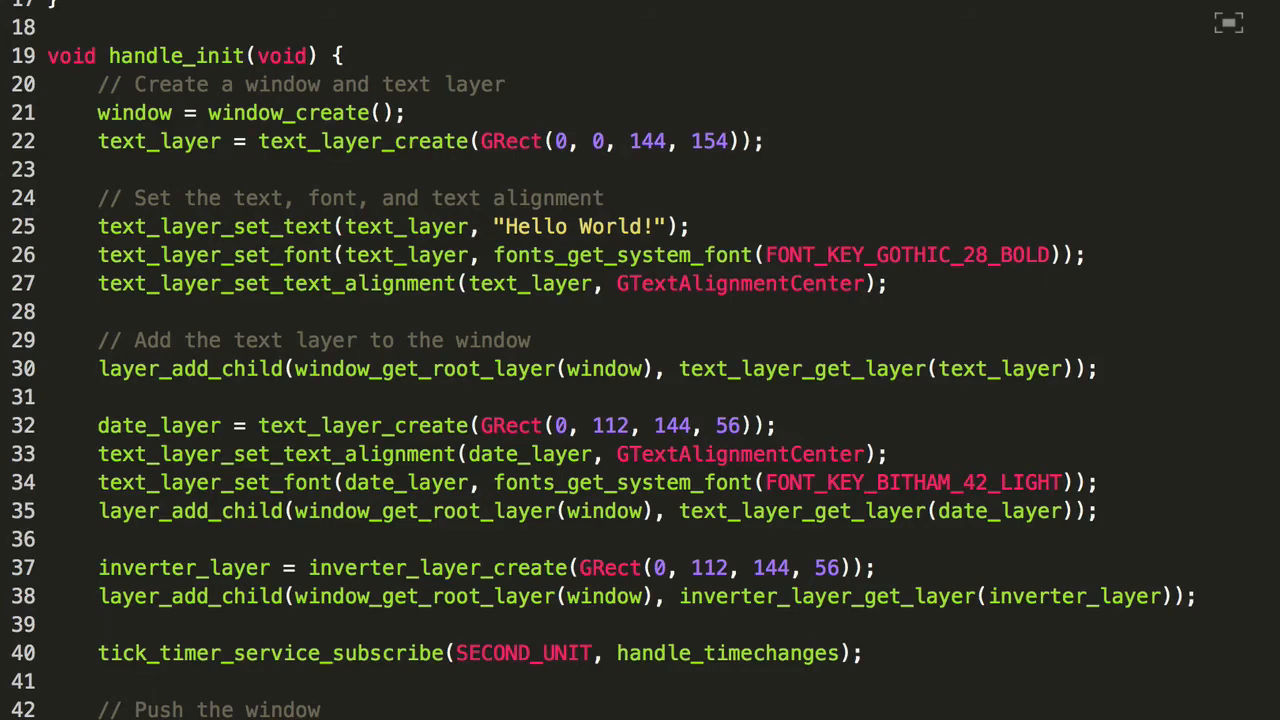
{"action": "scroll", "scroll_direction": "down", "scroll_amount": 3}
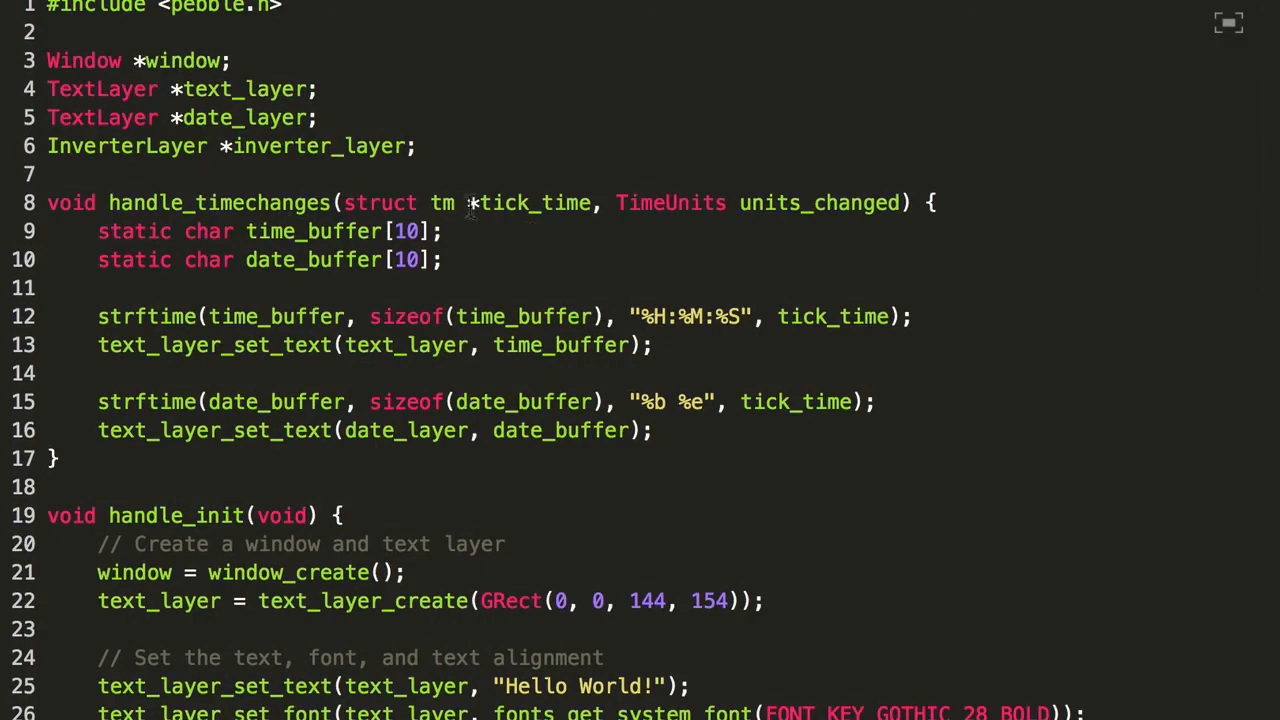
{"action": "scroll", "scroll_direction": "down", "scroll_amount": 3}
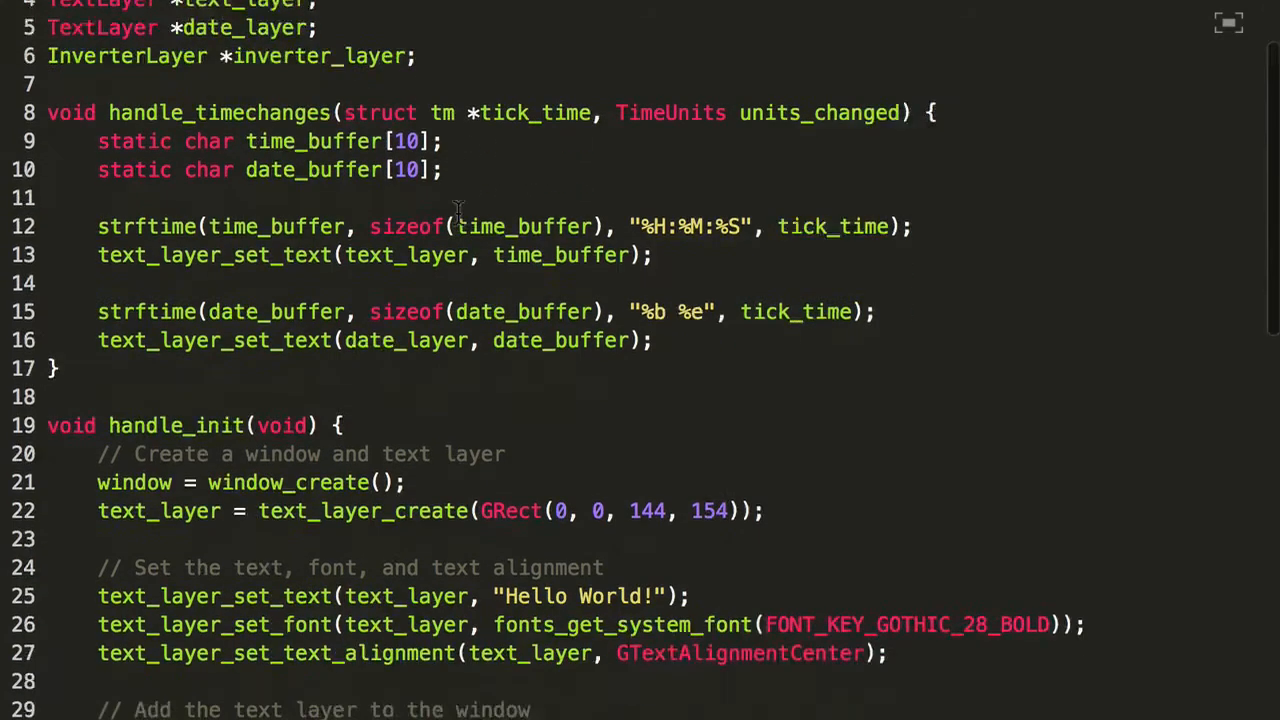
{"action": "scroll", "scroll_direction": "down", "scroll_amount": 3}
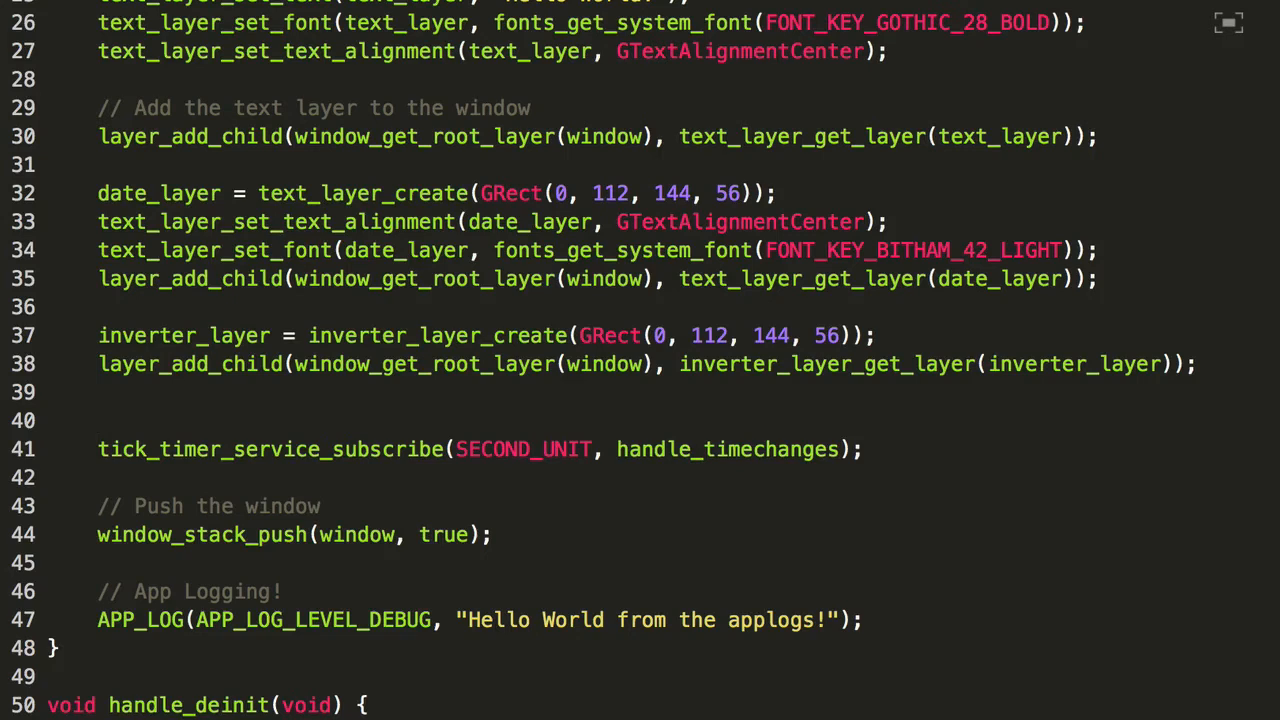
{"action": "type", "text": "time_t"}
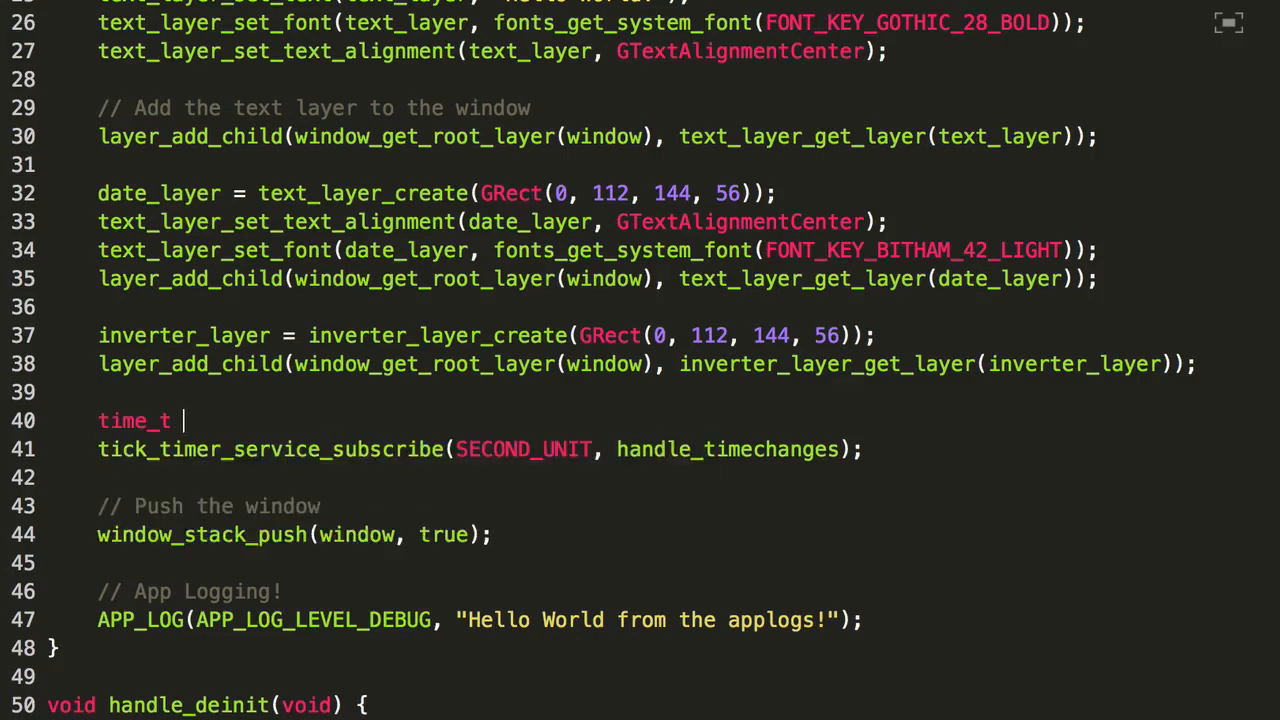
{"action": "type", "text": "now = time("}
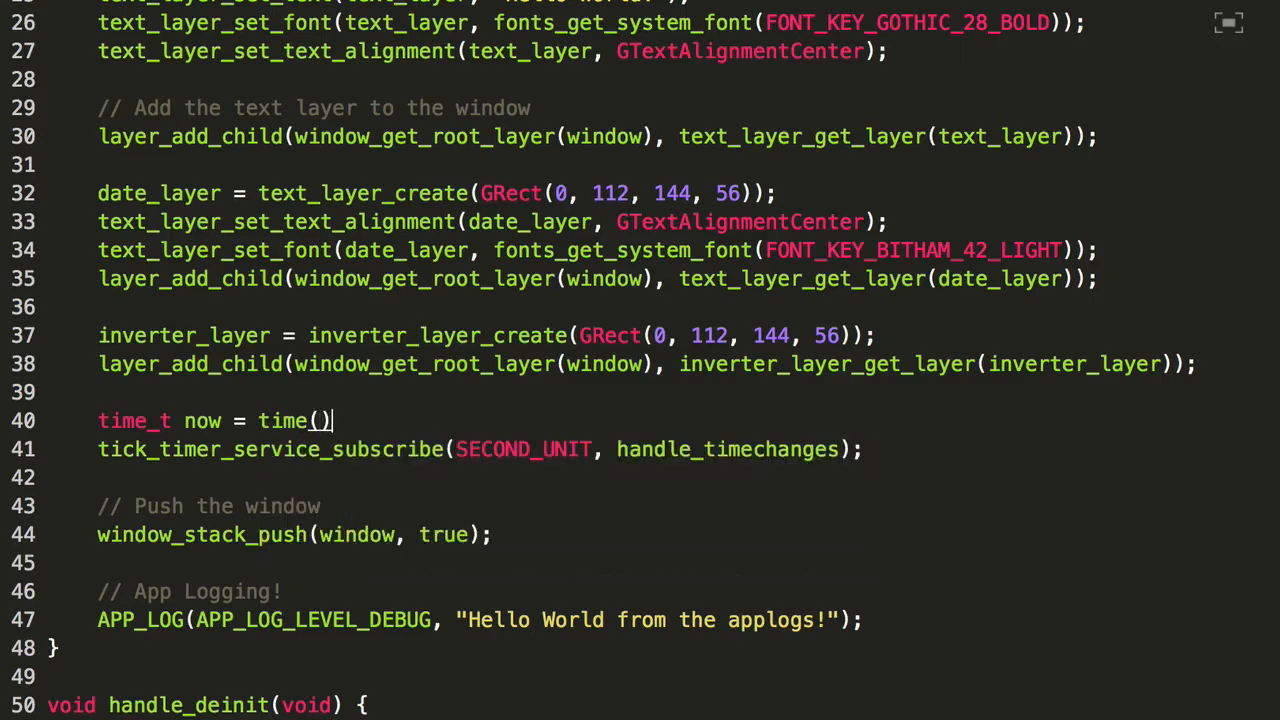
{"action": "type", "text": "NULL"}
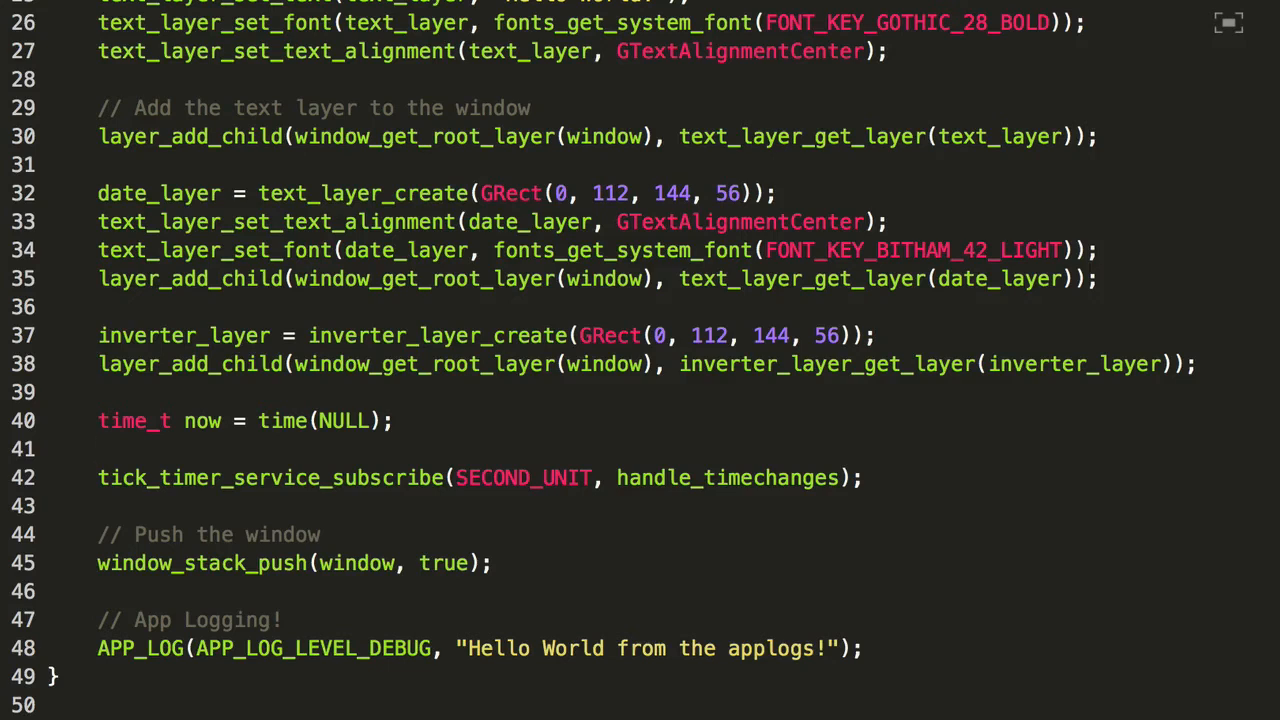
Call handle_timechanges(localtime(&now), SECOND_UNIT); right after storing the time
{"action": "type", "text": "hamdle"}
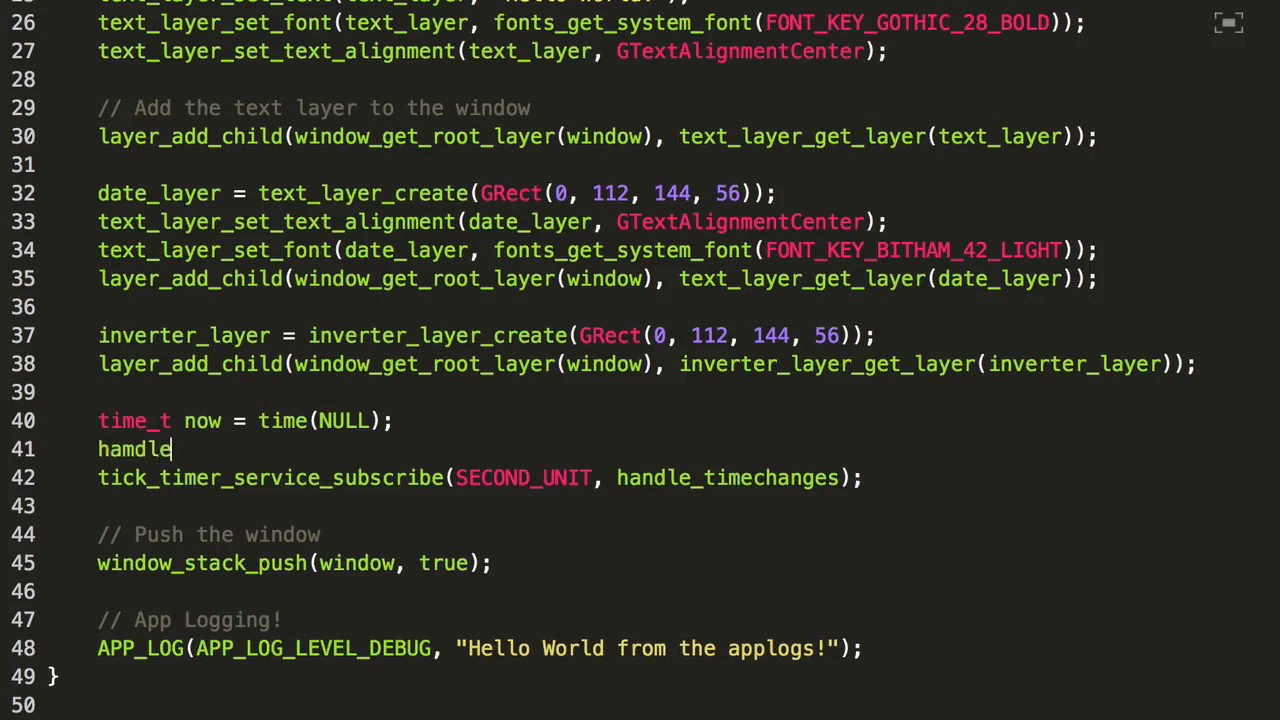
{"action": "type", "text": "handle_time"}
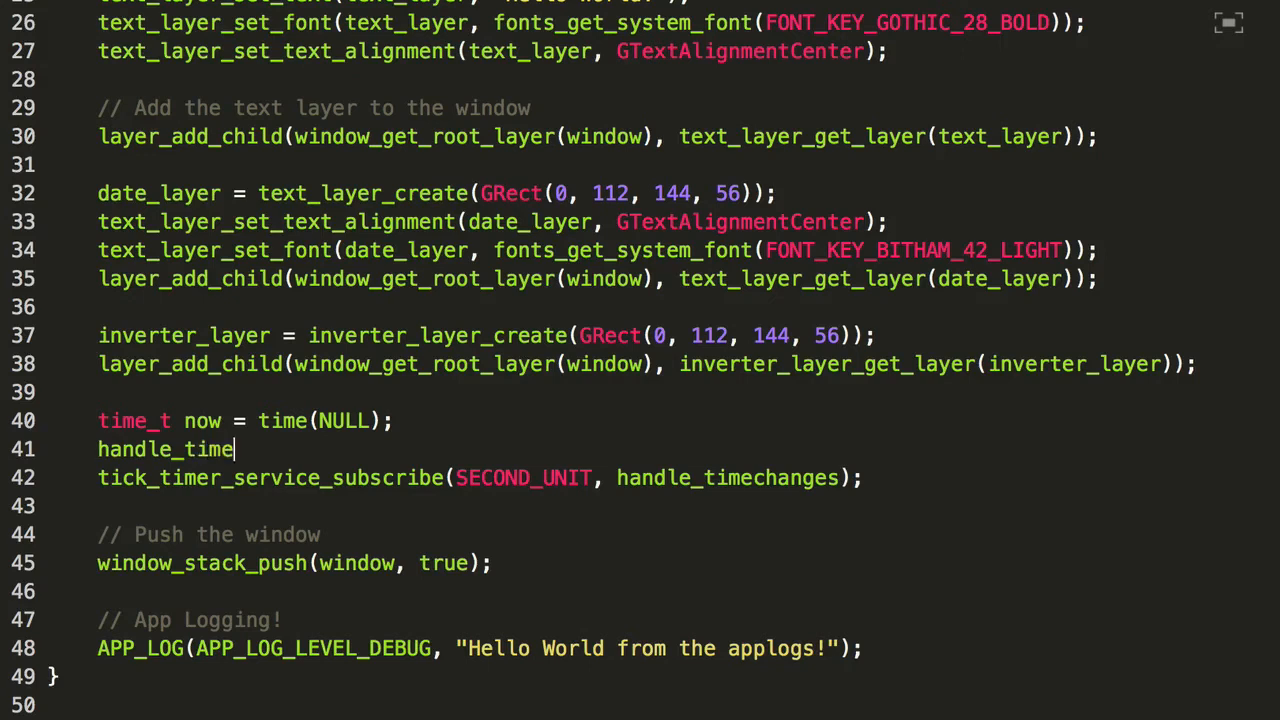
{"action": "type", "text": "changes()"}
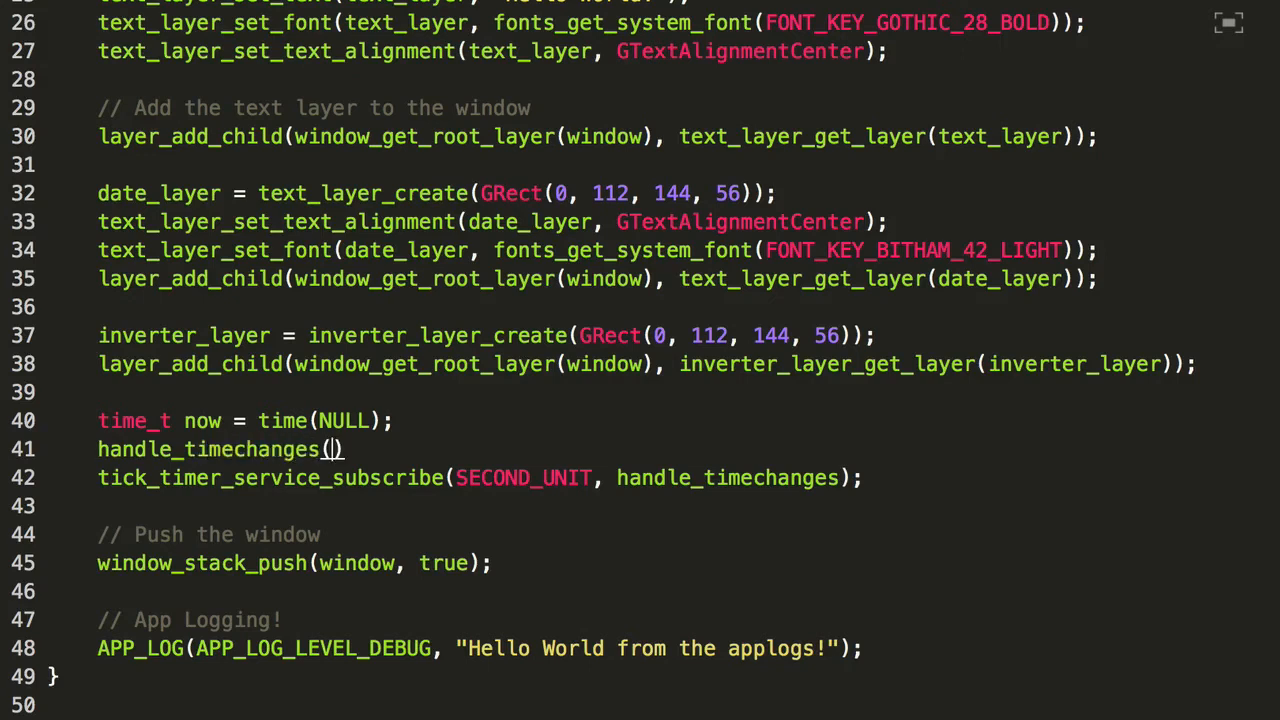
{"action": "type", "text": "localtime("}
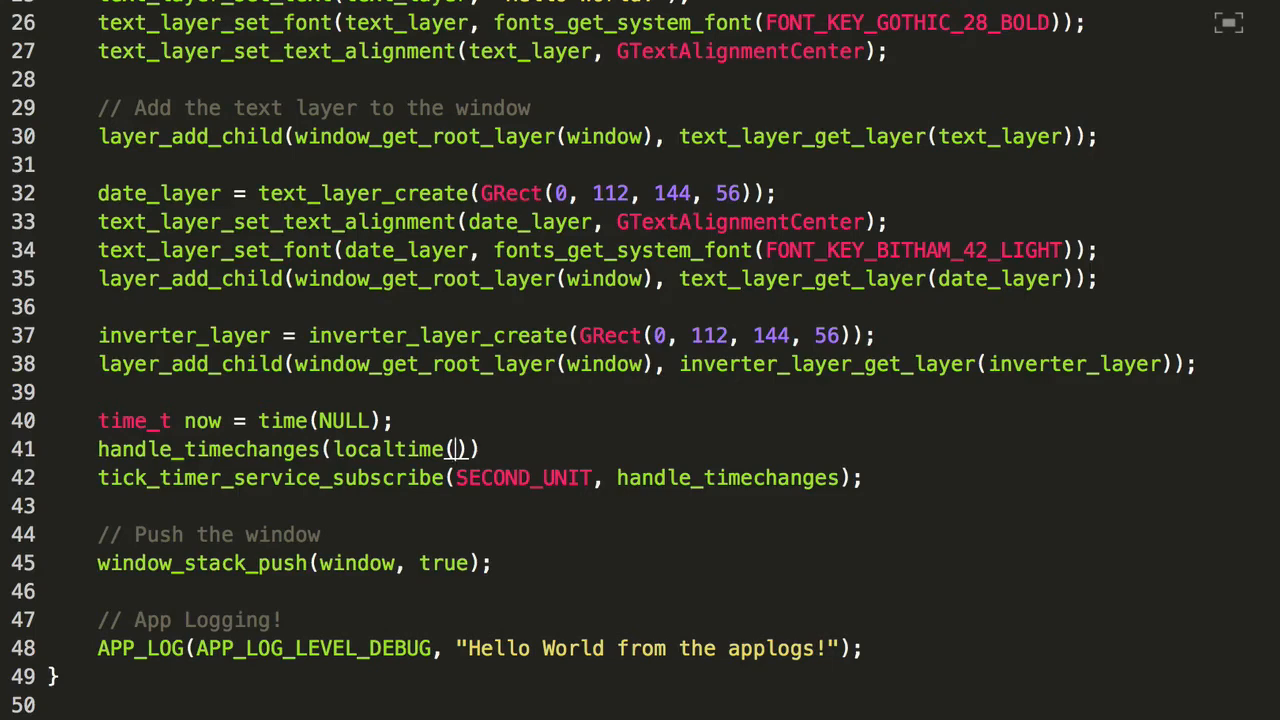
{"action": "type", "text": "&"}
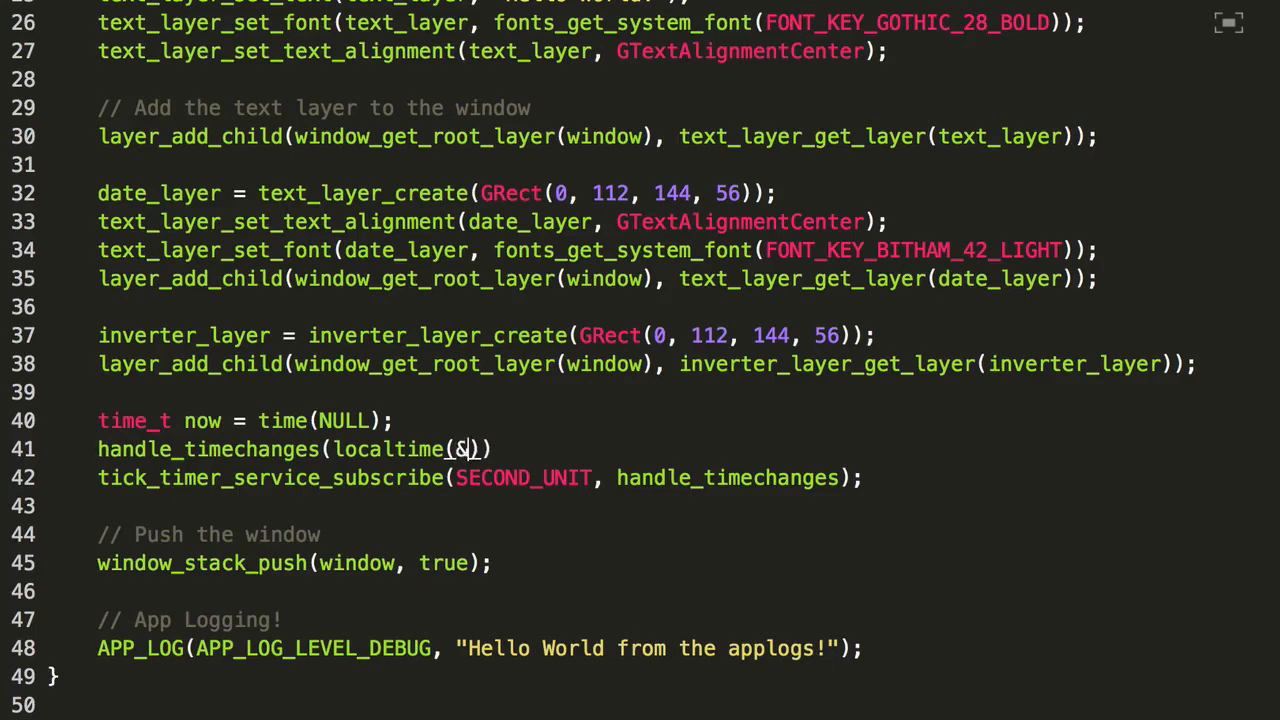
{"action": "type", "text": "now"}
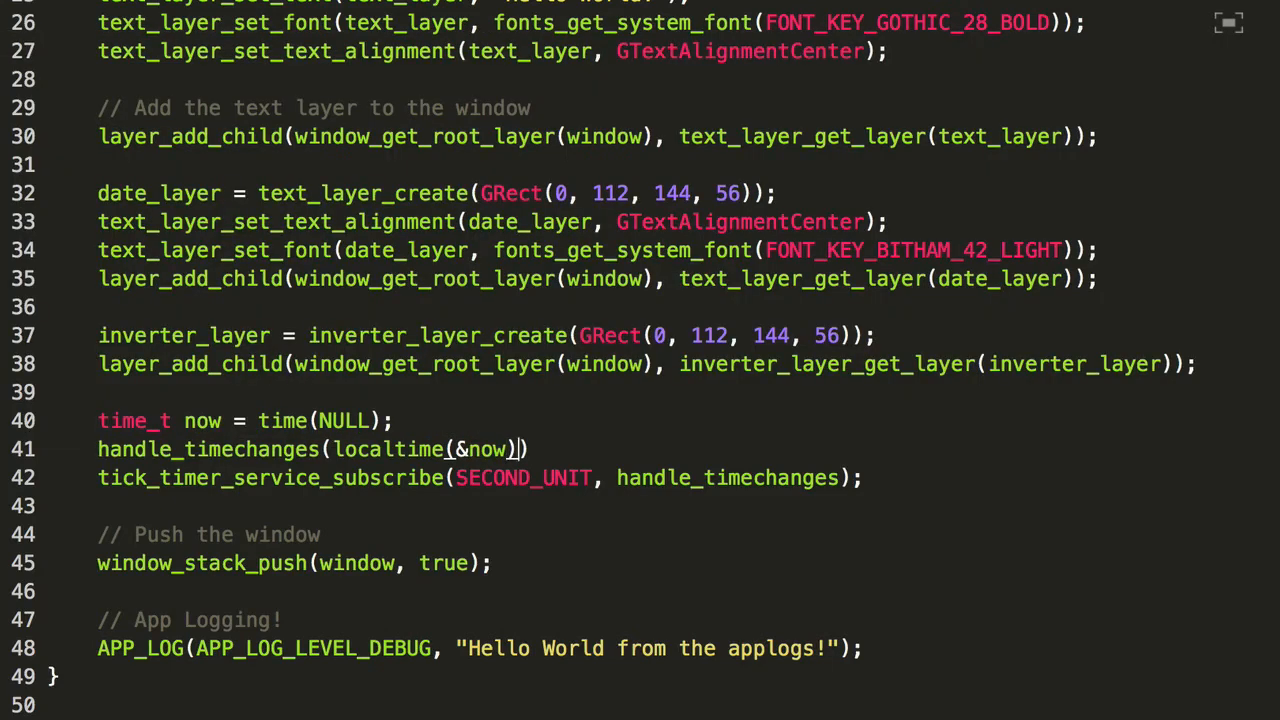
{"action": "type", "text": ","}
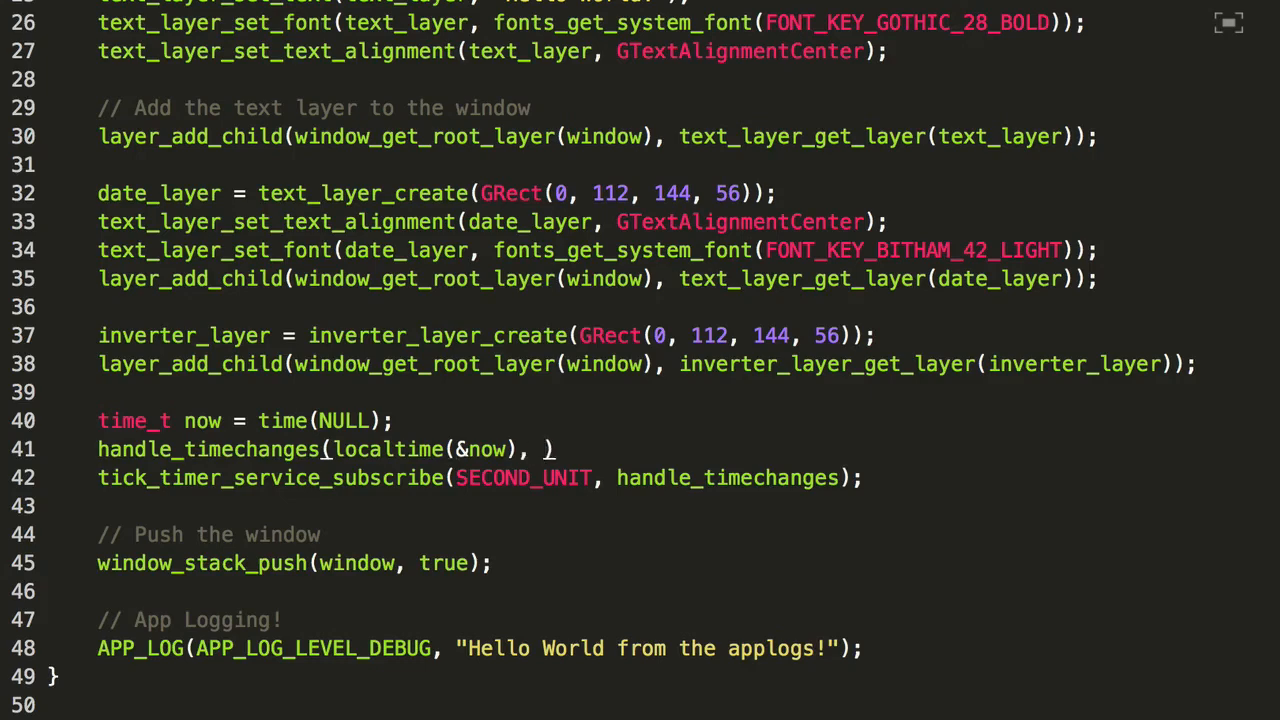
{"action": "type", "text": "SECOND_UNIT)"}
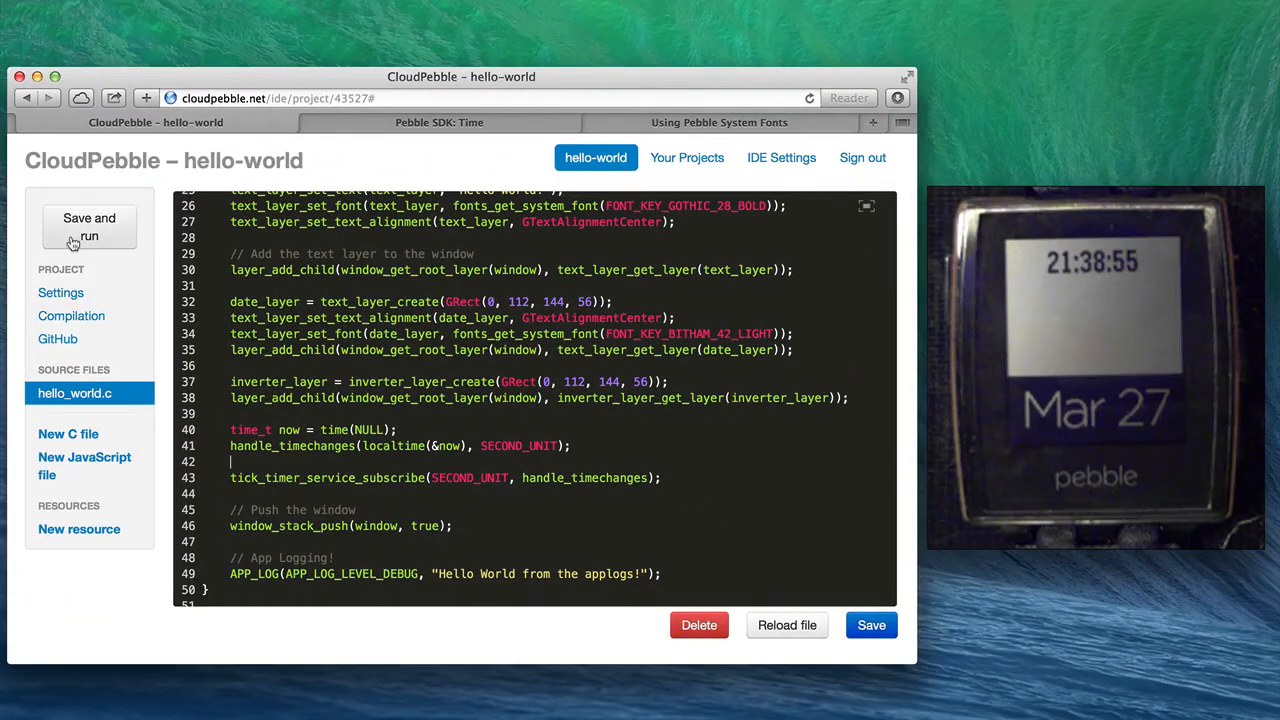
Save and run the updated watchface, then dismiss the install result notice
{"action": "left_click", "coordinate": [89, 227]}
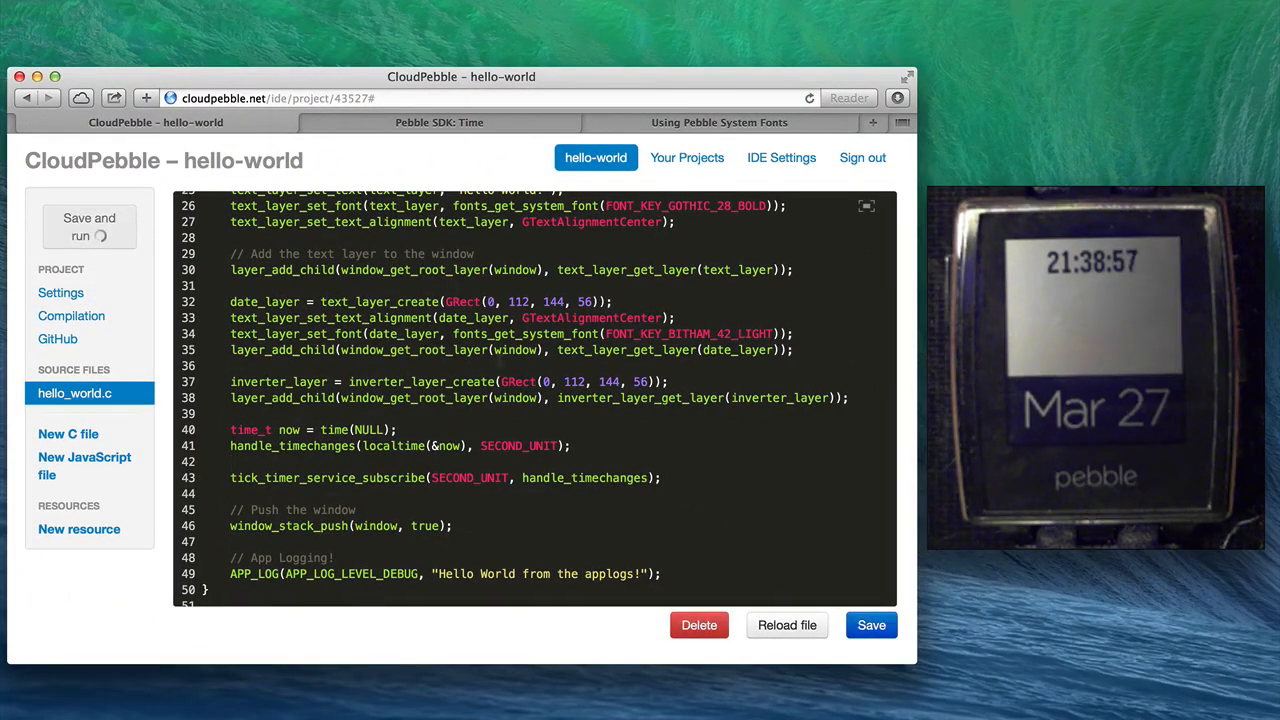
{"action": "left_click", "coordinate": [89, 226]}
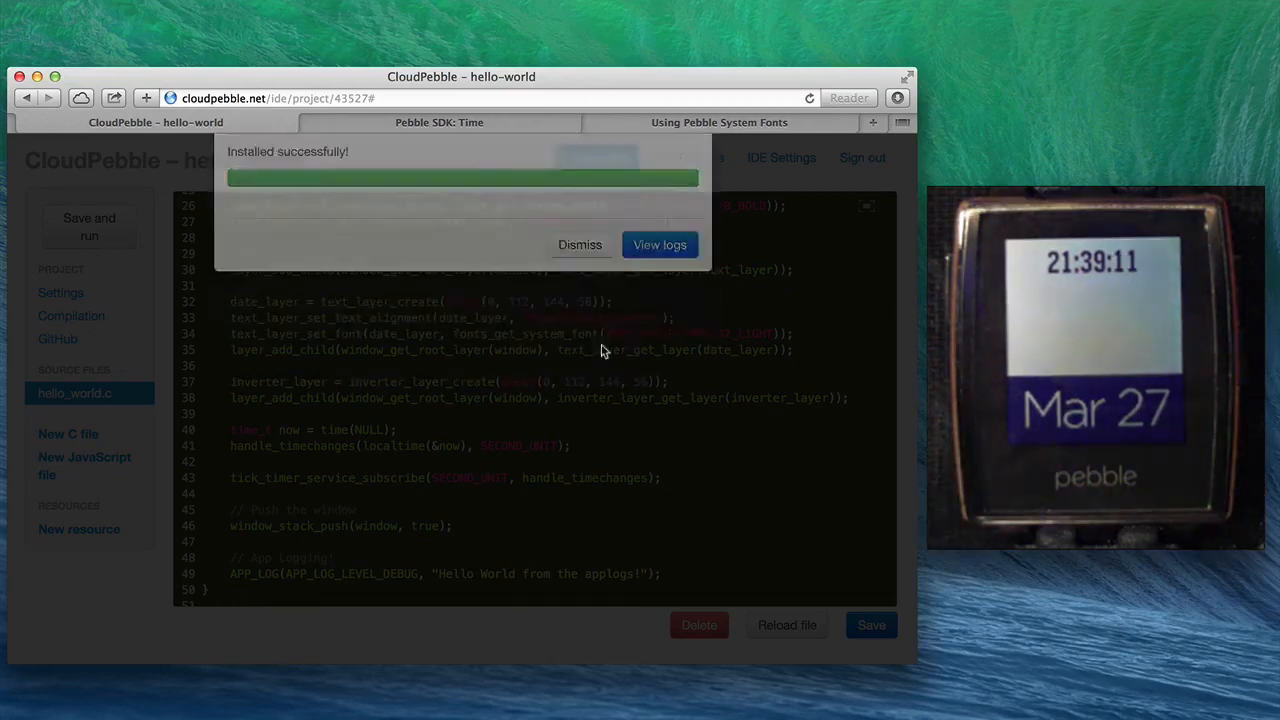
{"action": "left_click", "coordinate": [580, 244]}
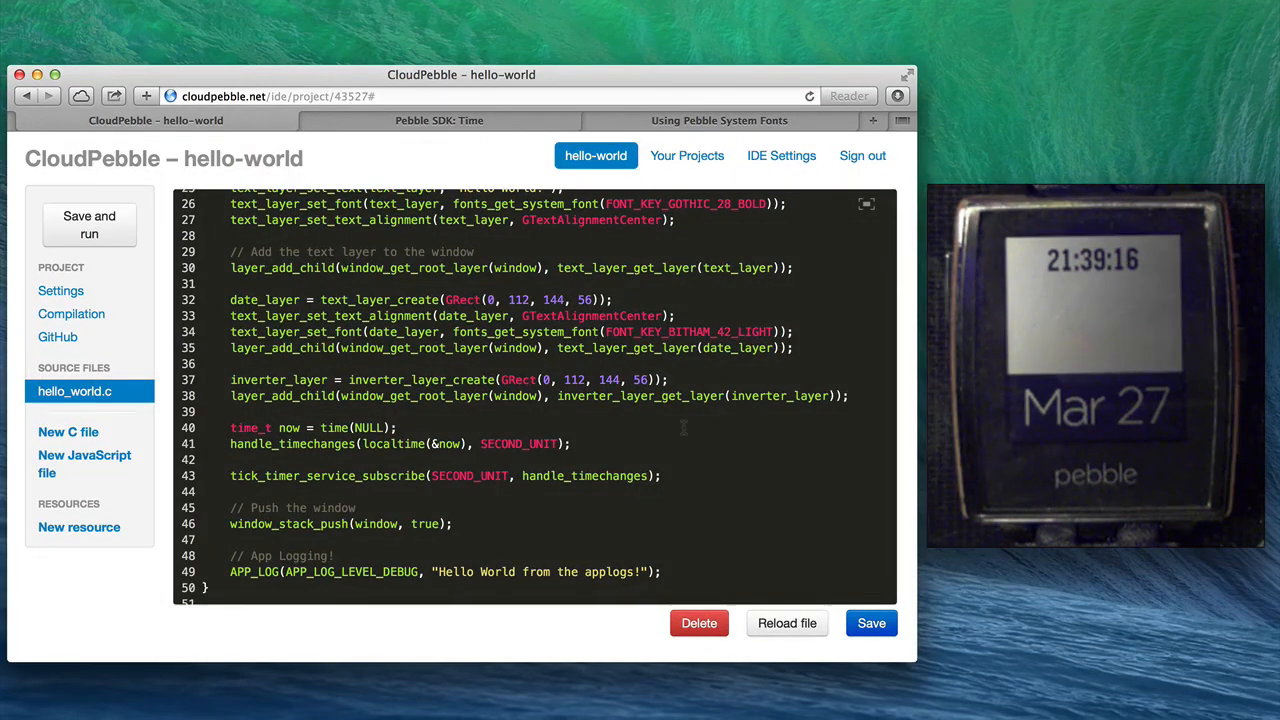